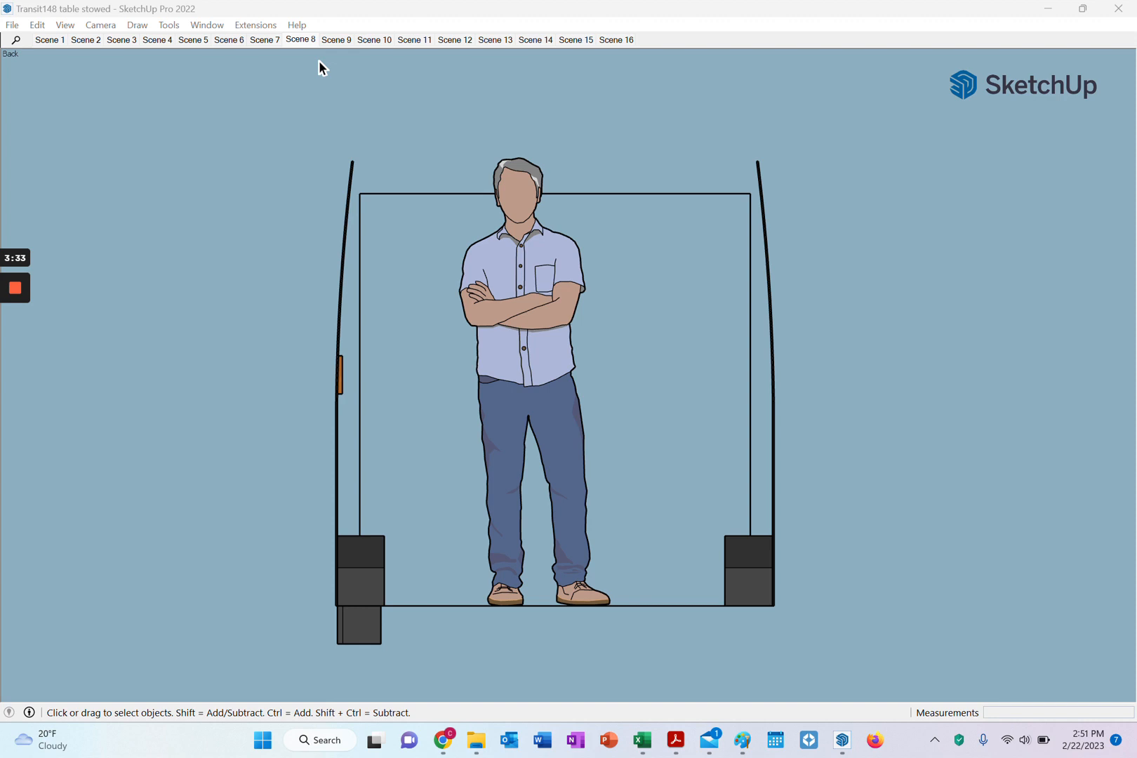
# Switch to Scene 9, the rear view showing the bench bed with storage and the galley cabinet.
pyautogui.click(337, 39)
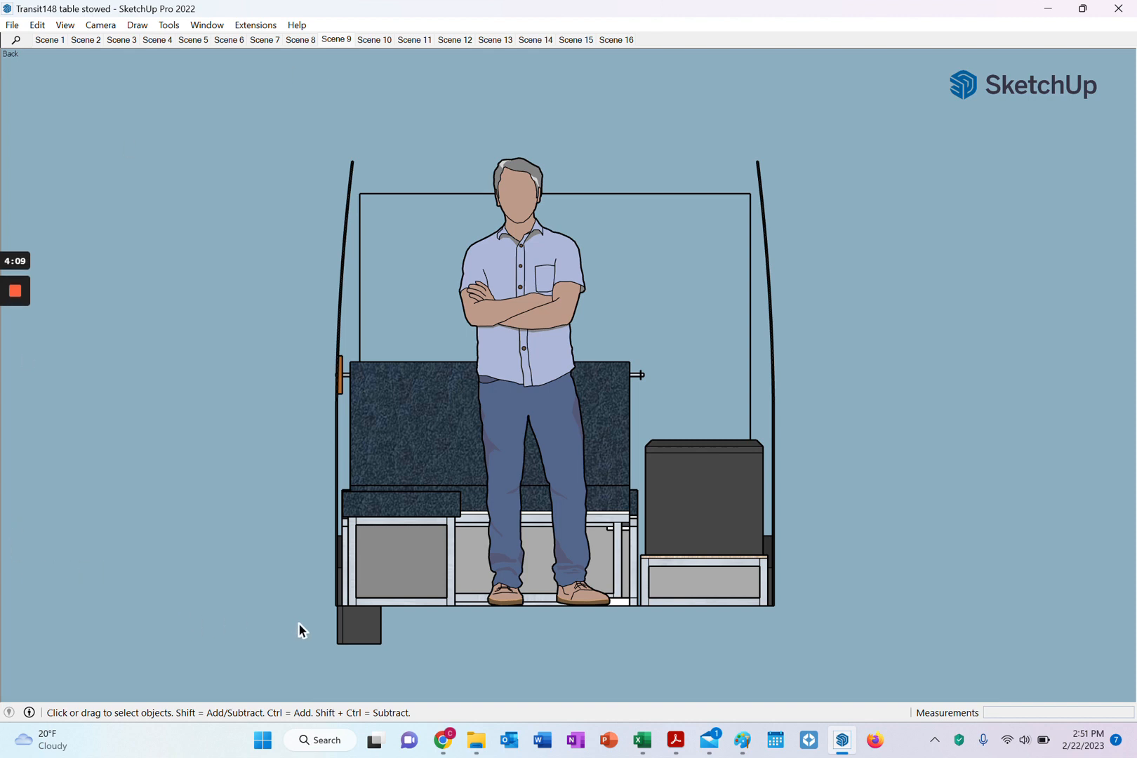
pyautogui.moveTo(312, 600)
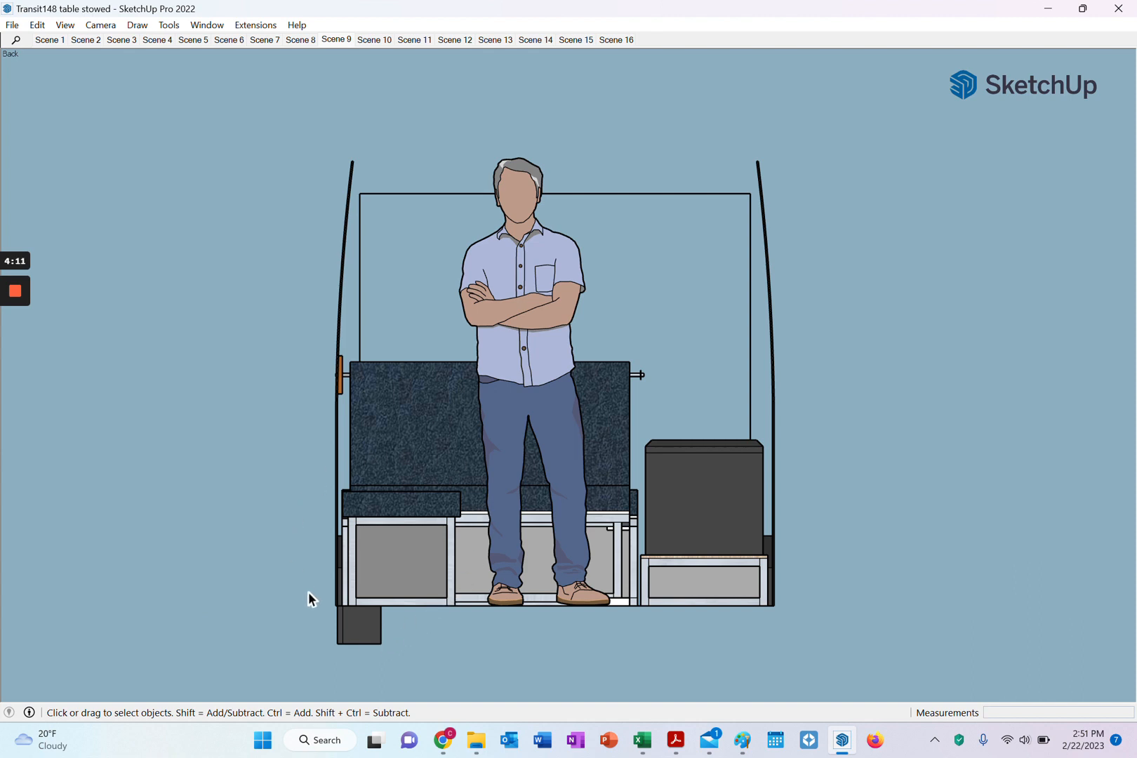
pyautogui.moveTo(308, 576)
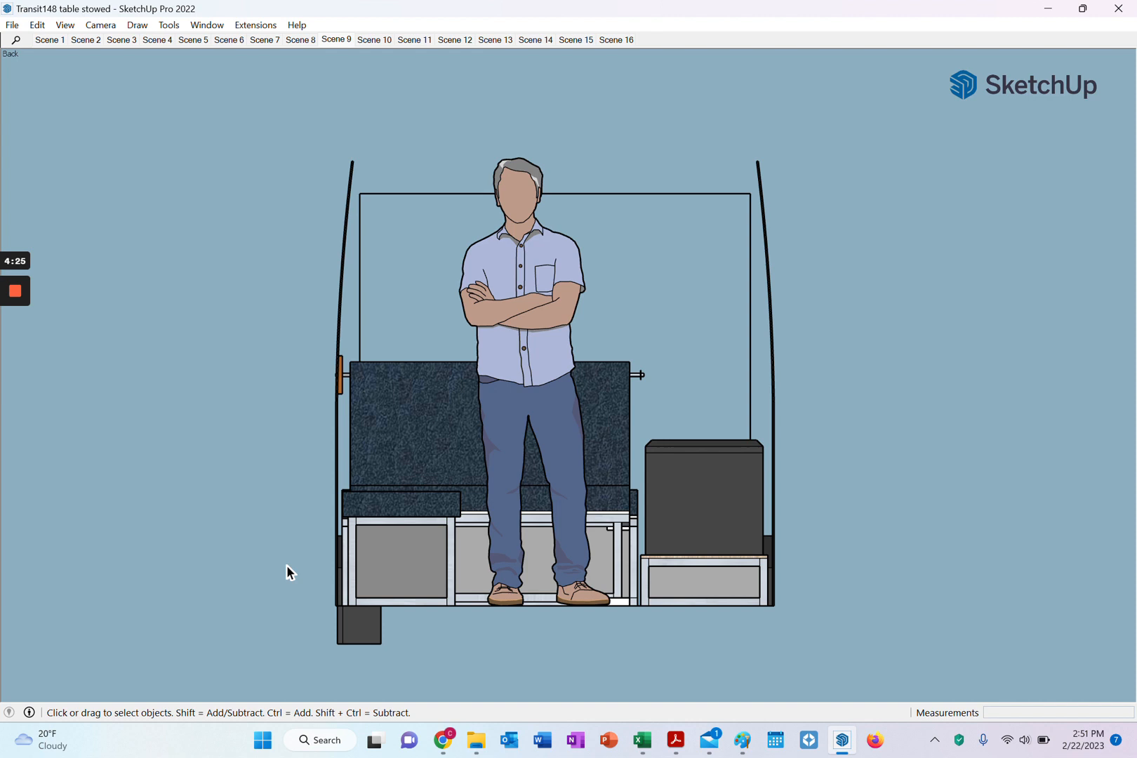
pyautogui.moveTo(309, 487)
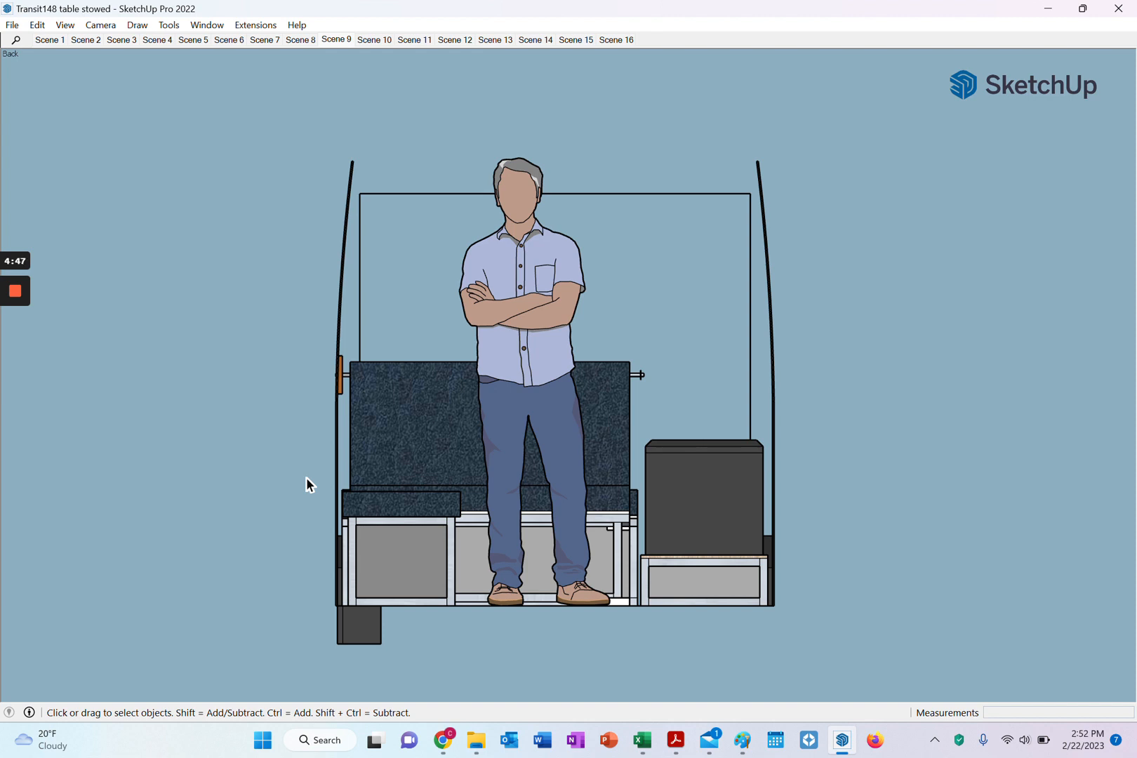
pyautogui.moveTo(375, 511)
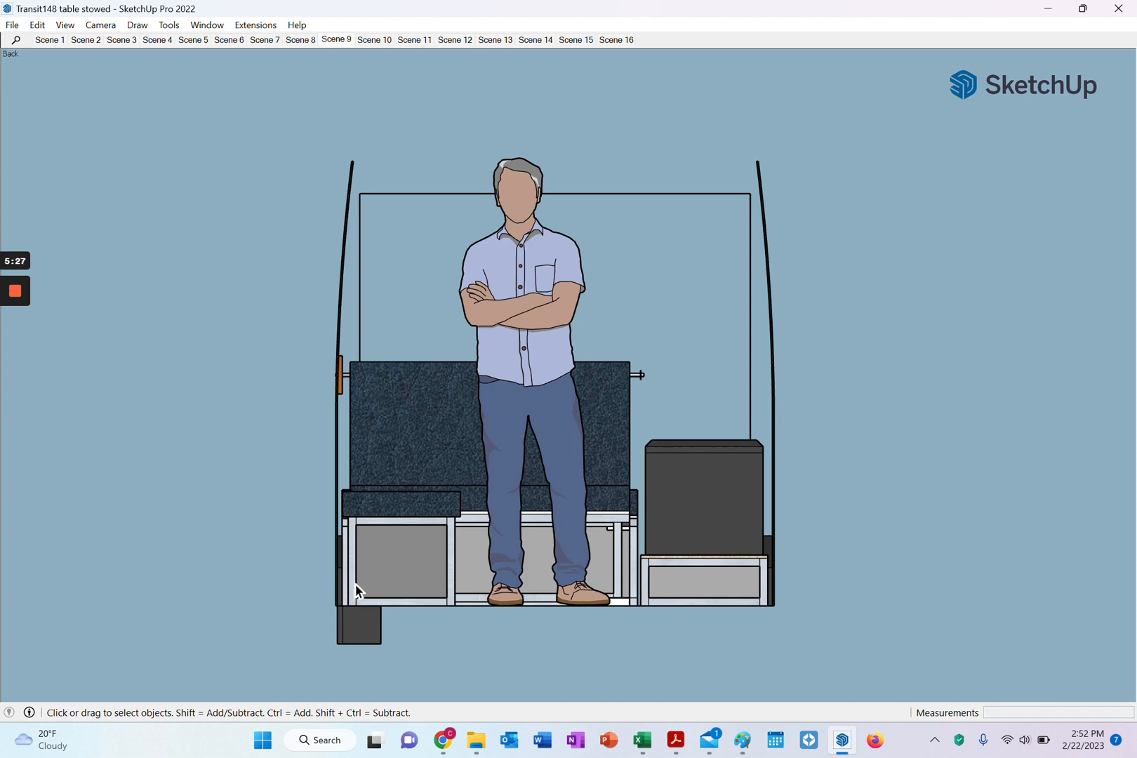
pyautogui.moveTo(370, 602)
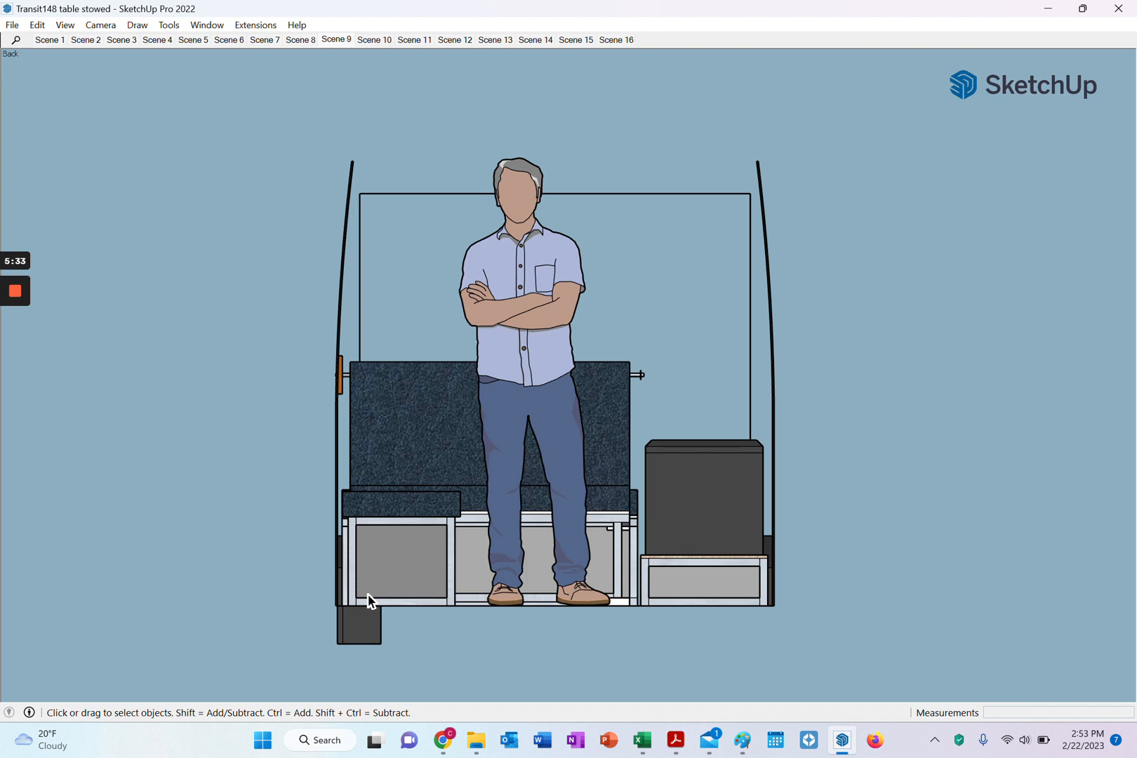
pyautogui.moveTo(465, 608)
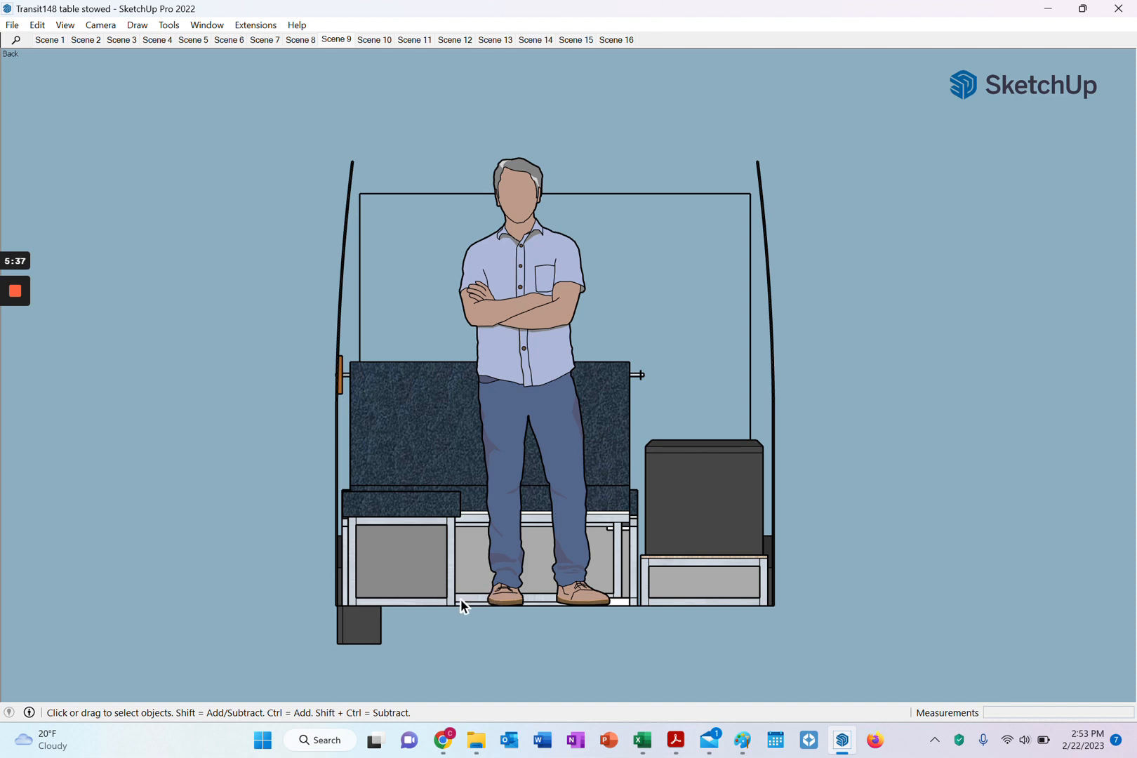
pyautogui.moveTo(459, 611)
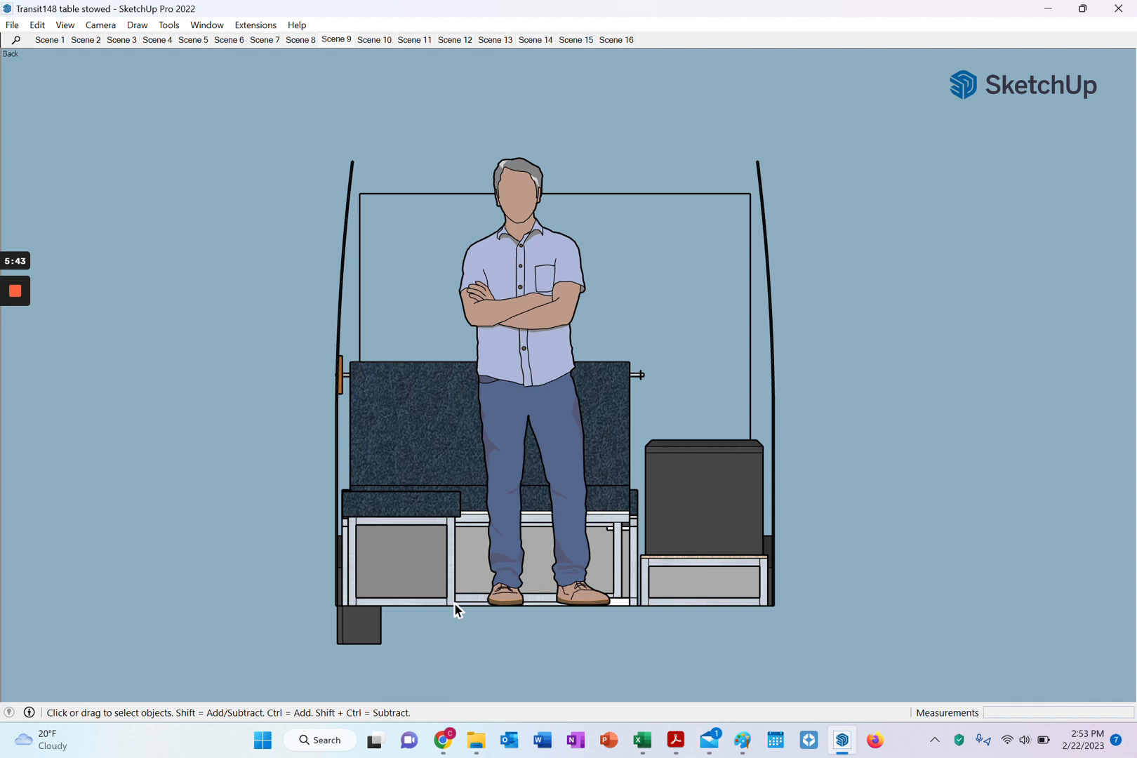
pyautogui.moveTo(435, 612)
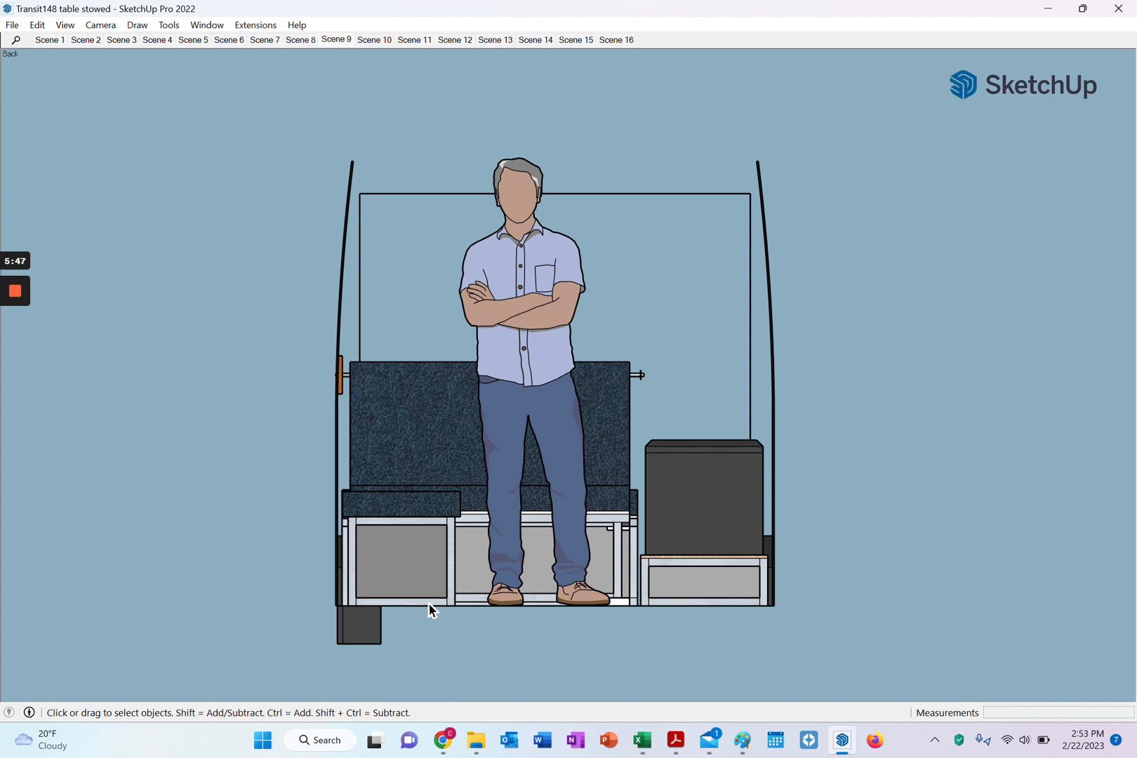
pyautogui.moveTo(673, 594)
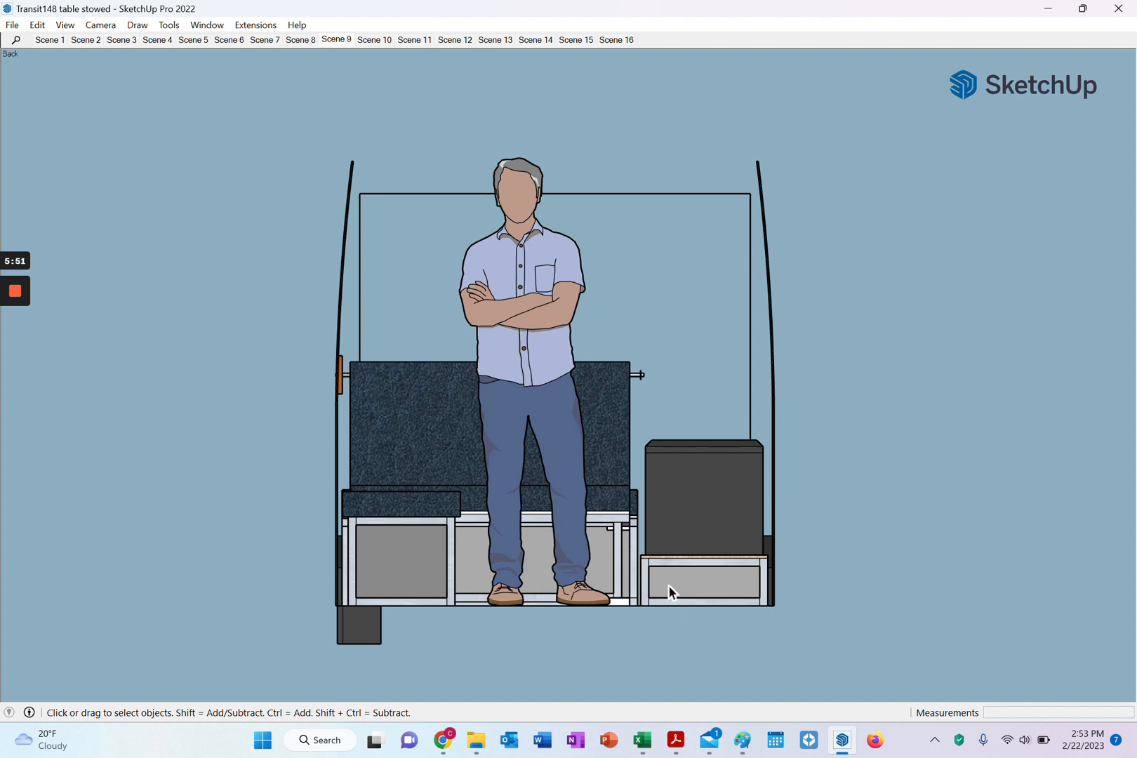
pyautogui.moveTo(732, 596)
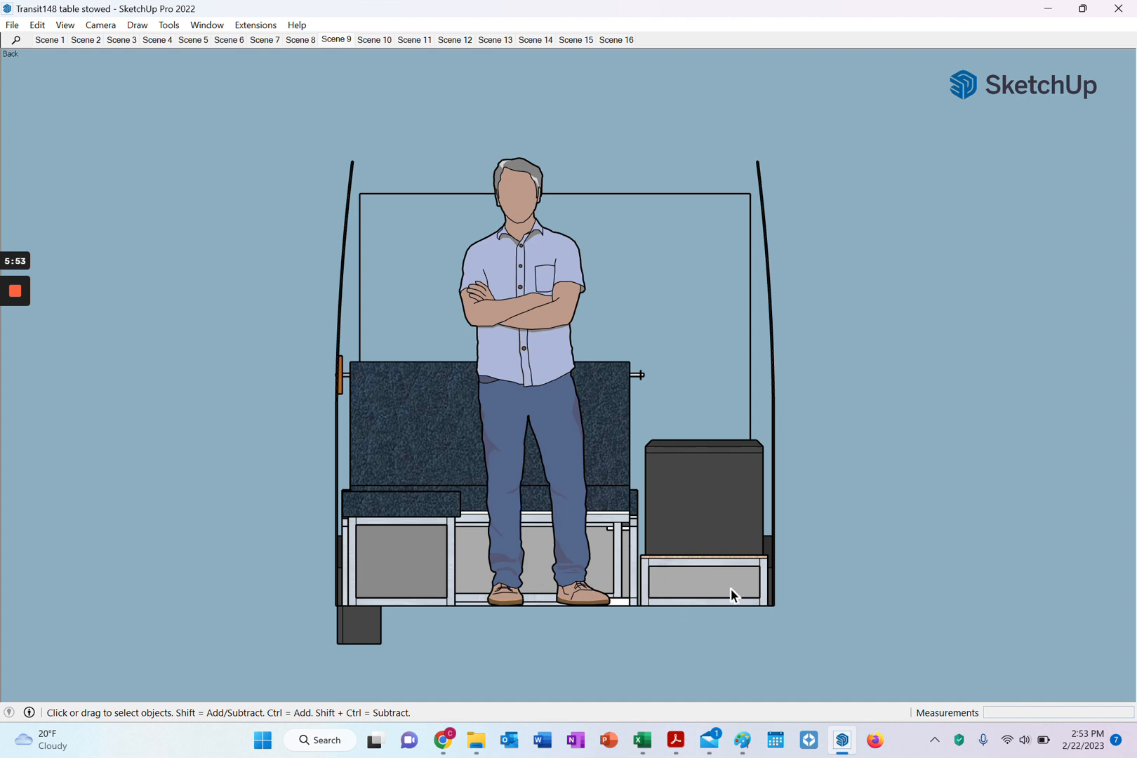
pyautogui.moveTo(724, 614)
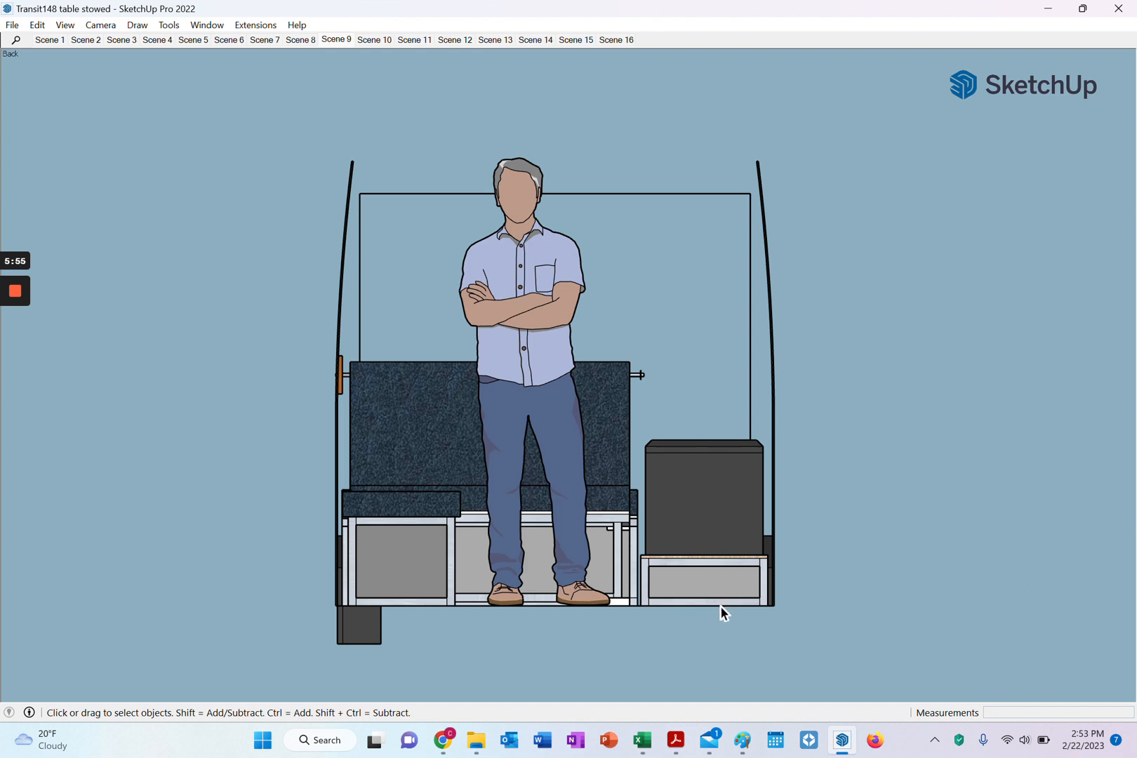
pyautogui.moveTo(717, 598)
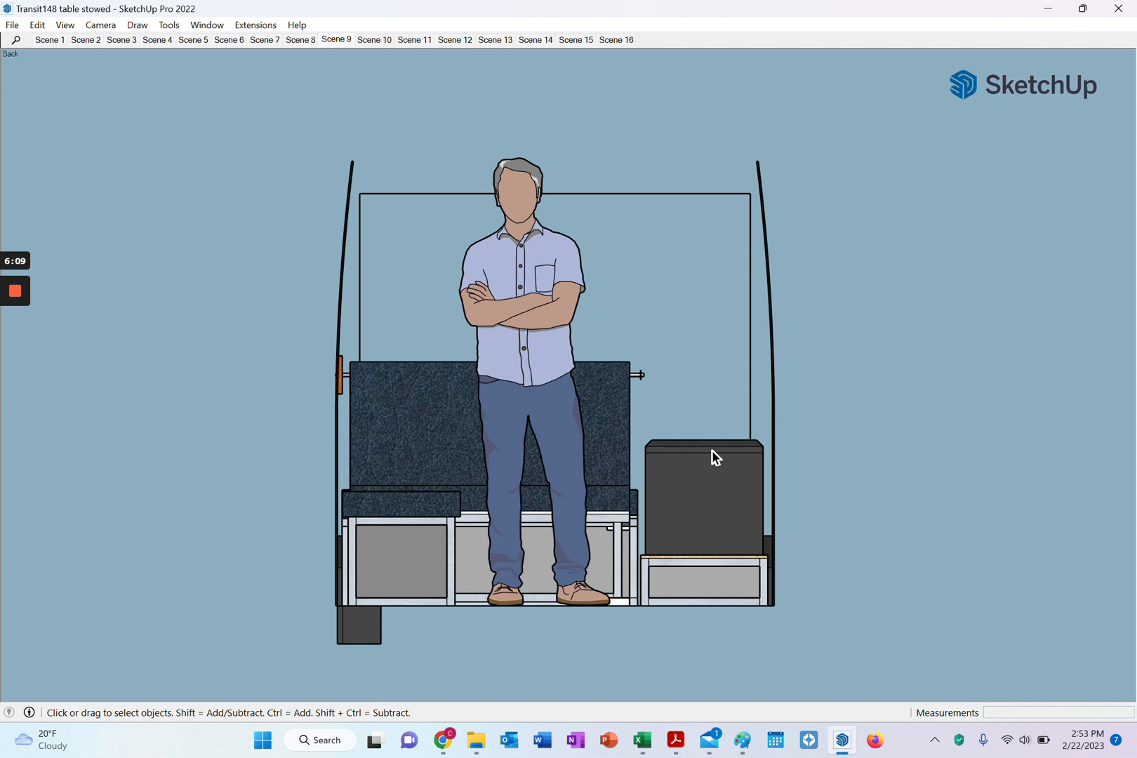
pyautogui.moveTo(662, 454)
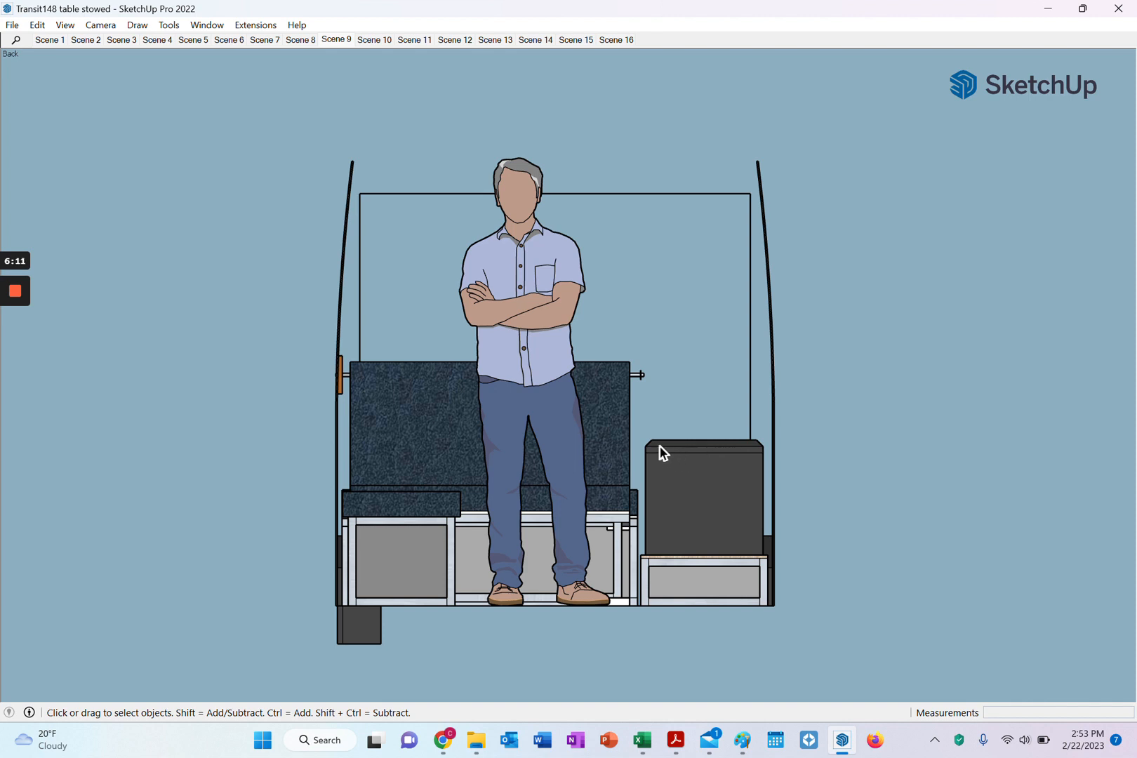
pyautogui.moveTo(656, 434)
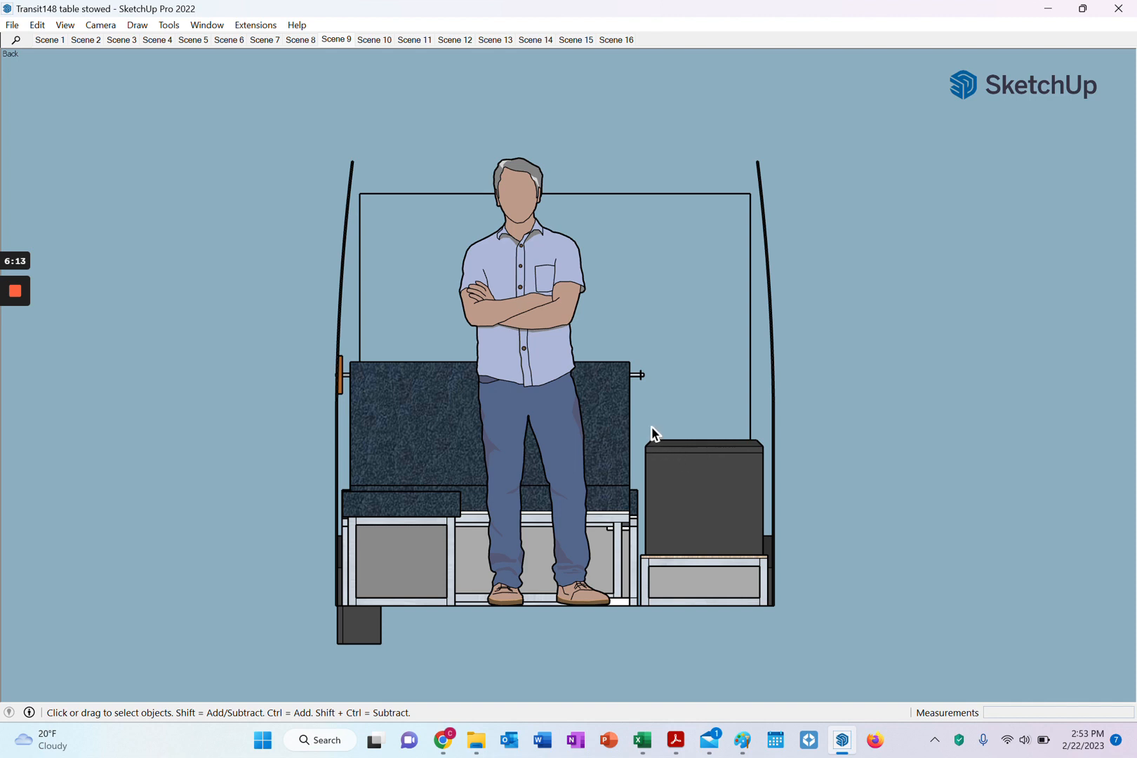
pyautogui.moveTo(752, 362)
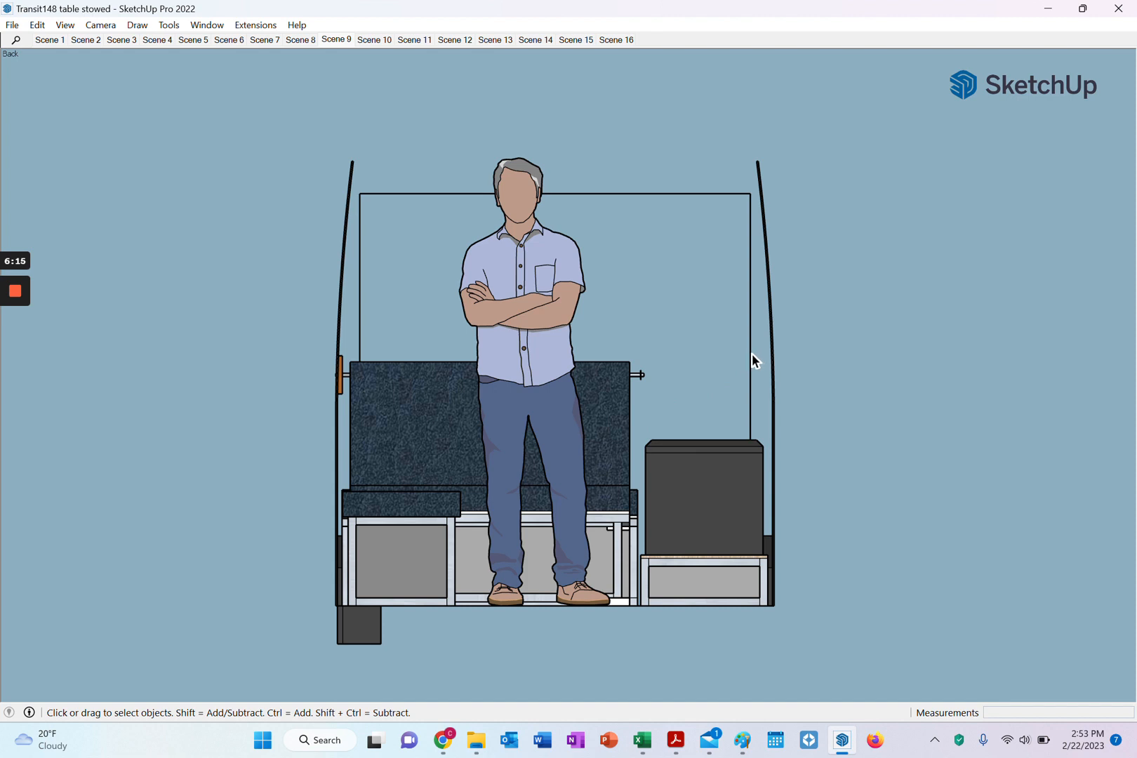
pyautogui.moveTo(751, 341)
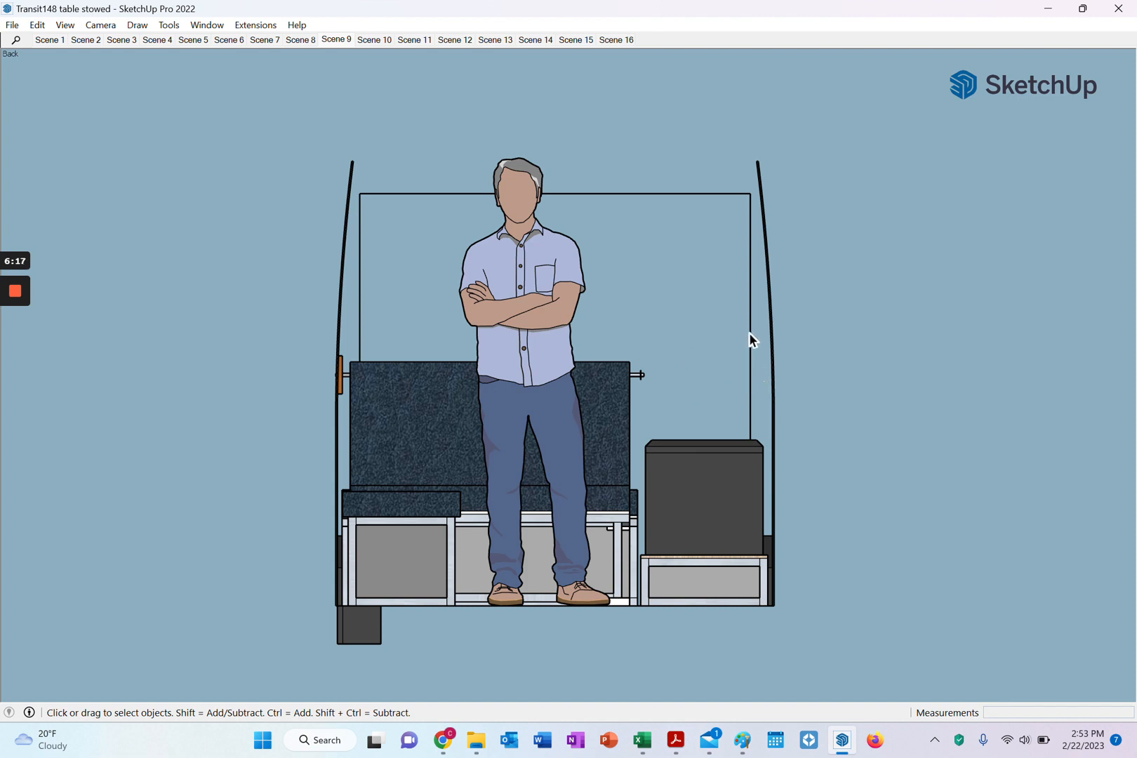
pyautogui.moveTo(761, 347)
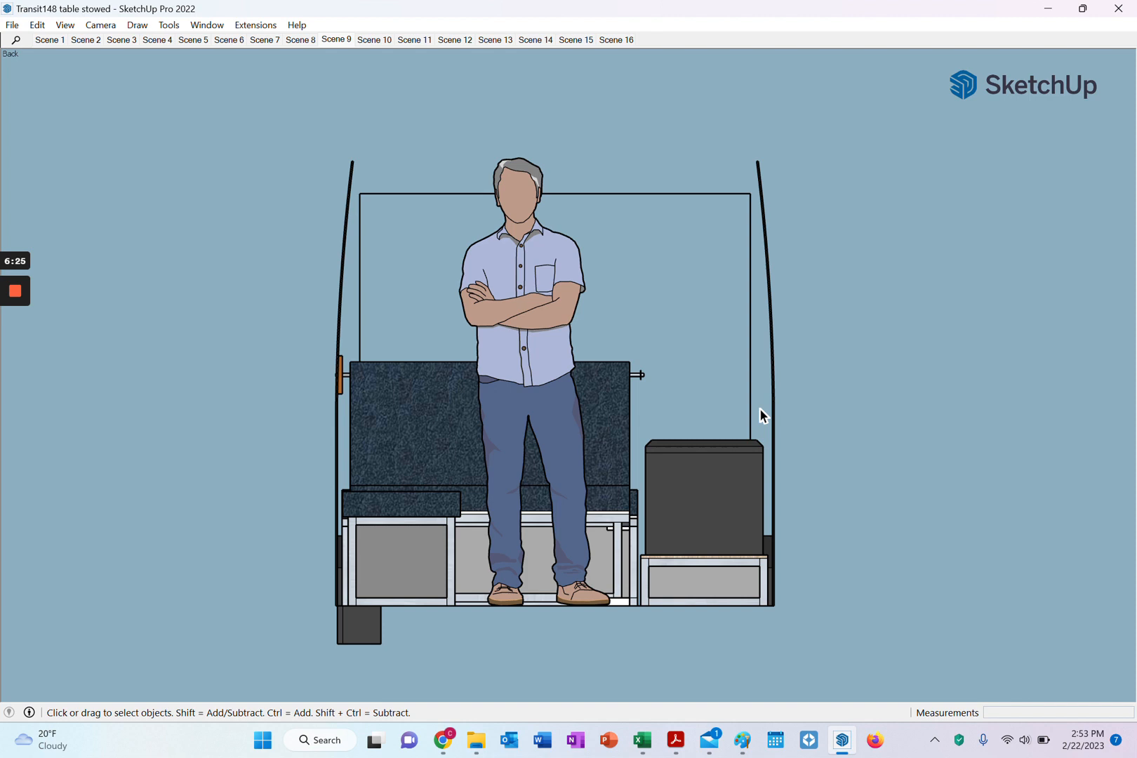
pyautogui.moveTo(700, 400)
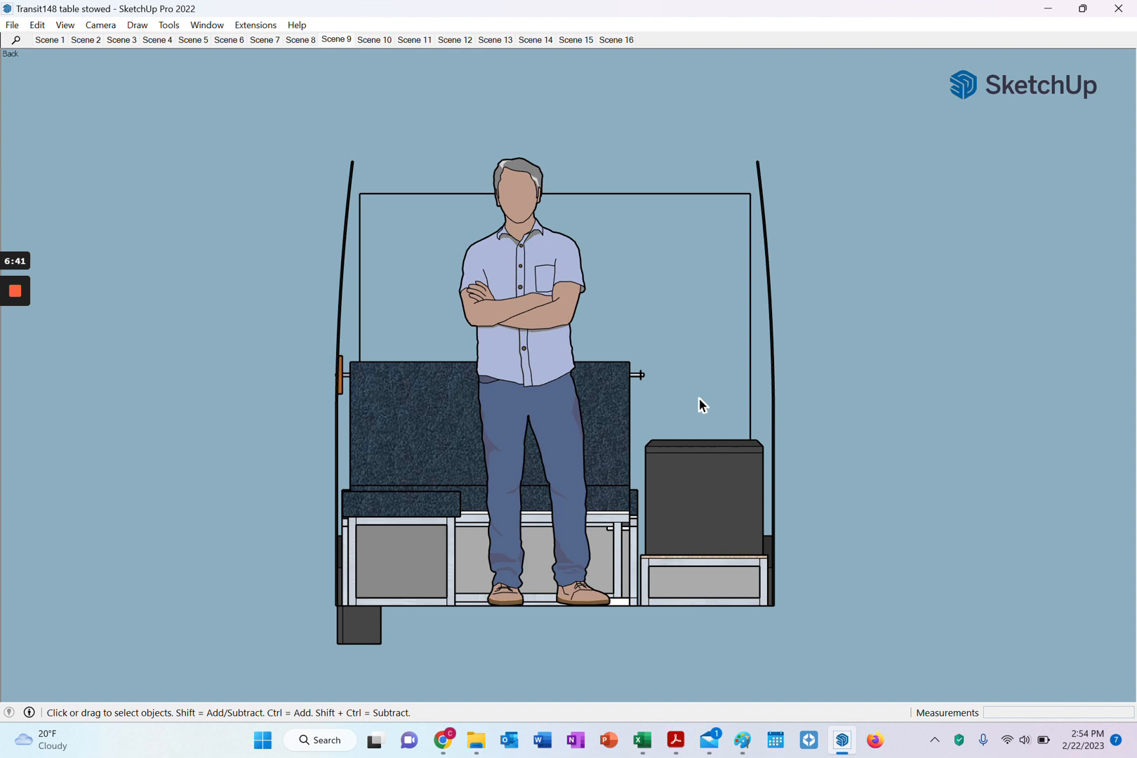
pyautogui.moveTo(696, 411)
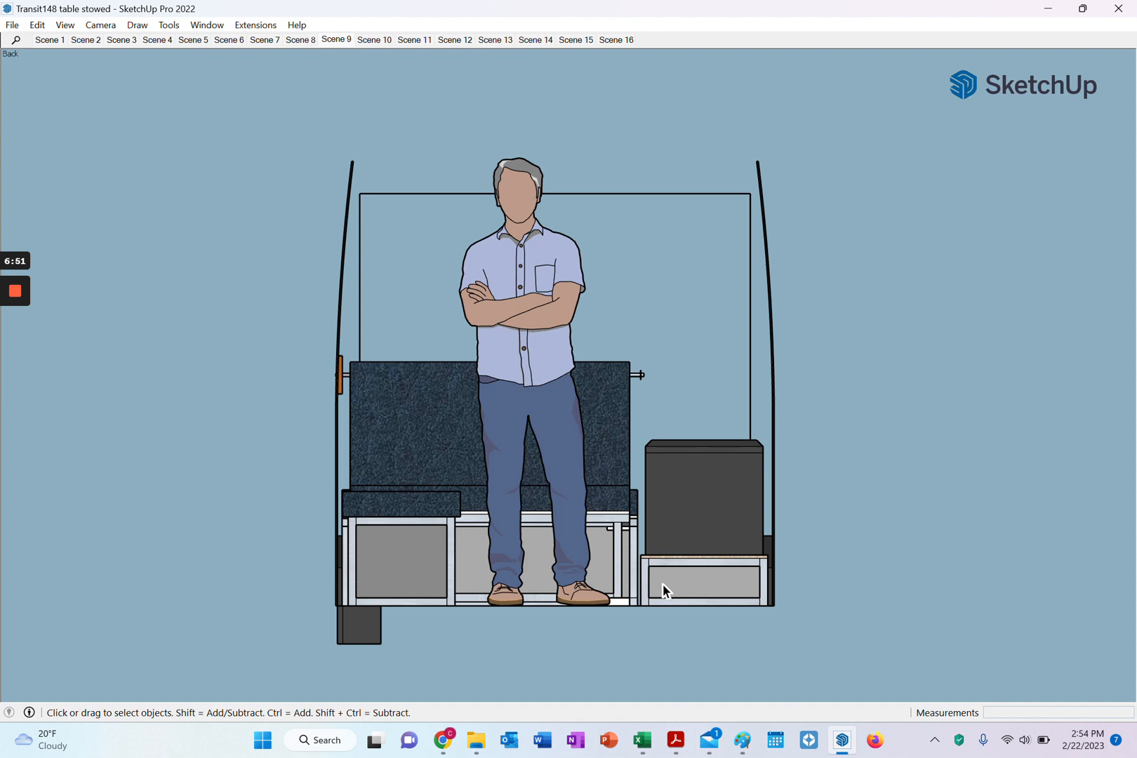
pyautogui.moveTo(689, 603)
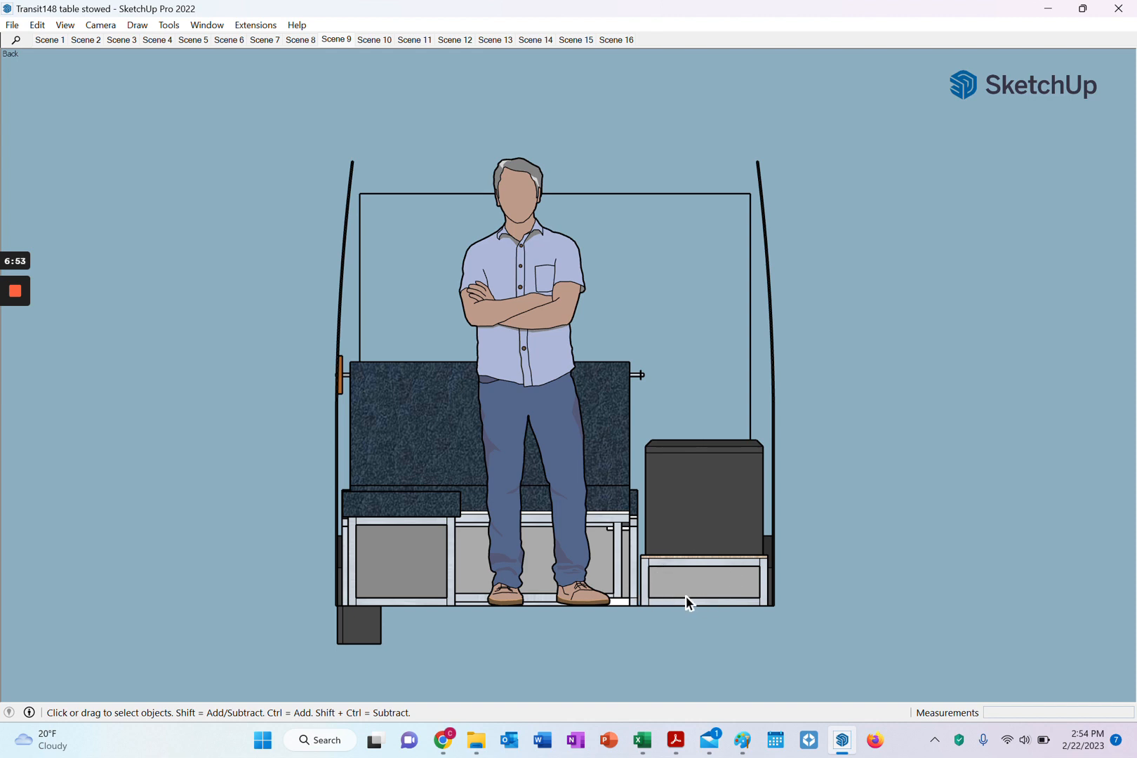
pyautogui.moveTo(651, 590)
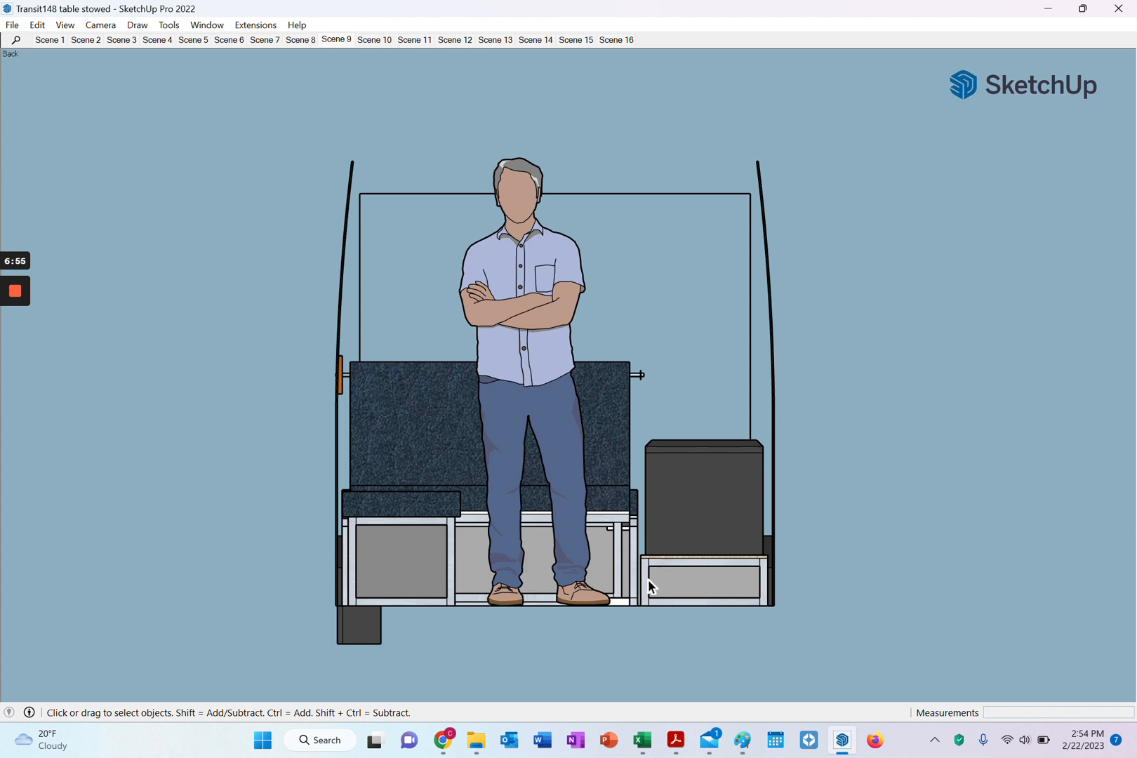
pyautogui.moveTo(719, 574)
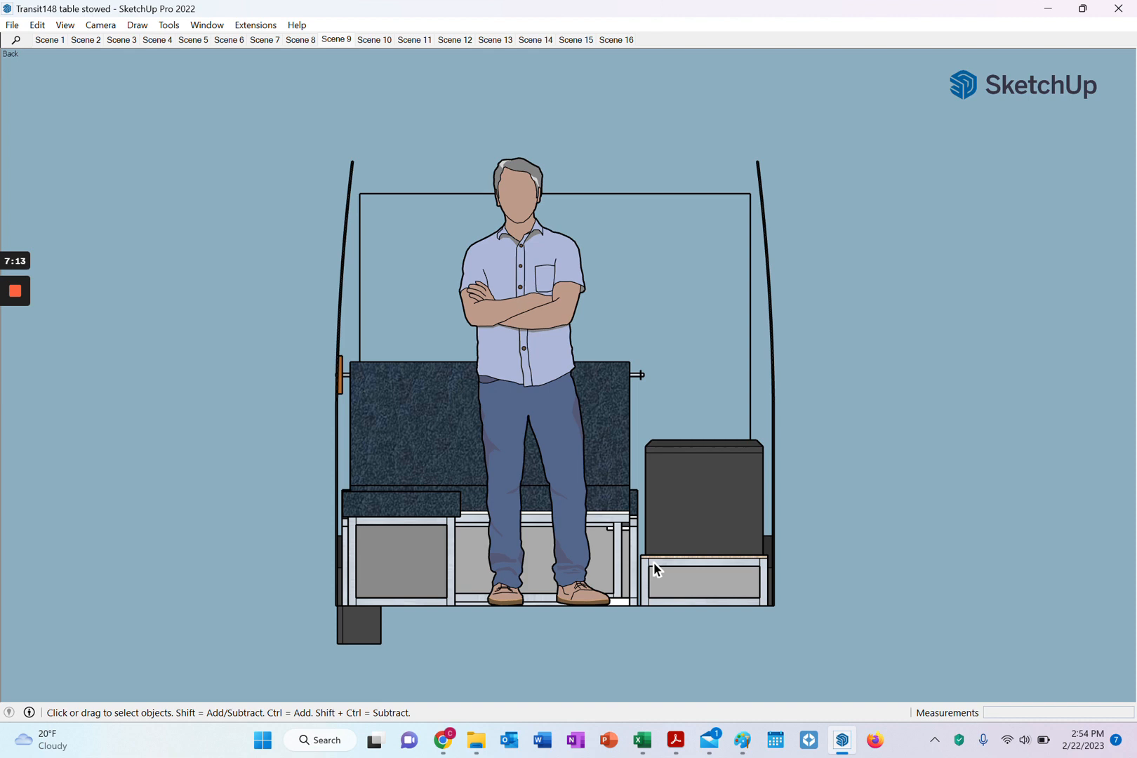
pyautogui.moveTo(644, 573)
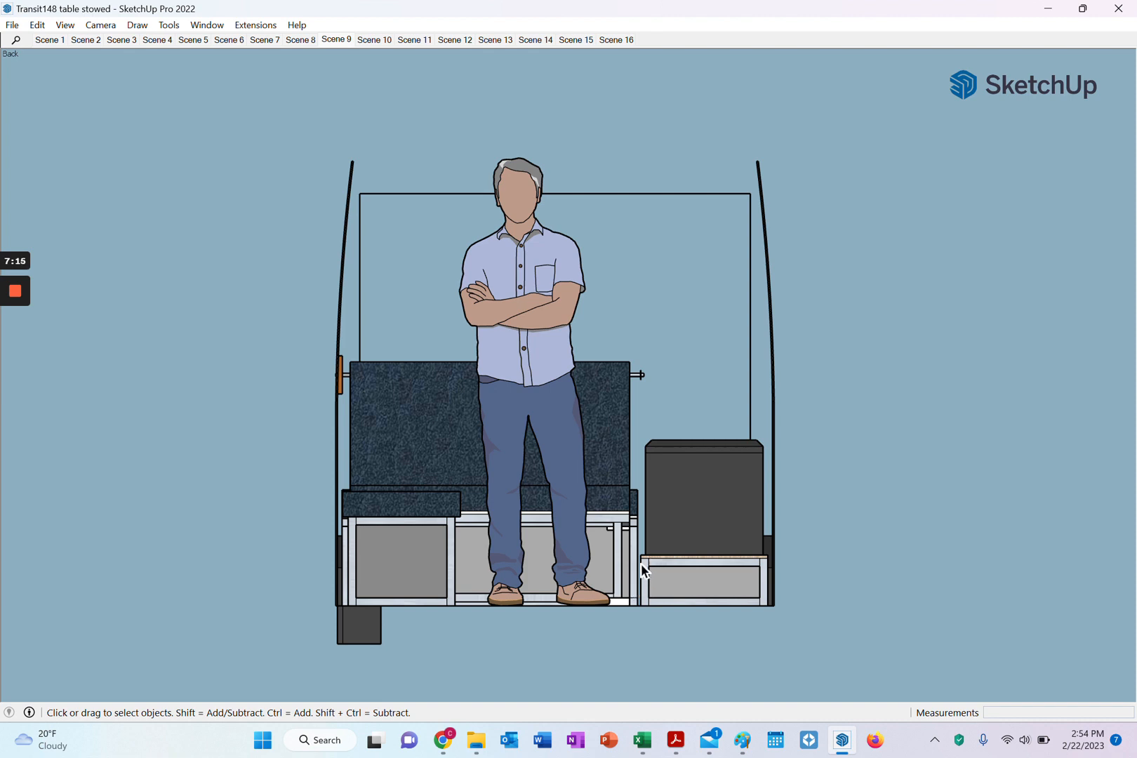
pyautogui.moveTo(637, 602)
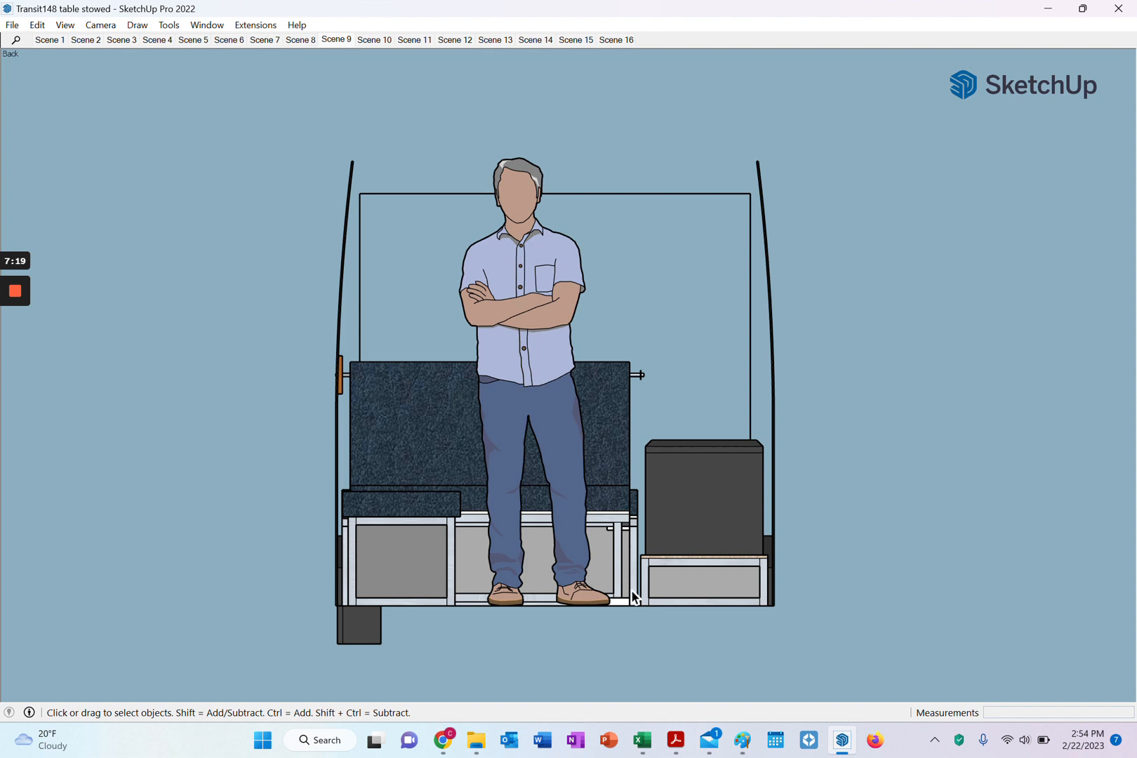
pyautogui.moveTo(682, 574)
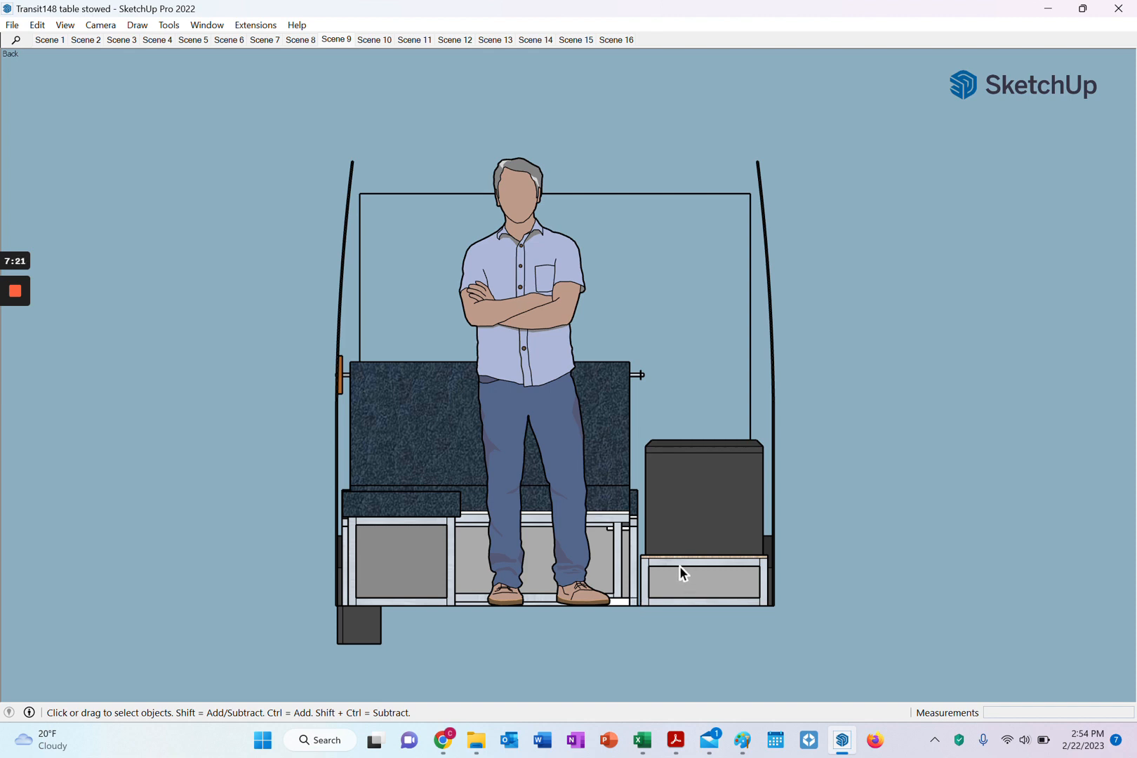
pyautogui.moveTo(664, 571)
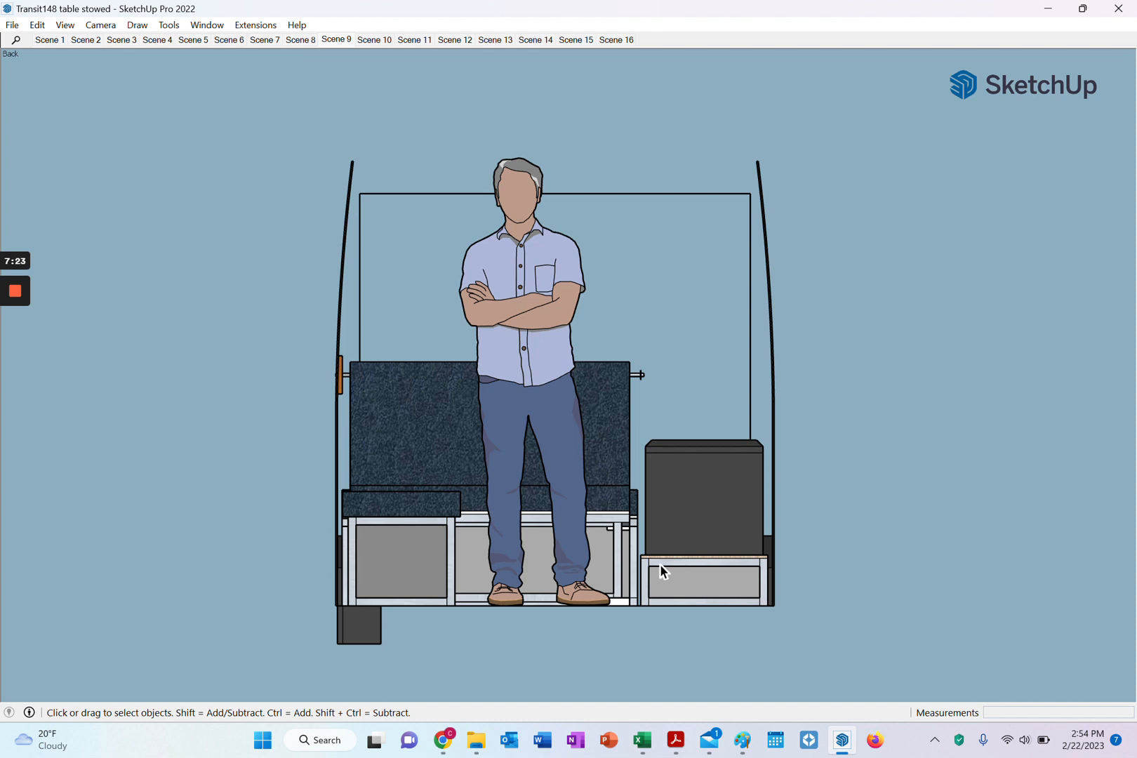
pyautogui.moveTo(655, 634)
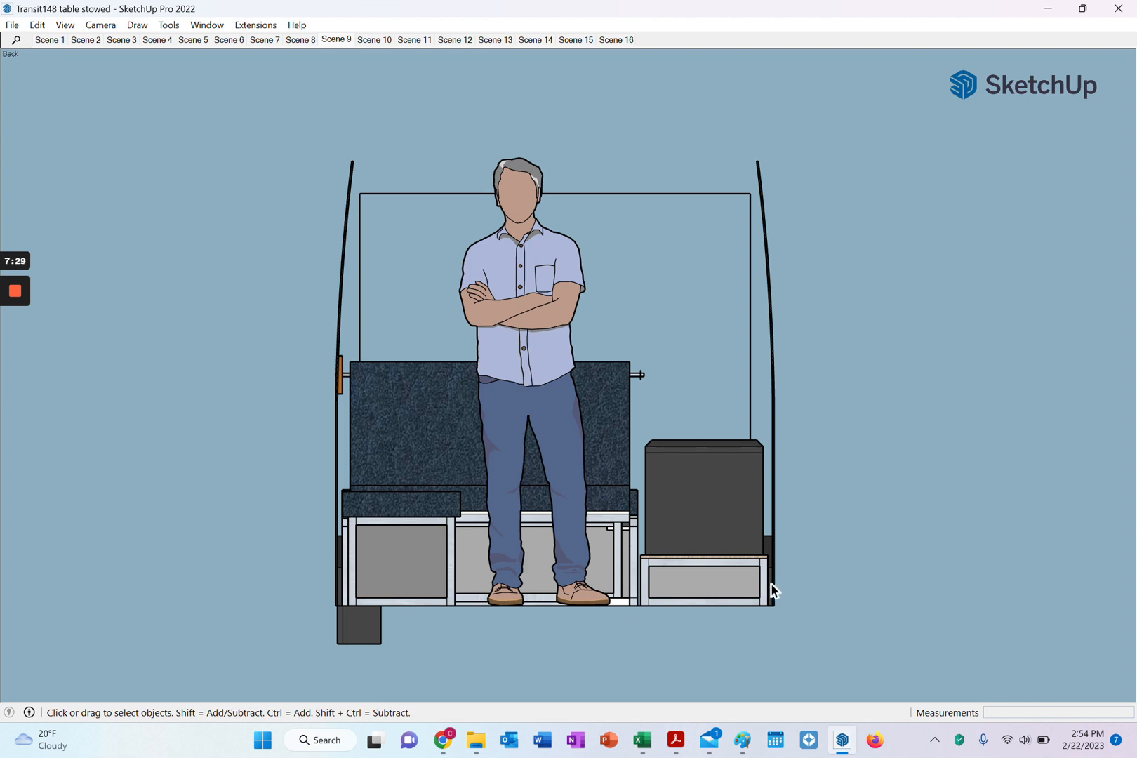
pyautogui.moveTo(665, 589)
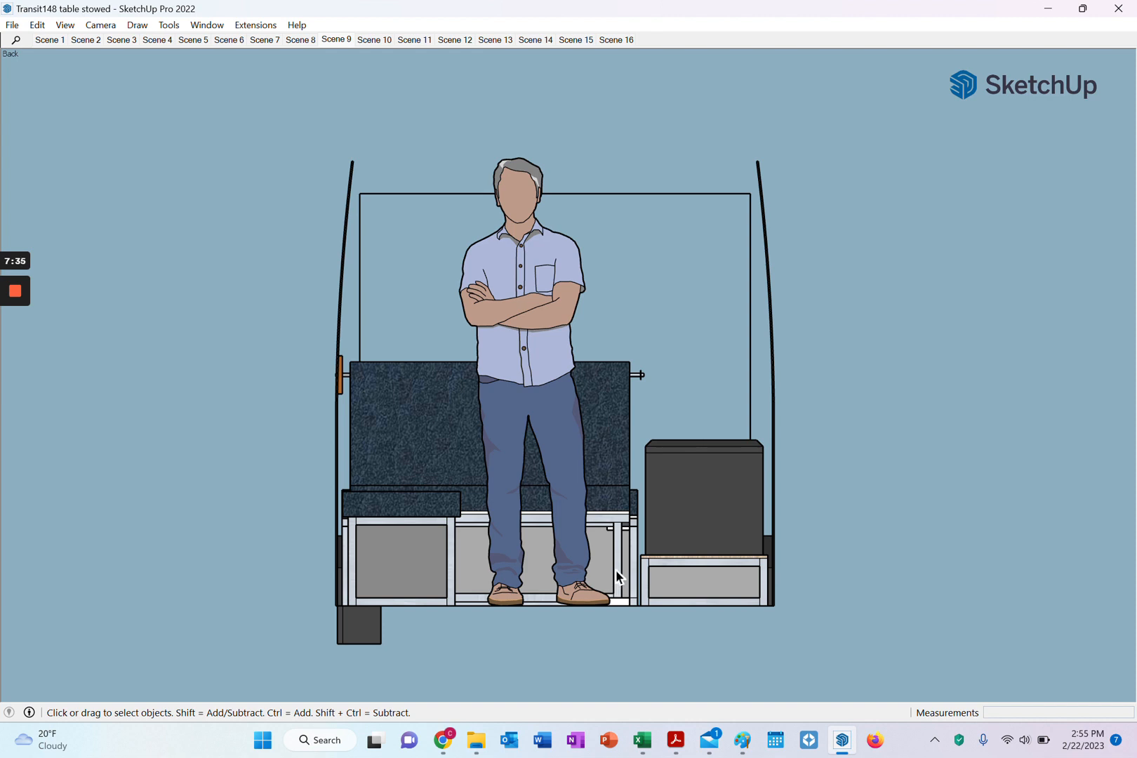
pyautogui.moveTo(557, 602)
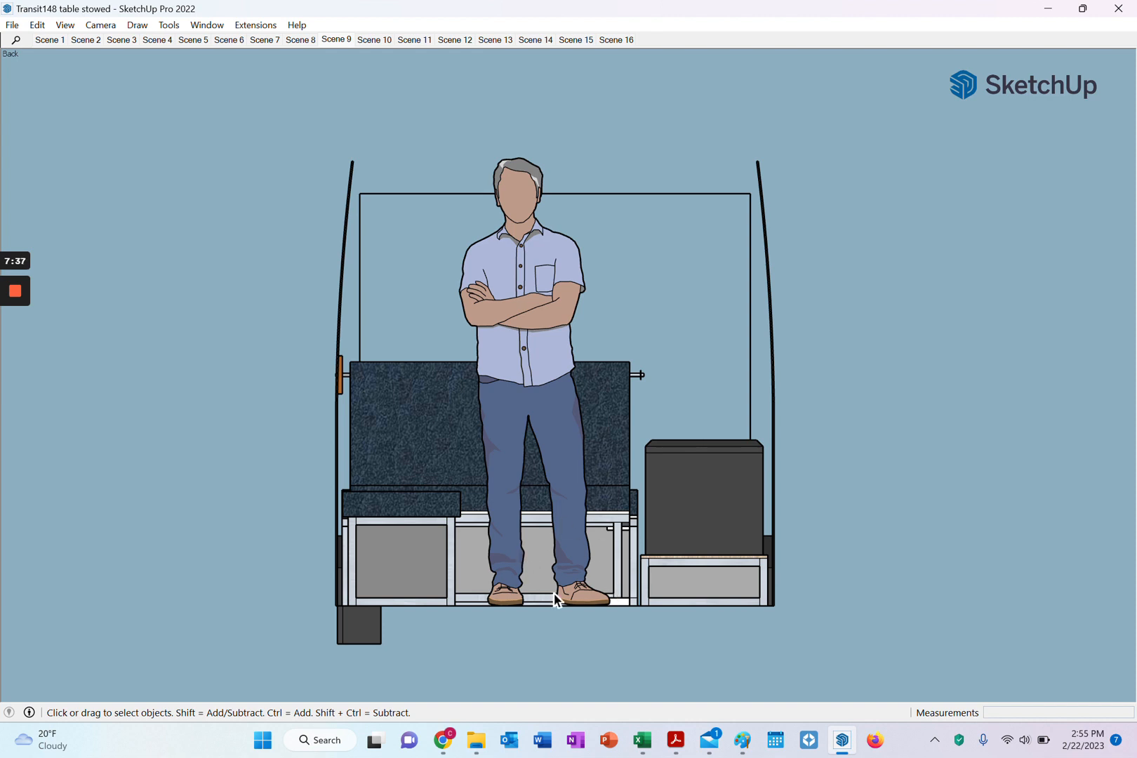
pyautogui.moveTo(631, 575)
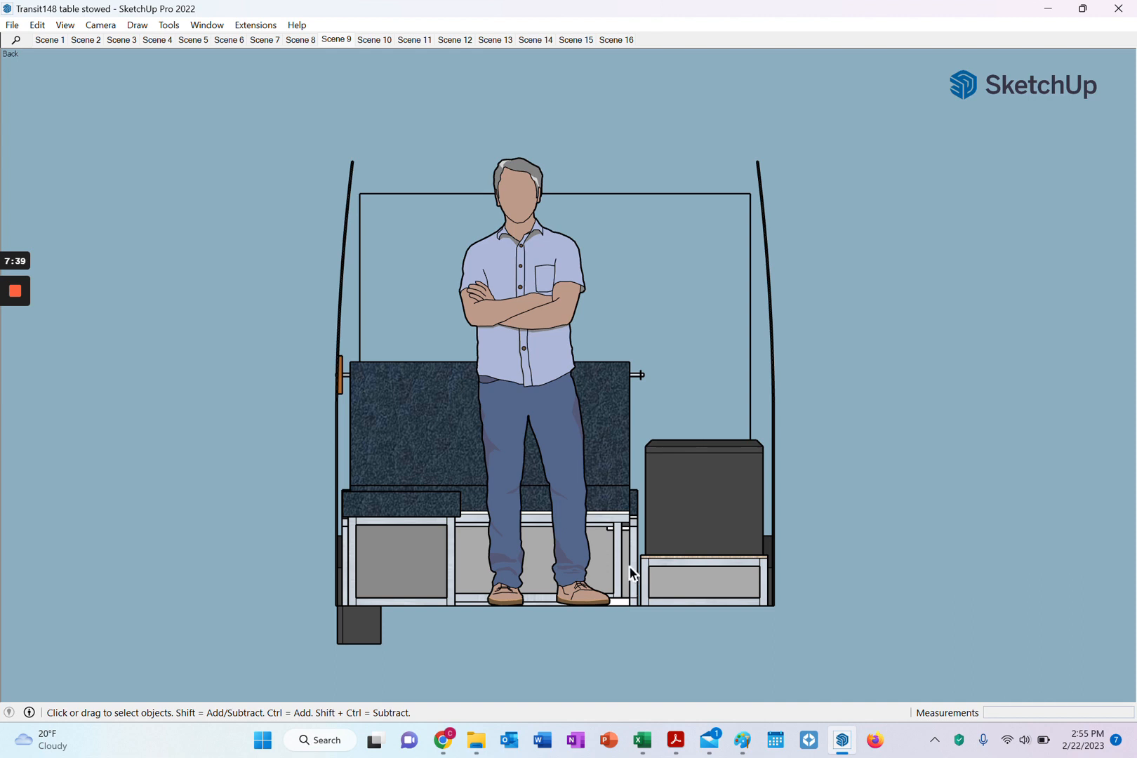
pyautogui.moveTo(609, 571)
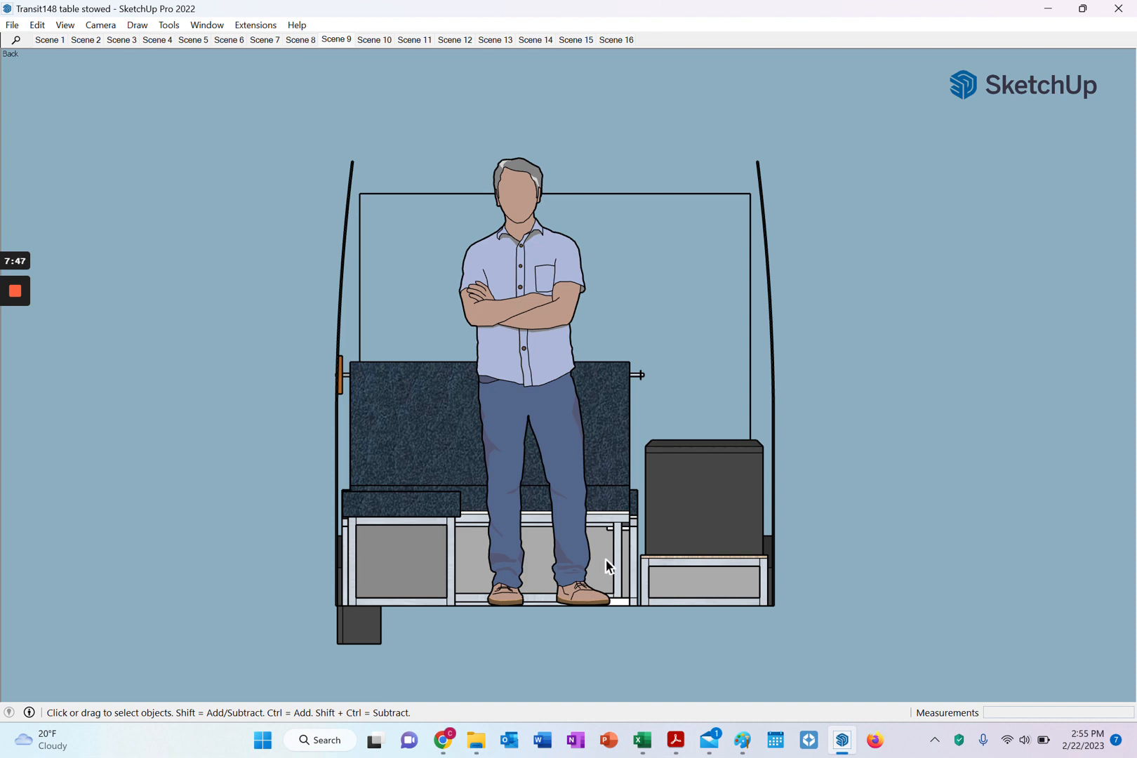
pyautogui.moveTo(619, 429)
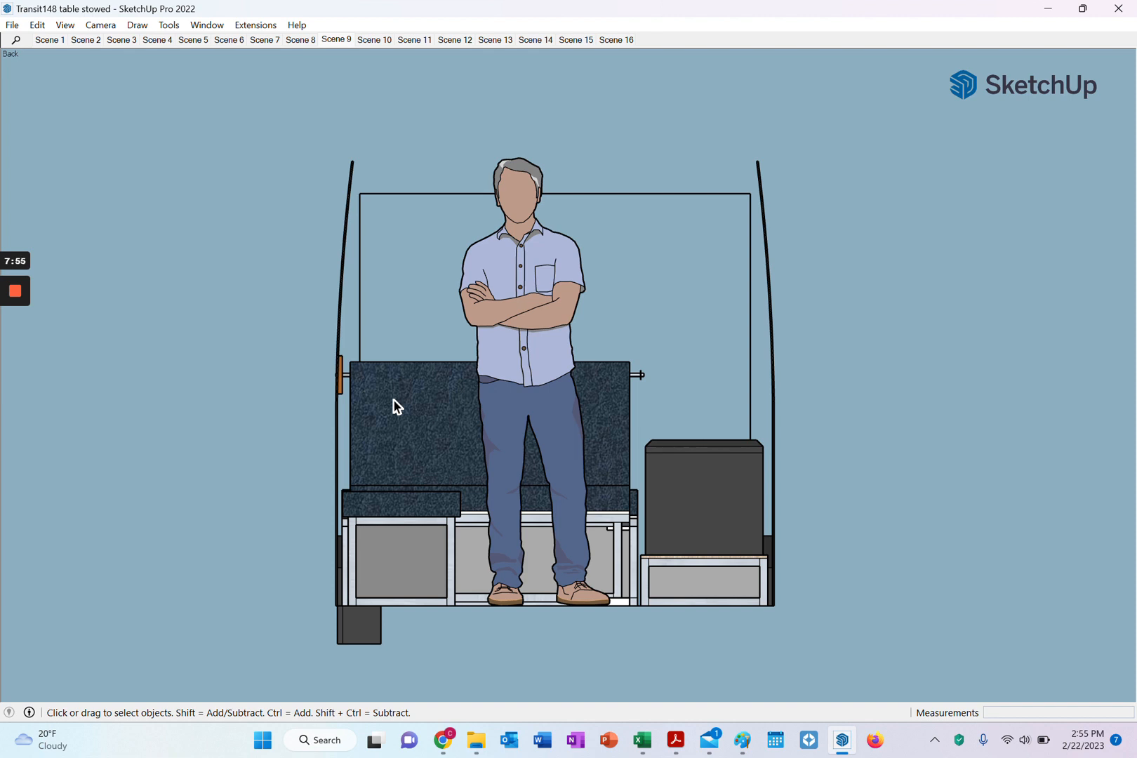
pyautogui.moveTo(444, 445)
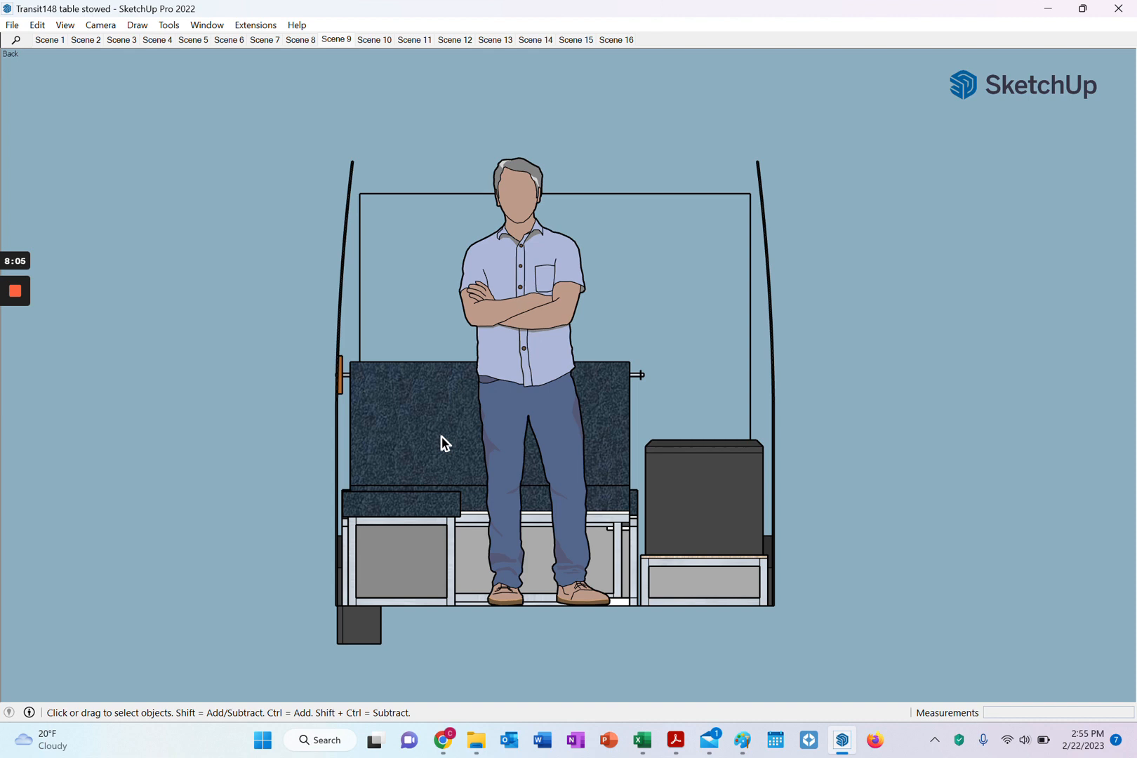
pyautogui.moveTo(472, 536)
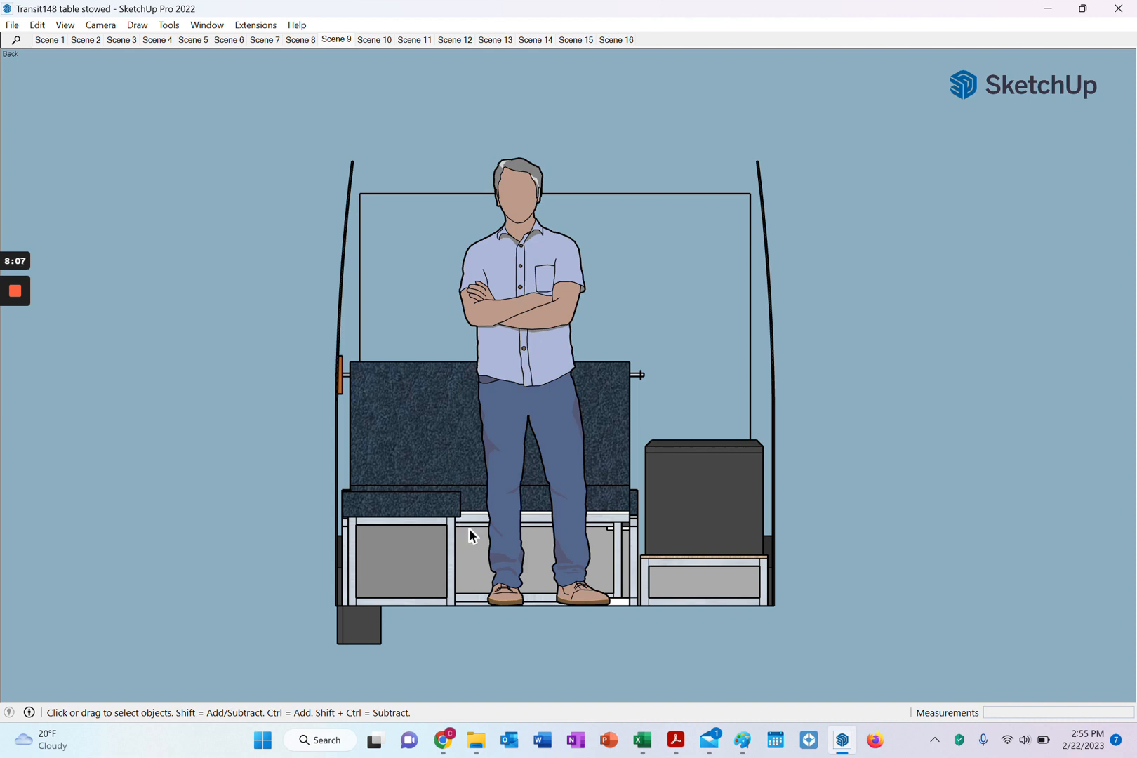
pyautogui.moveTo(473, 540)
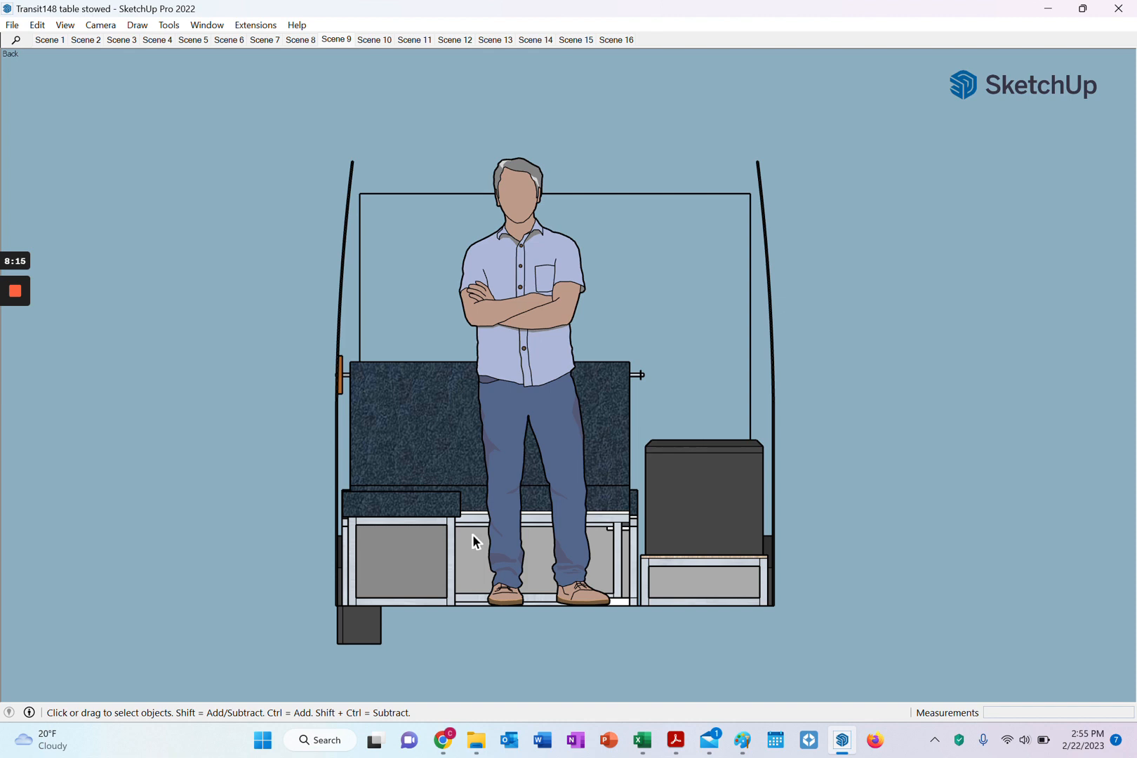
pyautogui.moveTo(477, 544)
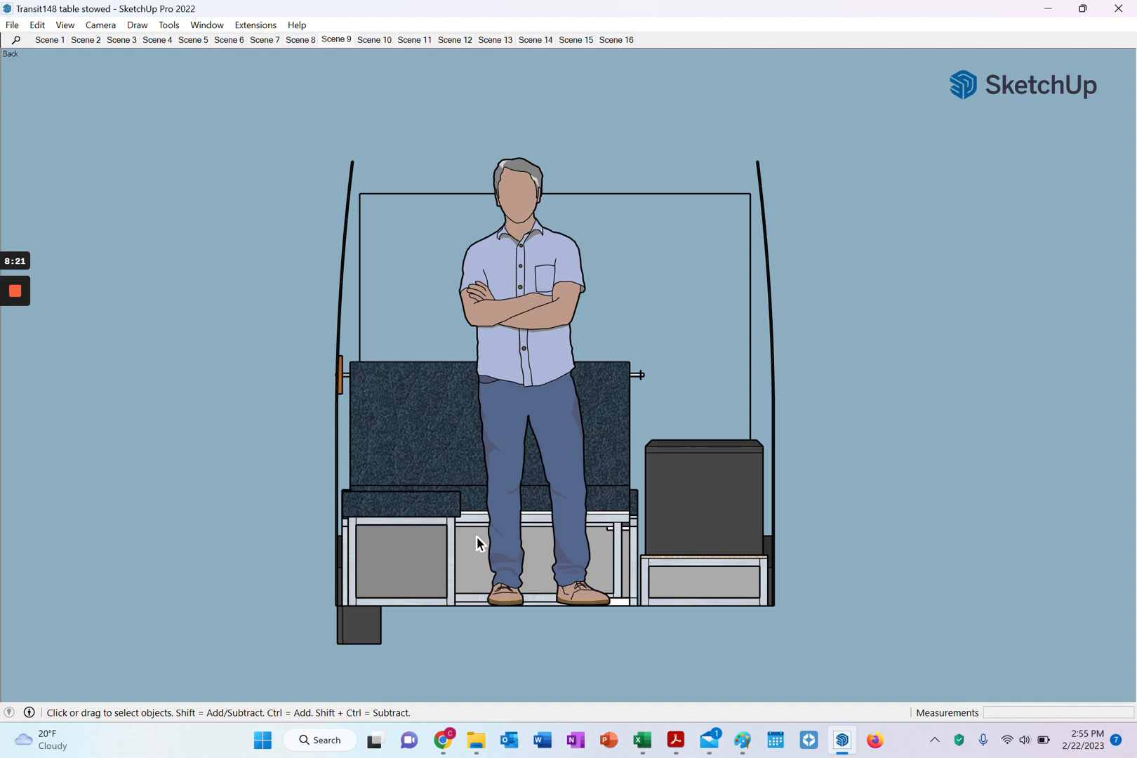
pyautogui.moveTo(456, 548)
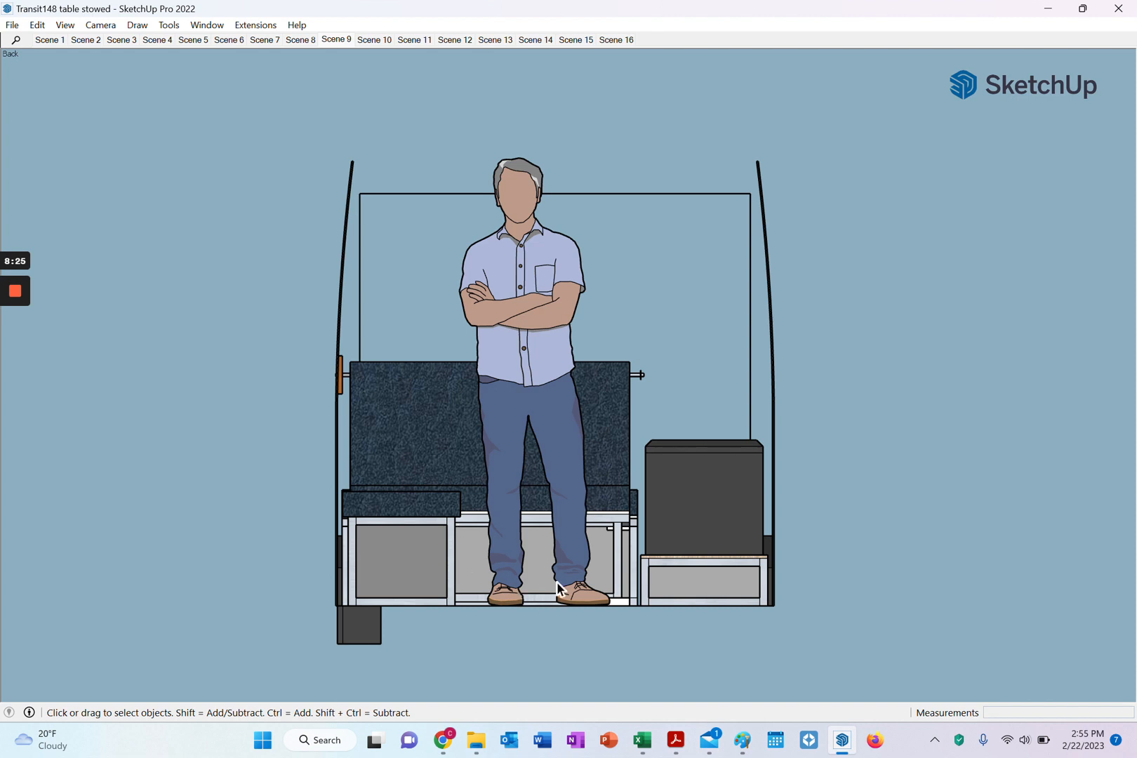
pyautogui.moveTo(584, 538)
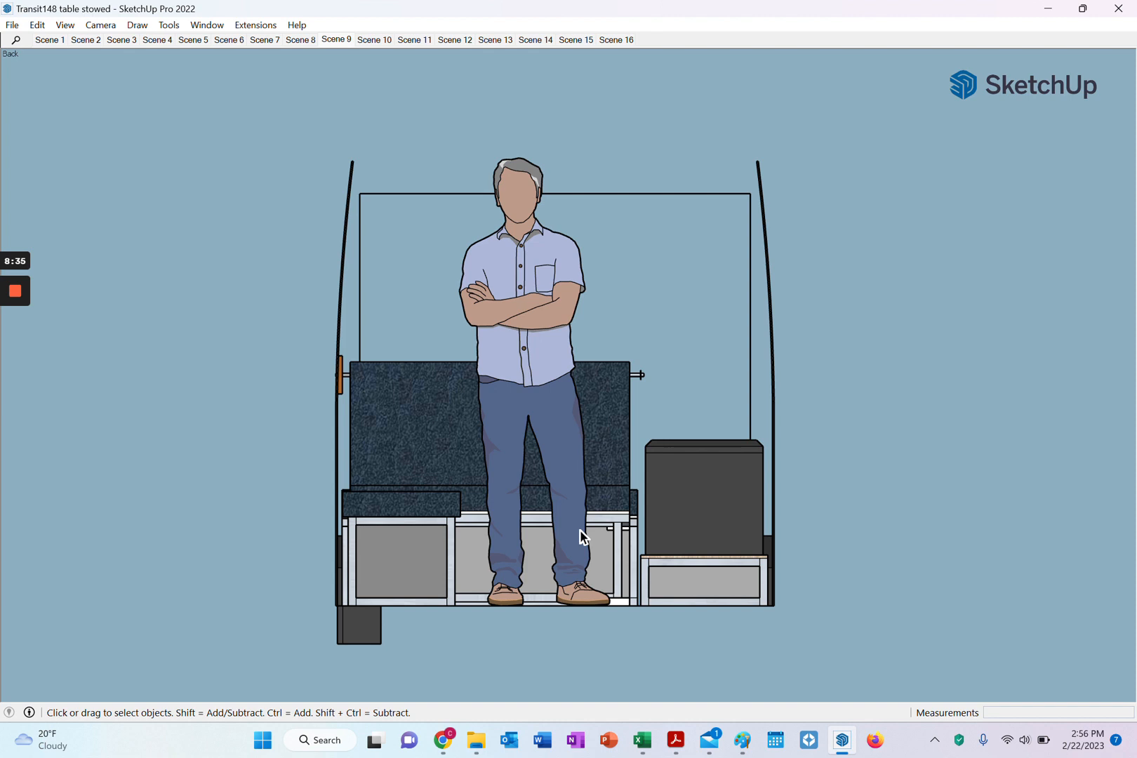
pyautogui.moveTo(612, 539)
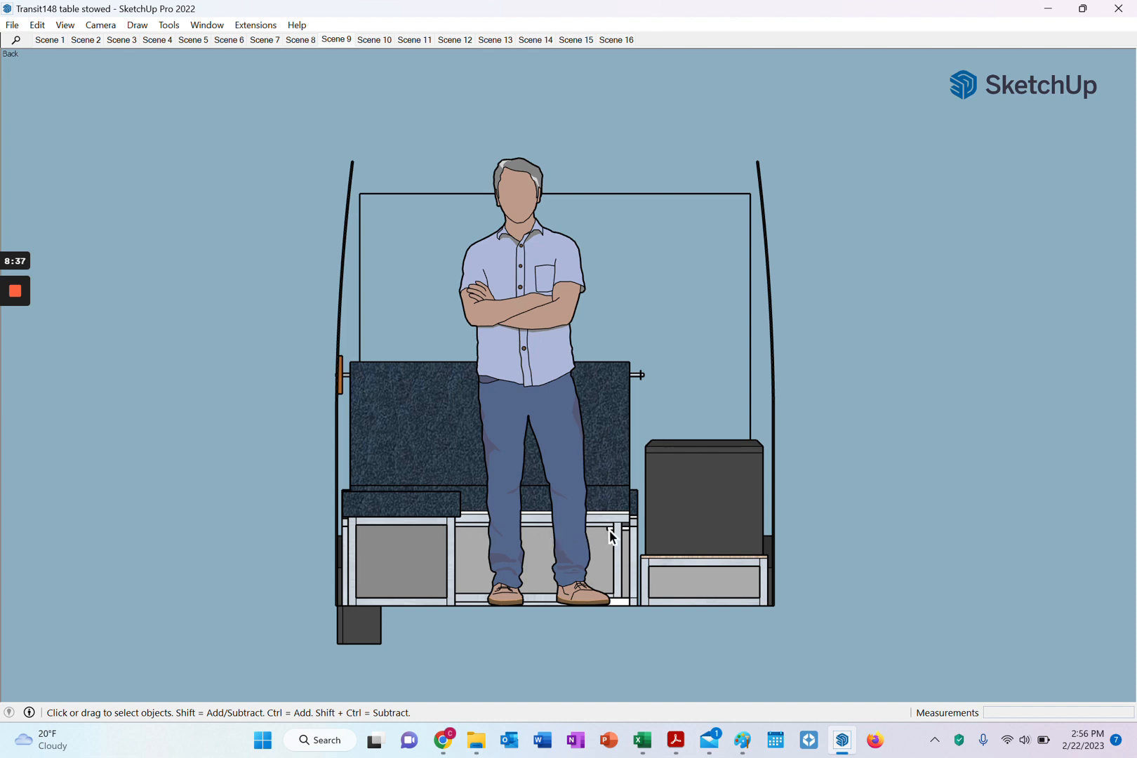
pyautogui.moveTo(513, 527)
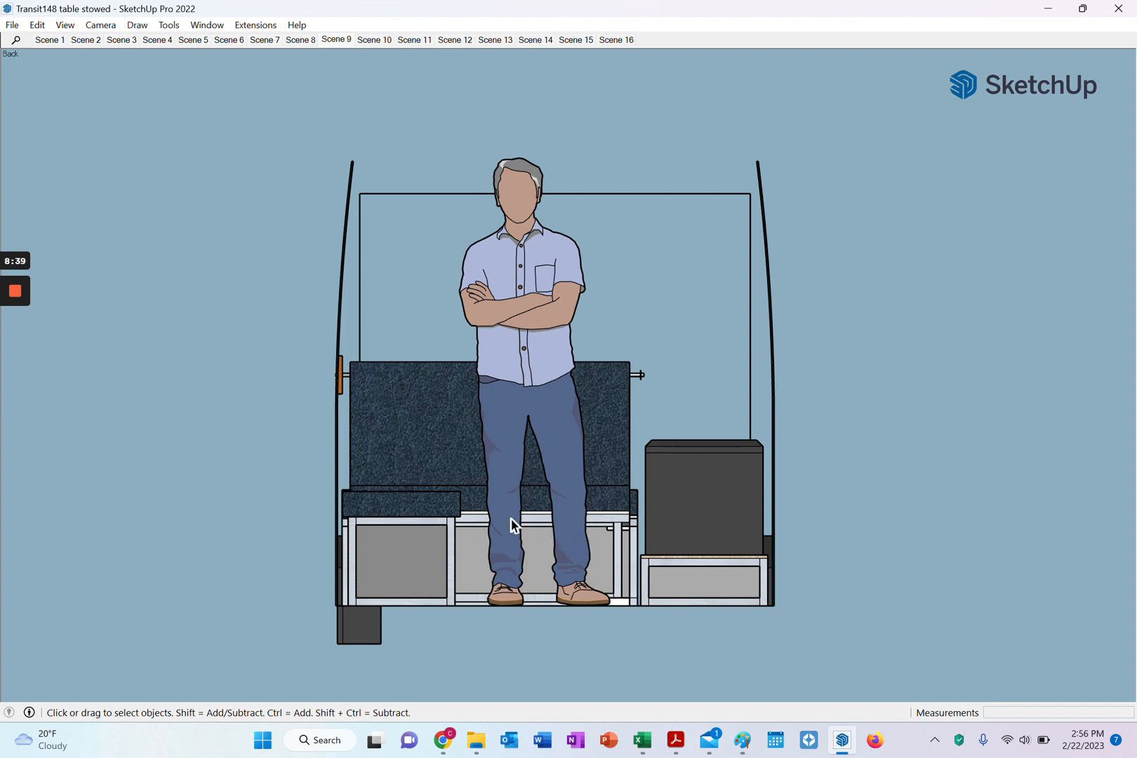
pyautogui.moveTo(510, 535)
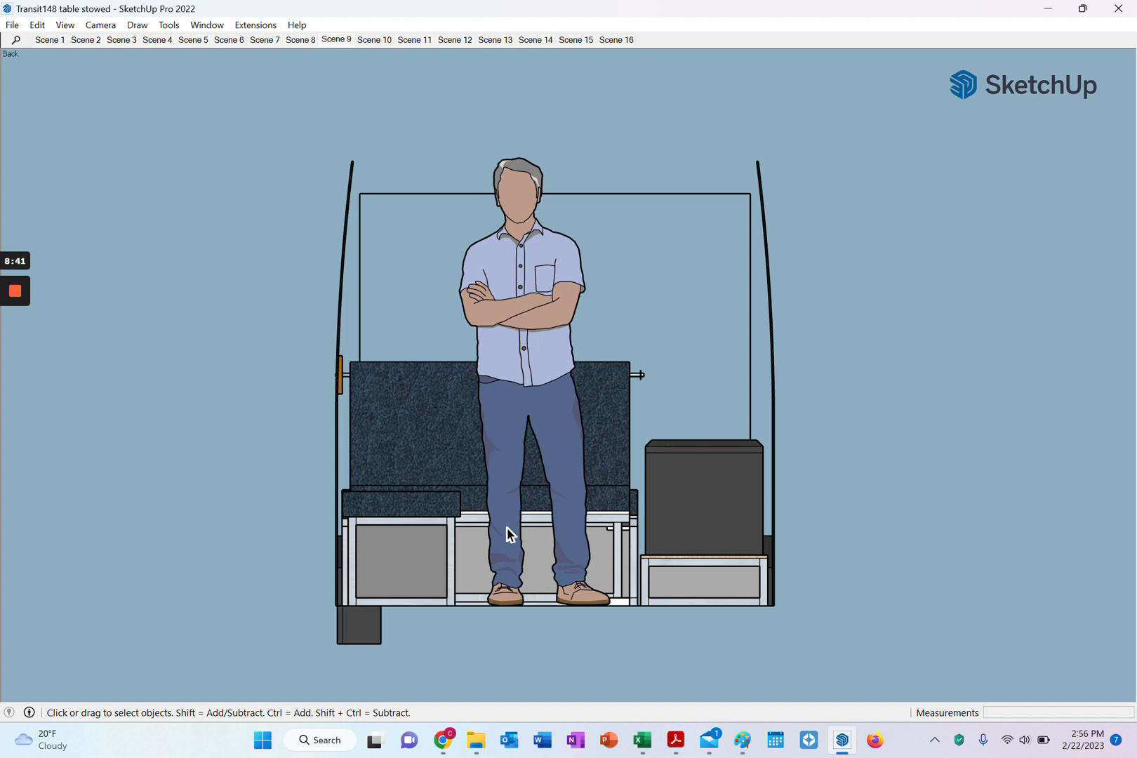
pyautogui.moveTo(546, 531)
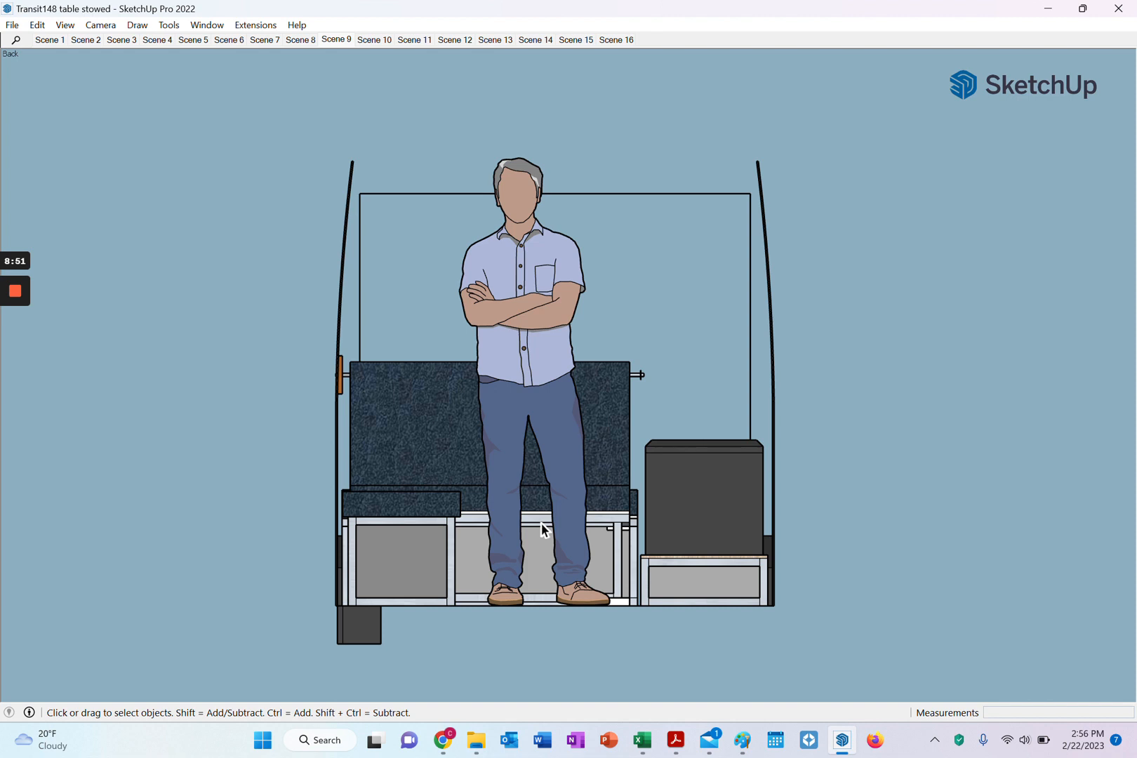
pyautogui.moveTo(507, 564)
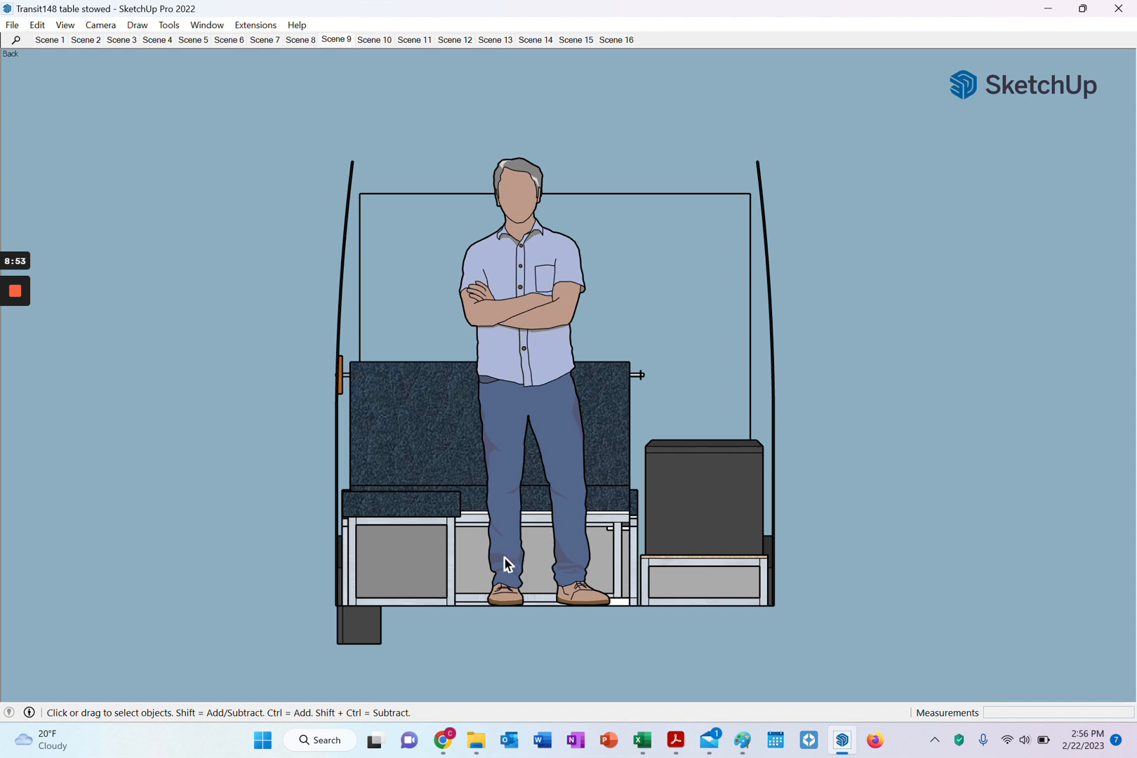
pyautogui.moveTo(479, 570)
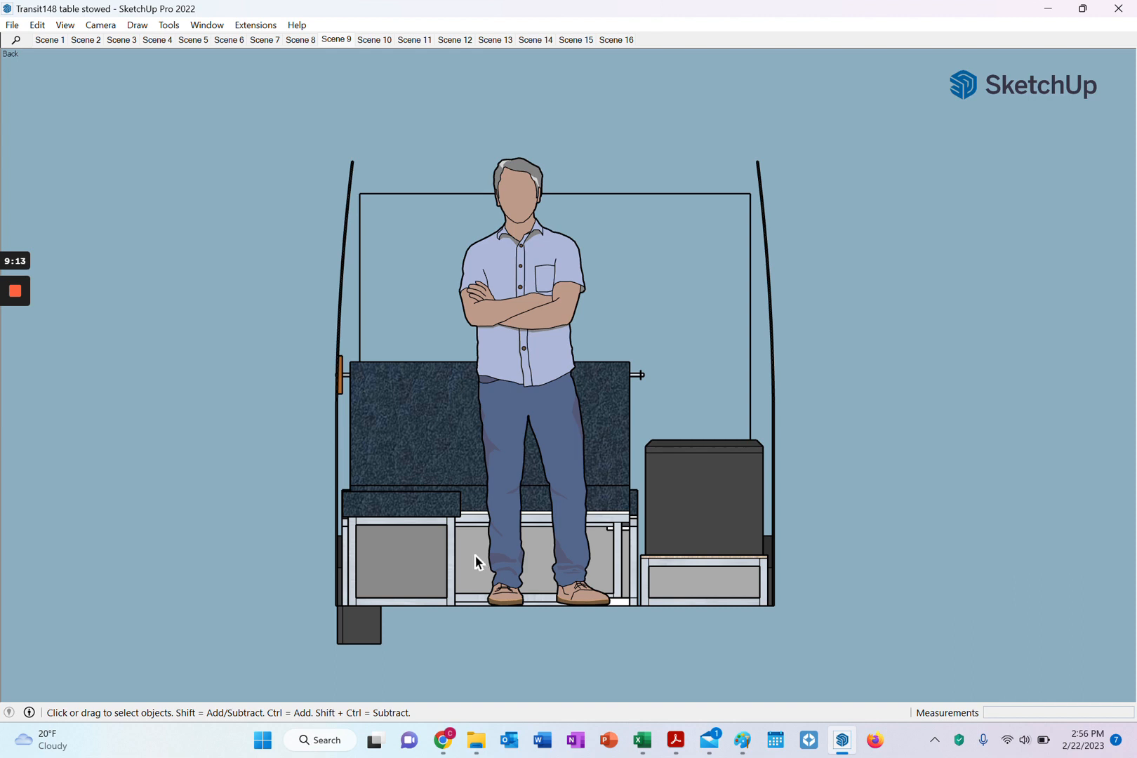
pyautogui.moveTo(355, 382)
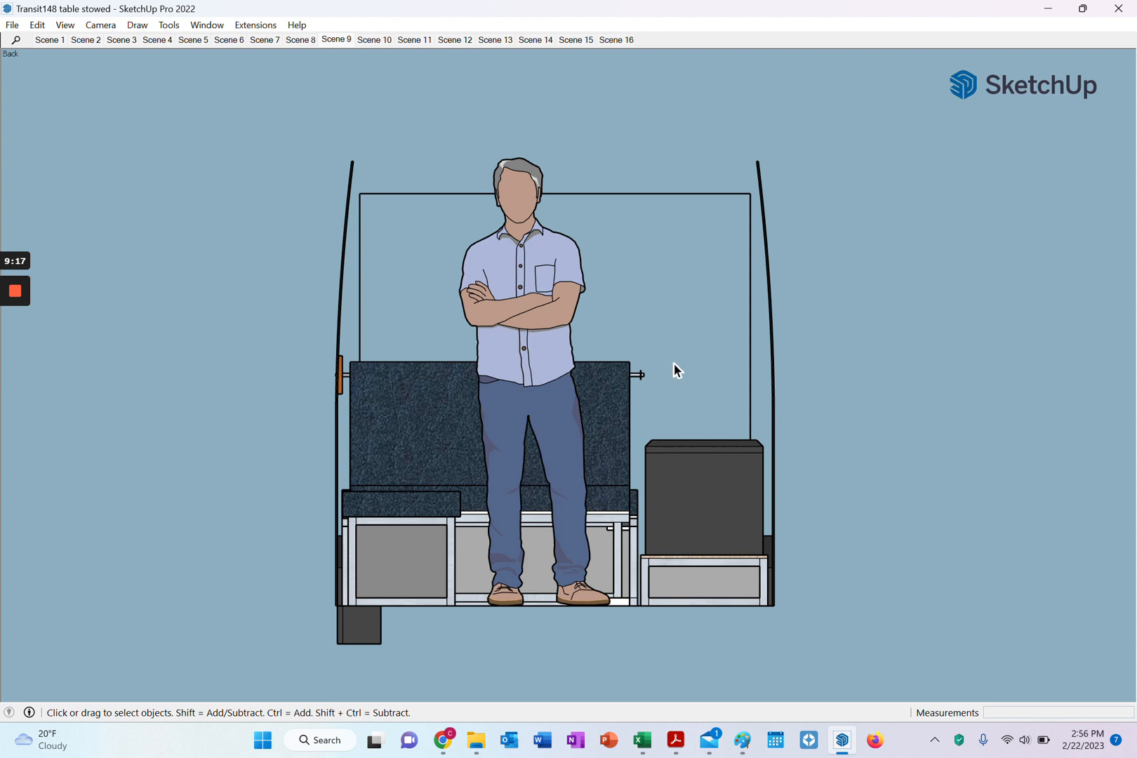
pyautogui.moveTo(609, 395)
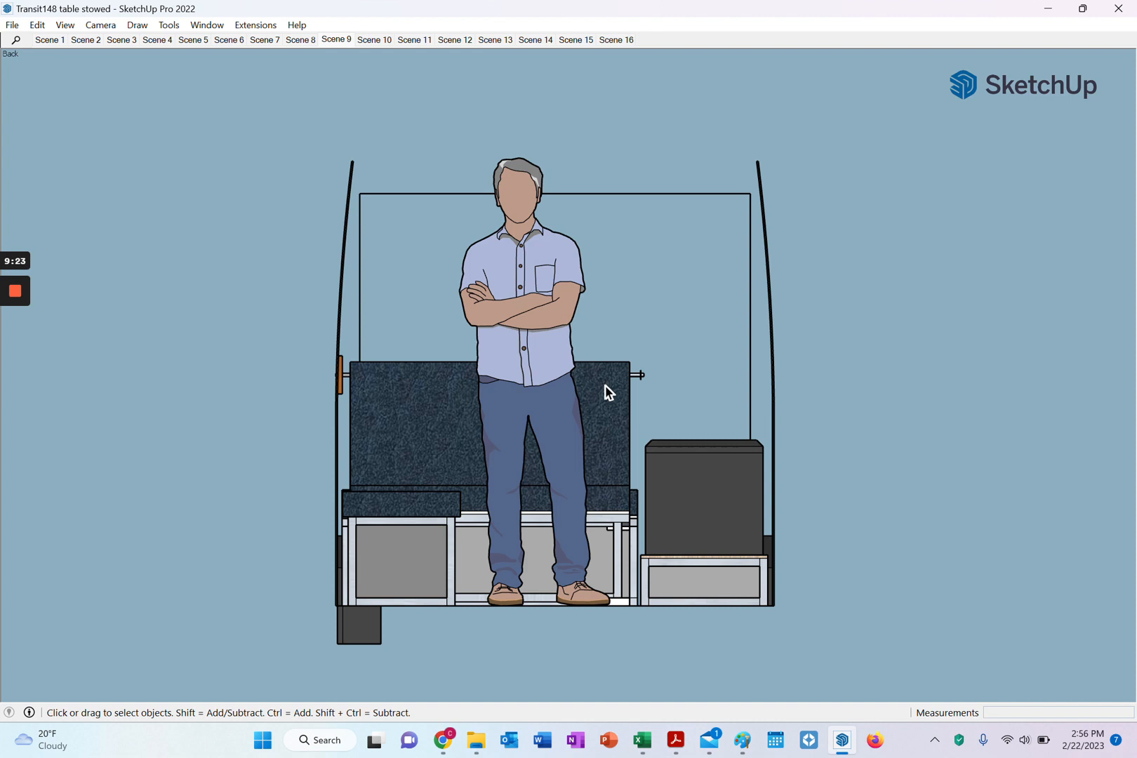
pyautogui.moveTo(634, 379)
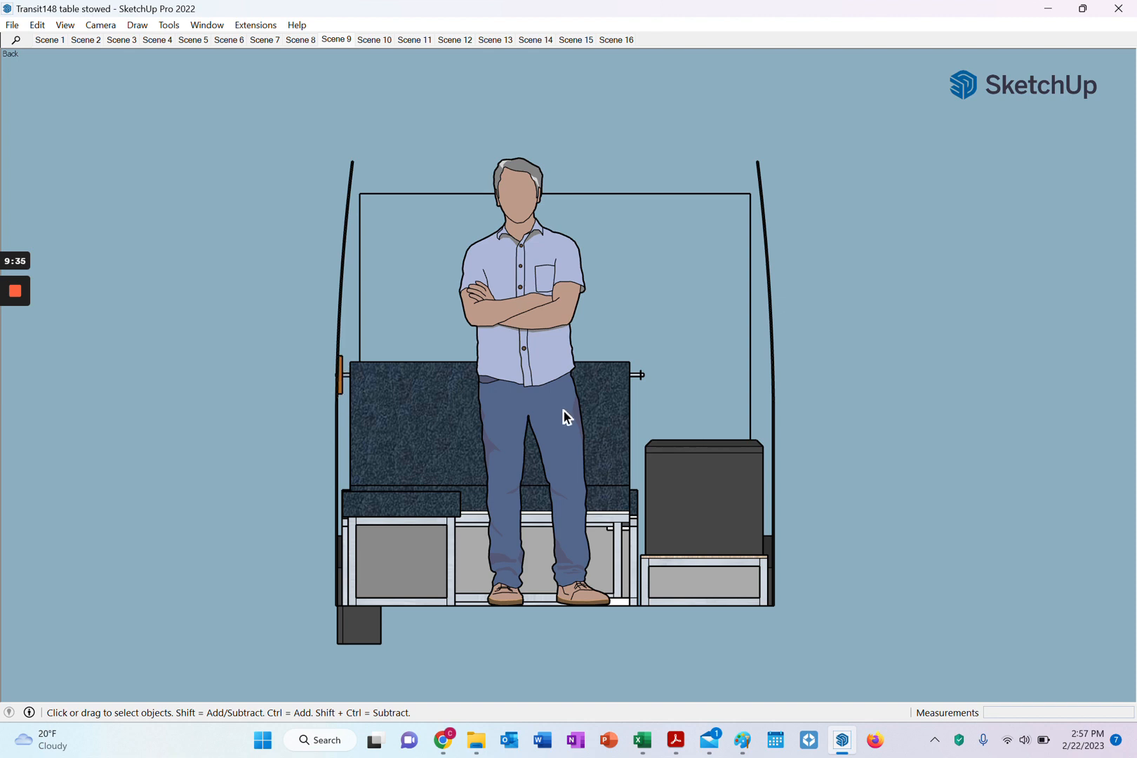
pyautogui.moveTo(659, 378)
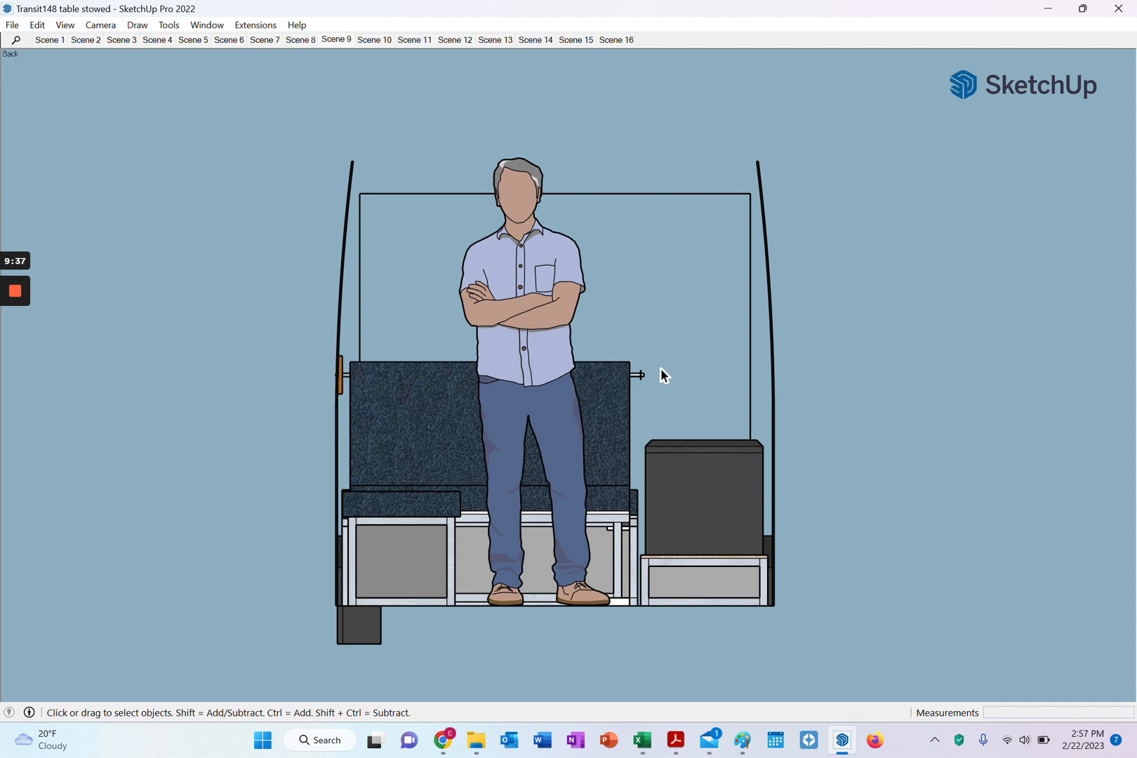
pyautogui.moveTo(642, 384)
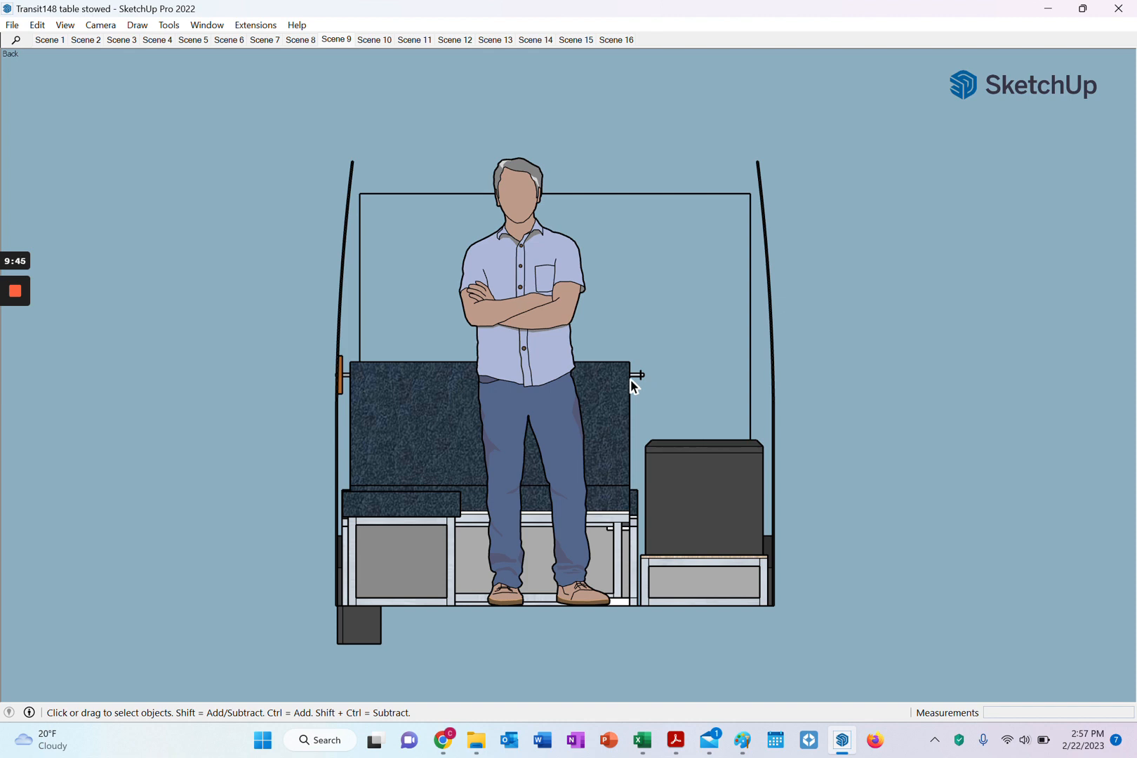
pyautogui.moveTo(625, 392)
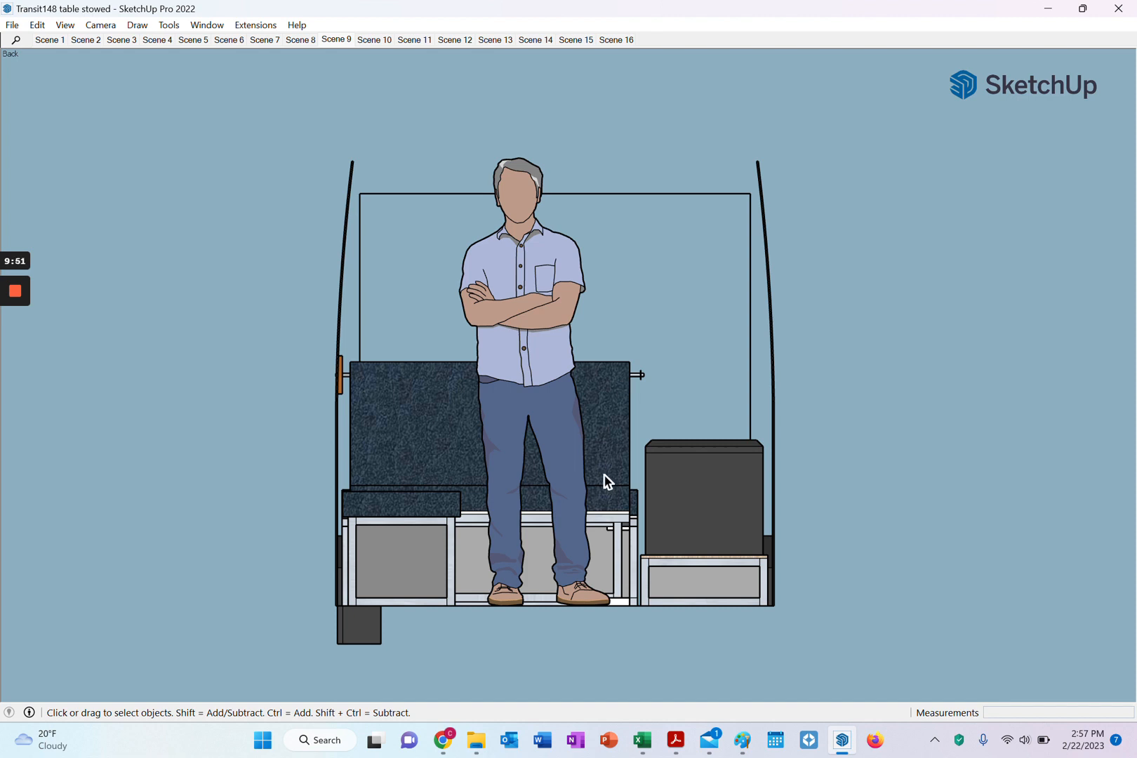
pyautogui.moveTo(618, 423)
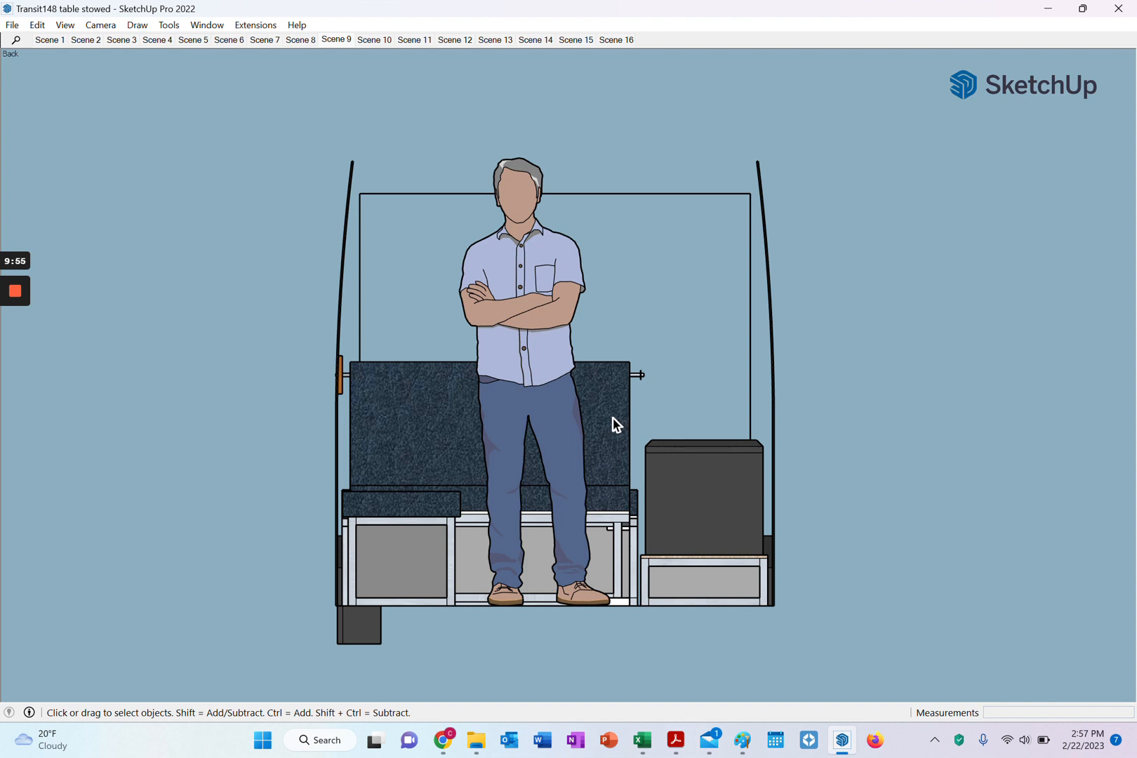
pyautogui.moveTo(601, 501)
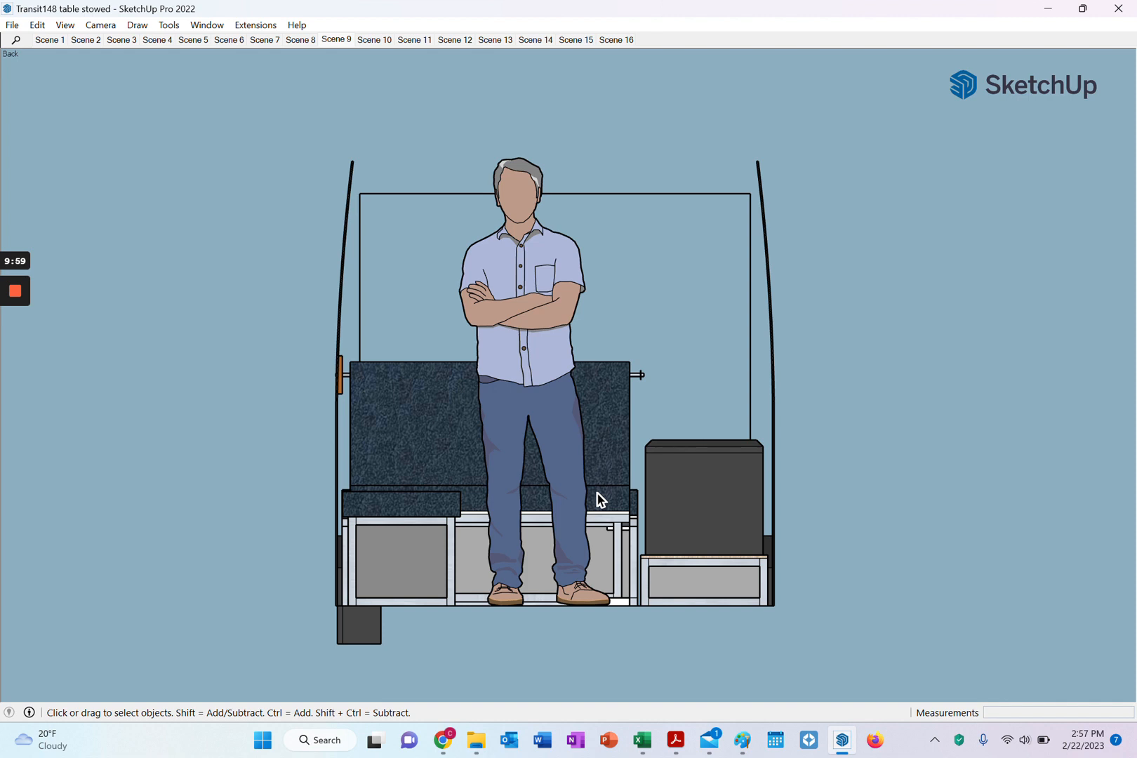
pyautogui.moveTo(628, 474)
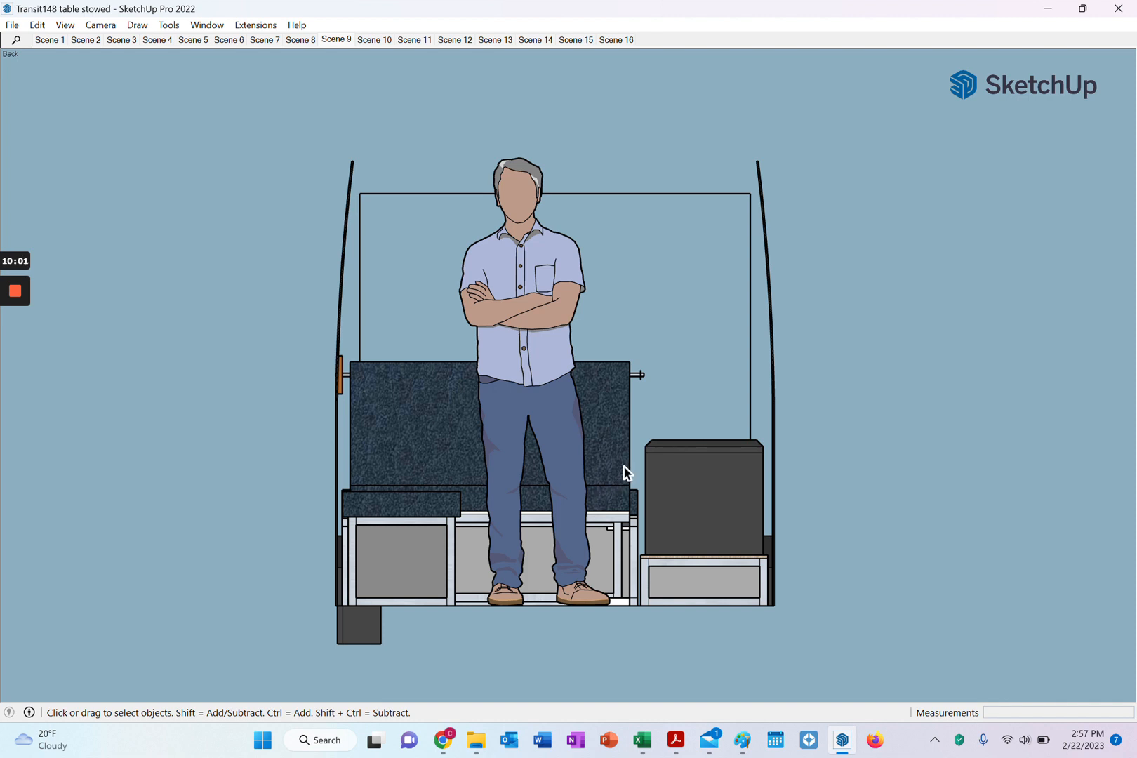
pyautogui.moveTo(259, 28)
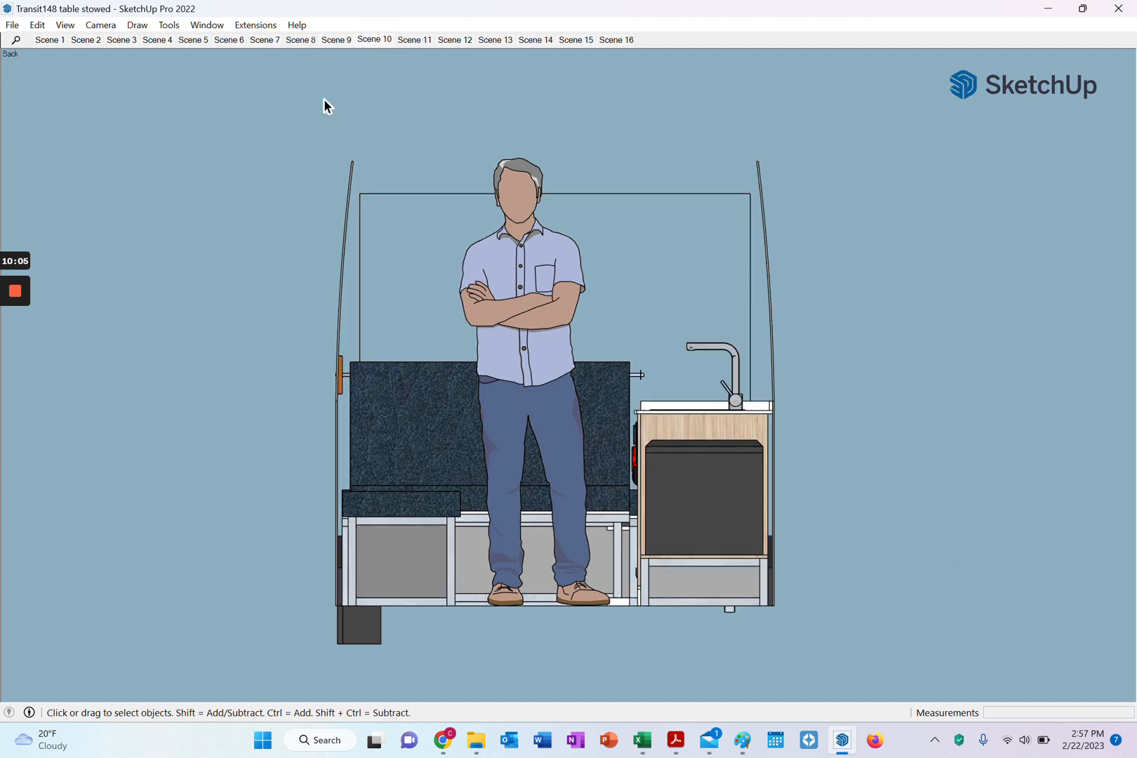
pyautogui.moveTo(298, 155)
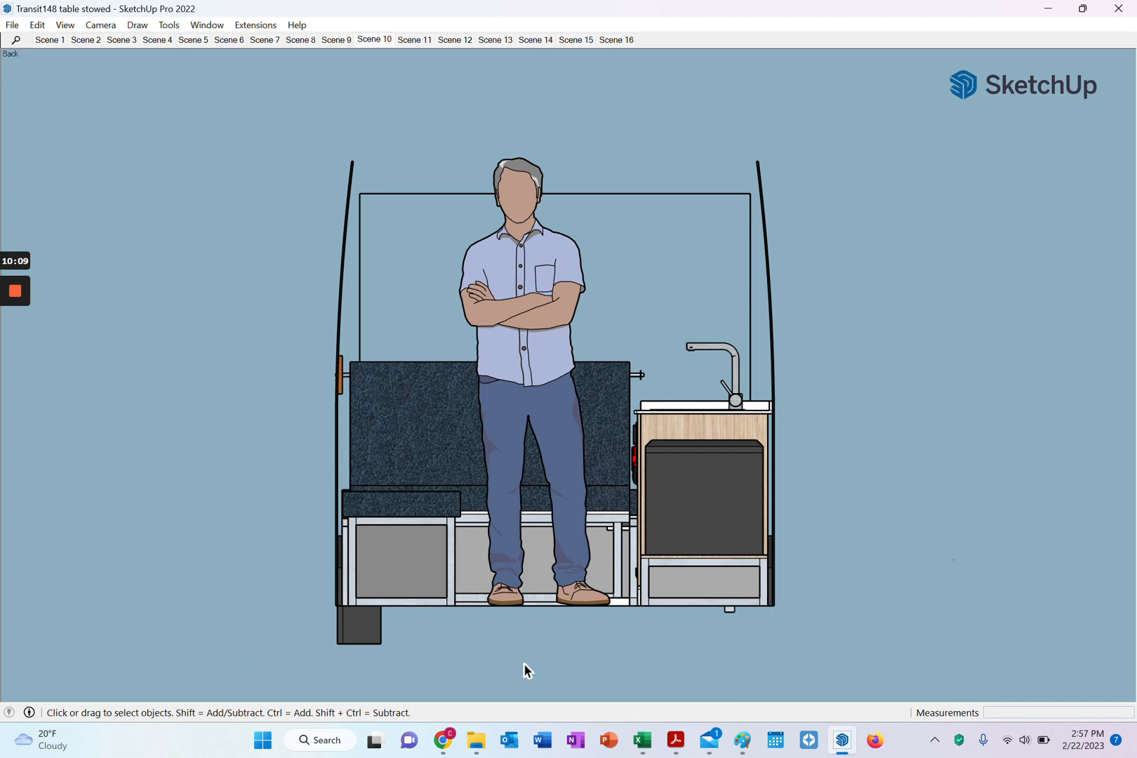
pyautogui.moveTo(671, 585)
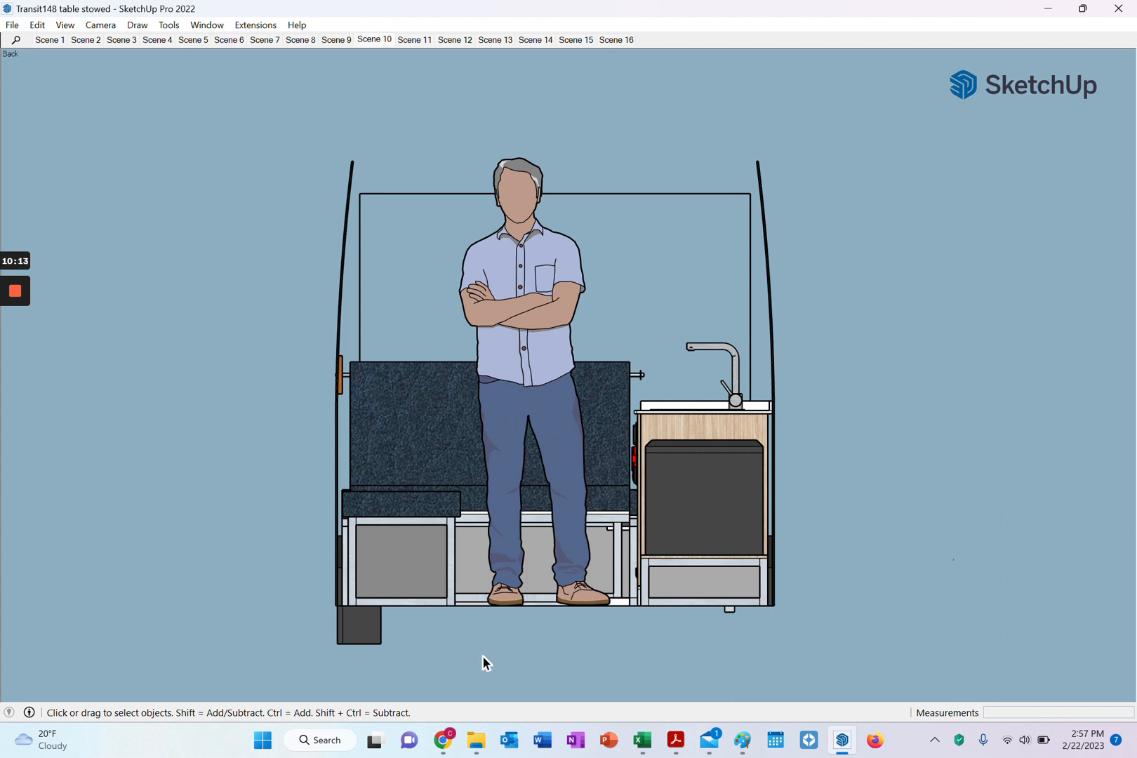
pyautogui.moveTo(624, 570)
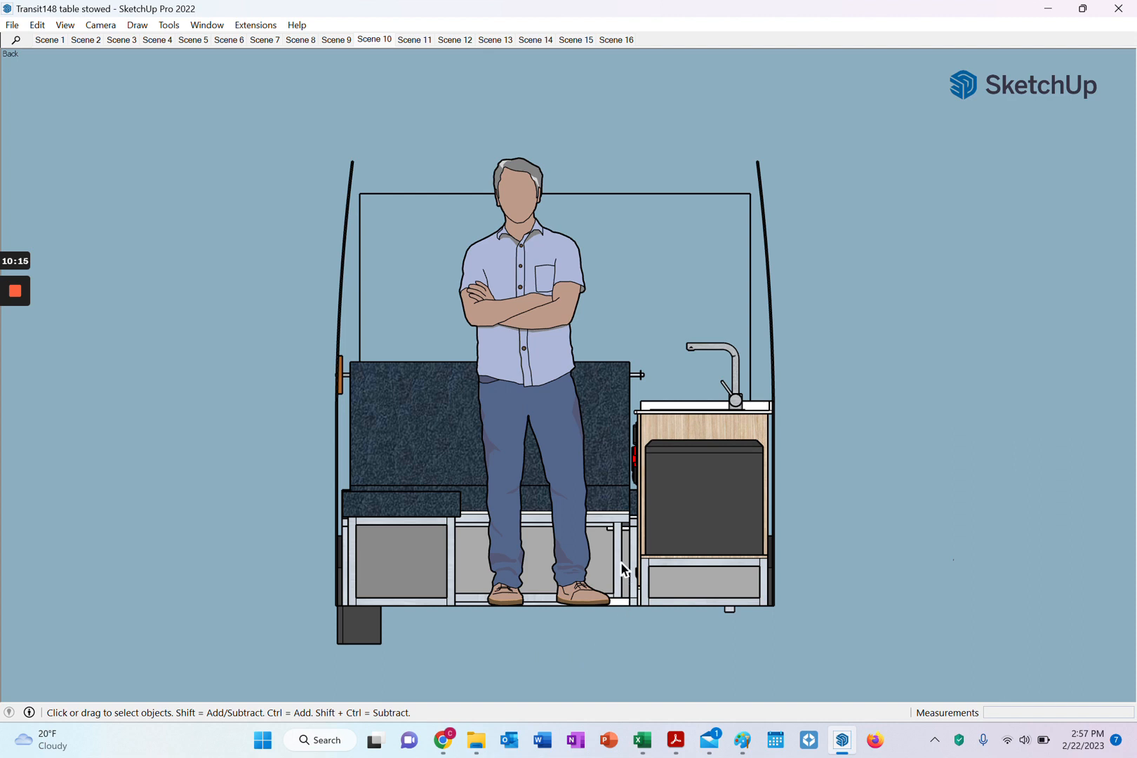
pyautogui.moveTo(630, 623)
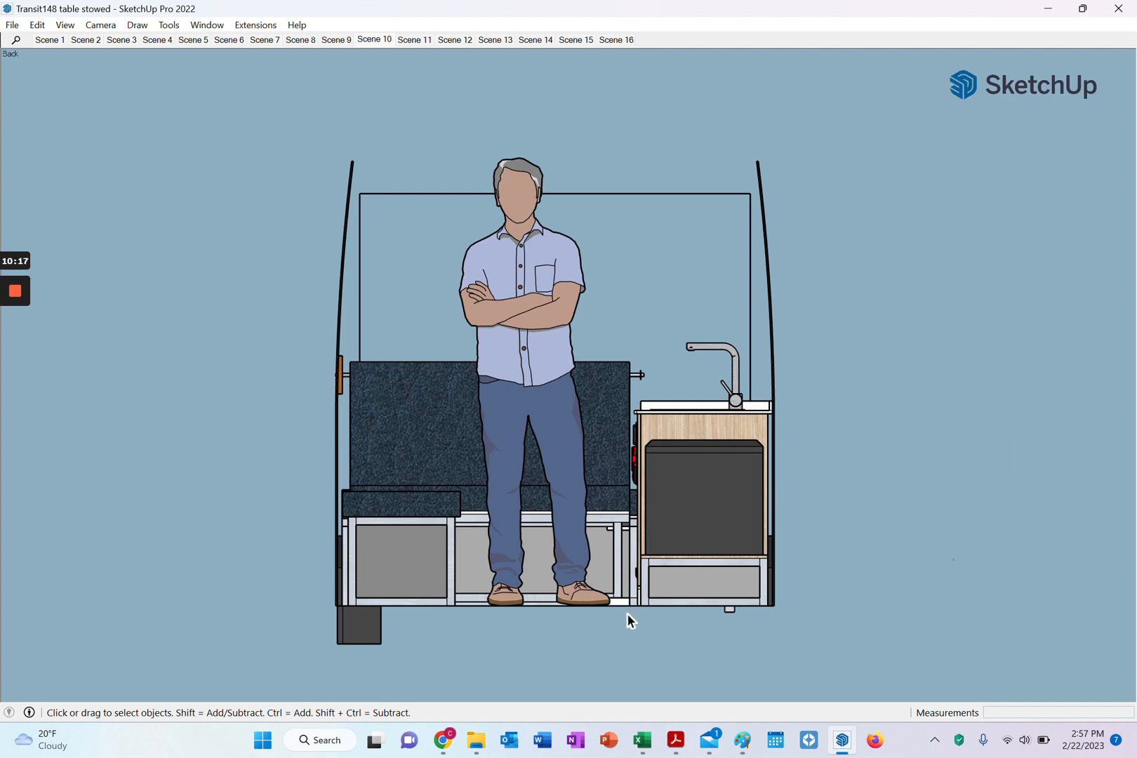
pyautogui.moveTo(654, 650)
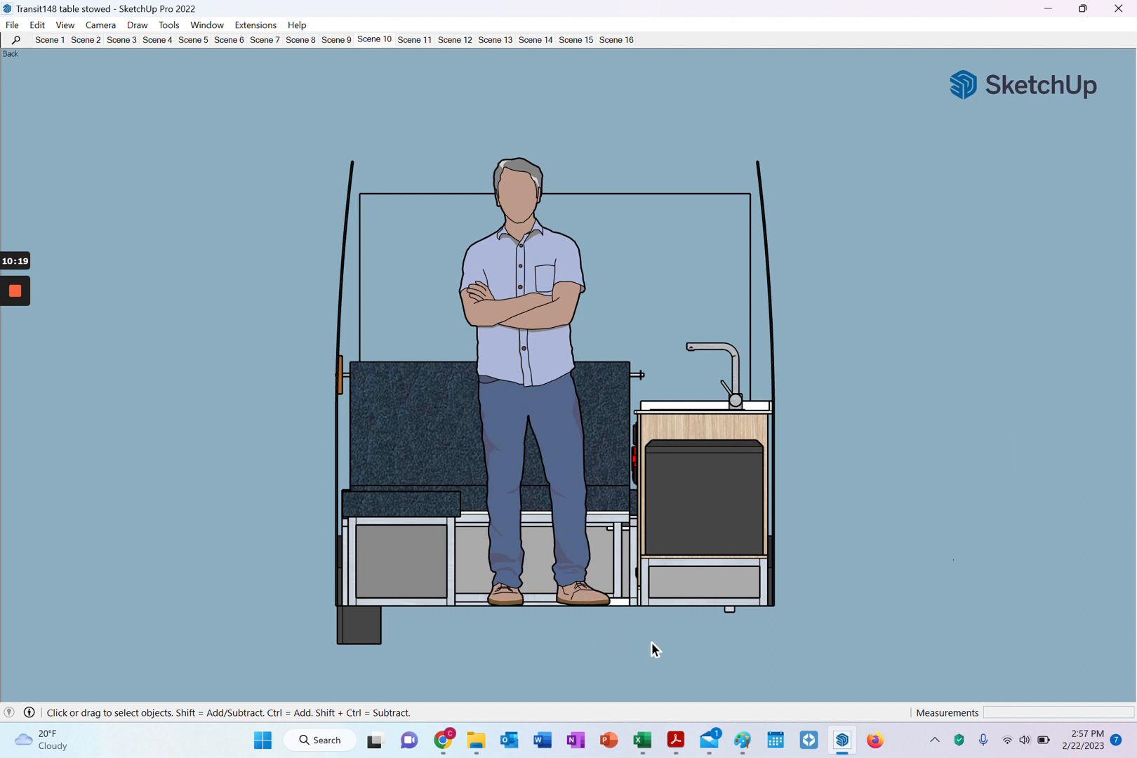
pyautogui.moveTo(809, 432)
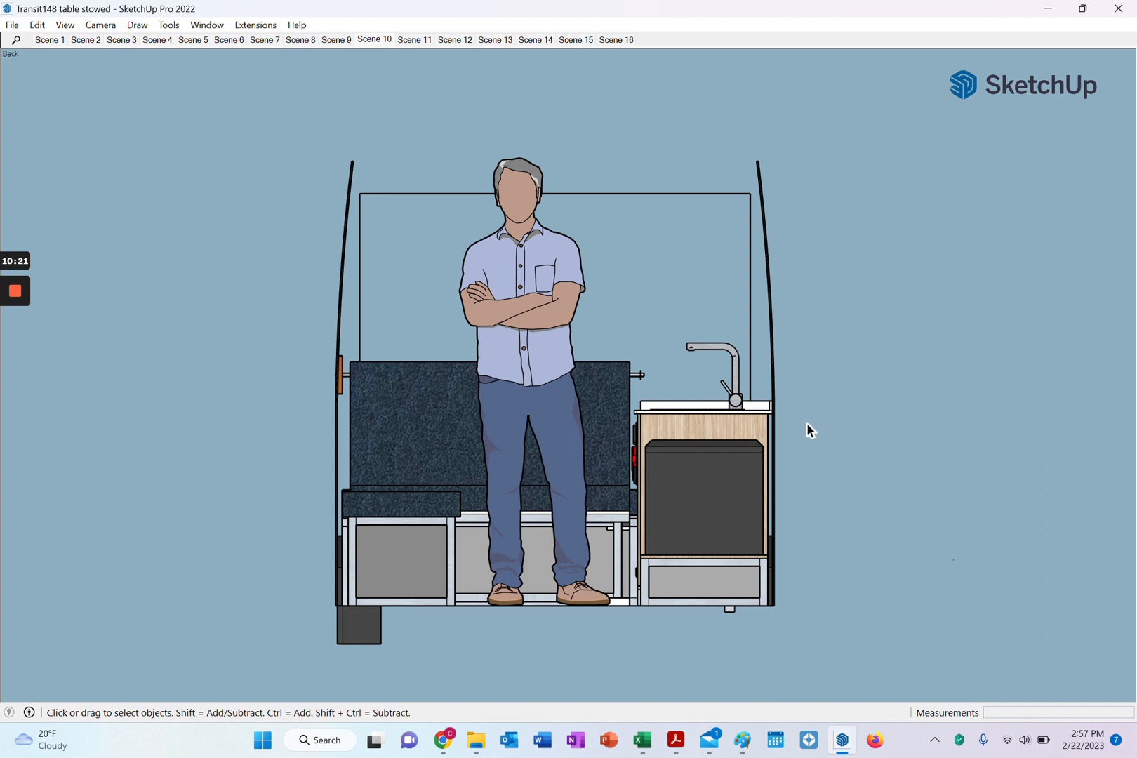
pyautogui.moveTo(758, 428)
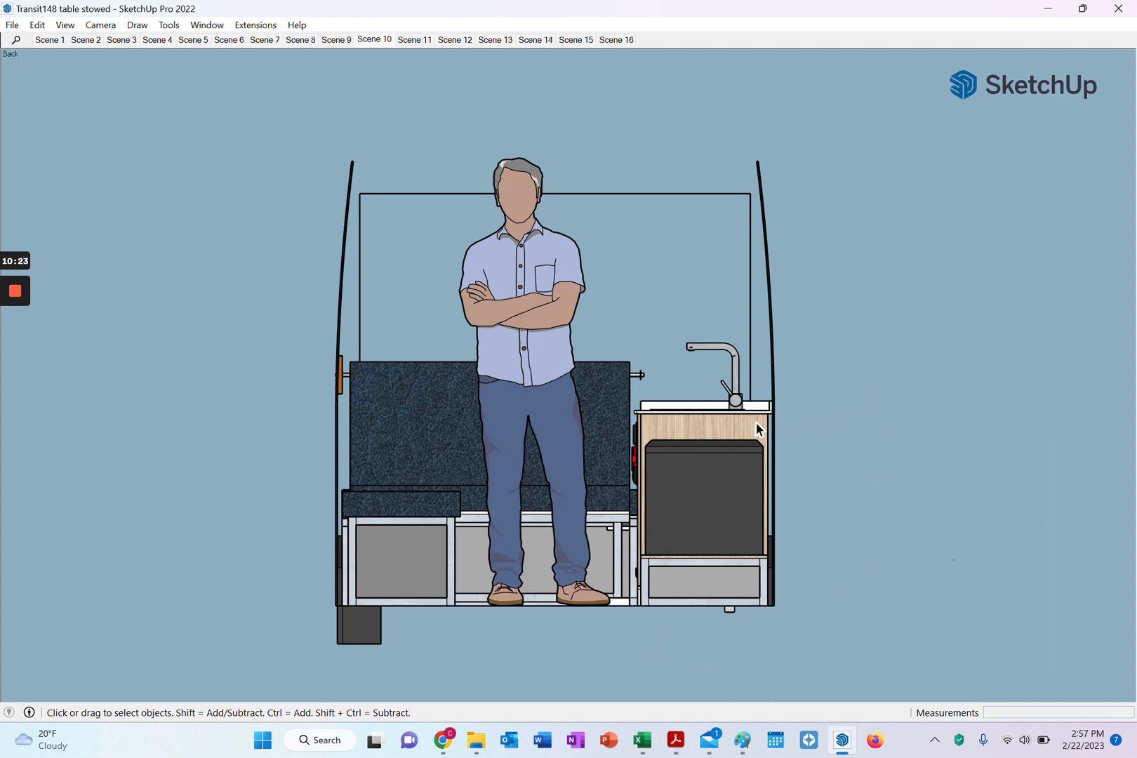
pyautogui.moveTo(661, 469)
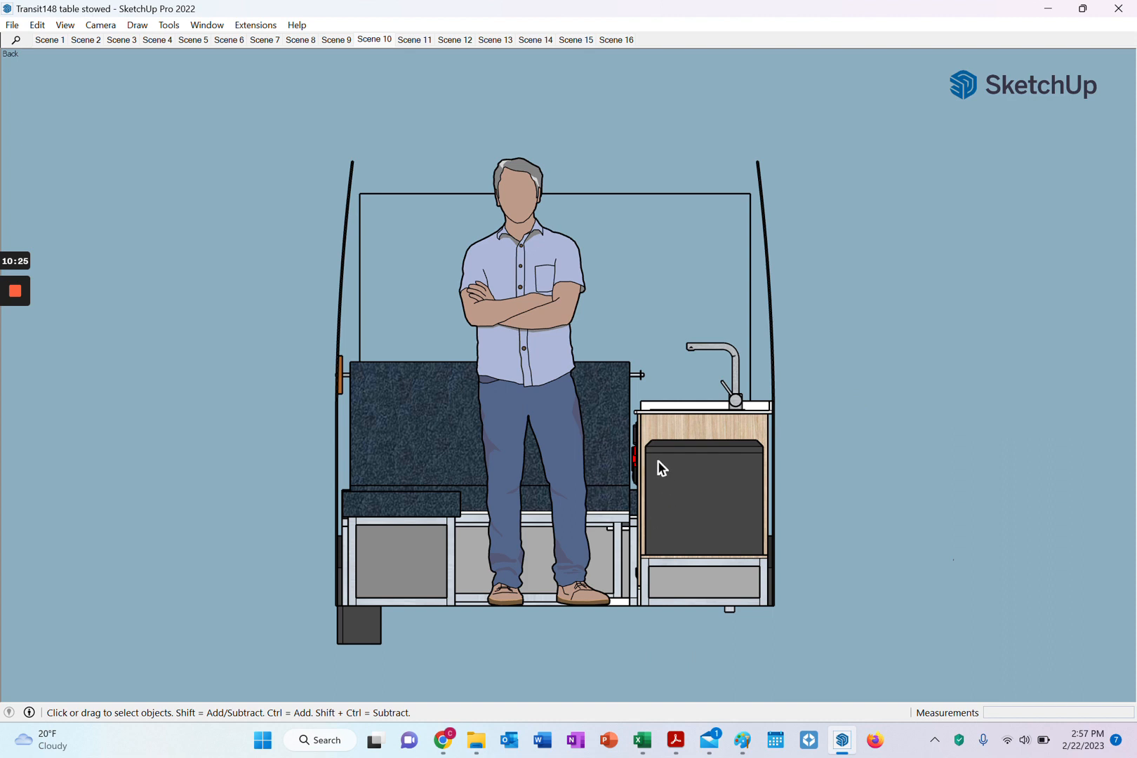
pyautogui.moveTo(641, 428)
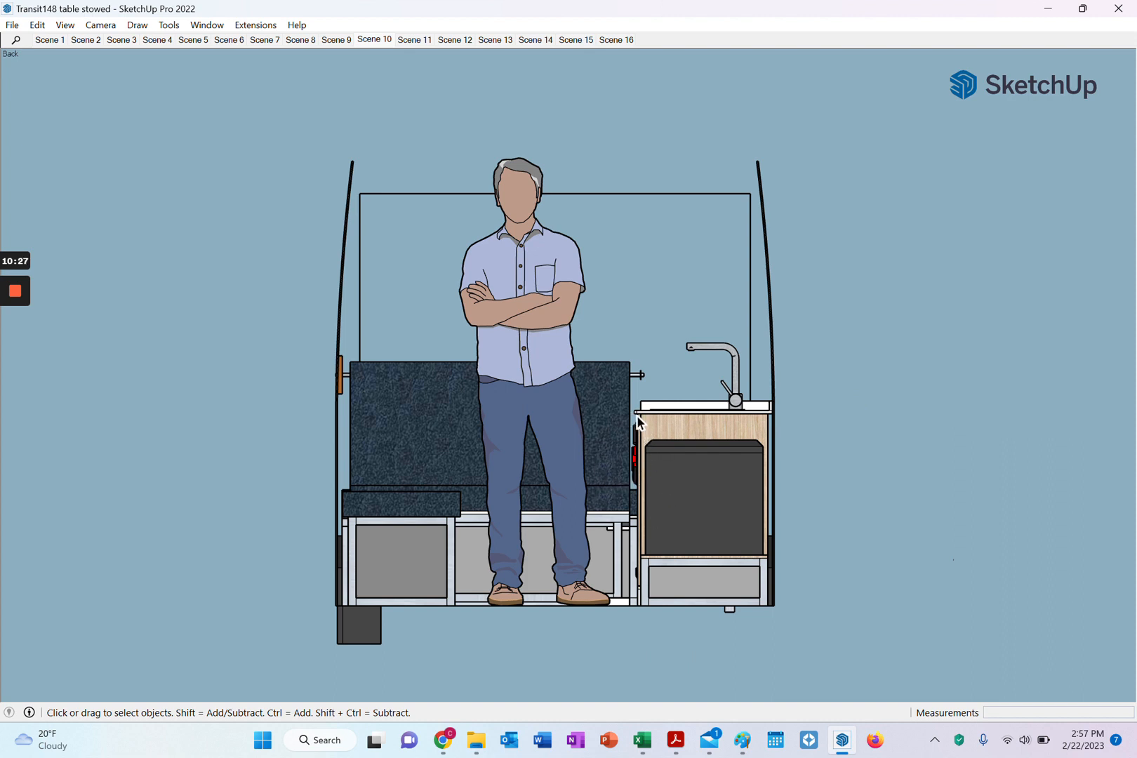
pyautogui.moveTo(628, 447)
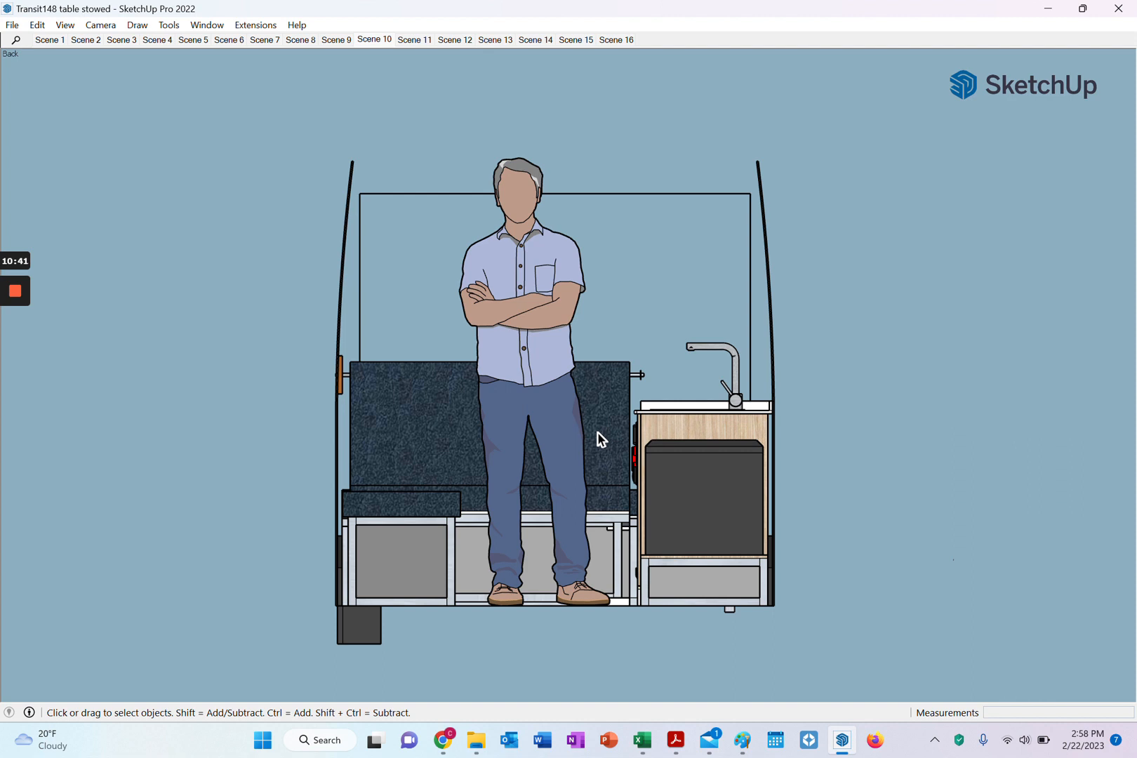
pyautogui.moveTo(744, 446)
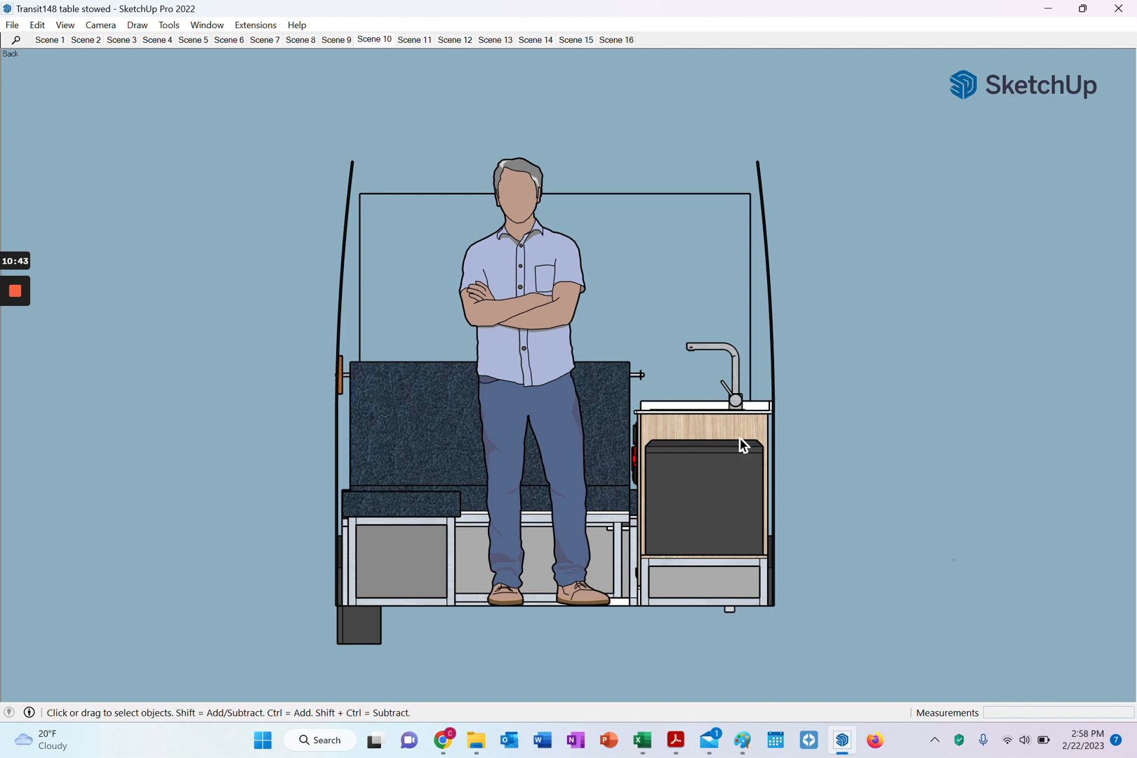
pyautogui.moveTo(821, 462)
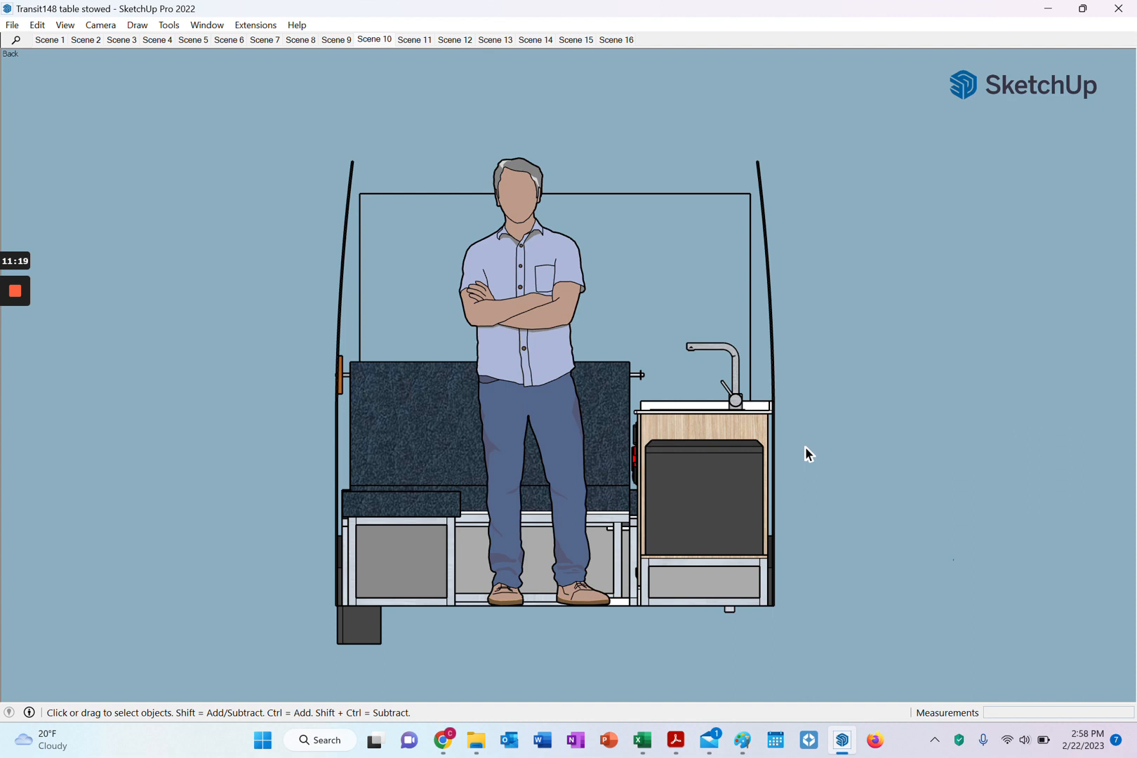
pyautogui.moveTo(789, 442)
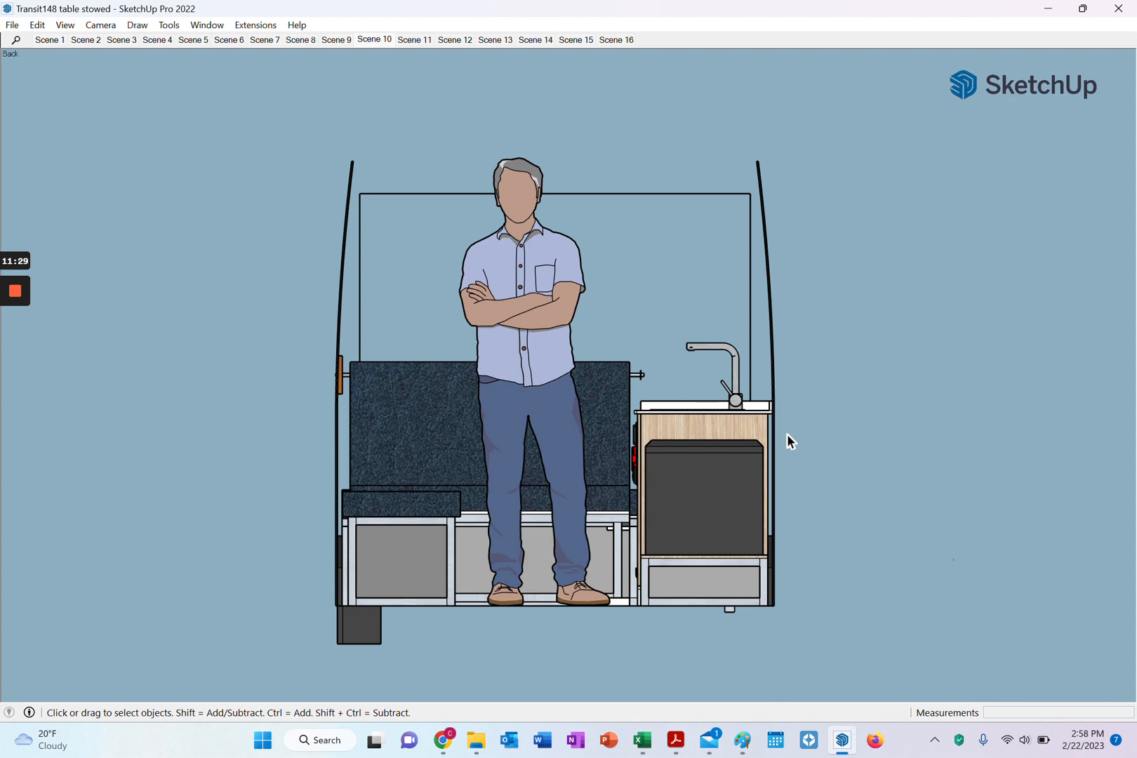
pyautogui.moveTo(794, 436)
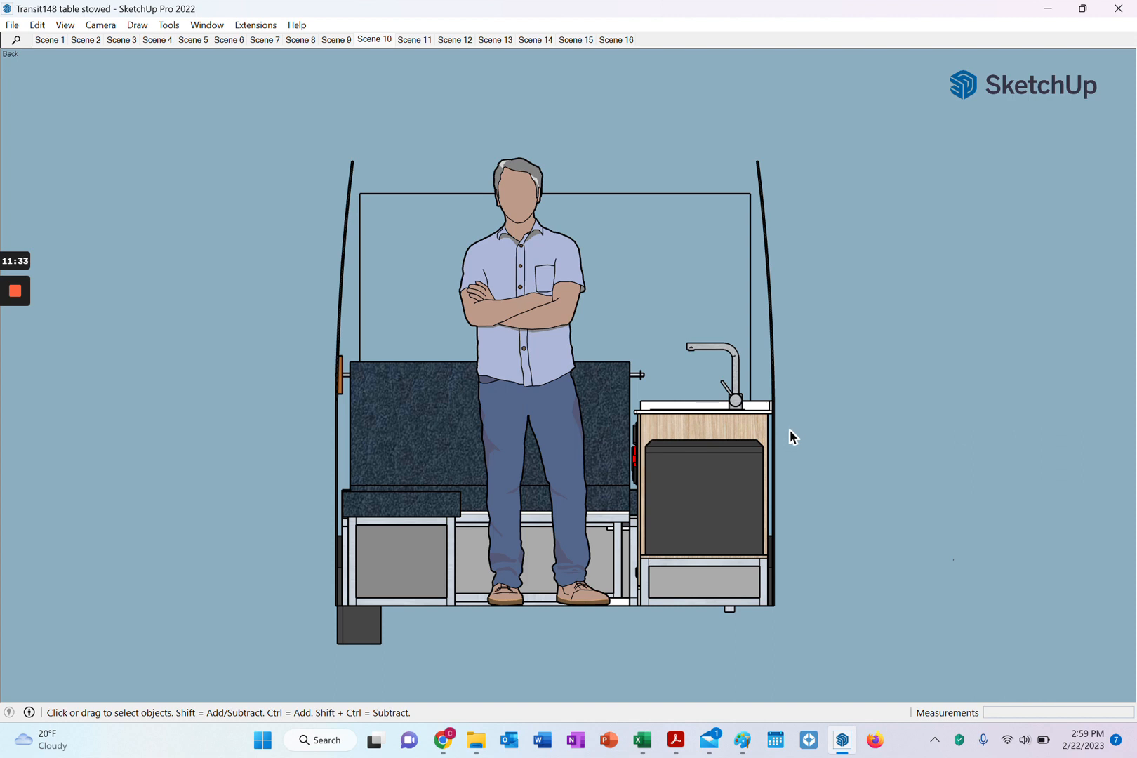
pyautogui.moveTo(792, 424)
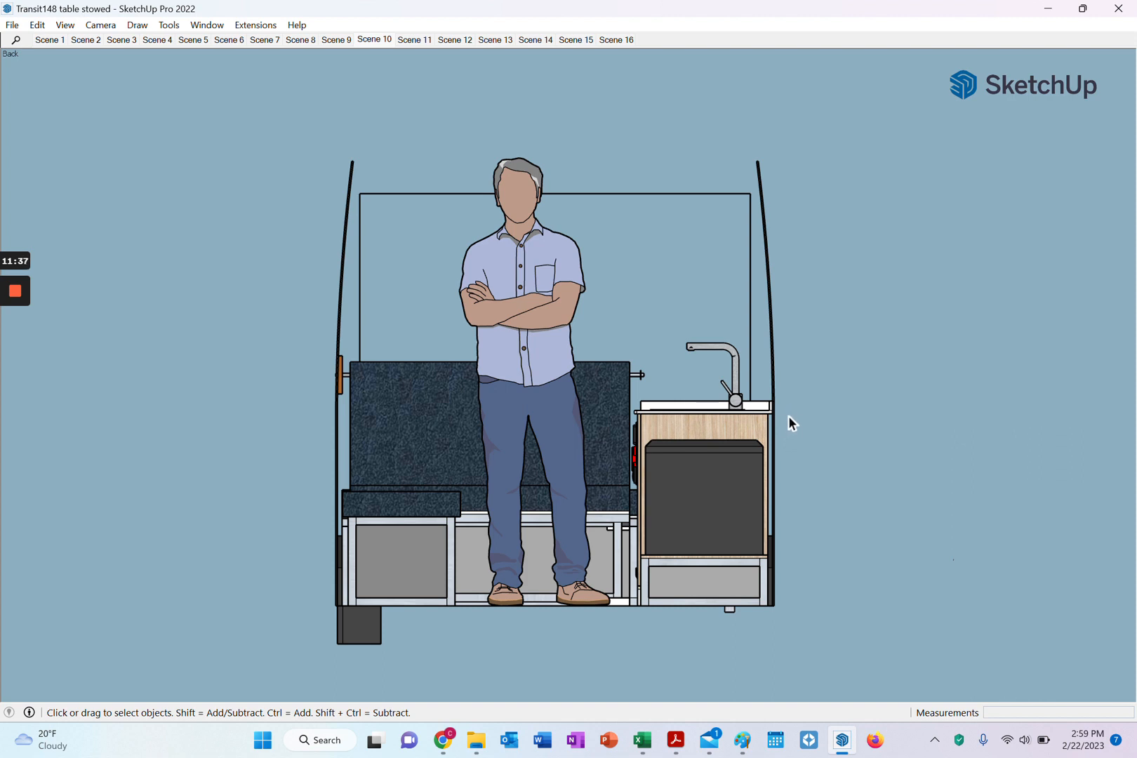
pyautogui.moveTo(795, 428)
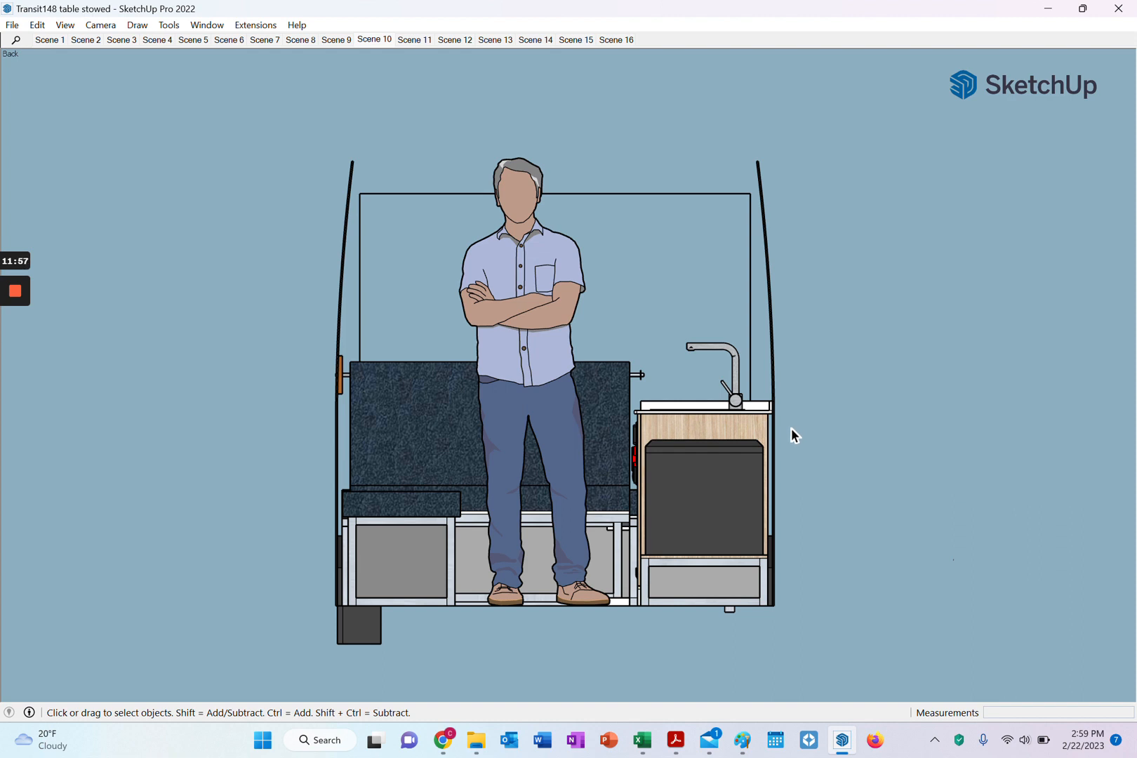
pyautogui.moveTo(831, 304)
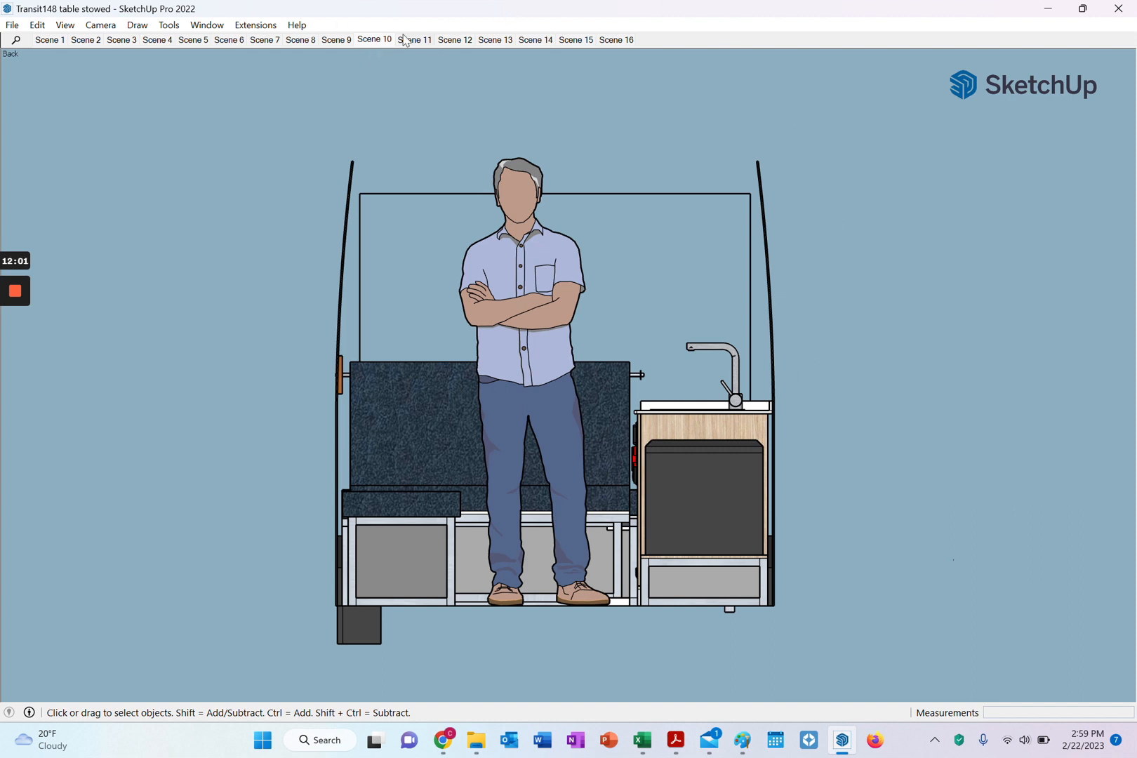
pyautogui.click(415, 39)
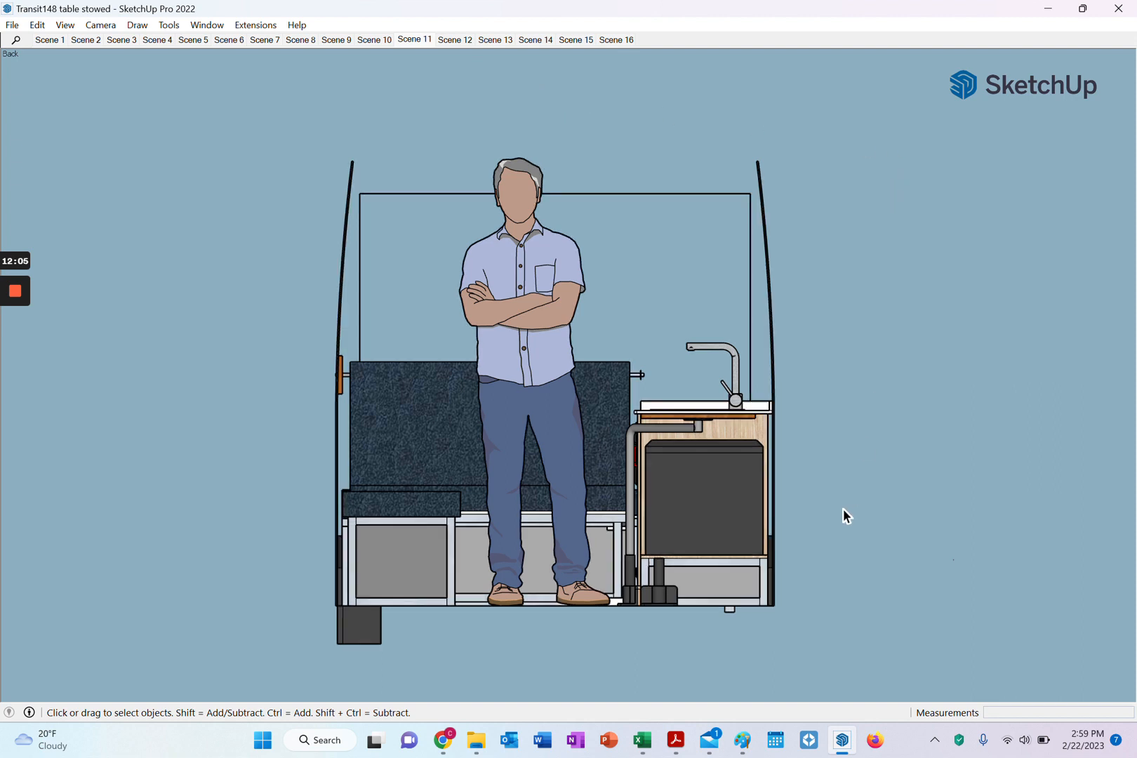
pyautogui.moveTo(732, 442)
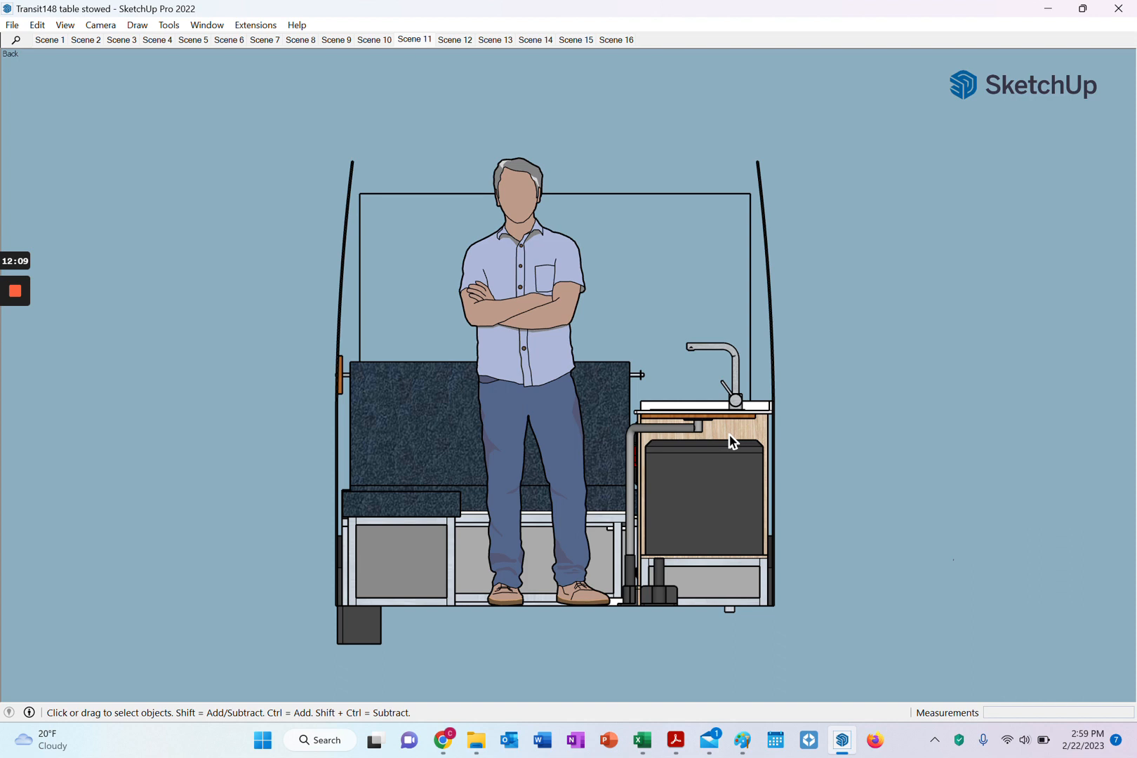
pyautogui.moveTo(721, 462)
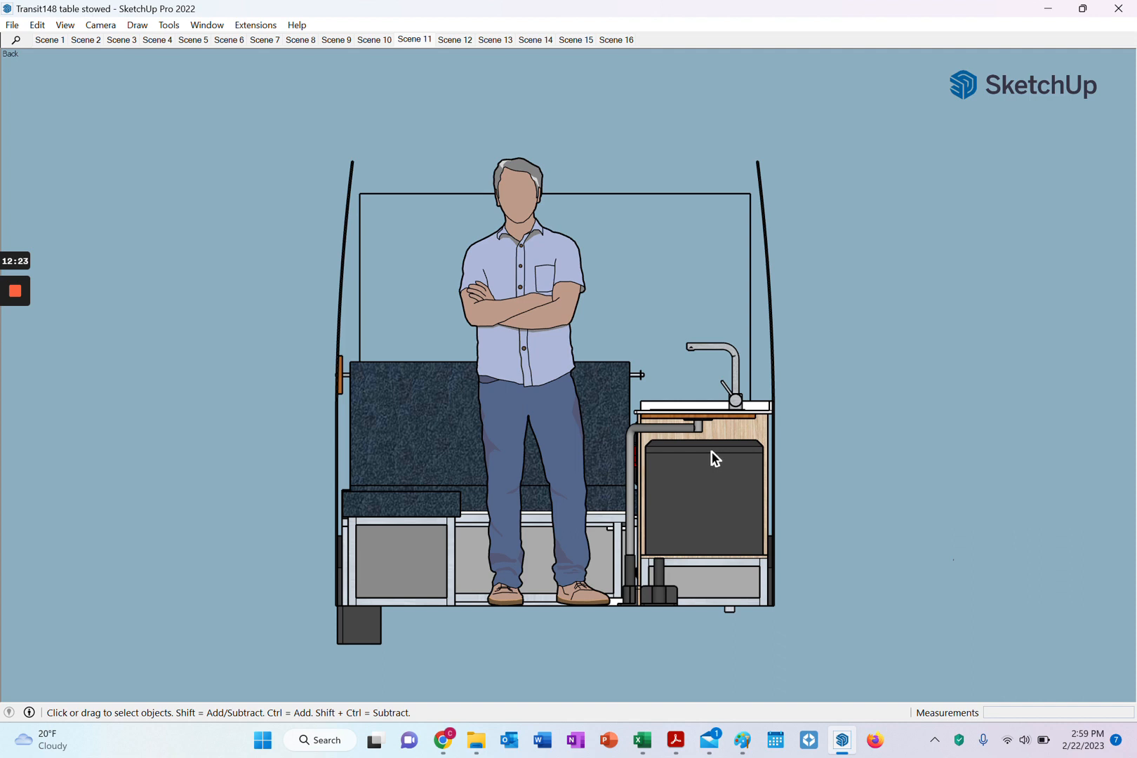
pyautogui.moveTo(693, 448)
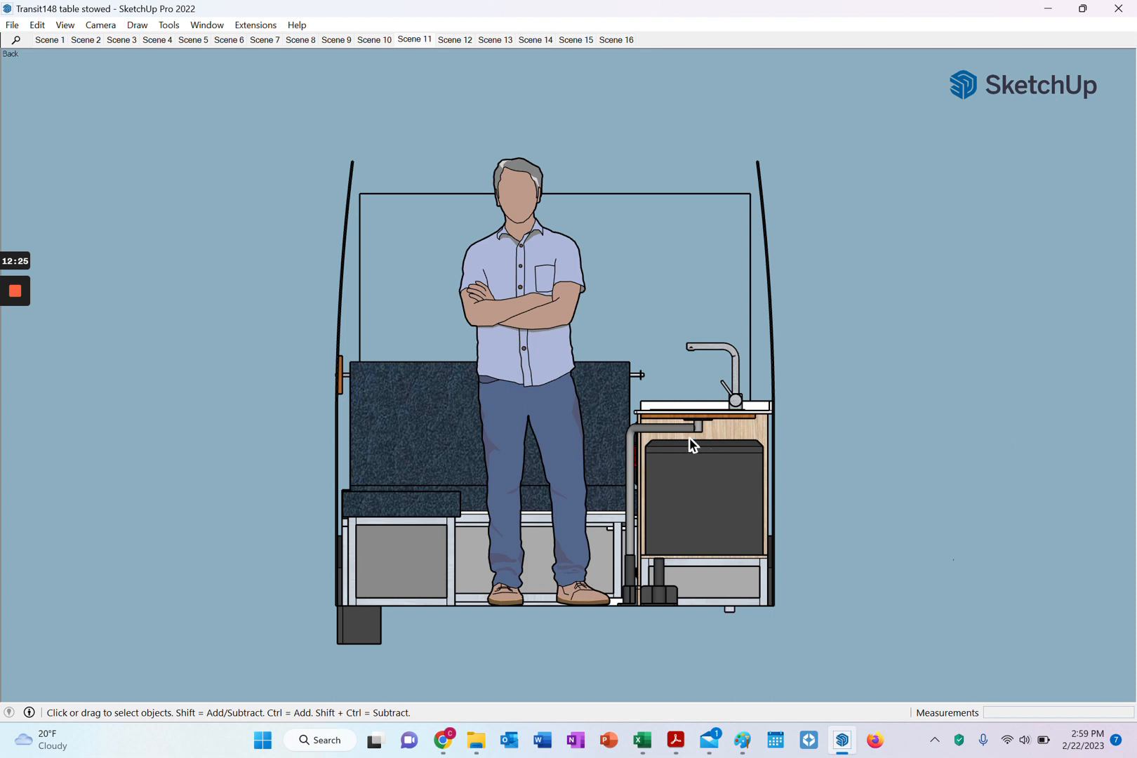
pyautogui.moveTo(710, 460)
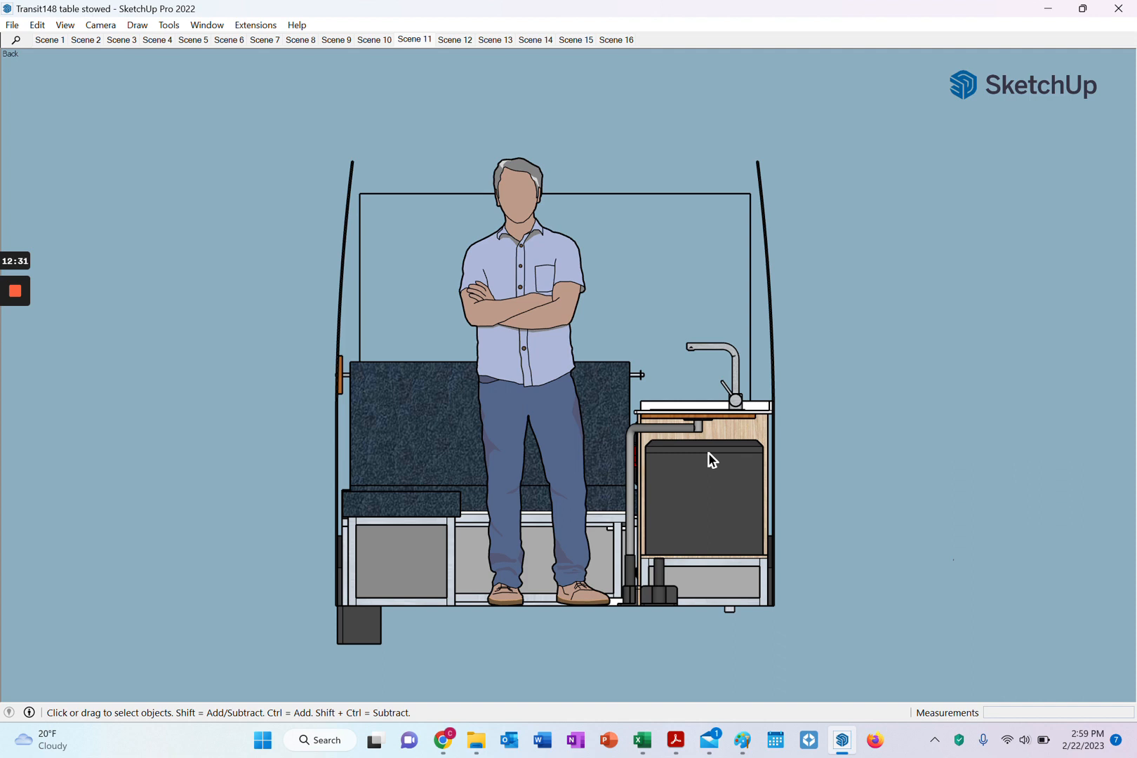
pyautogui.moveTo(722, 455)
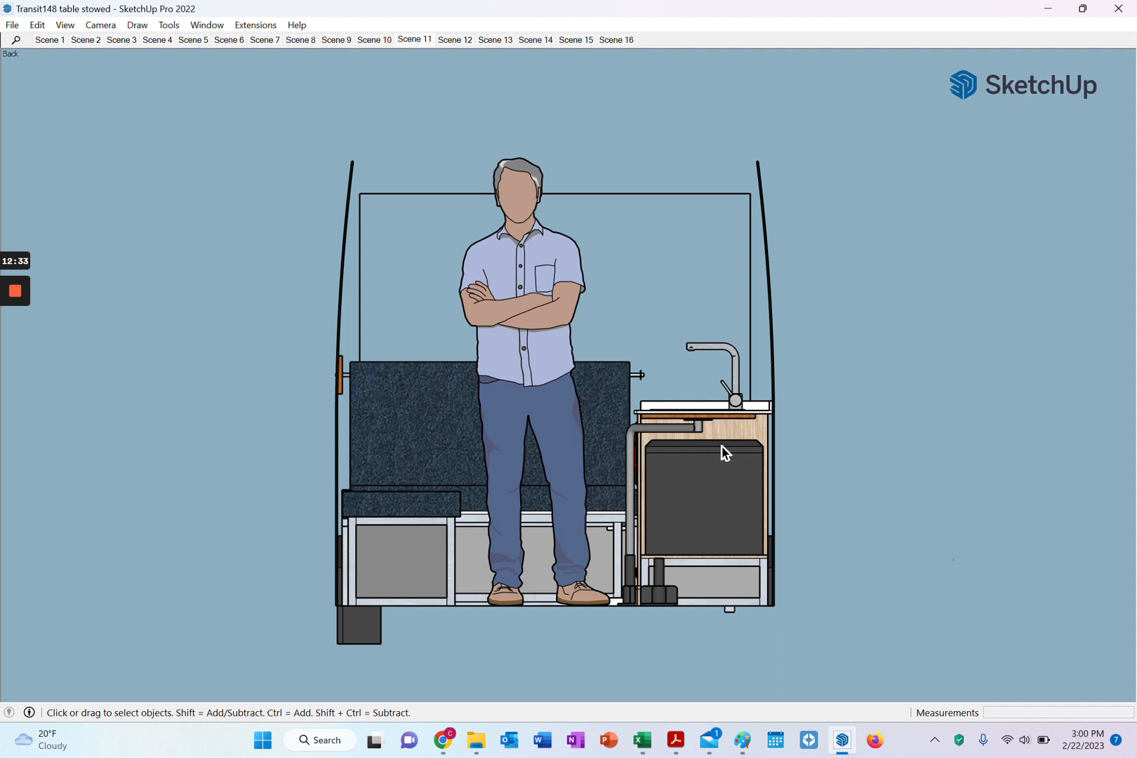
pyautogui.moveTo(632, 576)
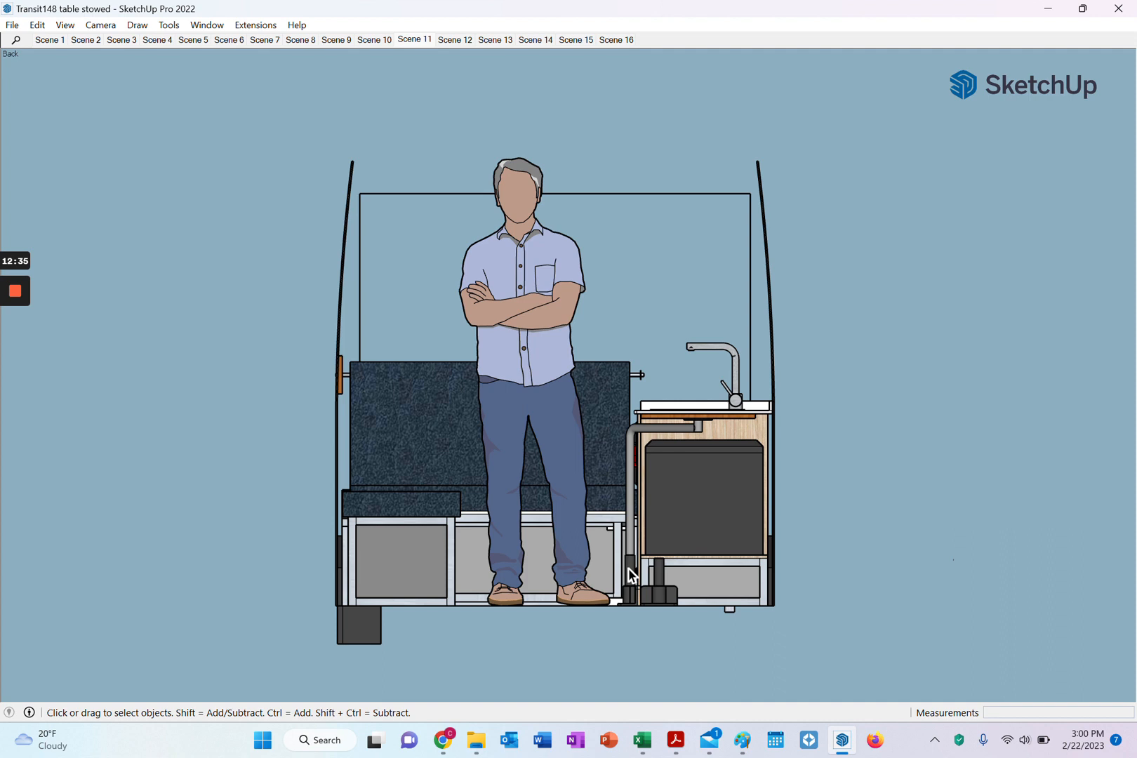
pyautogui.moveTo(632, 549)
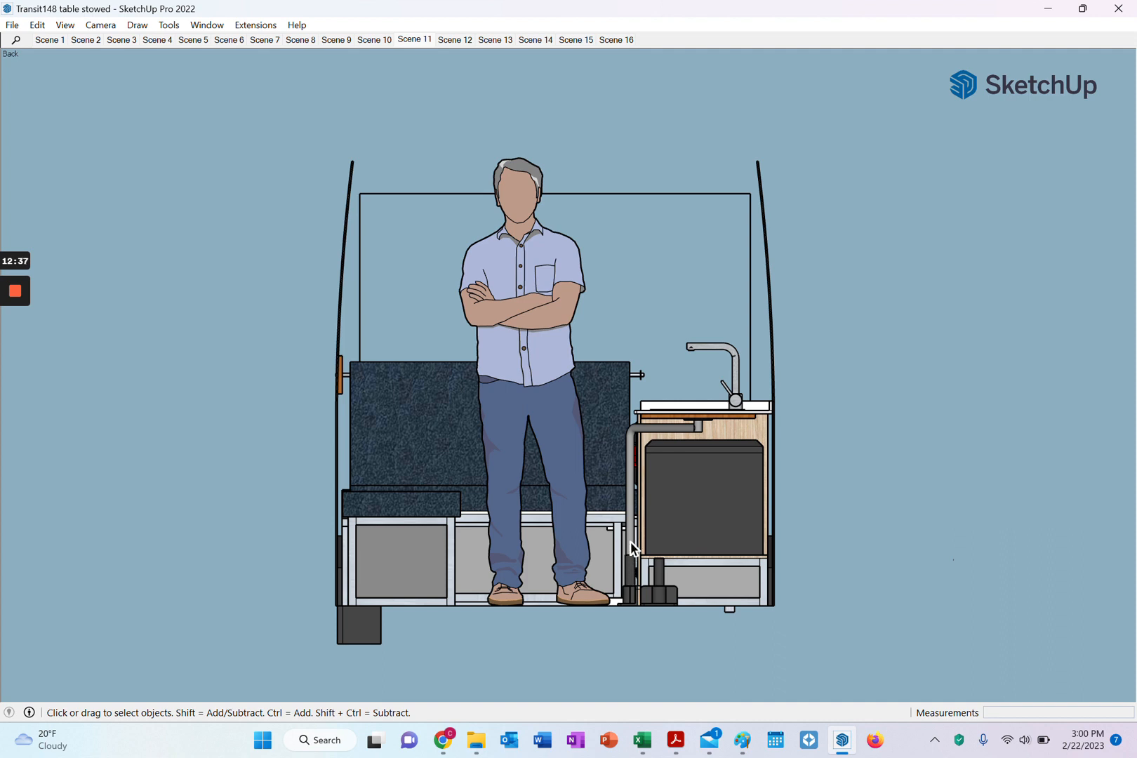
pyautogui.moveTo(625, 578)
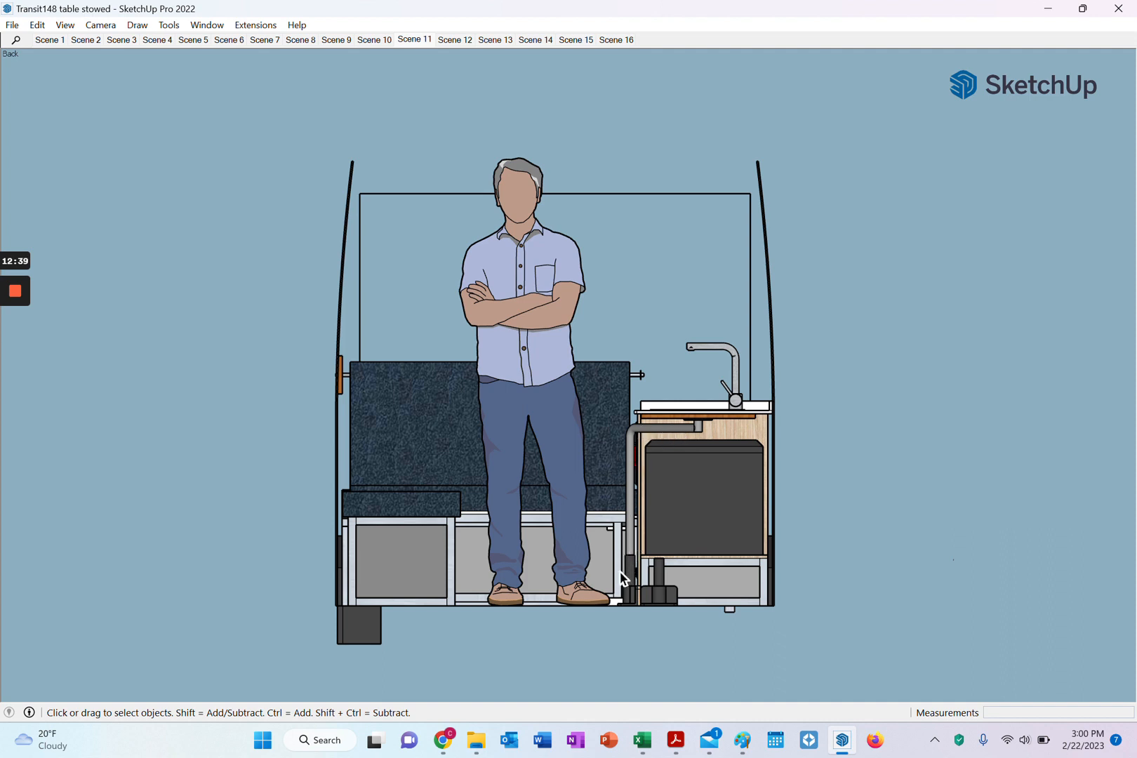
pyautogui.moveTo(632, 574)
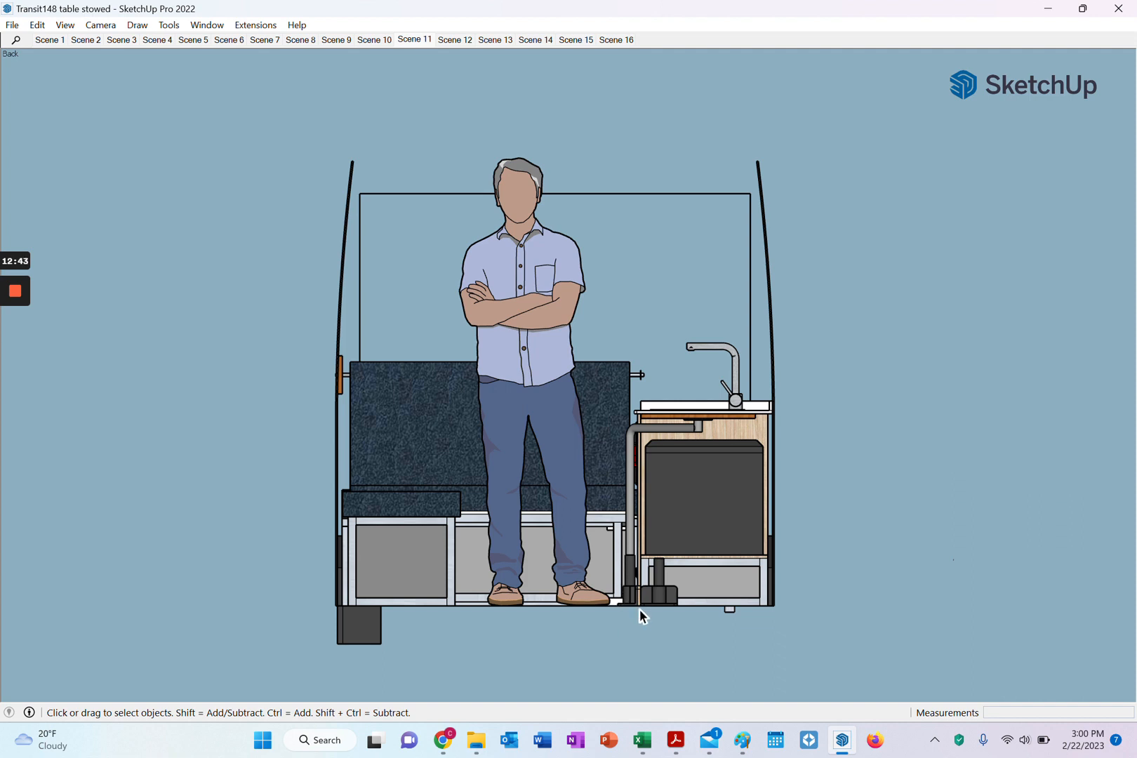
pyautogui.moveTo(637, 579)
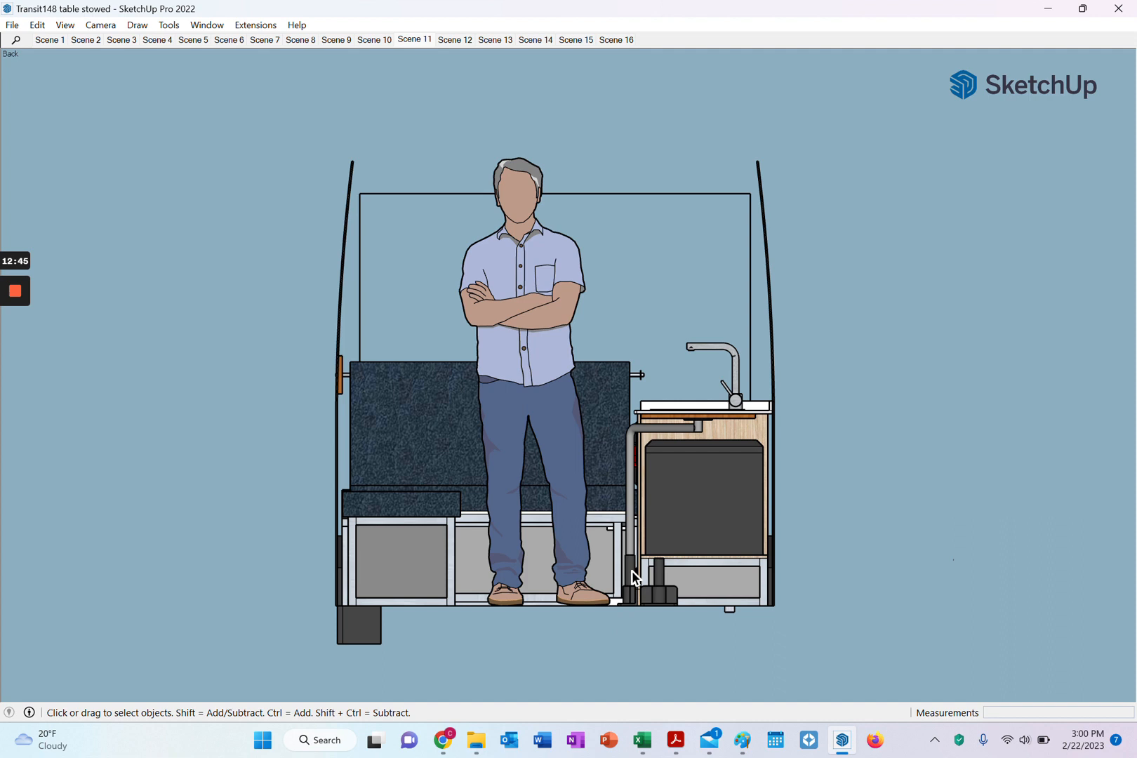
pyautogui.moveTo(623, 500)
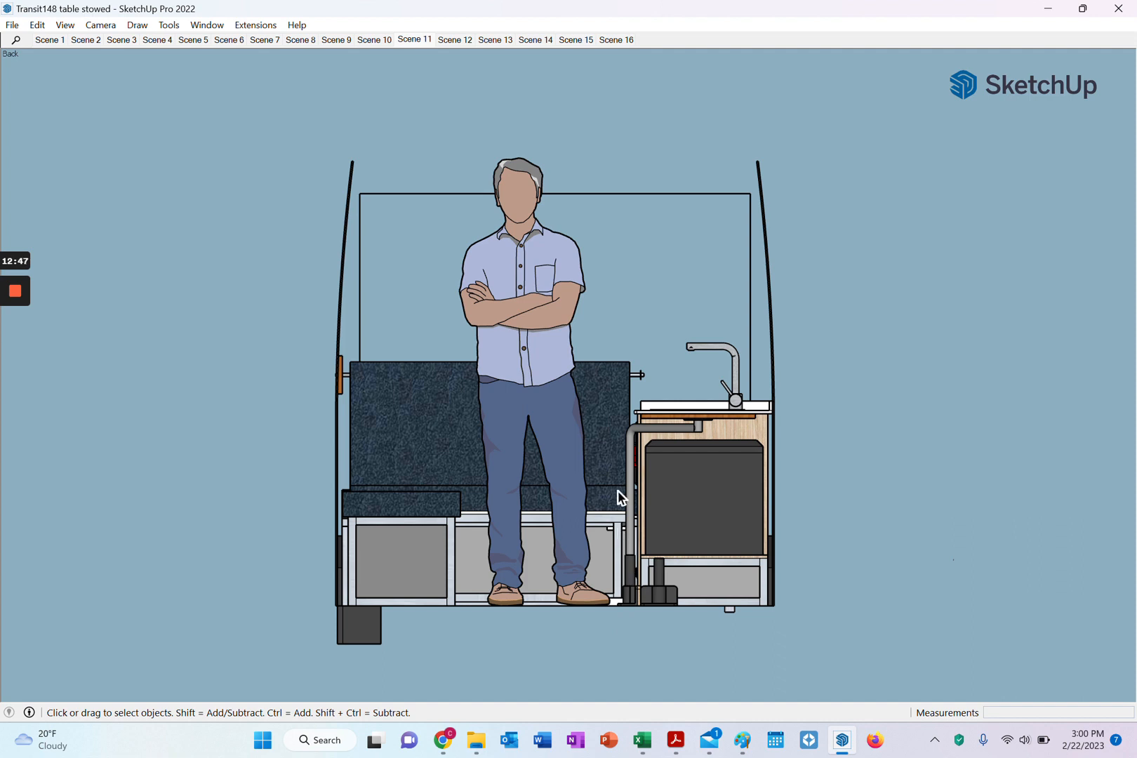
pyautogui.moveTo(637, 517)
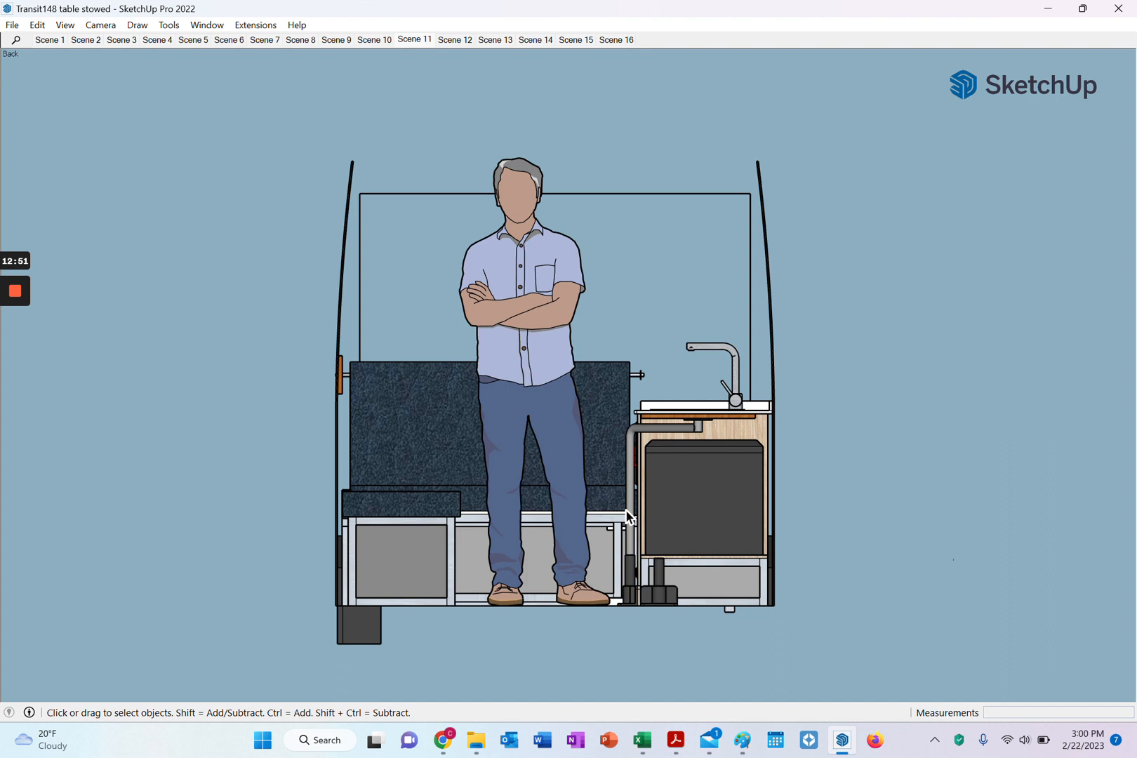
pyautogui.moveTo(643, 556)
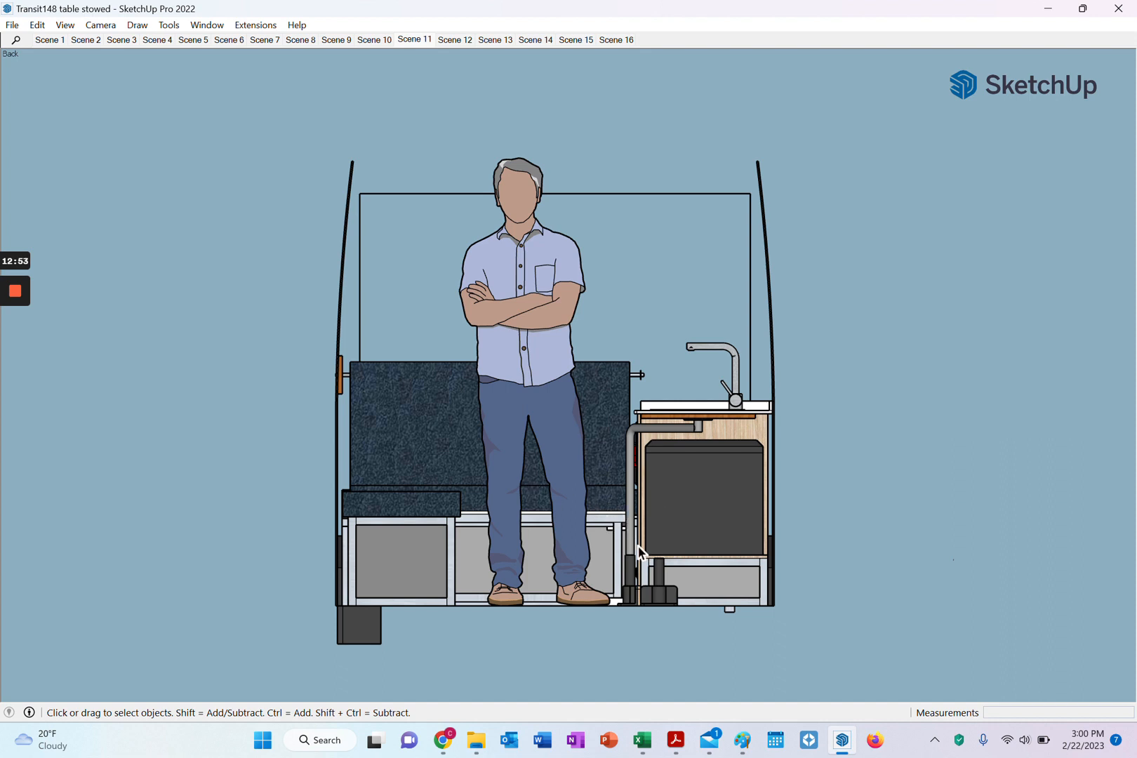
pyautogui.moveTo(660, 595)
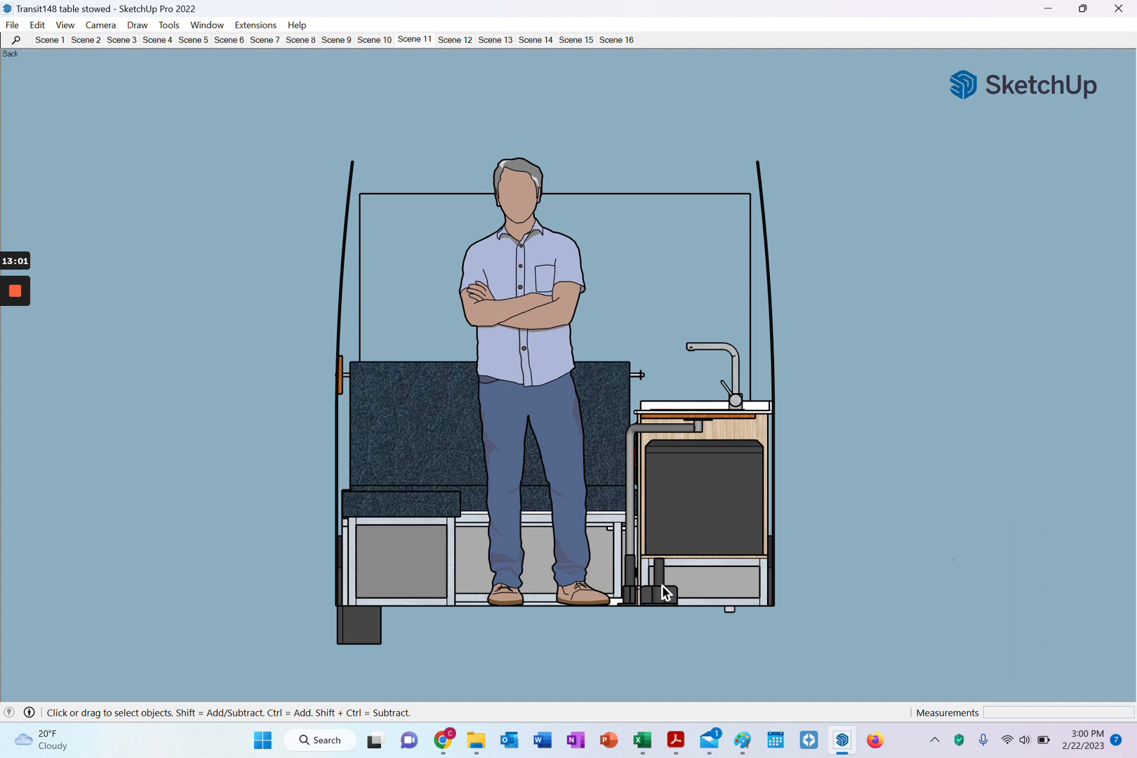
pyautogui.moveTo(640, 594)
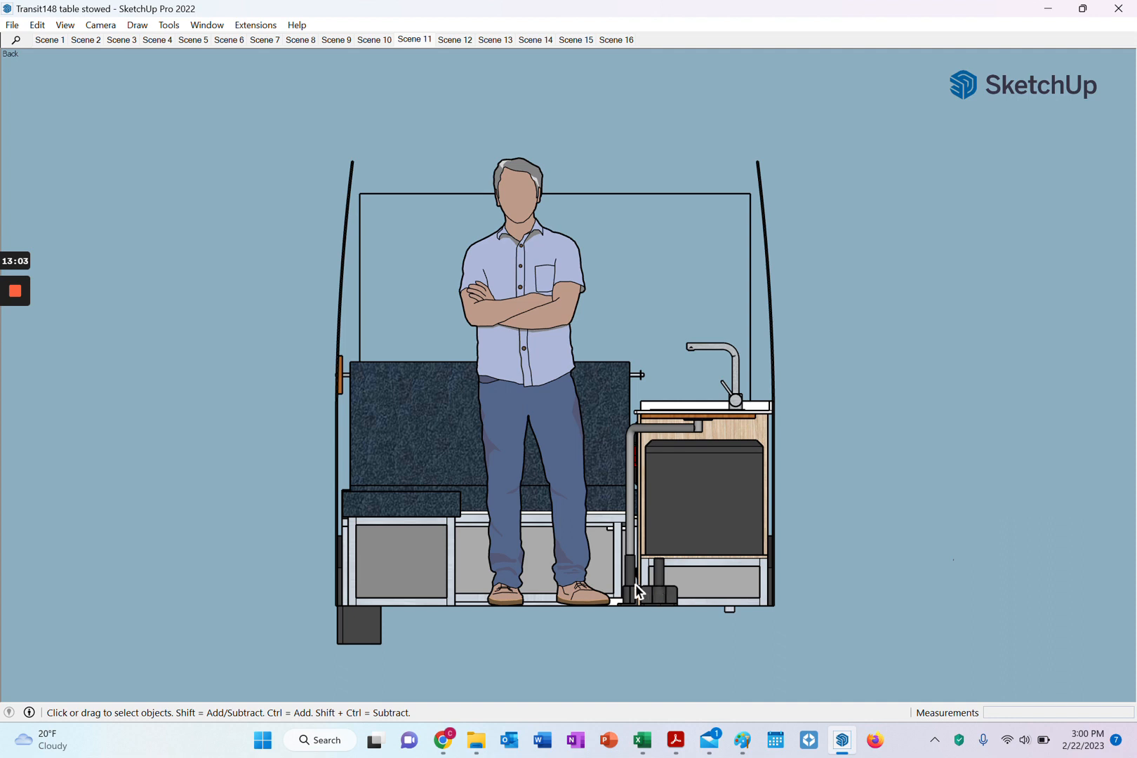
pyautogui.moveTo(497, 561)
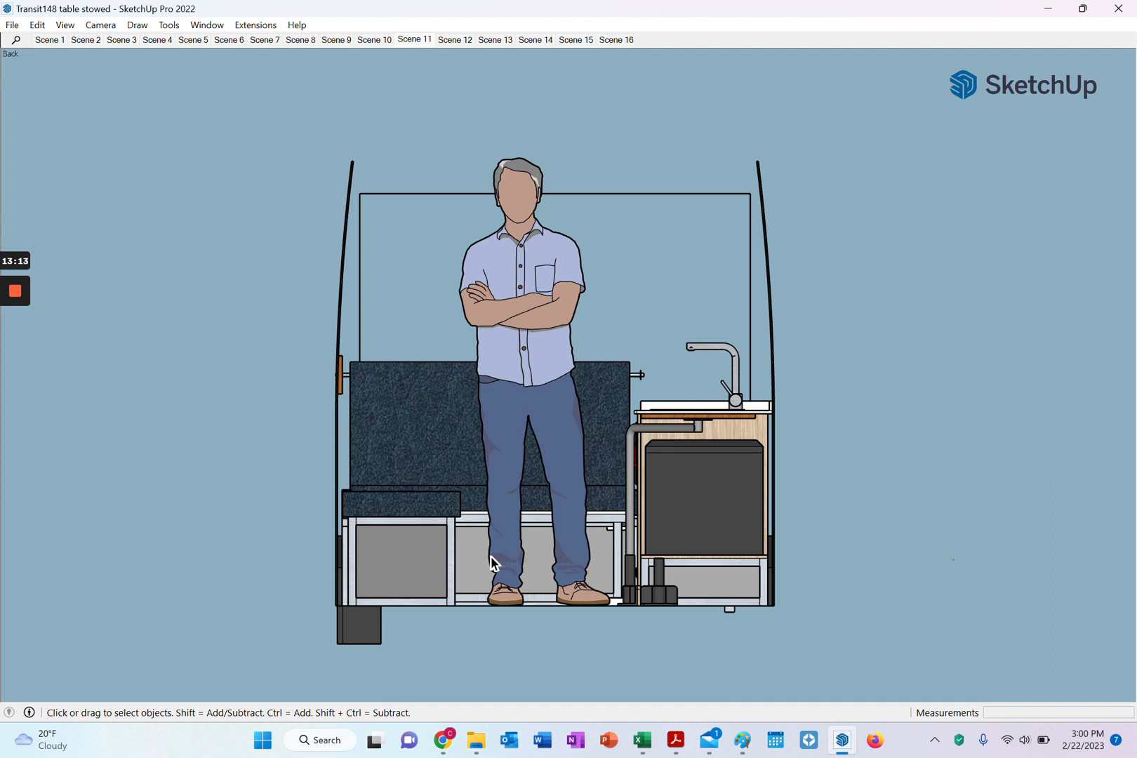
pyautogui.moveTo(555, 637)
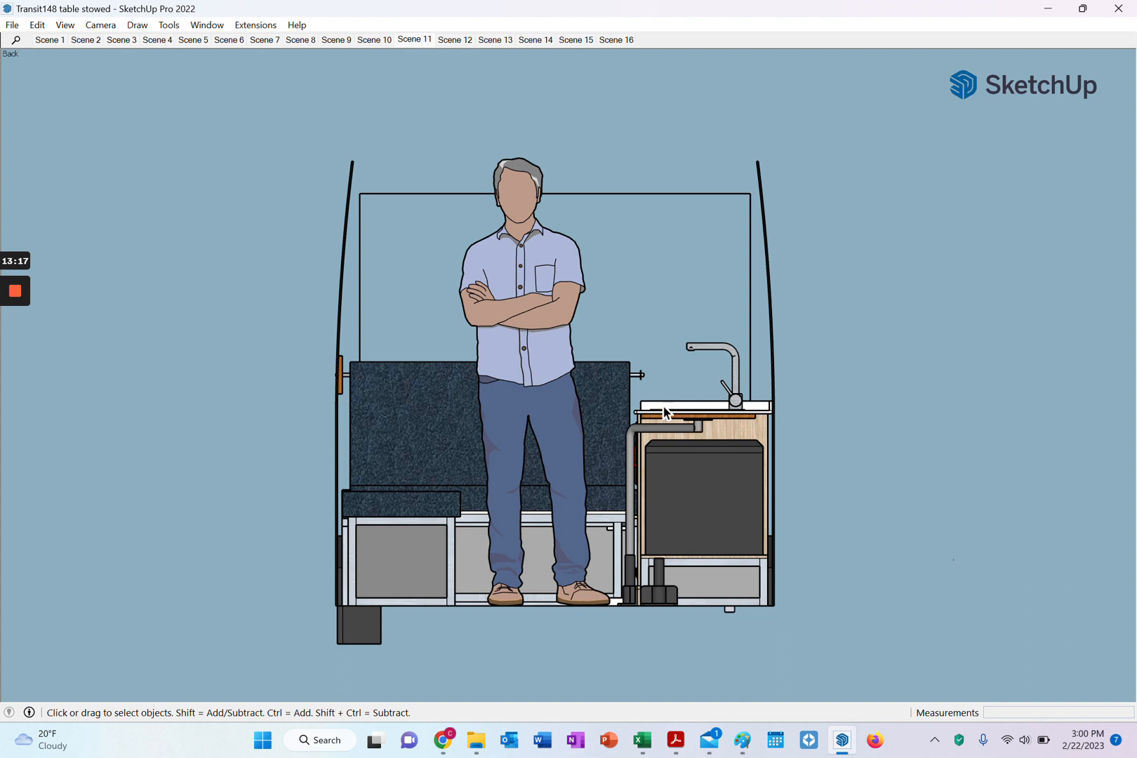
pyautogui.moveTo(734, 422)
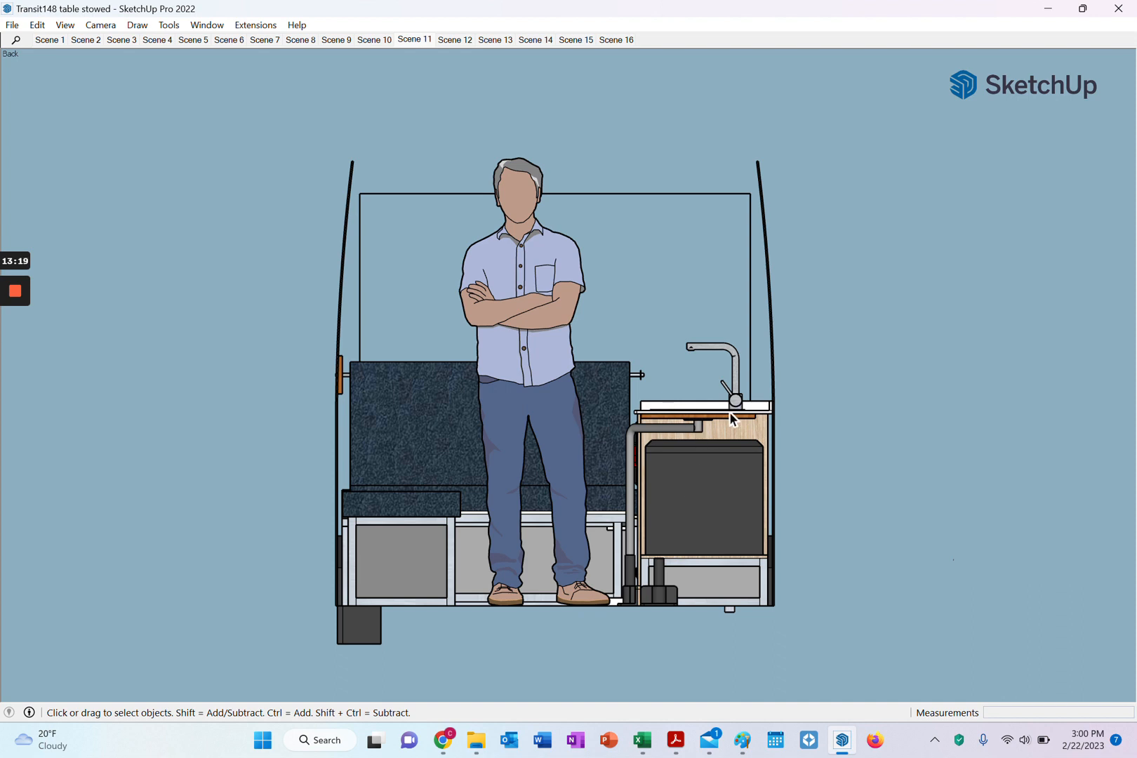
pyautogui.moveTo(720, 424)
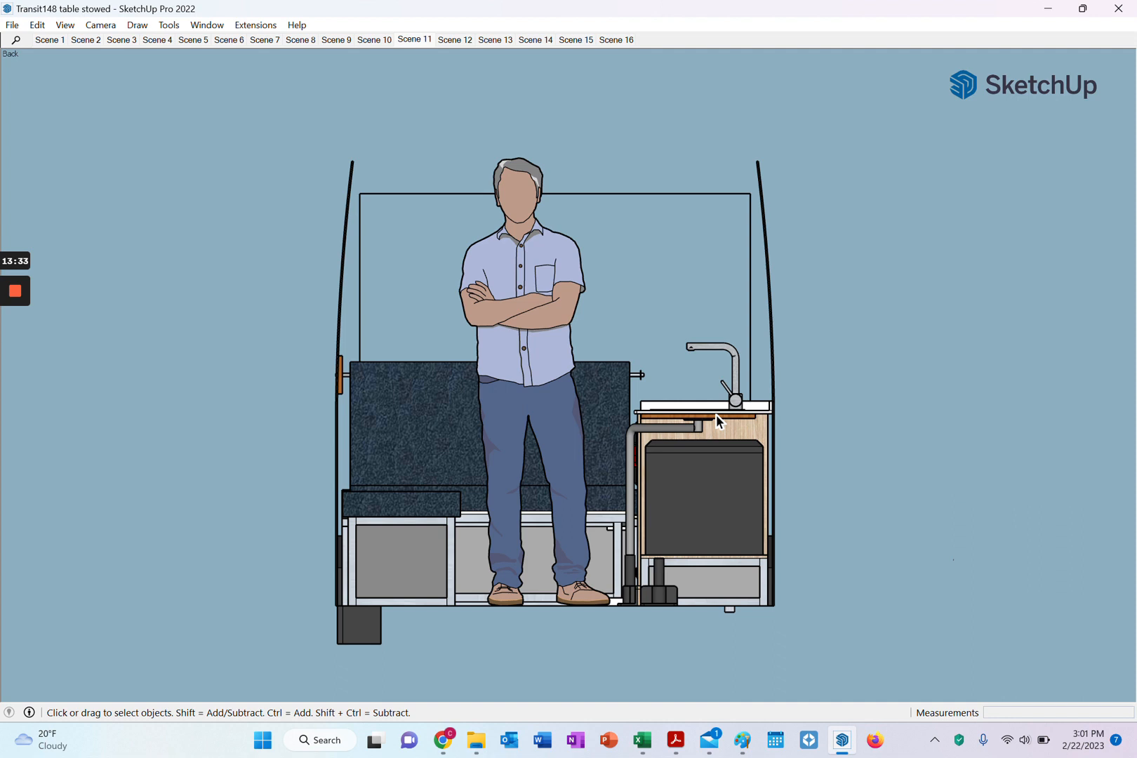
pyautogui.moveTo(641, 473)
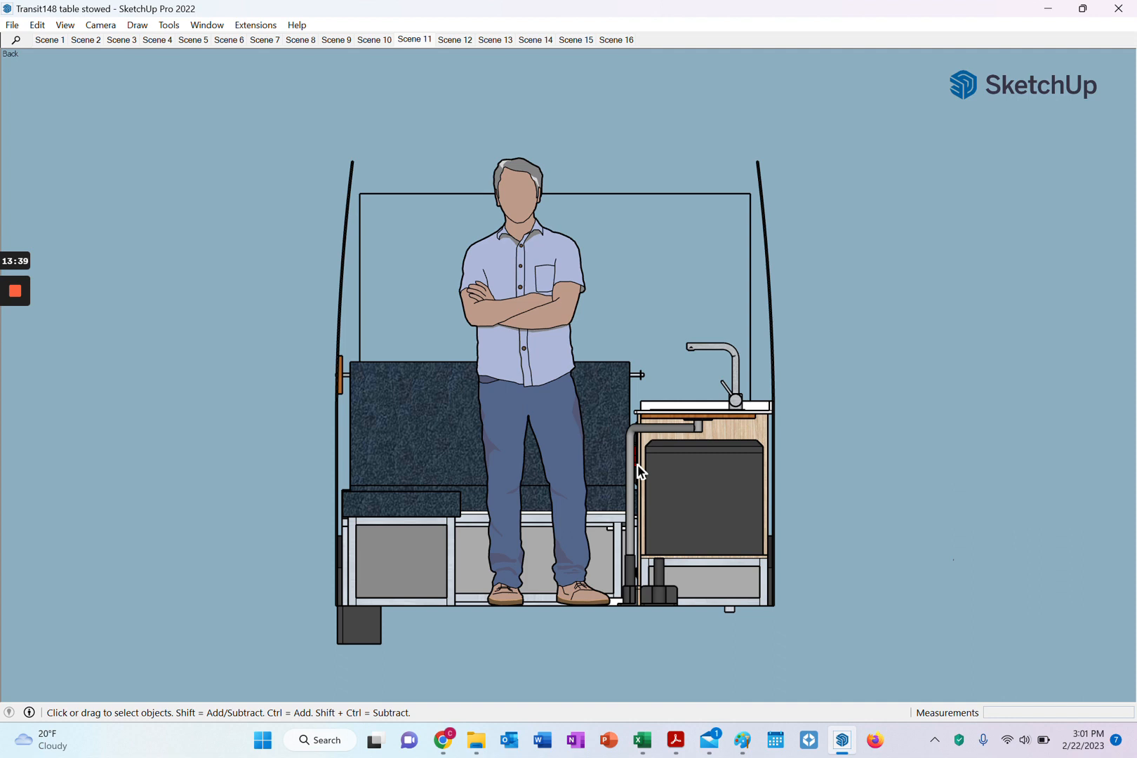
pyautogui.moveTo(644, 459)
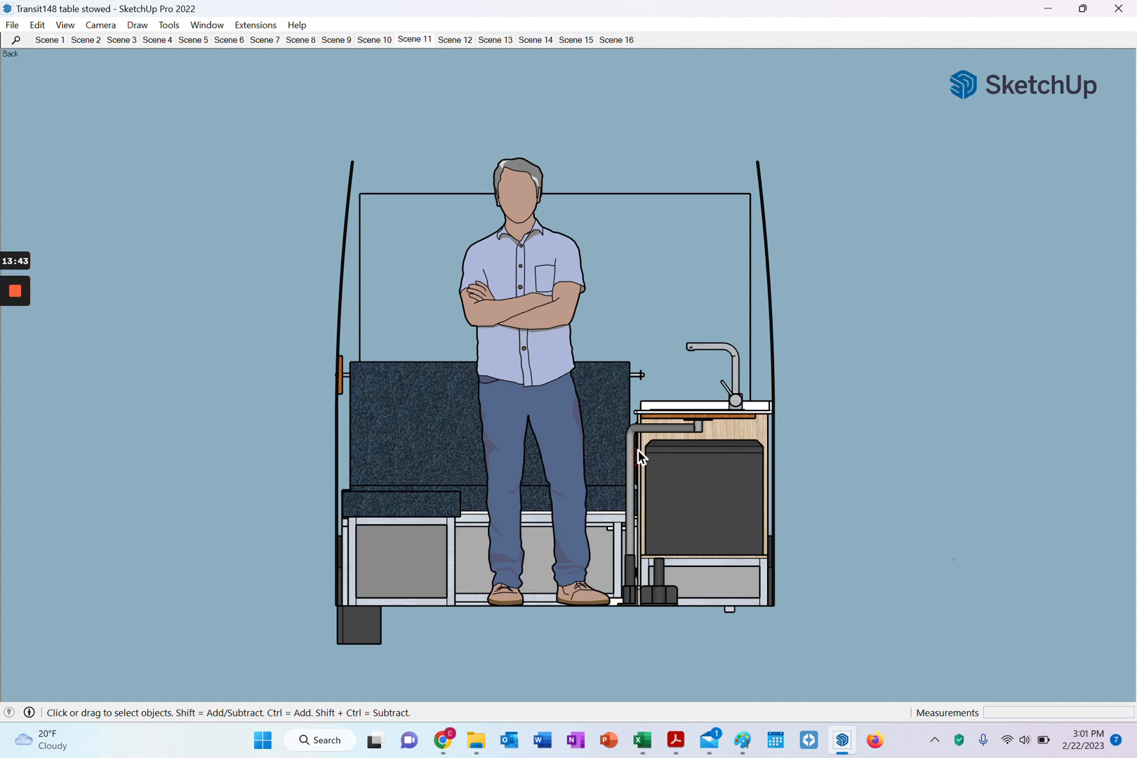
pyautogui.moveTo(747, 329)
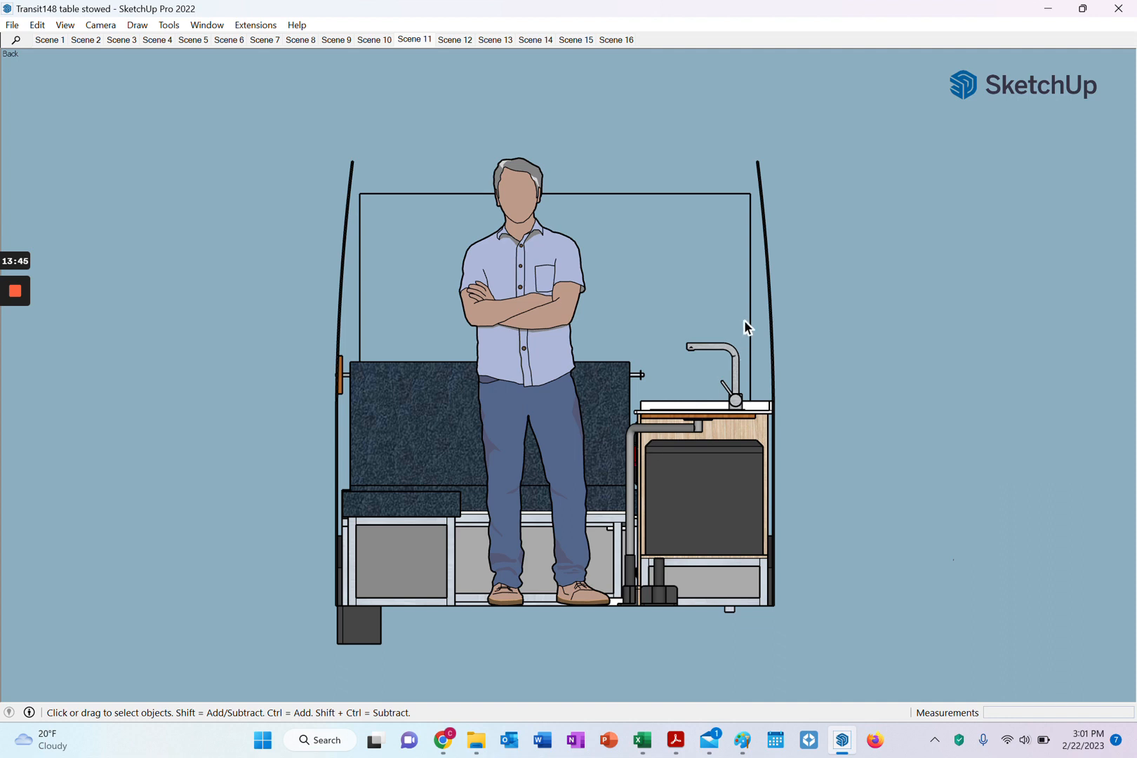
pyautogui.moveTo(760, 240)
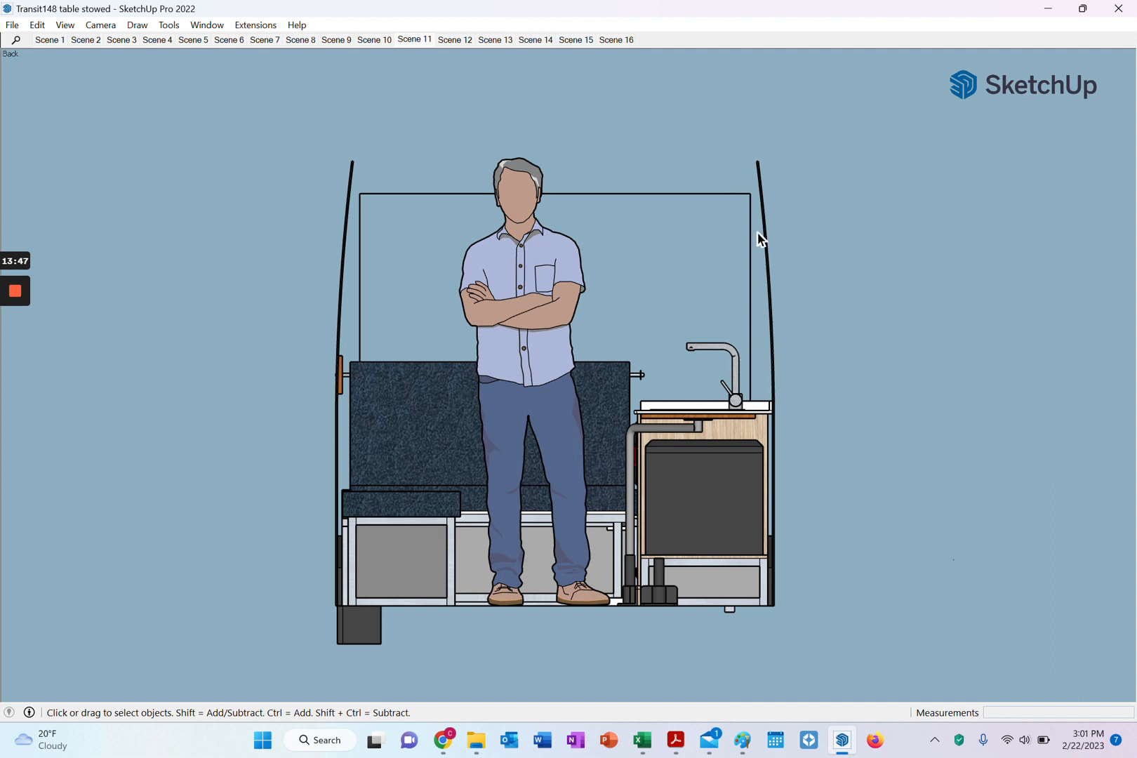
pyautogui.moveTo(807, 388)
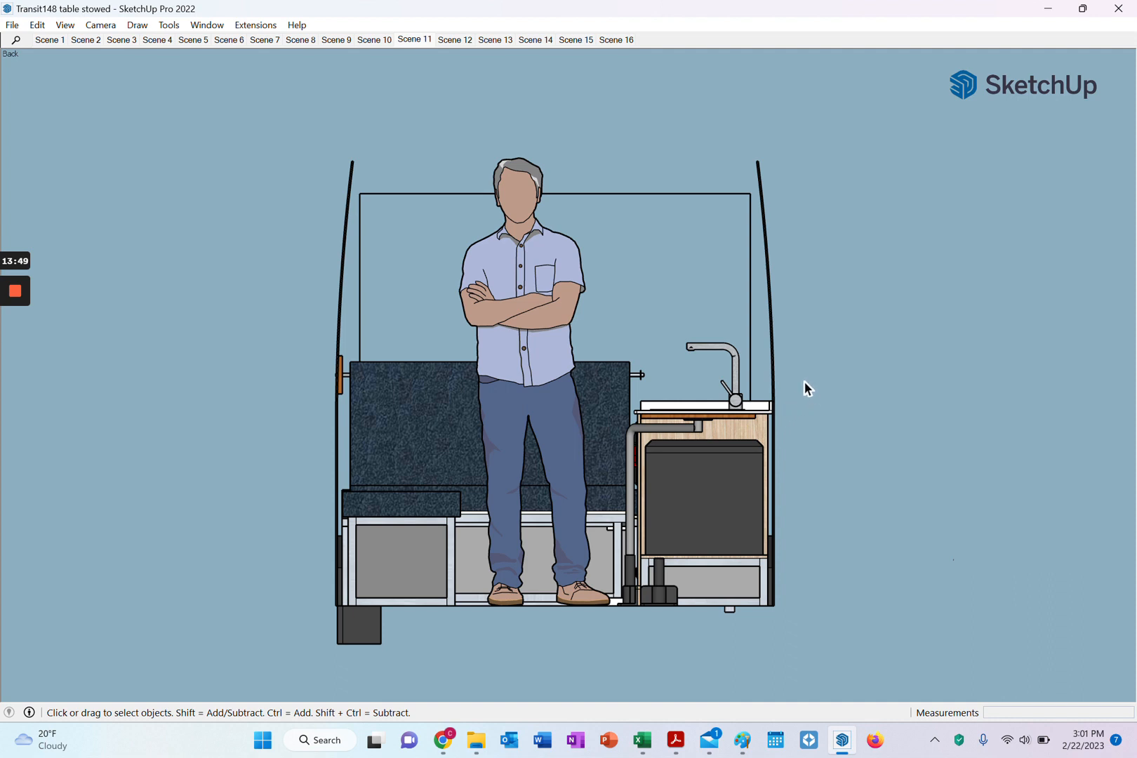
pyautogui.moveTo(712, 390)
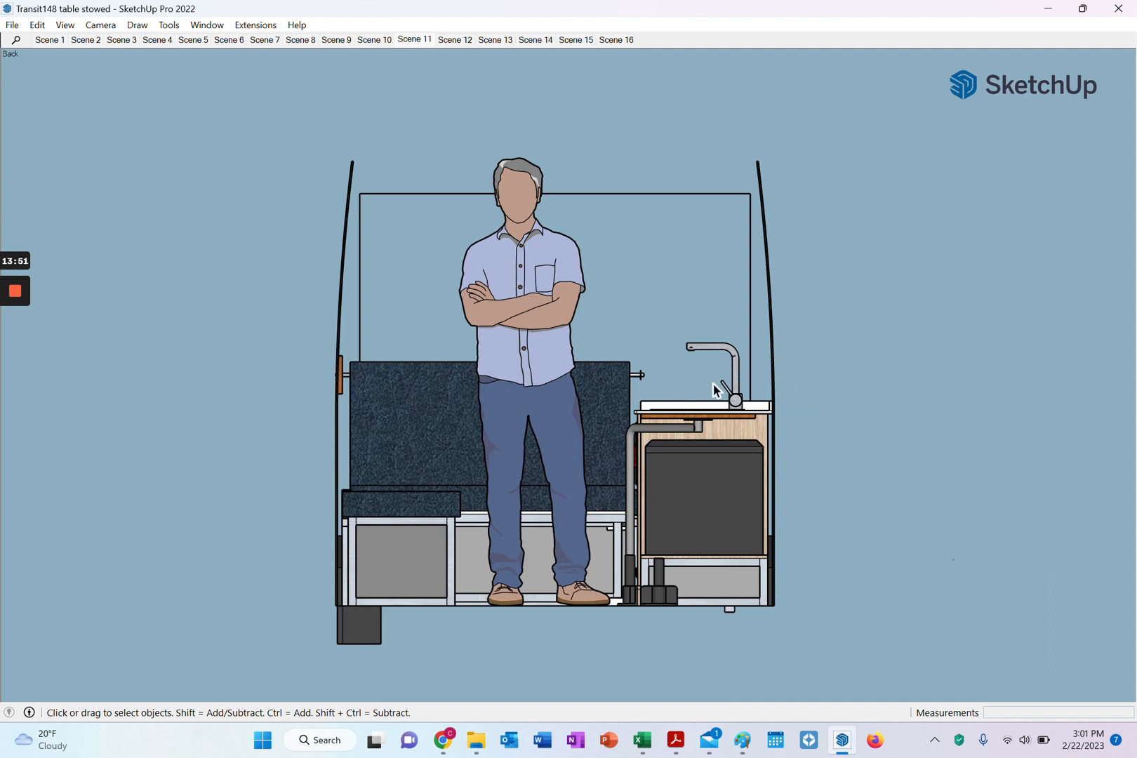
pyautogui.moveTo(906, 220)
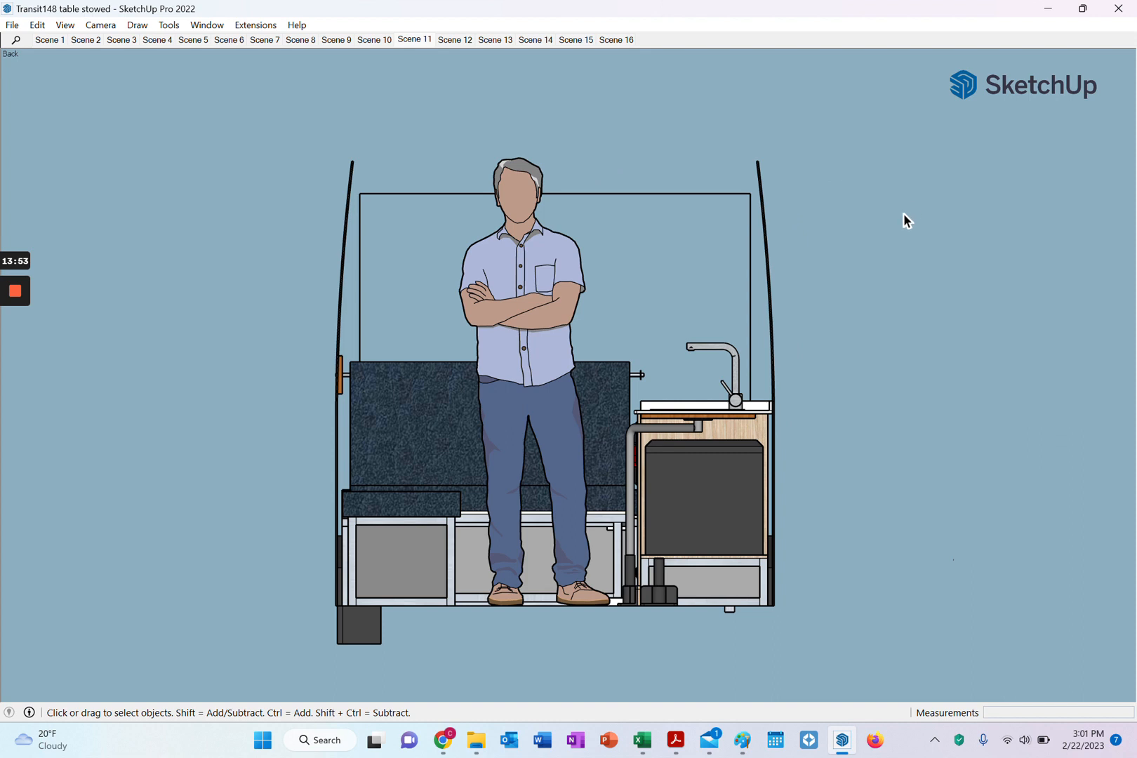
pyautogui.moveTo(831, 289)
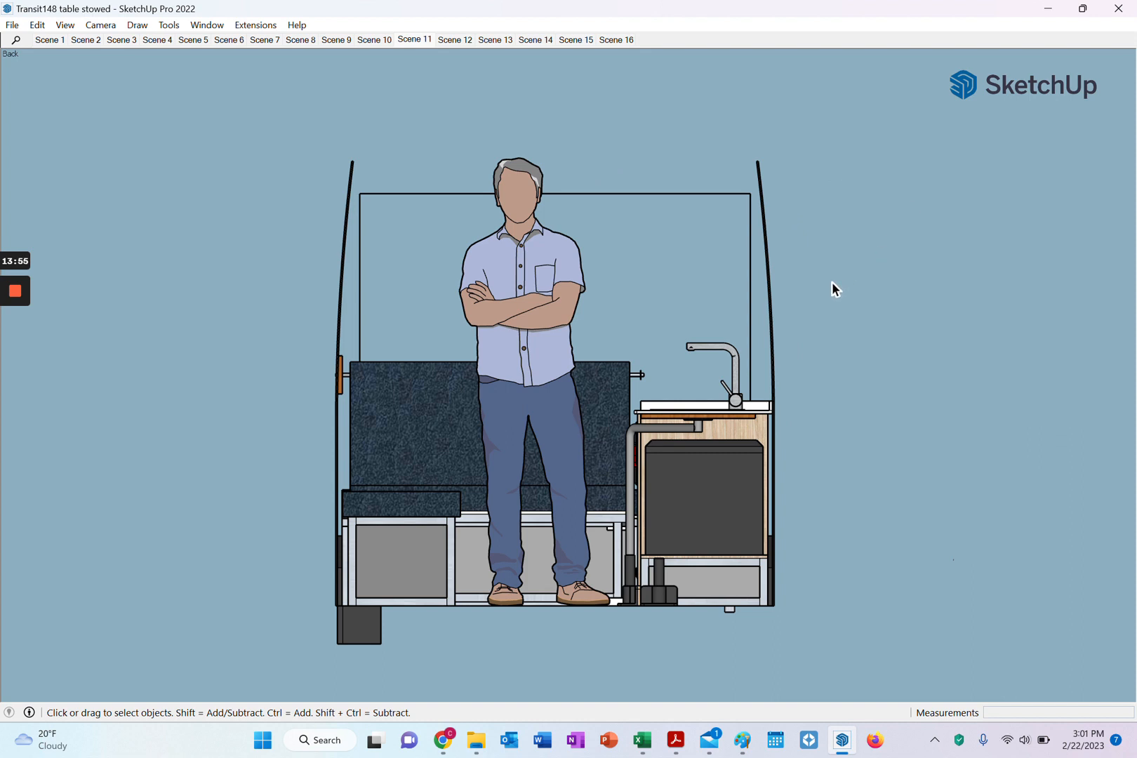
pyautogui.moveTo(821, 308)
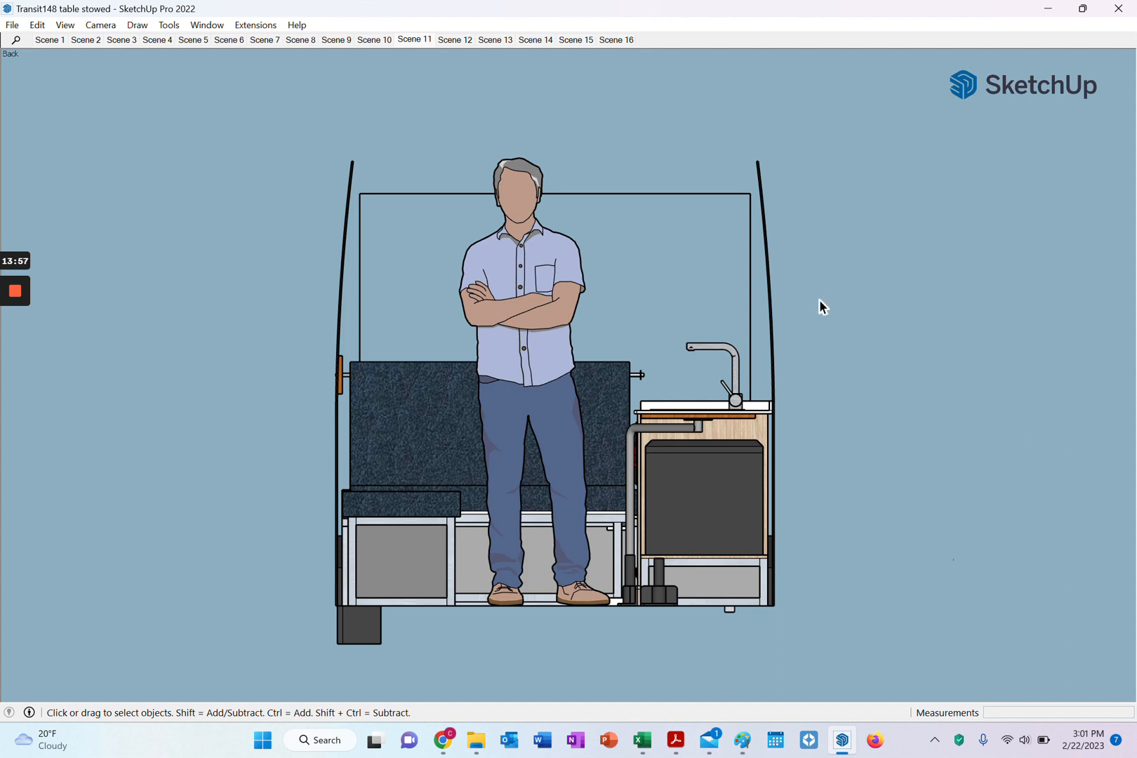
pyautogui.moveTo(770, 382)
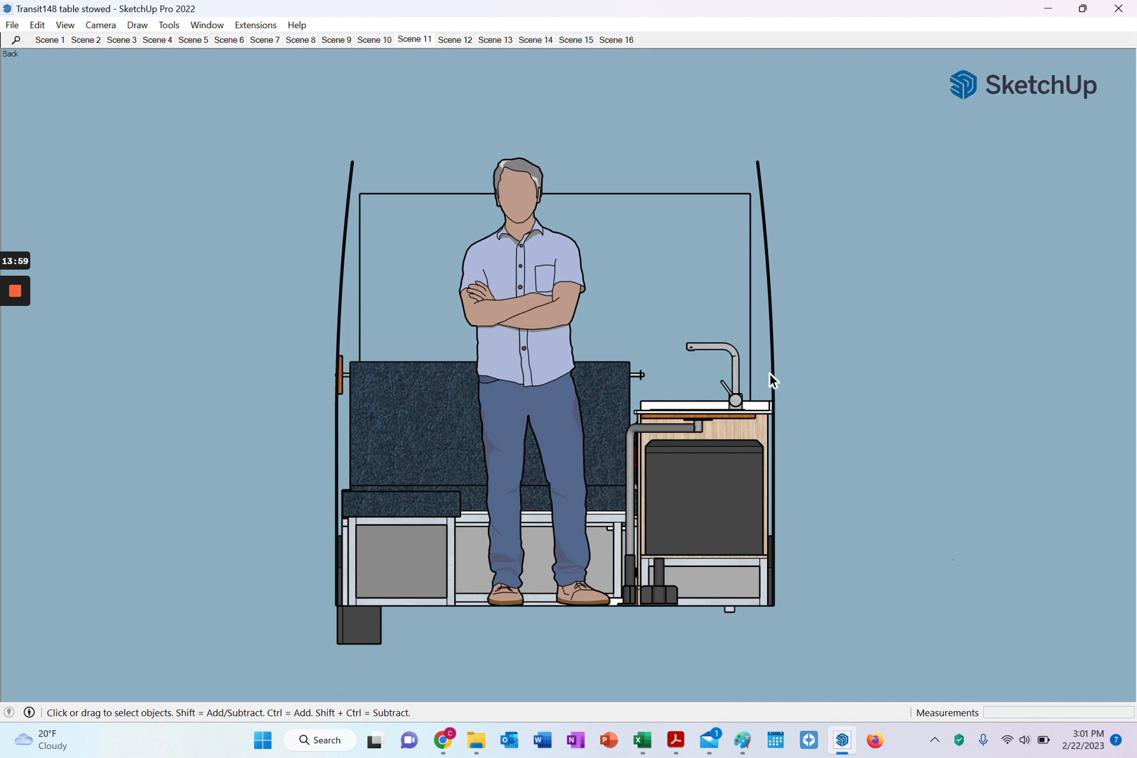
pyautogui.moveTo(728, 406)
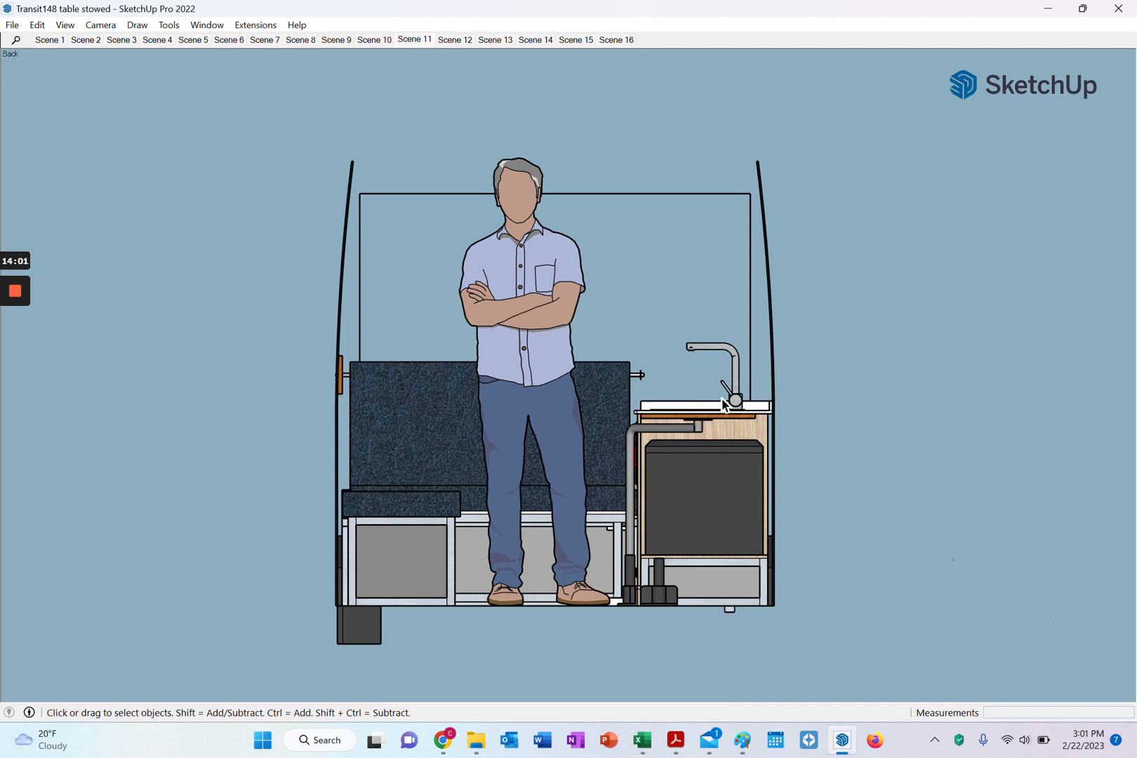
pyautogui.moveTo(674, 414)
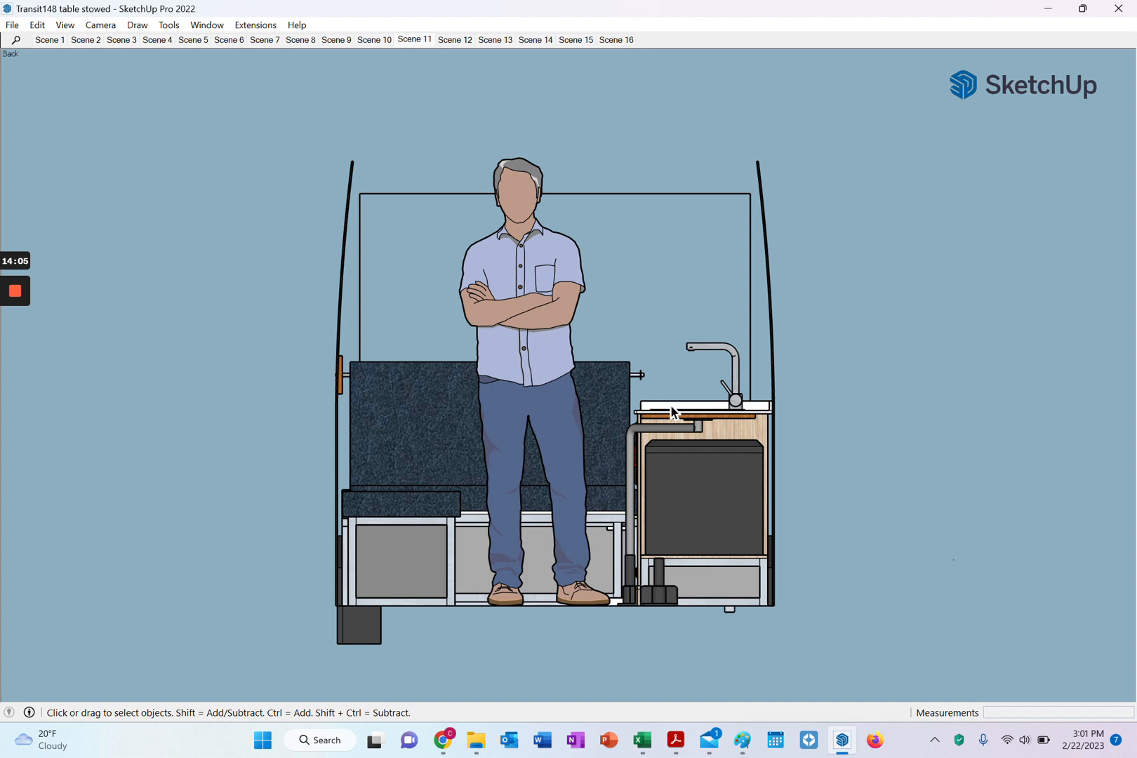
pyautogui.moveTo(721, 401)
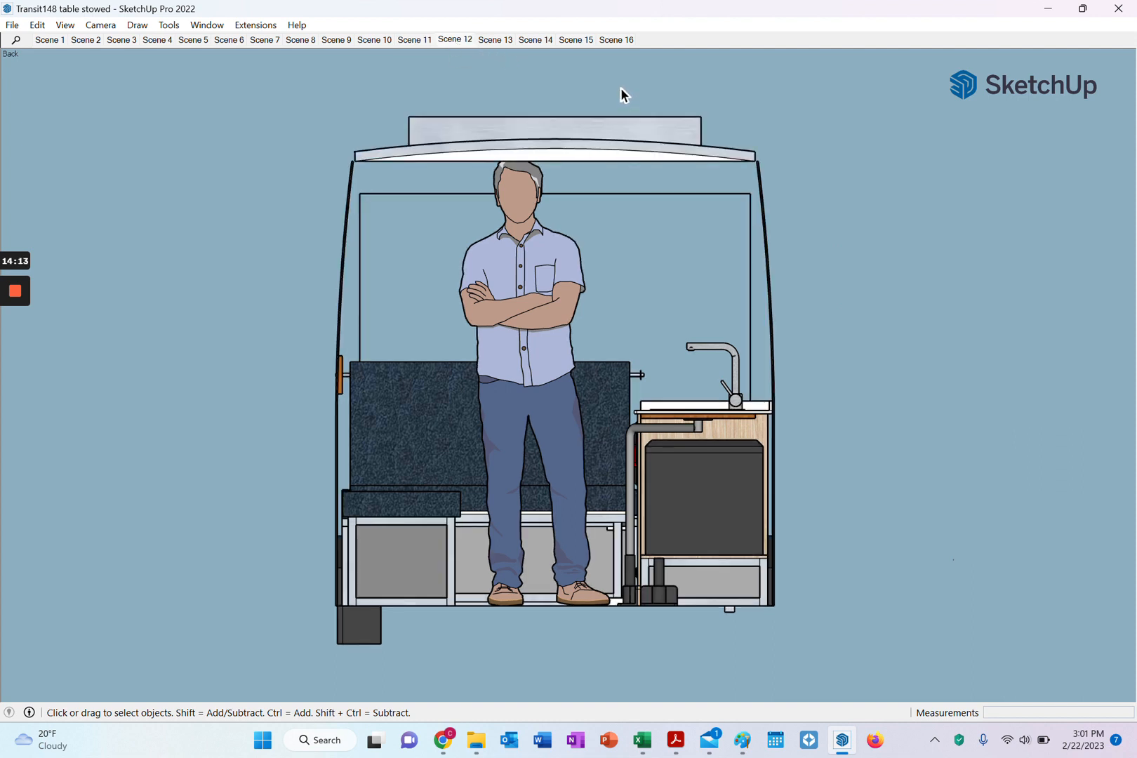
pyautogui.moveTo(808, 170)
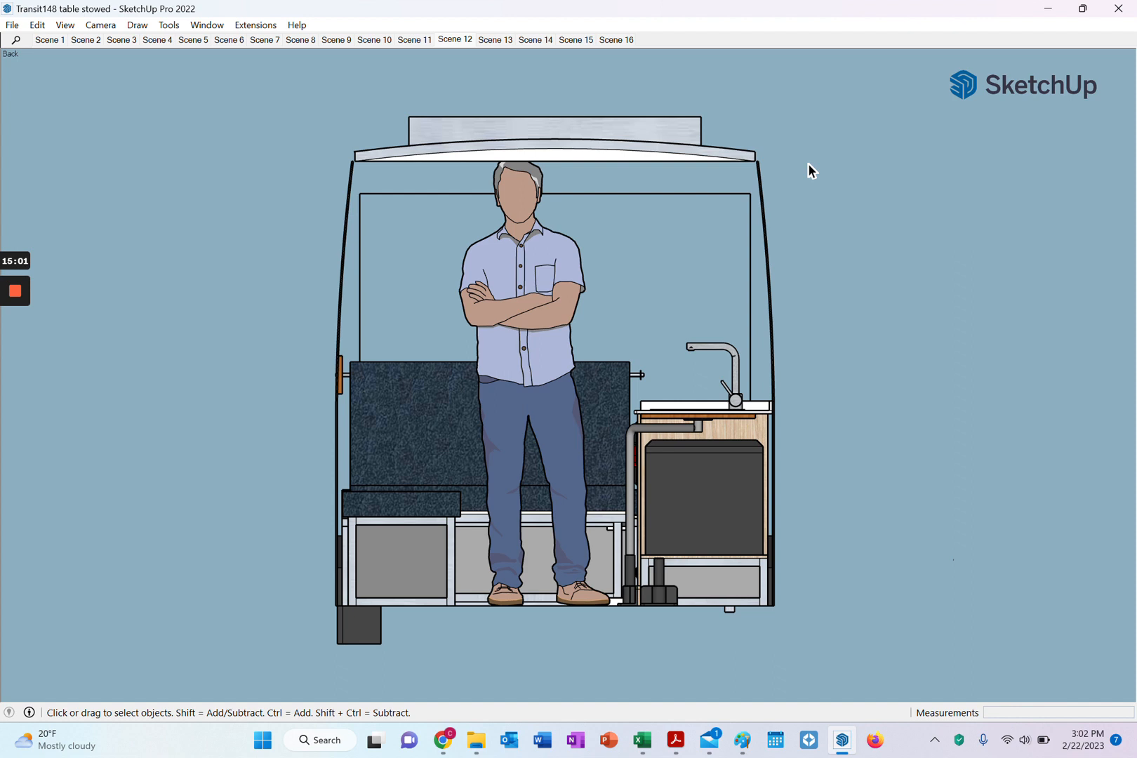
pyautogui.moveTo(404, 176)
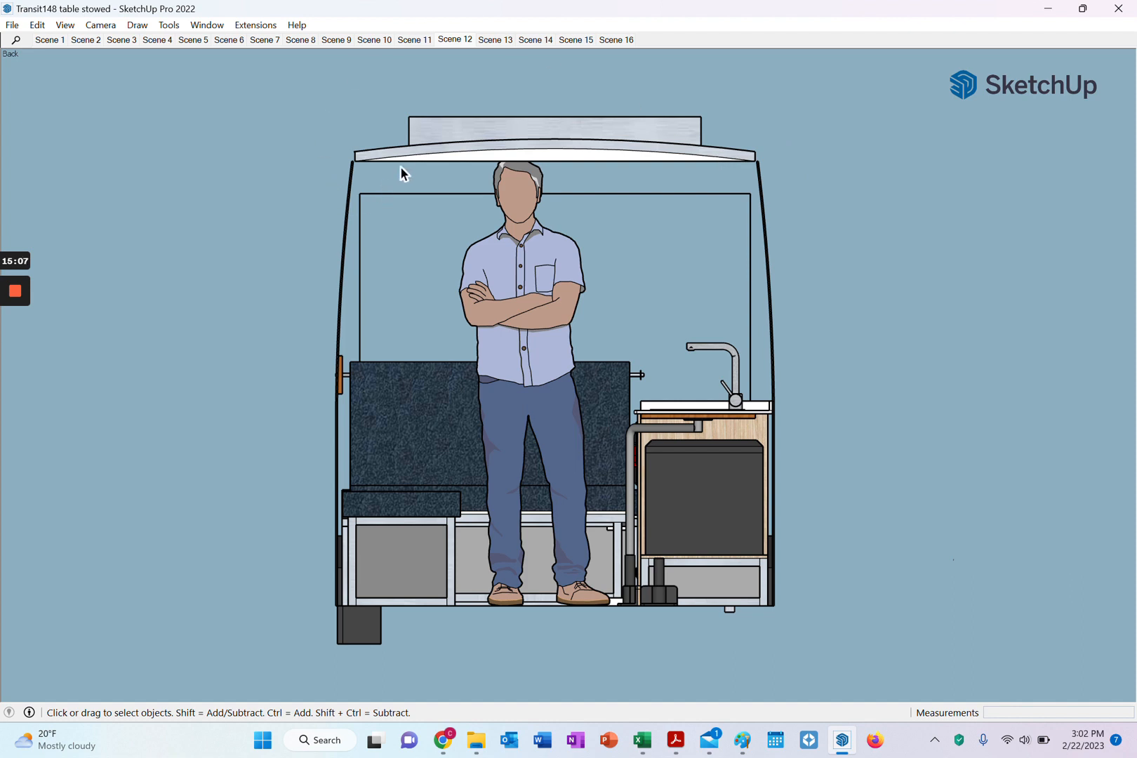
pyautogui.moveTo(396, 163)
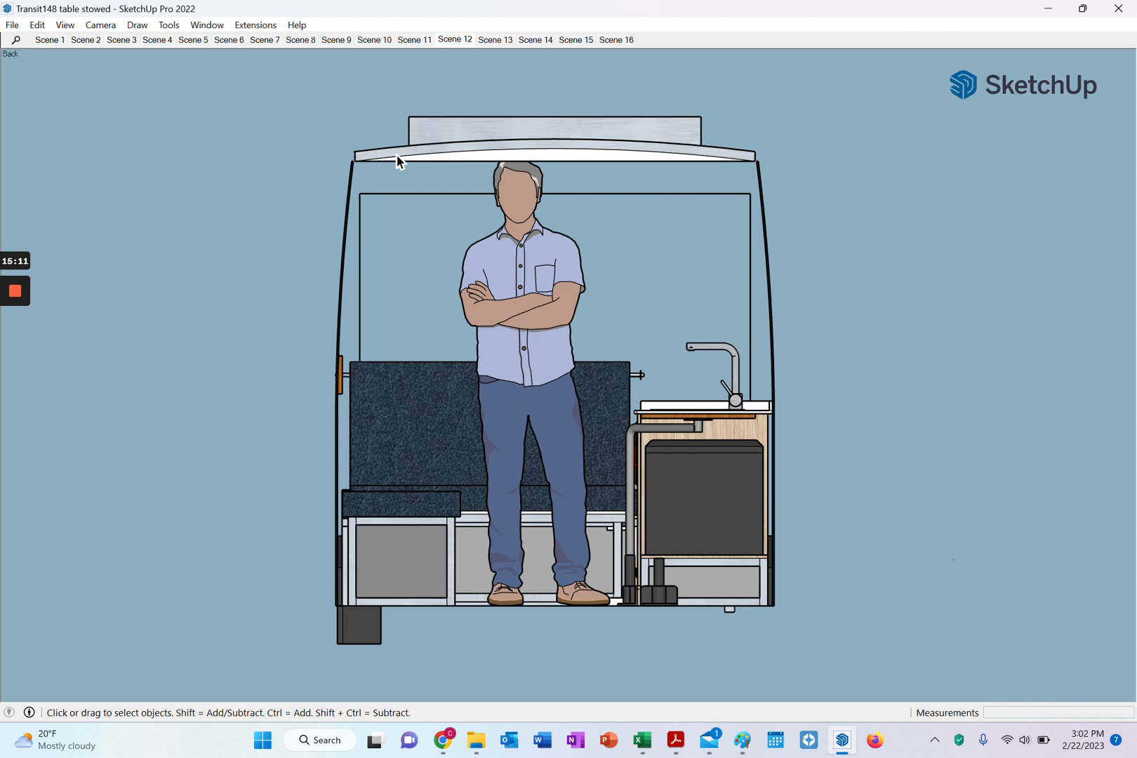
pyautogui.moveTo(401, 167)
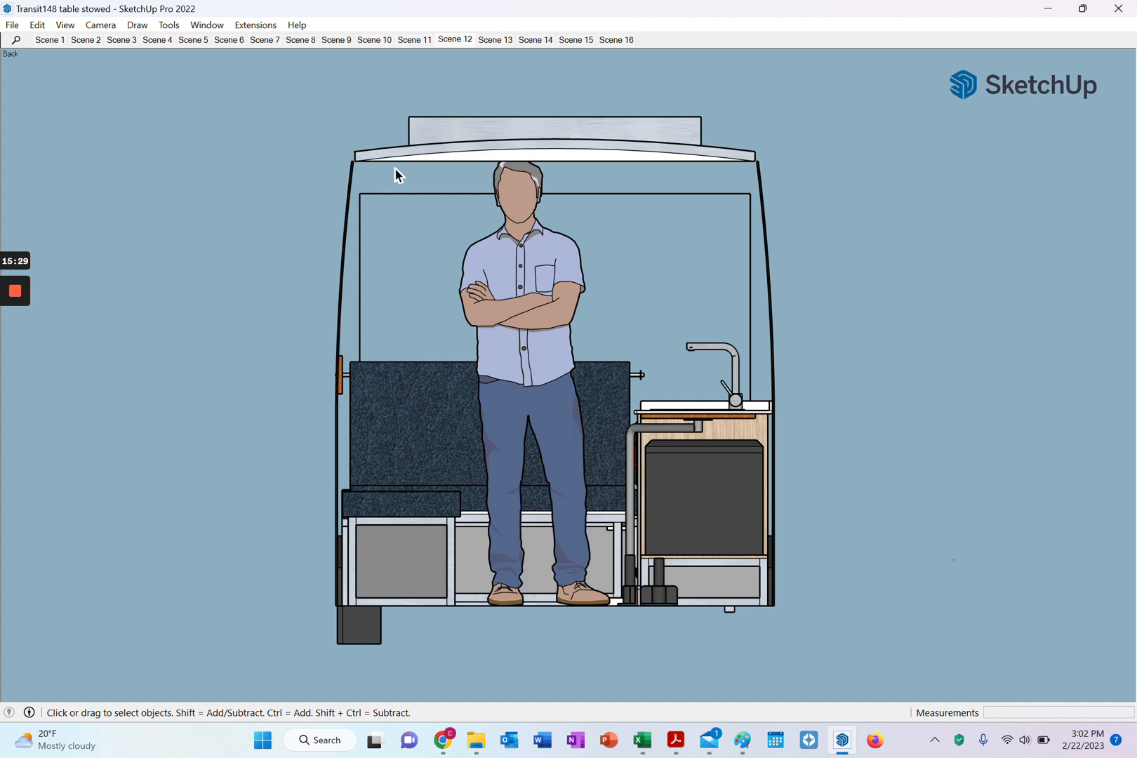
pyautogui.moveTo(409, 160)
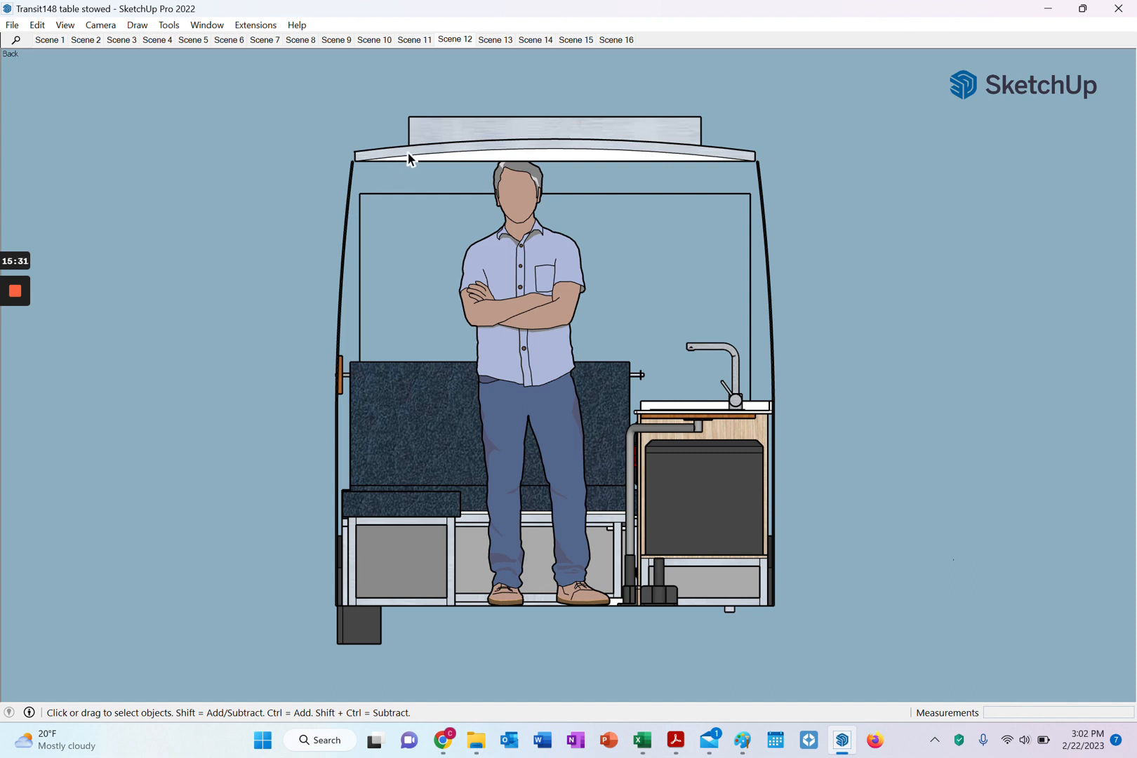
pyautogui.moveTo(398, 163)
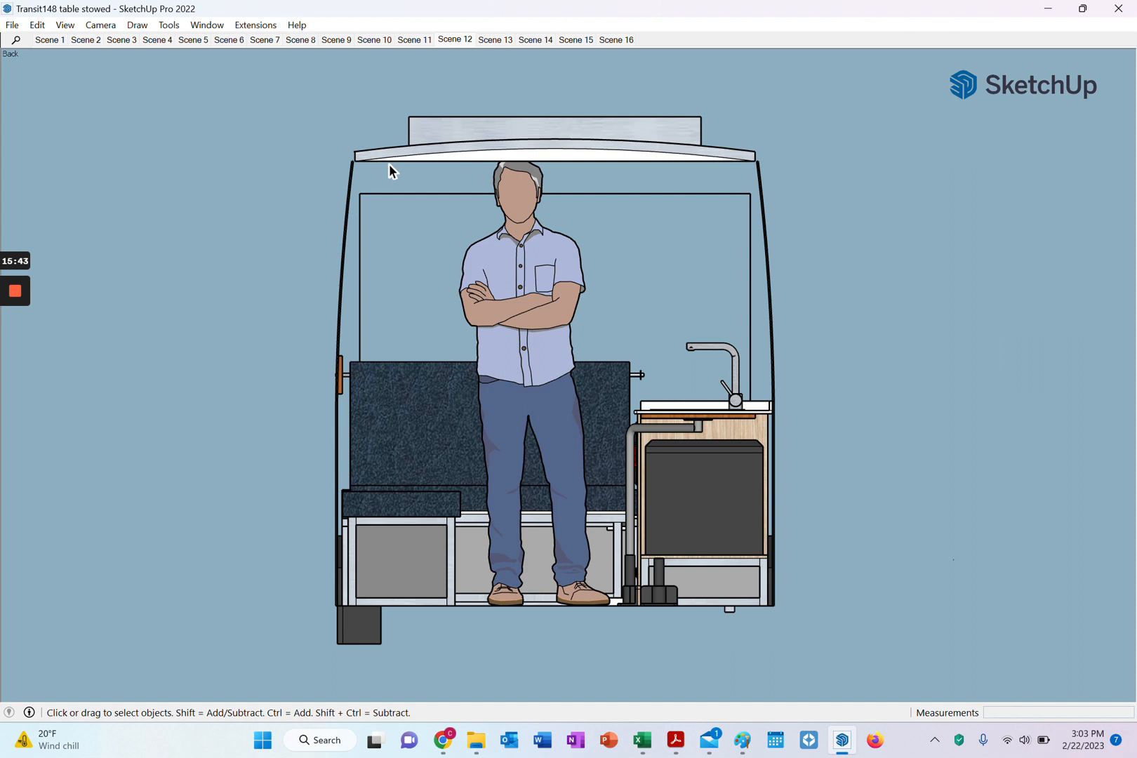
pyautogui.moveTo(385, 174)
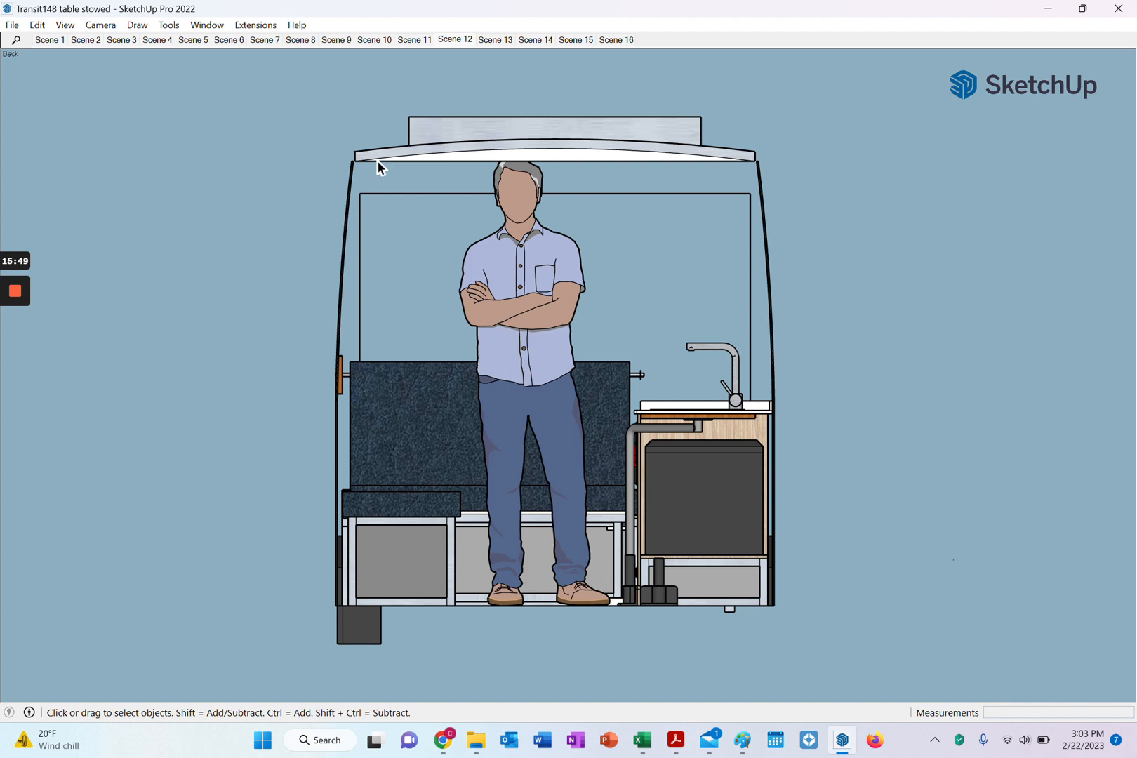
pyautogui.moveTo(372, 174)
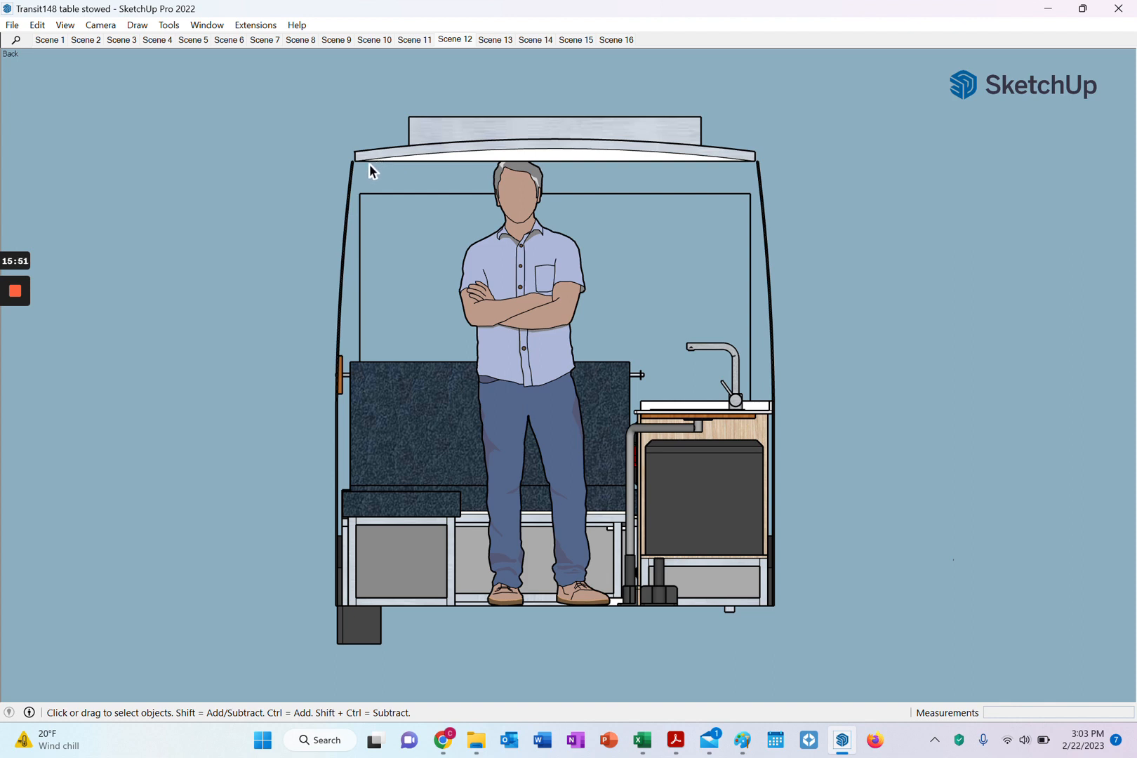
pyautogui.moveTo(270, 222)
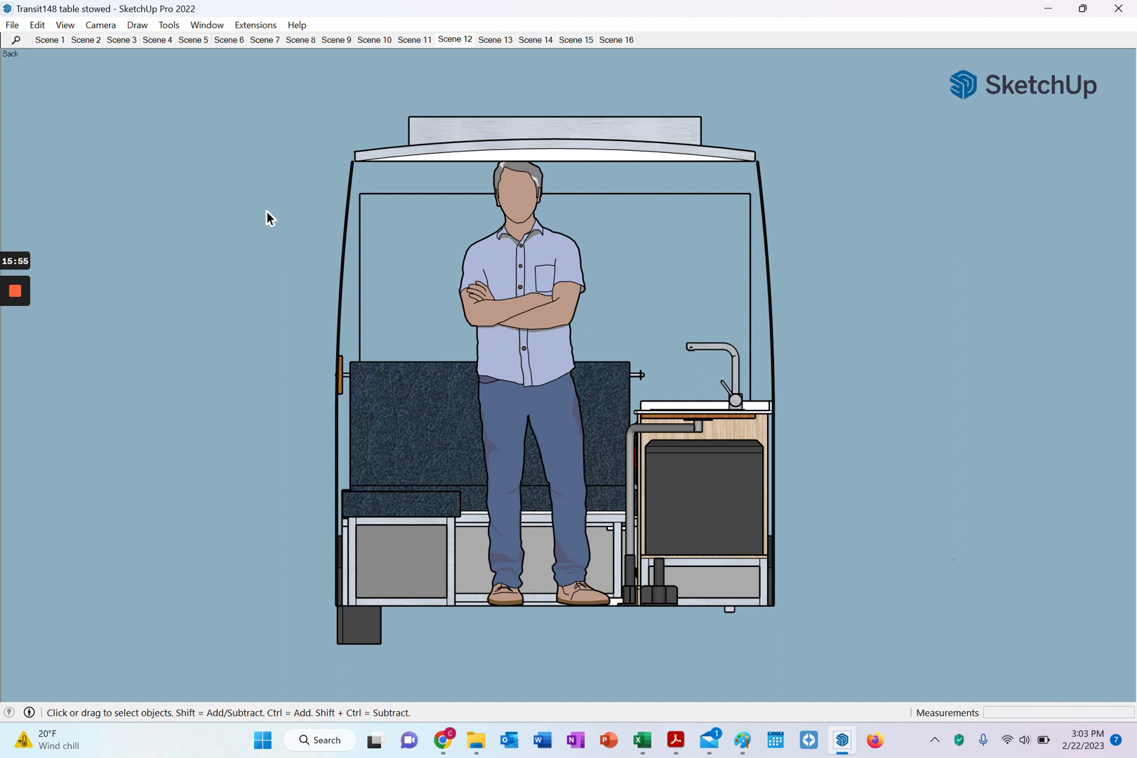
pyautogui.moveTo(359, 206)
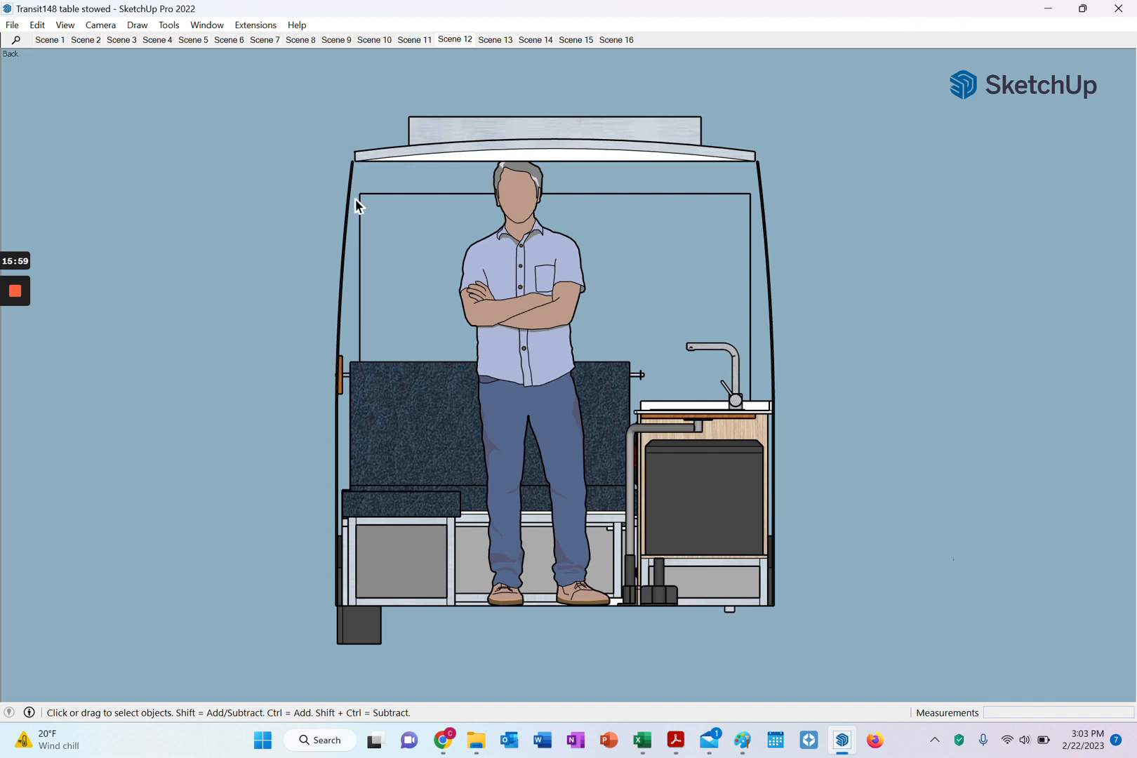
pyautogui.moveTo(345, 249)
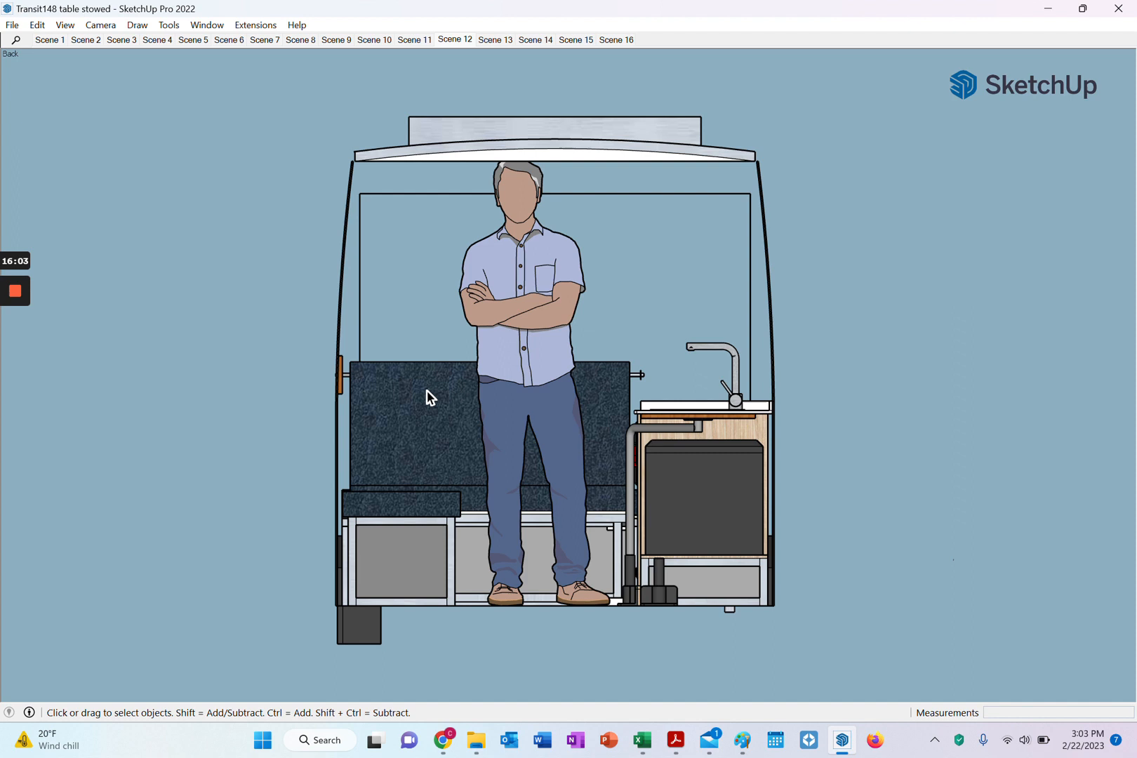
pyautogui.moveTo(547, 431)
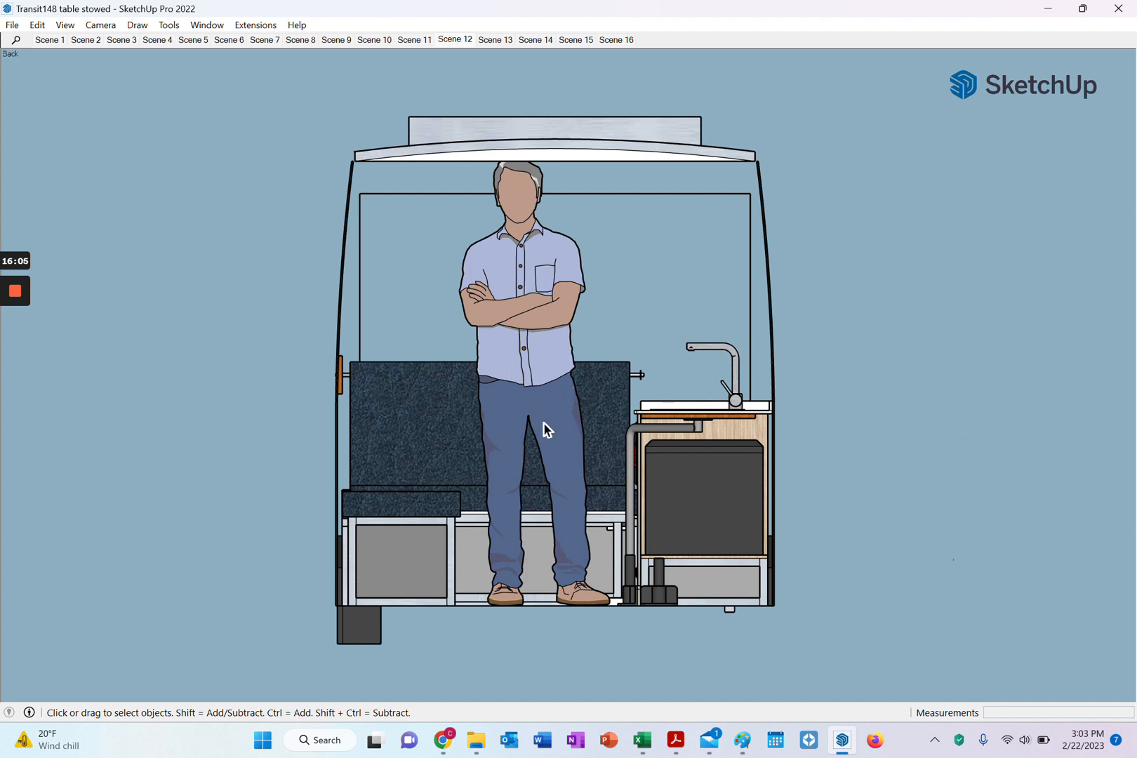
pyautogui.moveTo(583, 634)
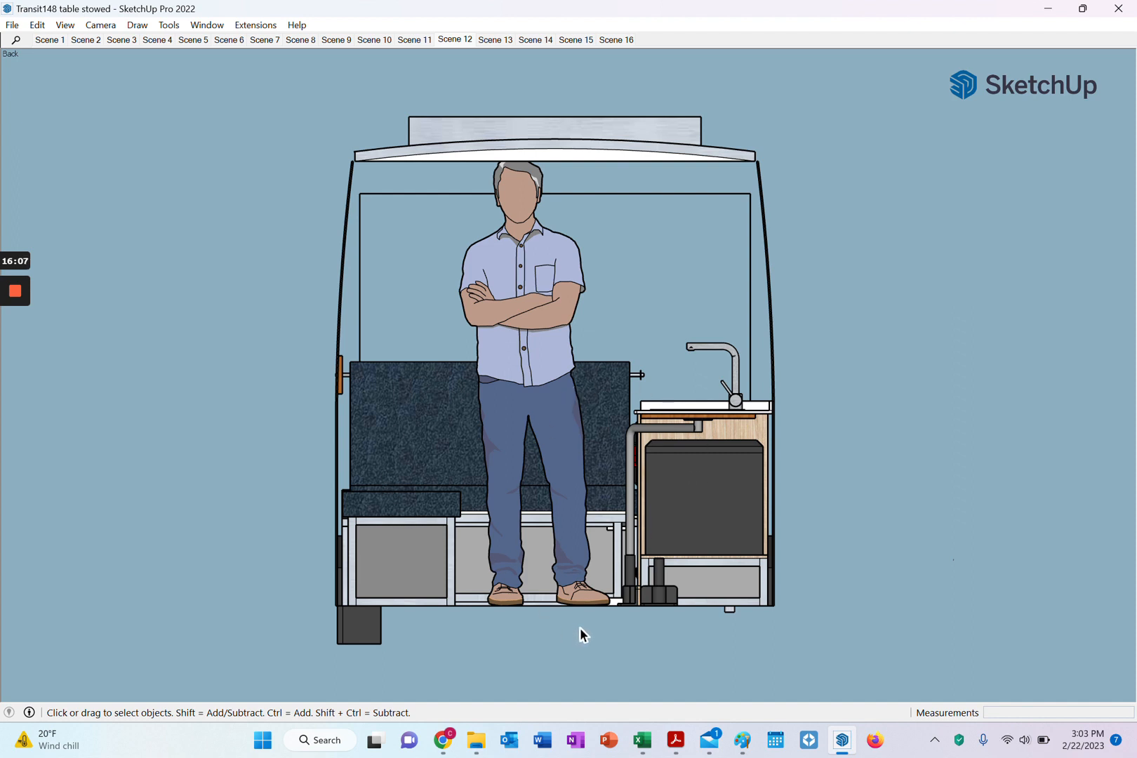
pyautogui.moveTo(629, 427)
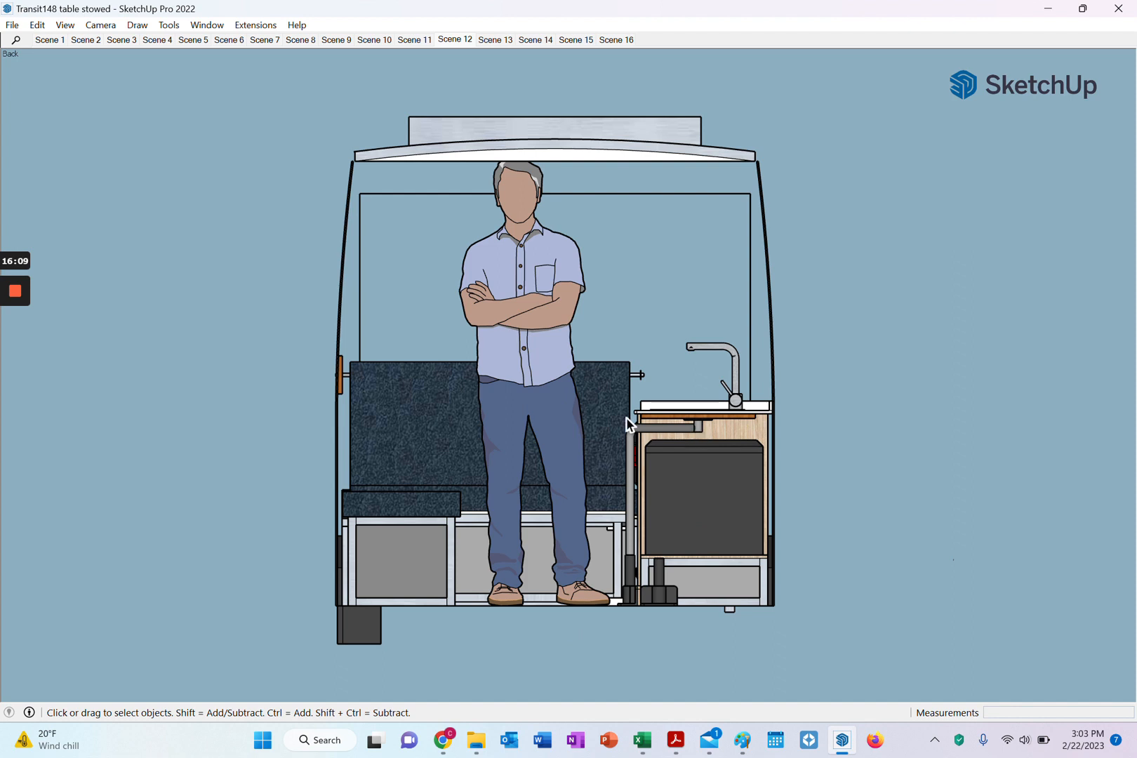
pyautogui.moveTo(636, 432)
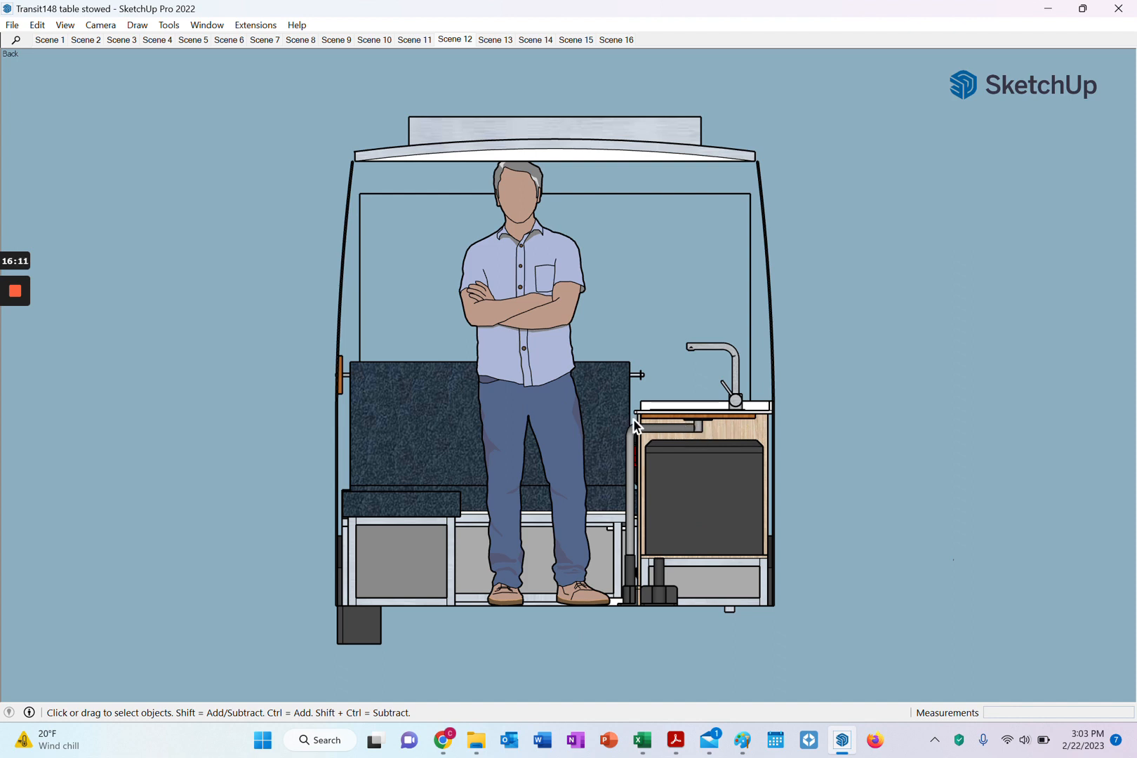
pyautogui.moveTo(619, 426)
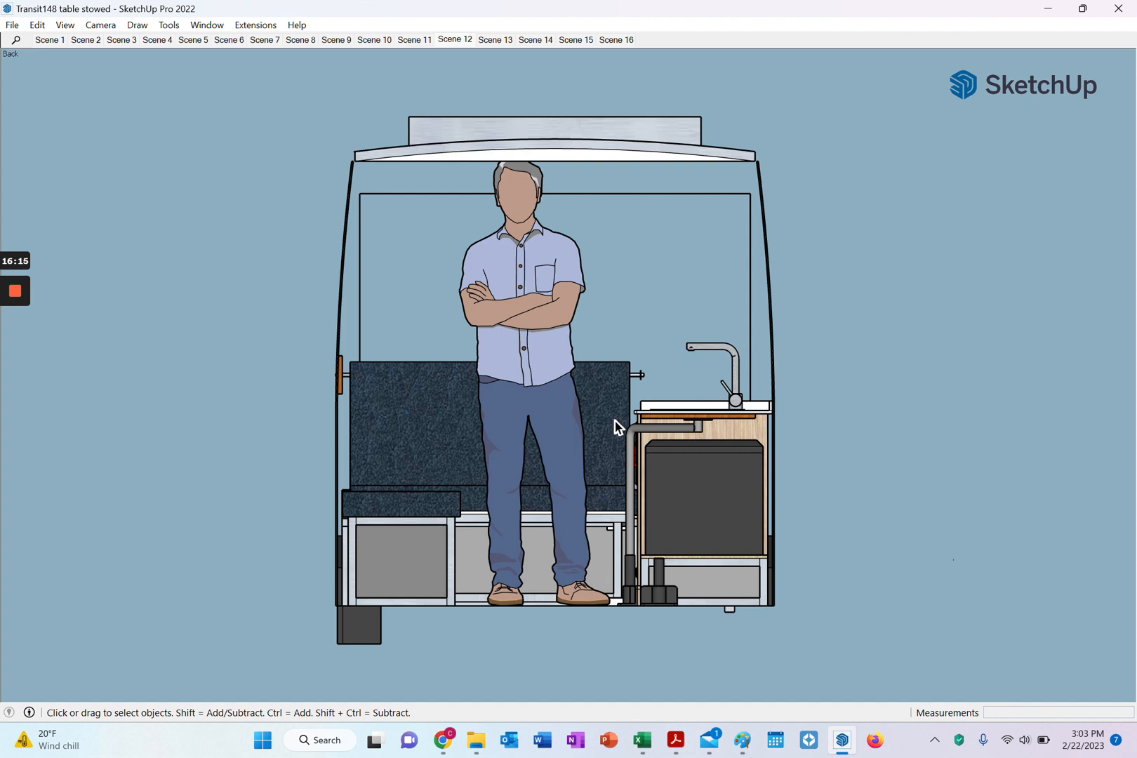
pyautogui.moveTo(615, 444)
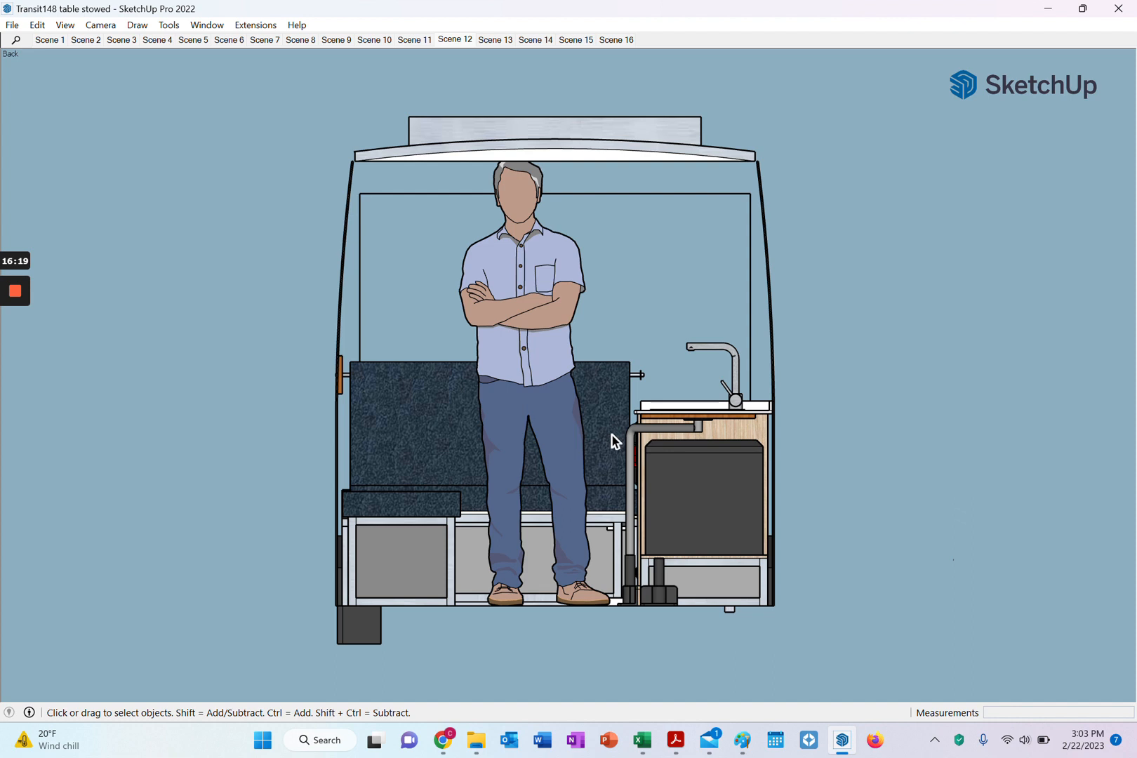
pyautogui.moveTo(677, 433)
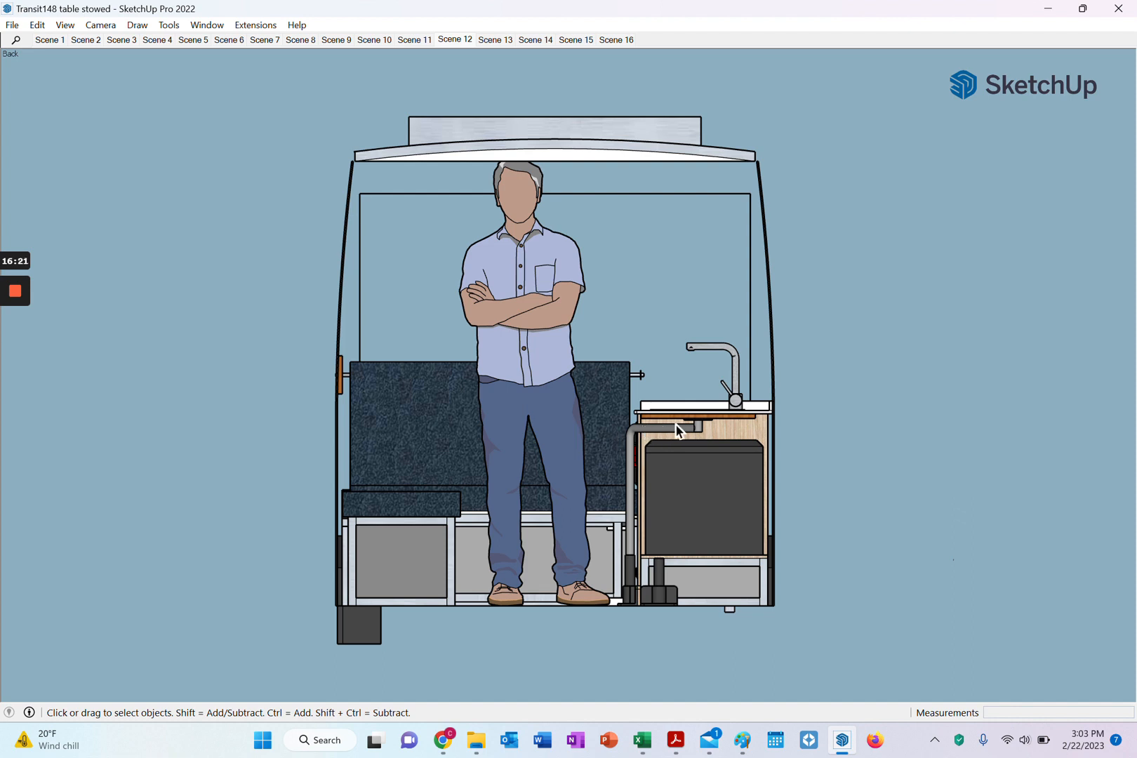
pyautogui.moveTo(672, 434)
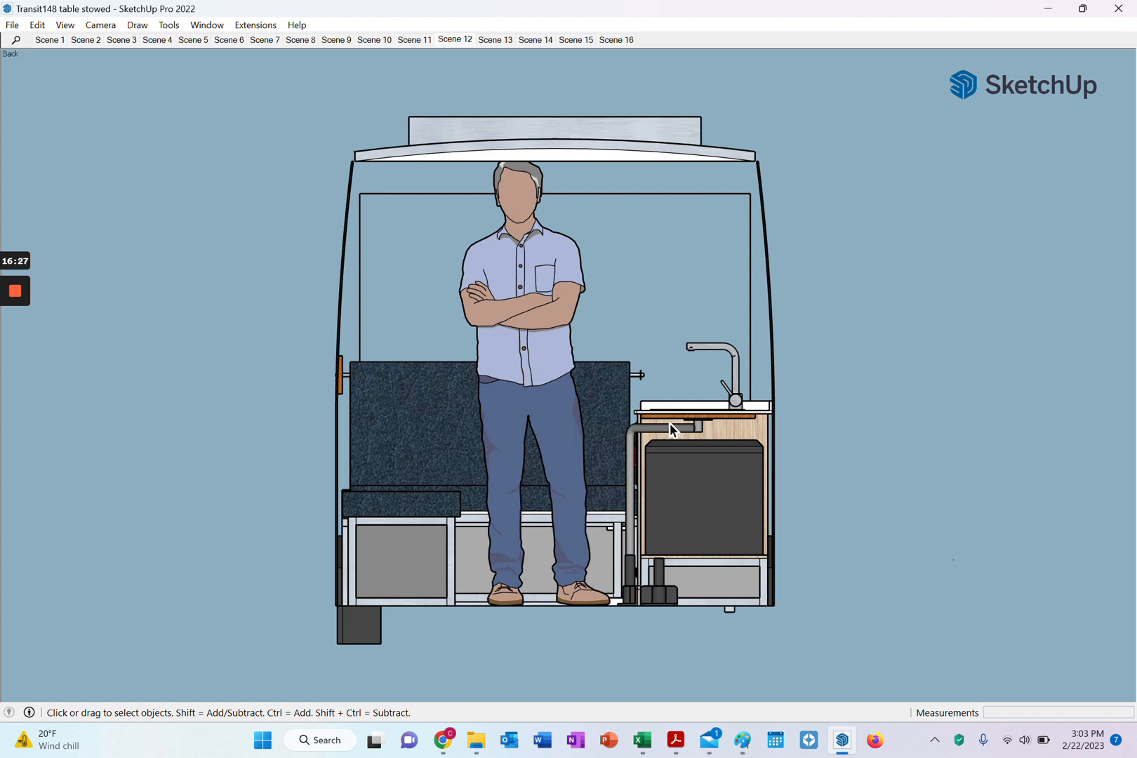
pyautogui.moveTo(675, 430)
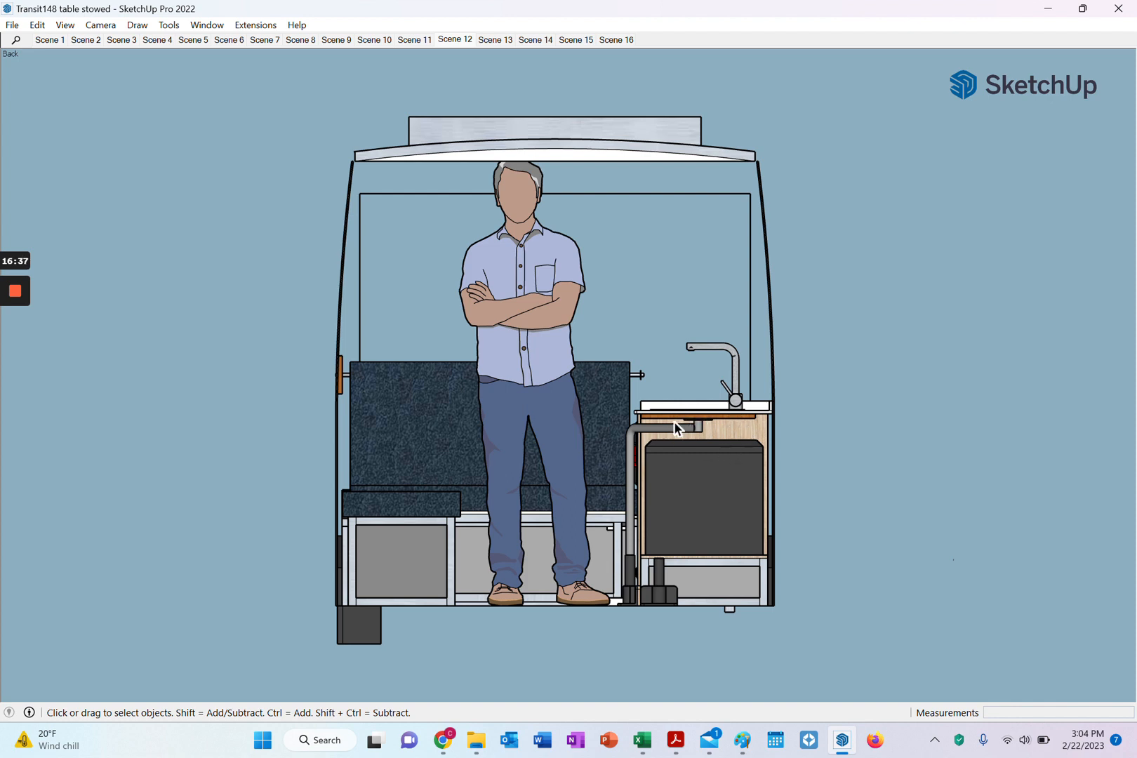
pyautogui.moveTo(663, 509)
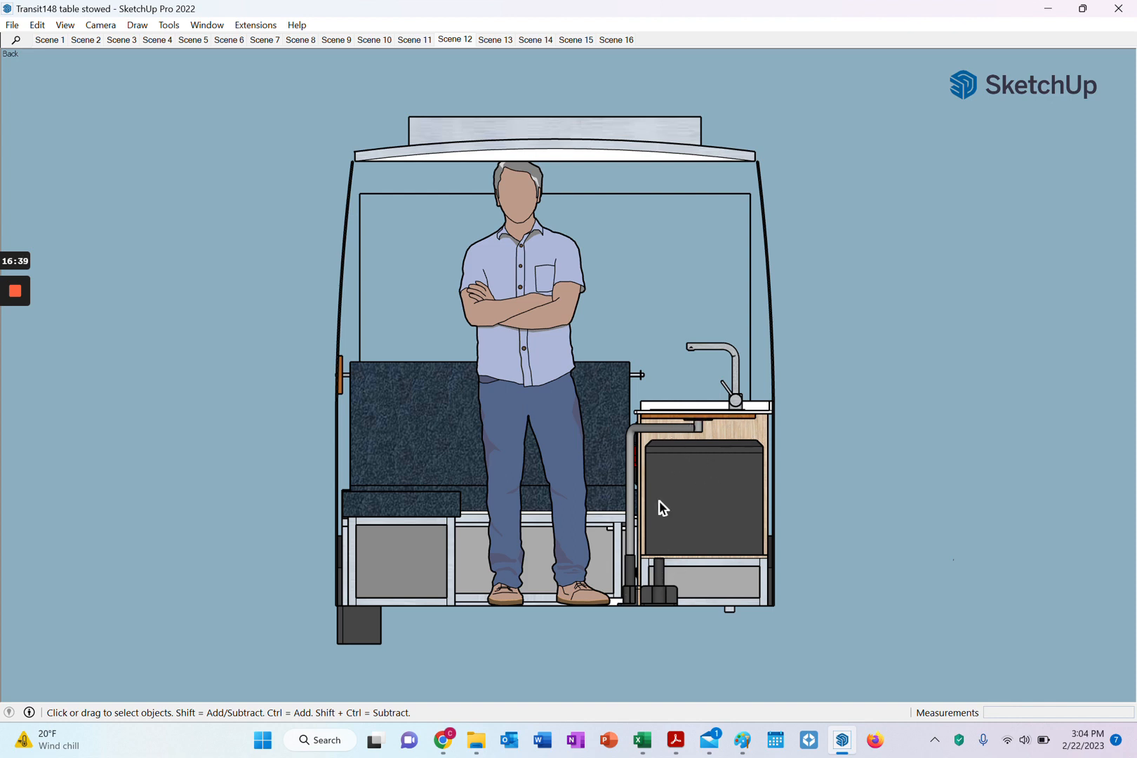
pyautogui.moveTo(643, 514)
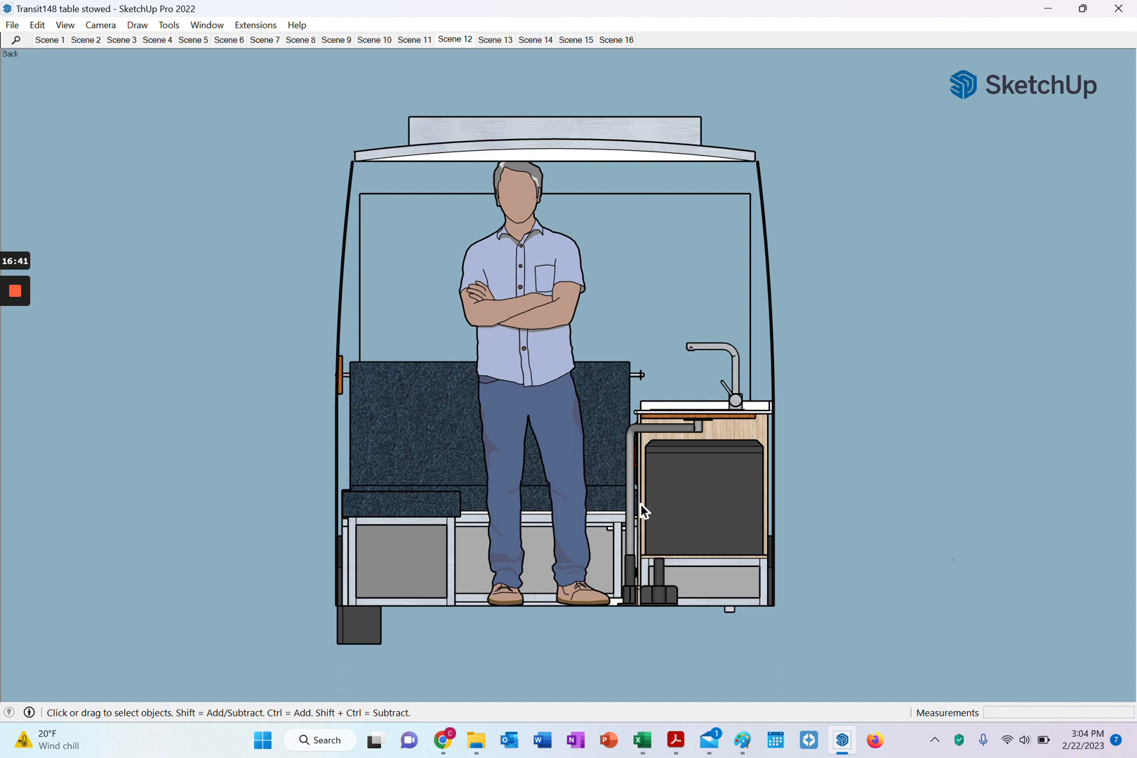
pyautogui.moveTo(744, 542)
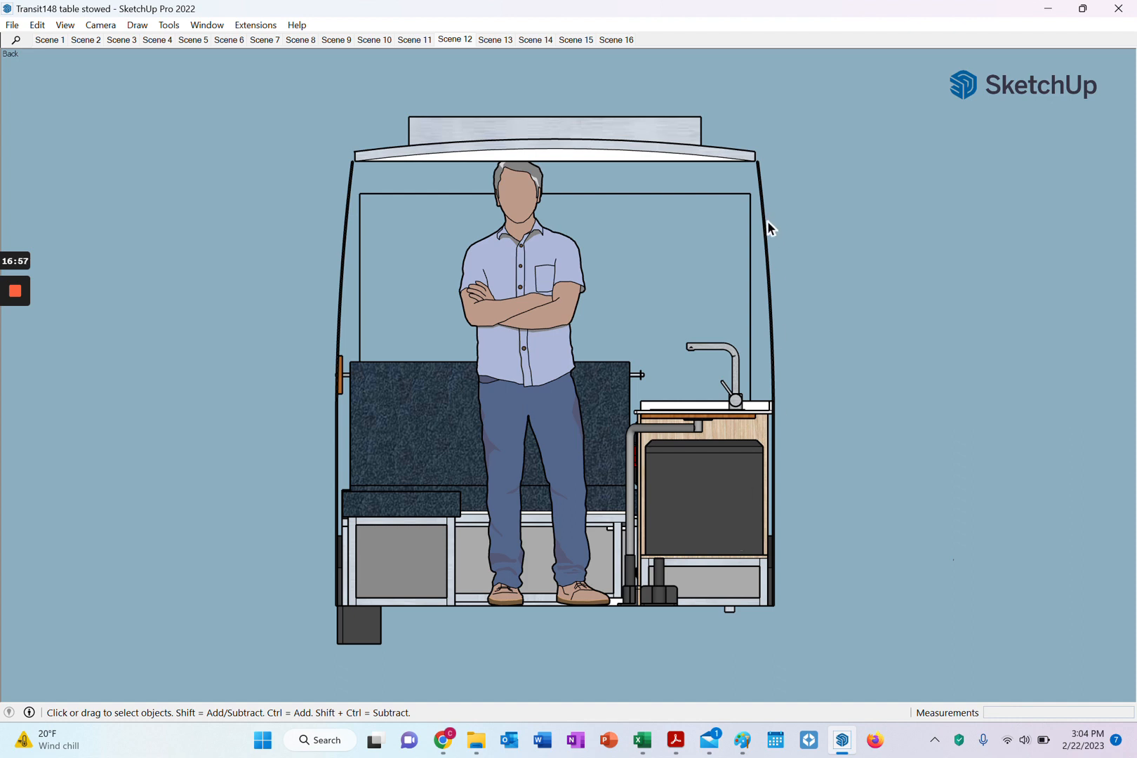
pyautogui.moveTo(769, 254)
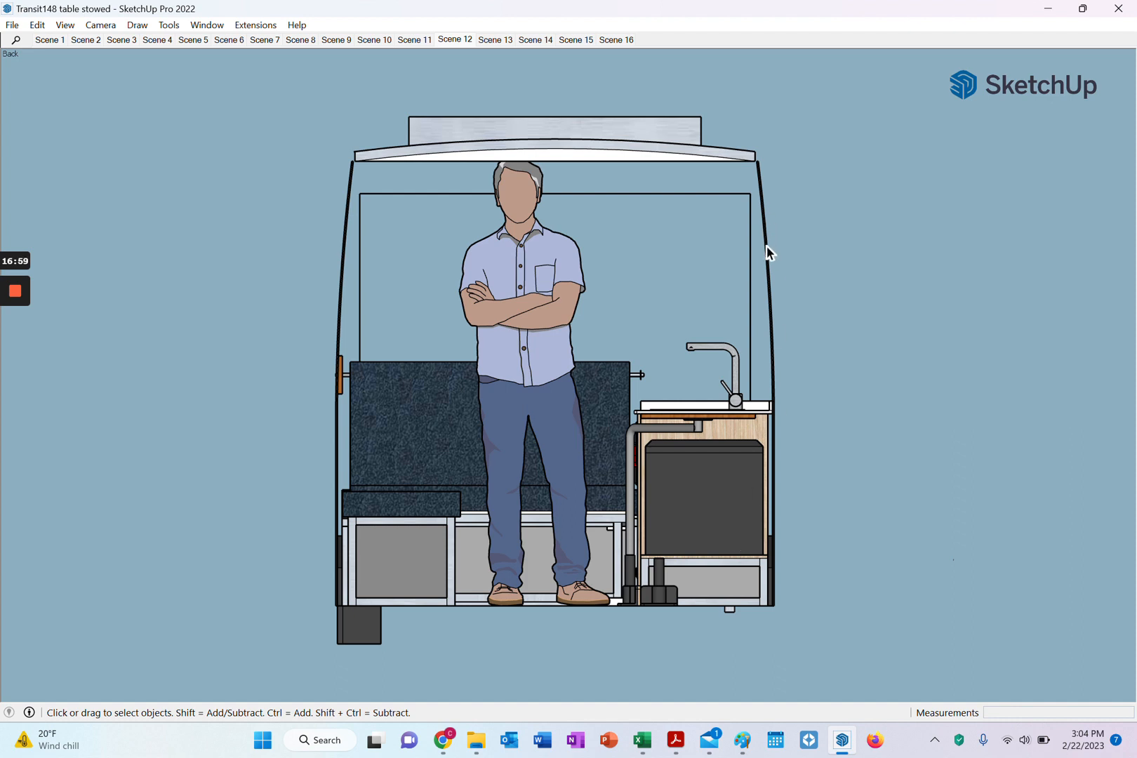
pyautogui.moveTo(778, 334)
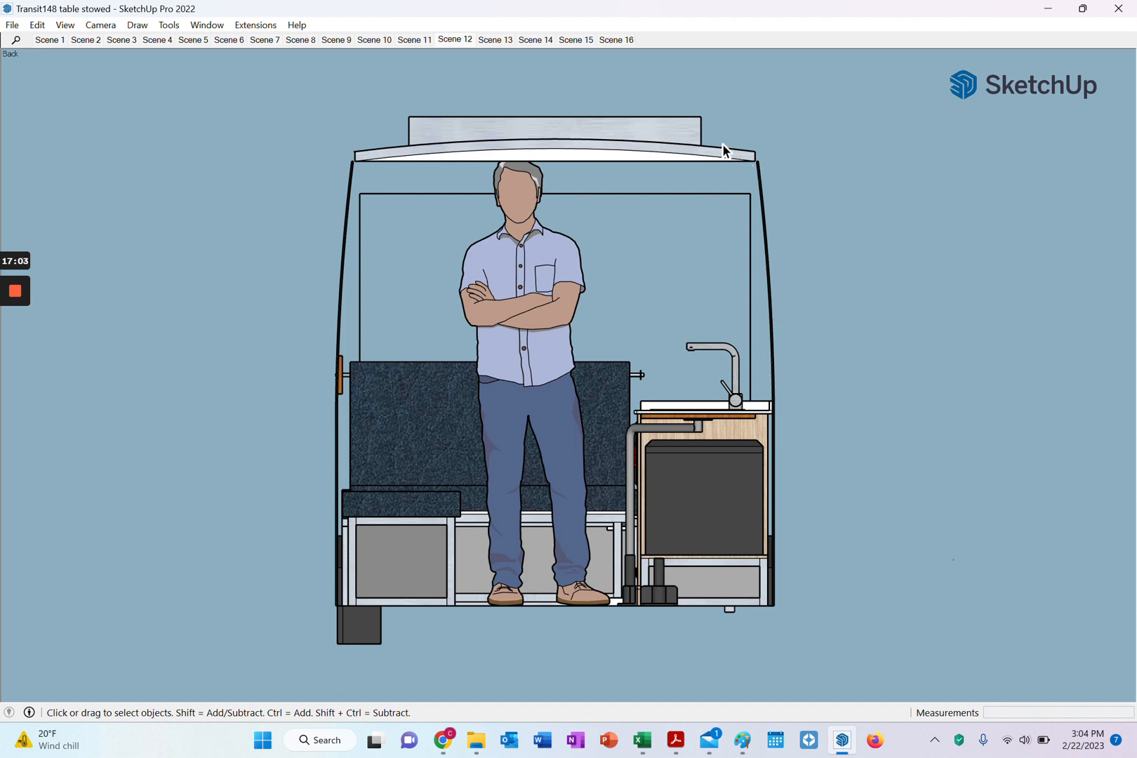
pyautogui.moveTo(704, 151)
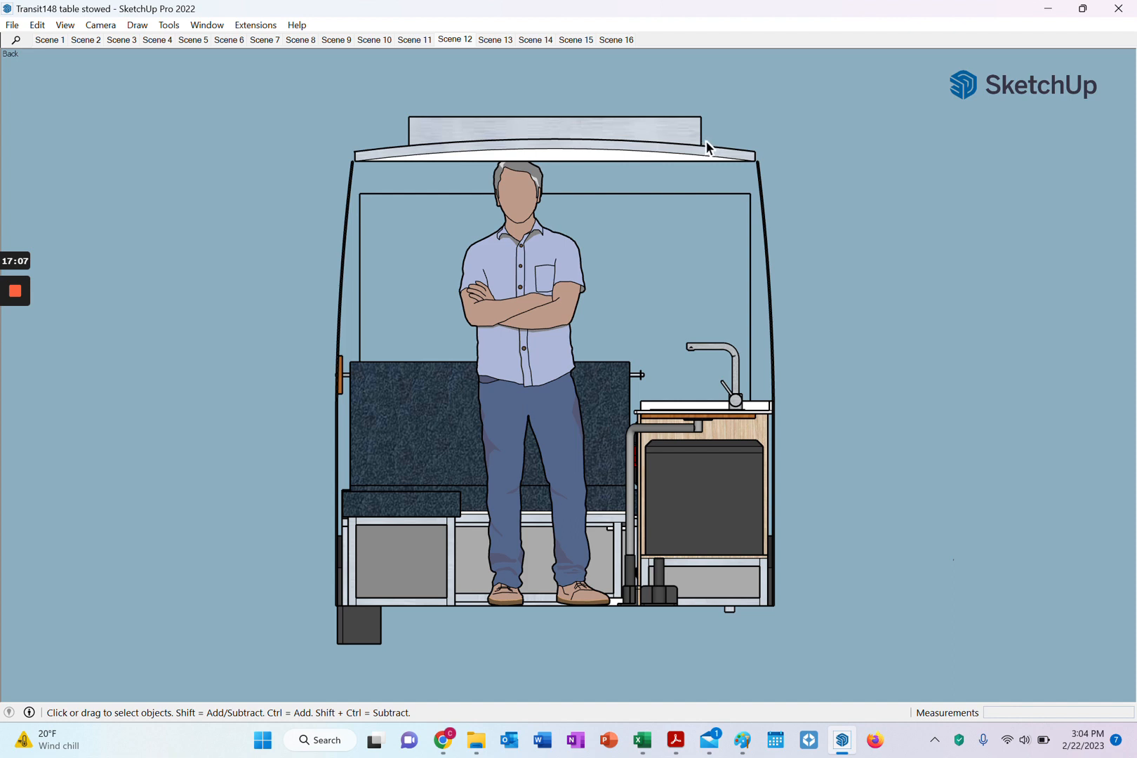
pyautogui.moveTo(696, 151)
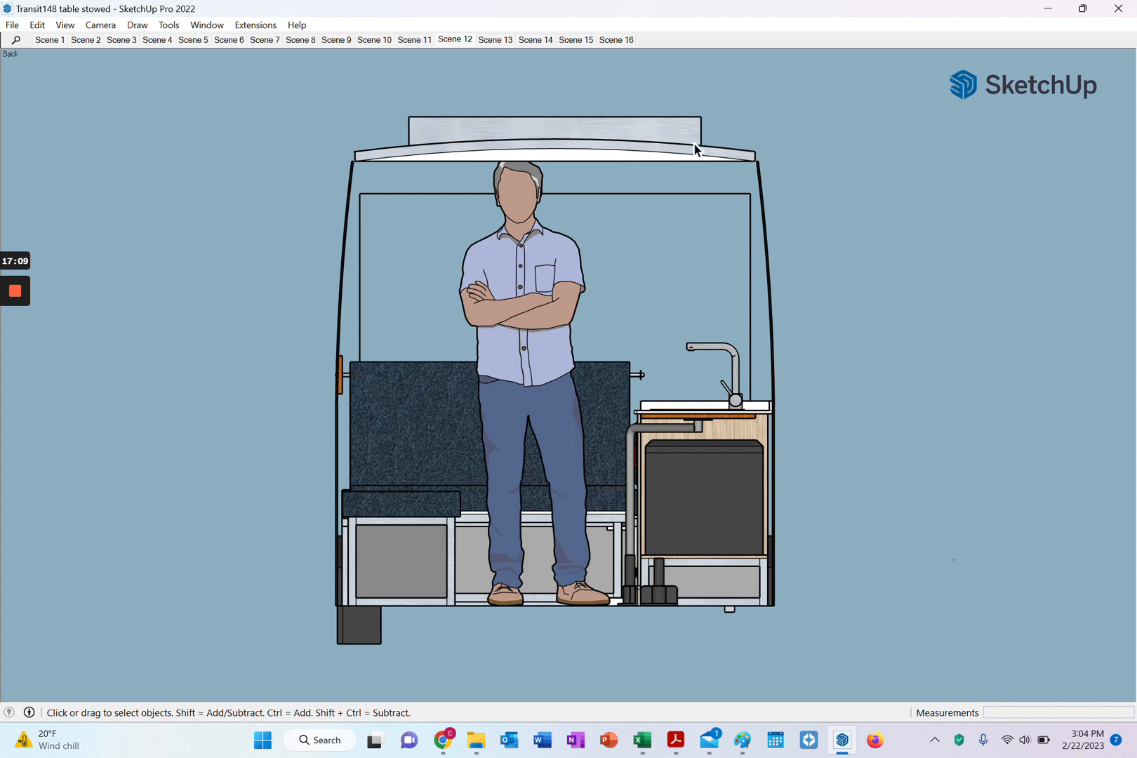
pyautogui.moveTo(548, 48)
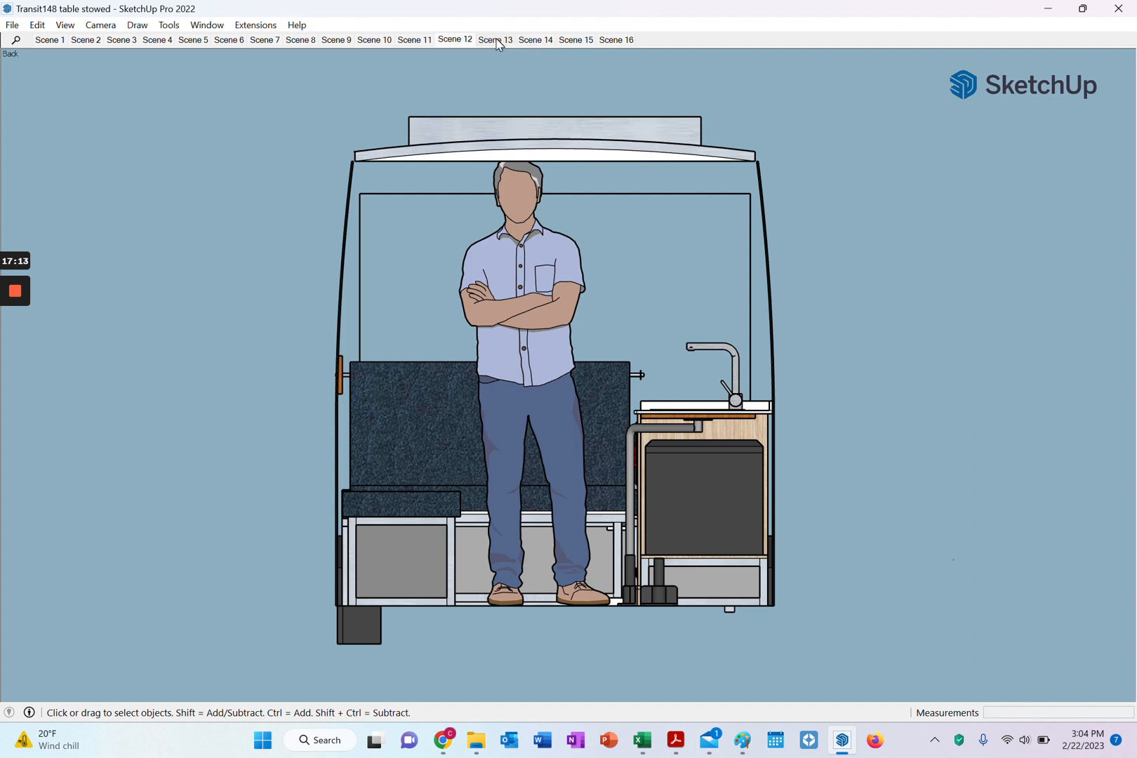
# Switch to Scene 13, showing the tall wooden full-height cabinet beside the galley.
pyautogui.click(495, 39)
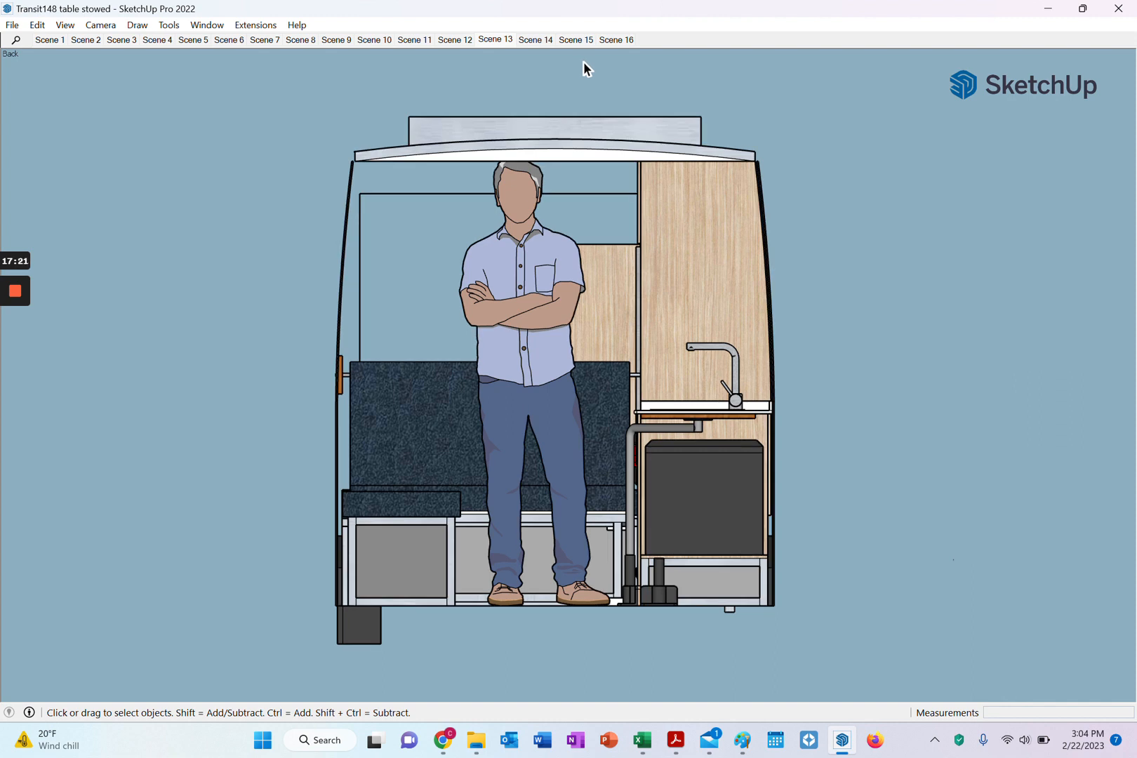
pyautogui.moveTo(612, 75)
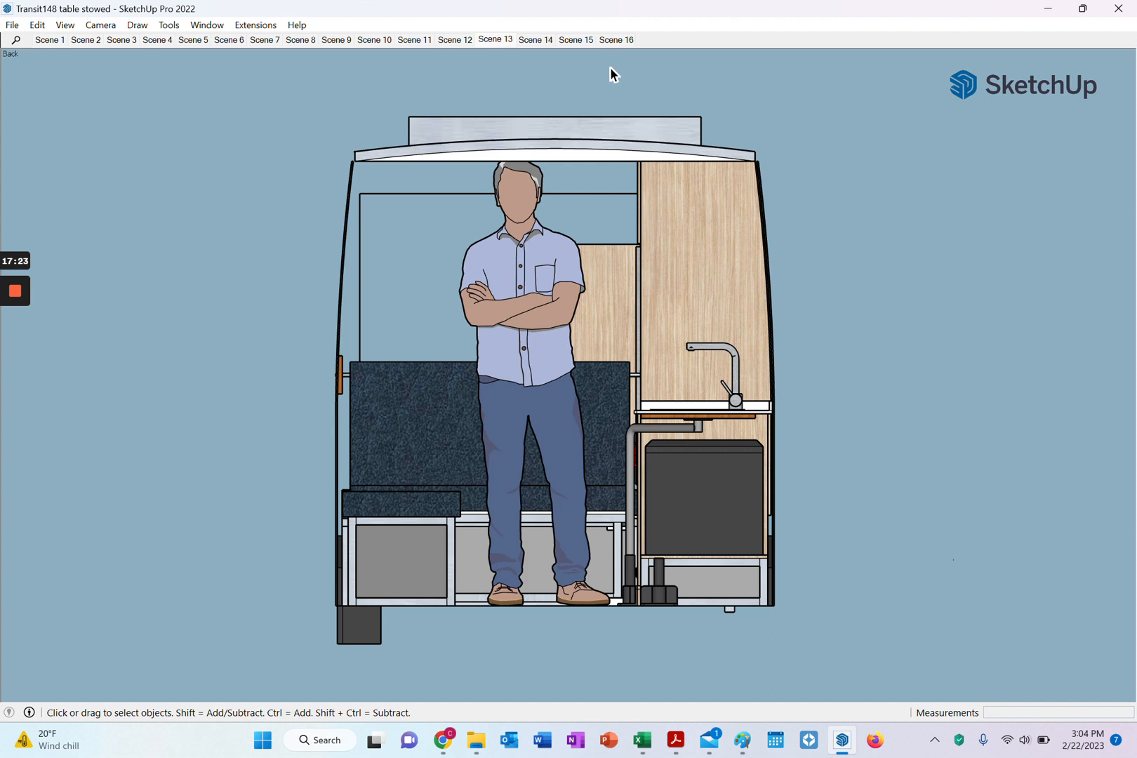
pyautogui.moveTo(791, 203)
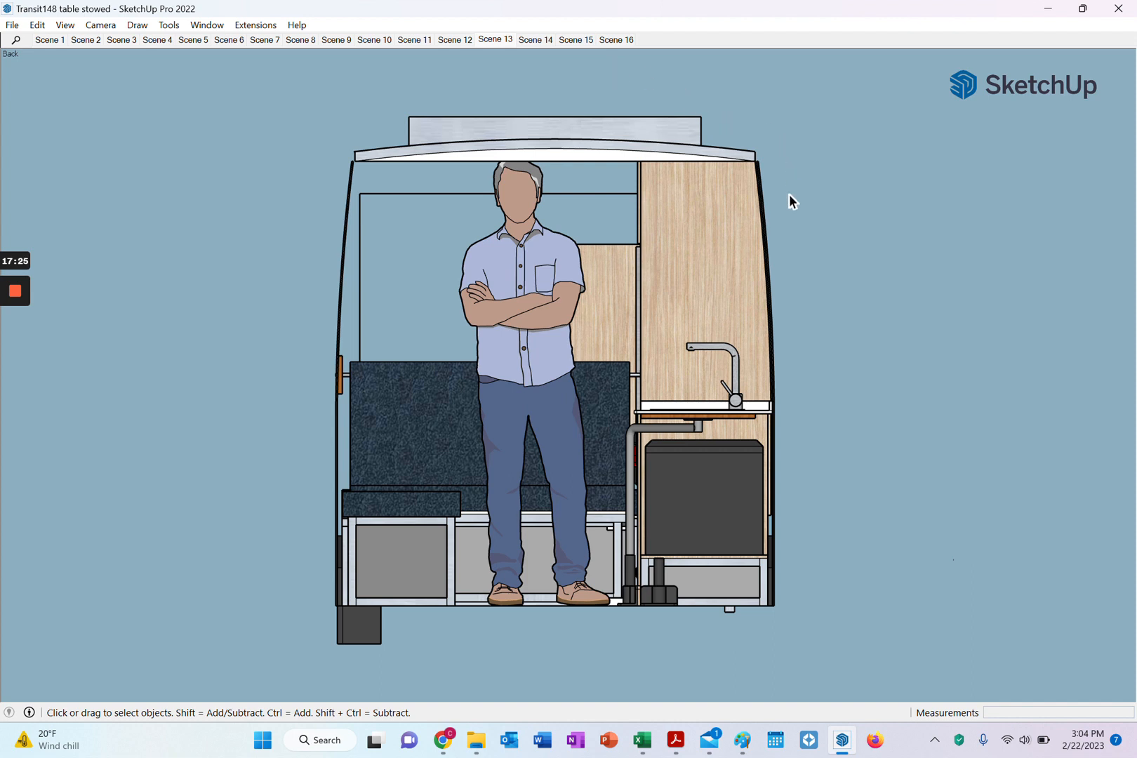
pyautogui.moveTo(797, 350)
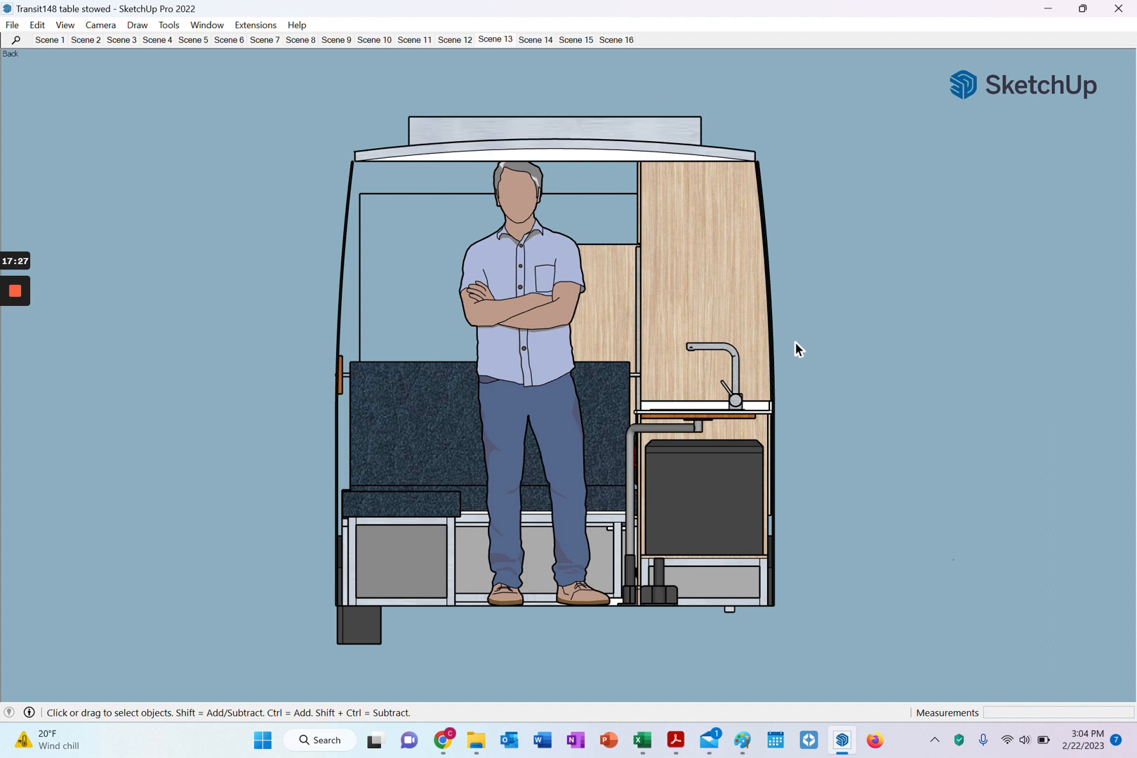
pyautogui.moveTo(755, 509)
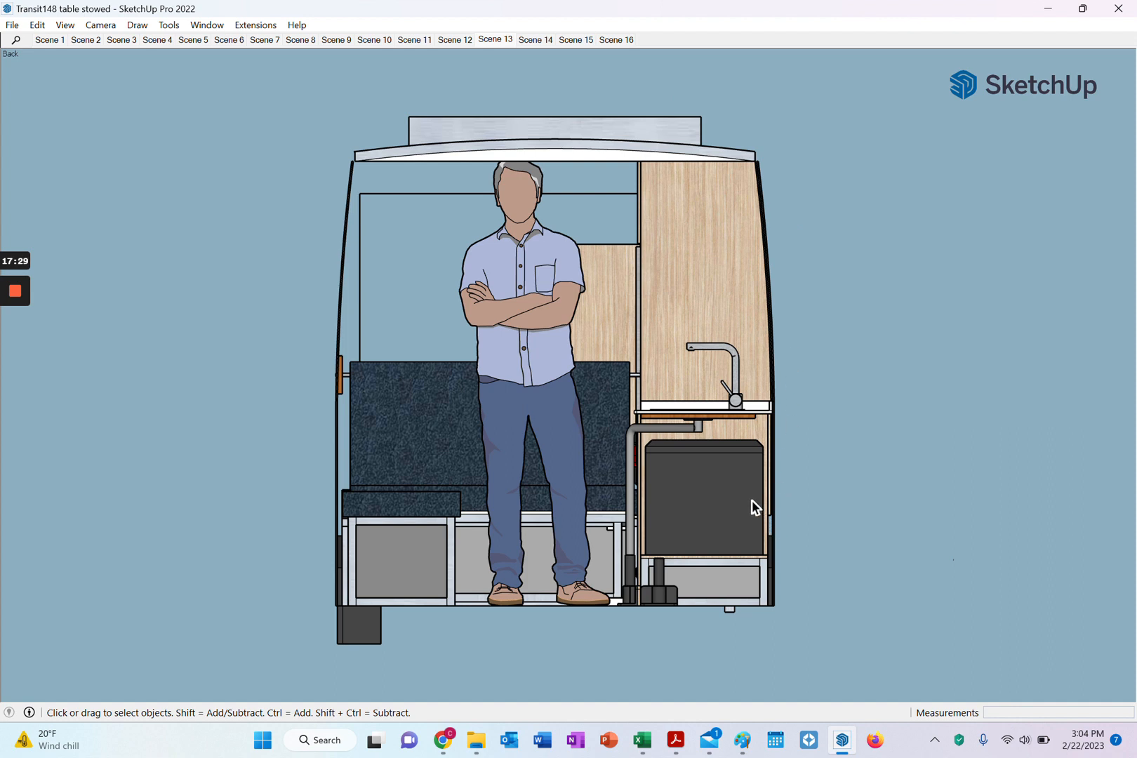
pyautogui.moveTo(763, 592)
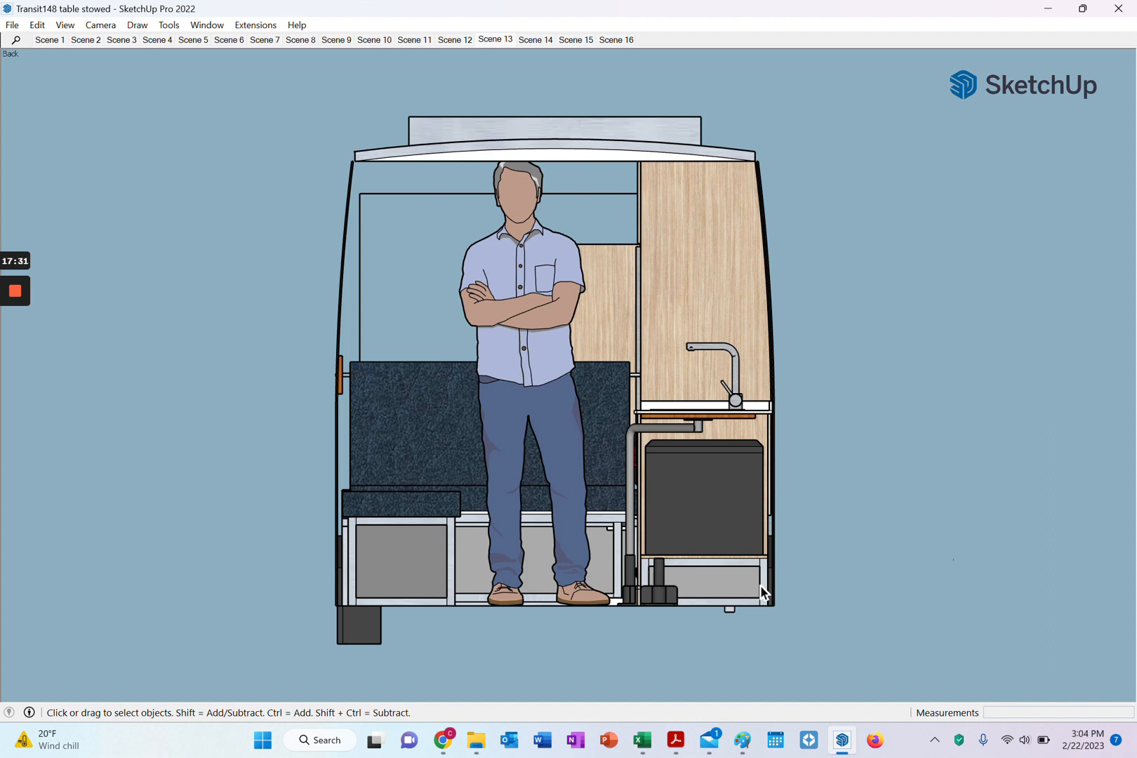
pyautogui.moveTo(682, 579)
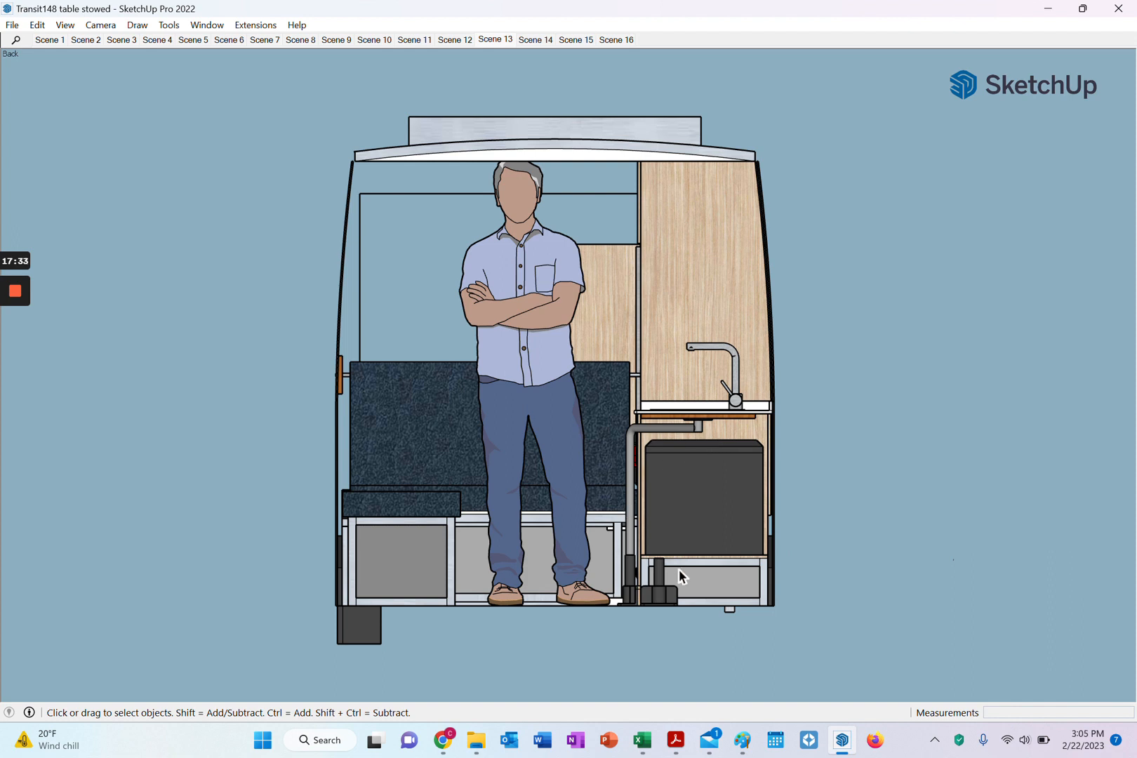
pyautogui.moveTo(735, 503)
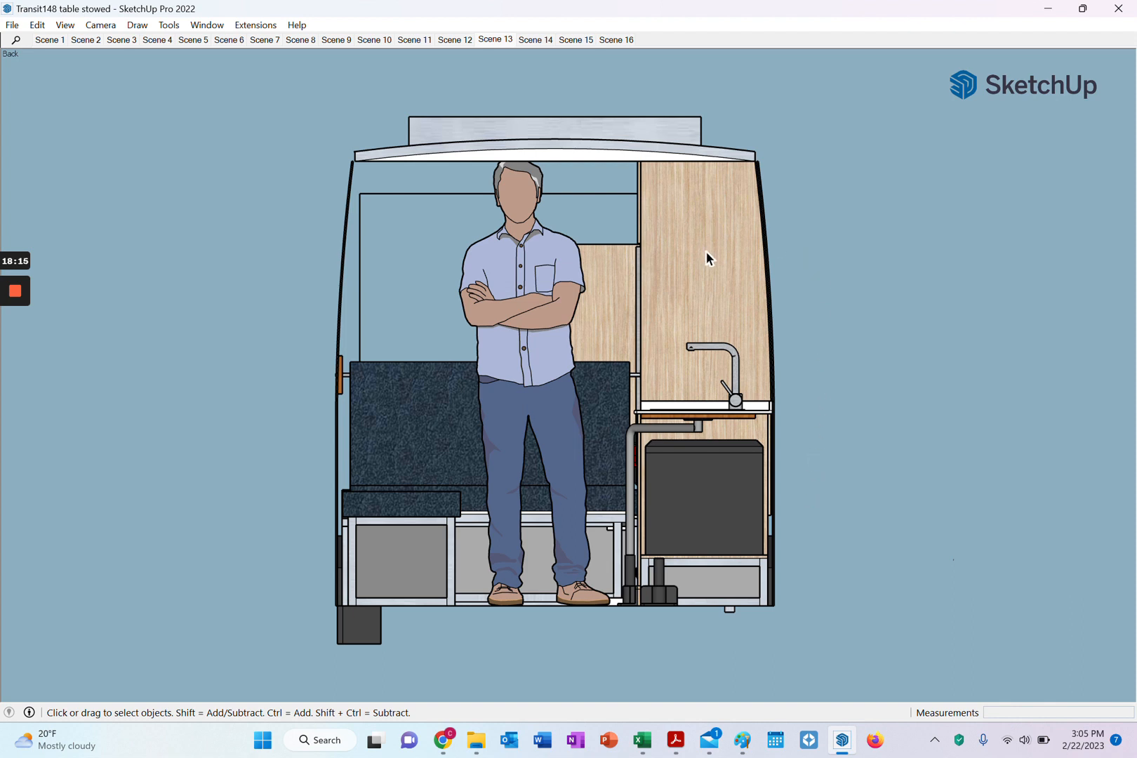
pyautogui.moveTo(808, 275)
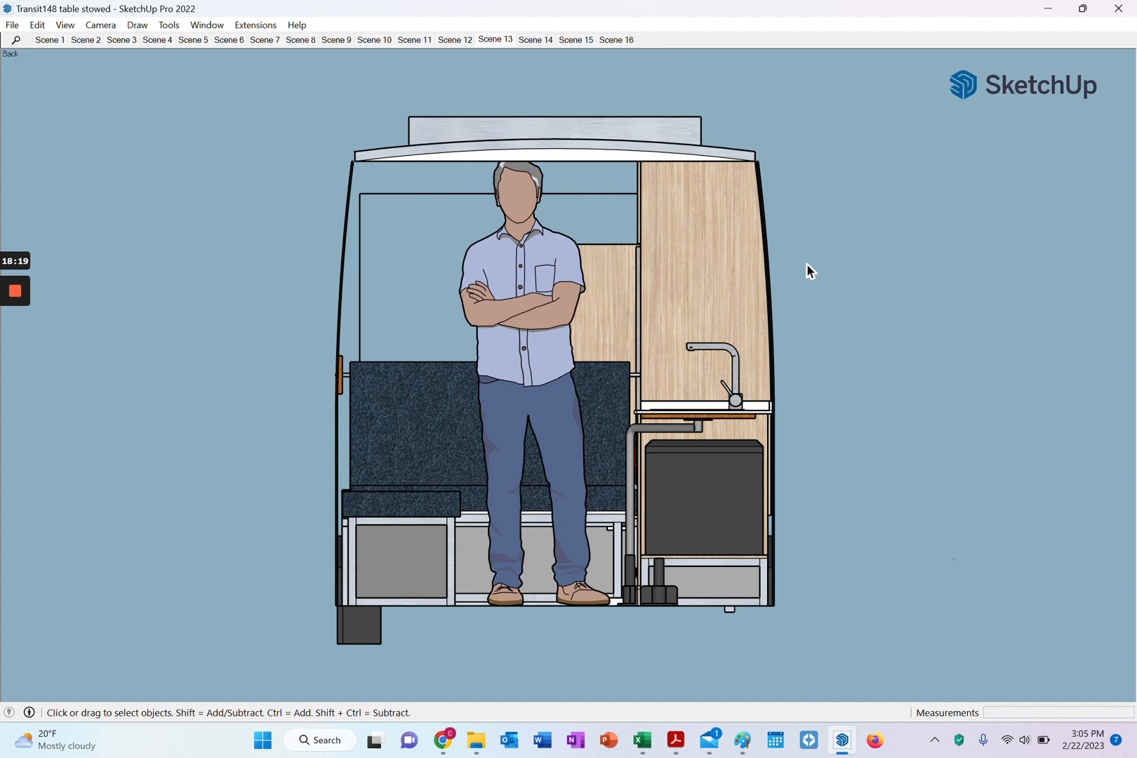
pyautogui.moveTo(789, 254)
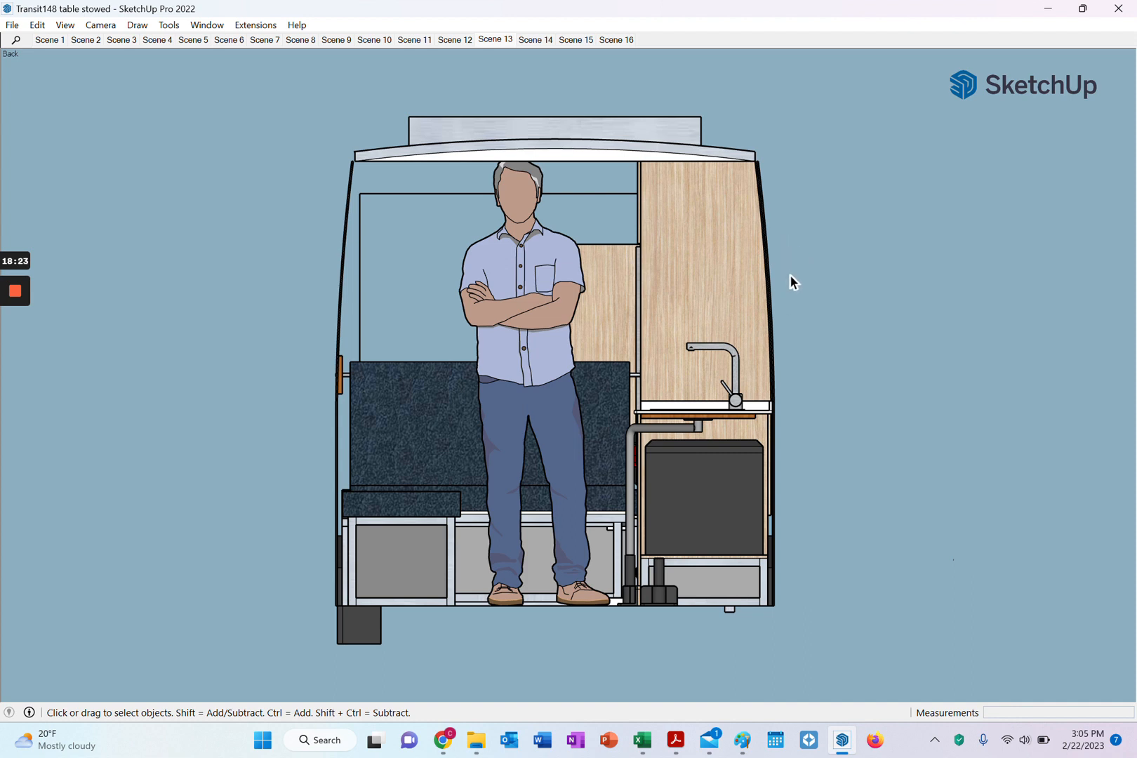
pyautogui.moveTo(774, 121)
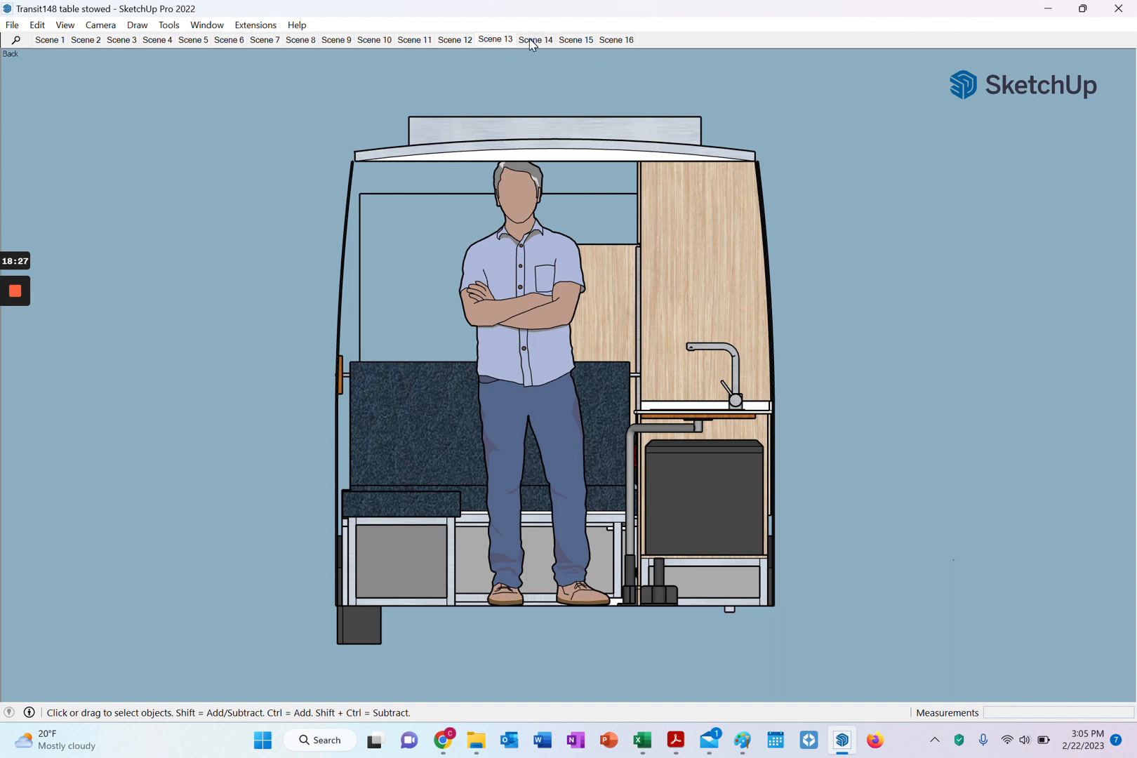
# Switch to Scene 14, showing the overhead cabinet with its curved door near the ceiling.
pyautogui.click(536, 39)
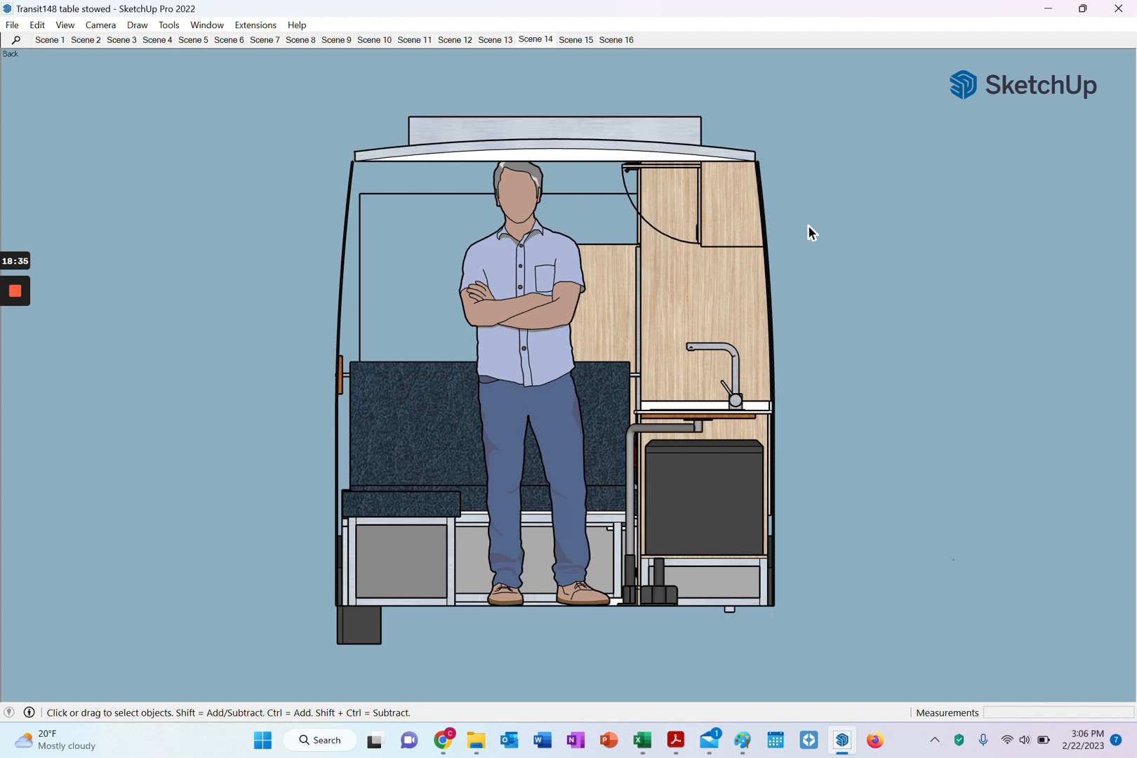
pyautogui.moveTo(803, 244)
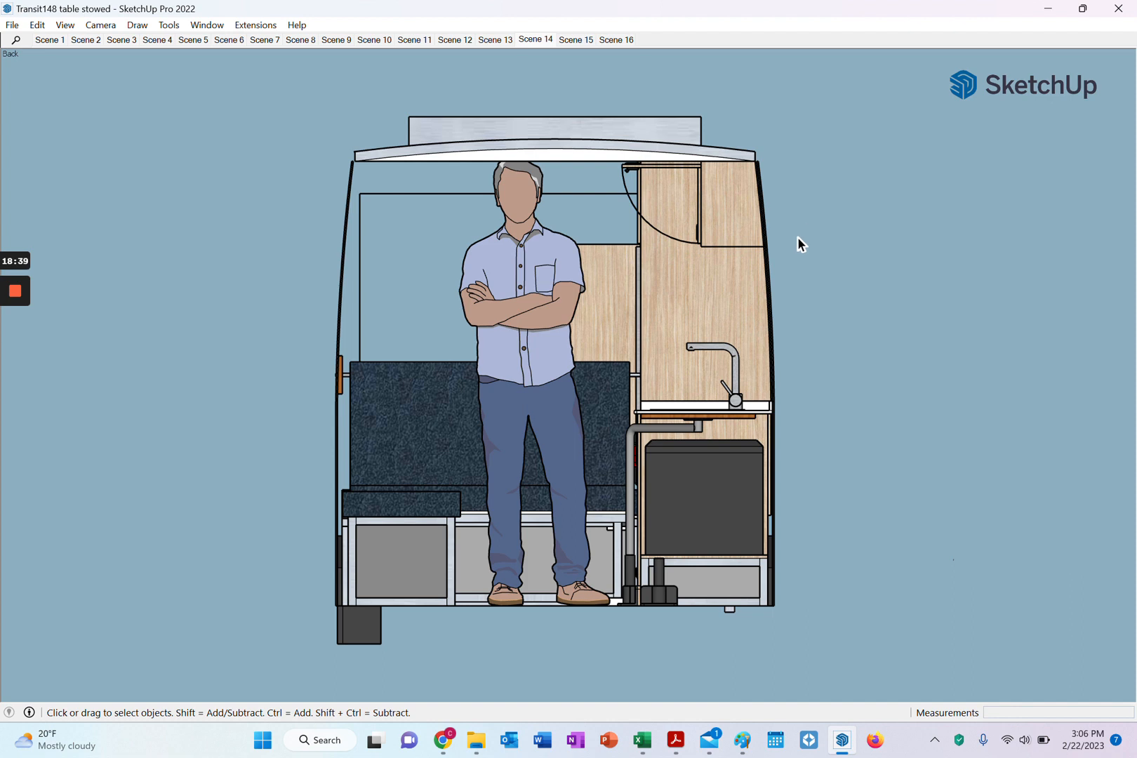
pyautogui.moveTo(783, 257)
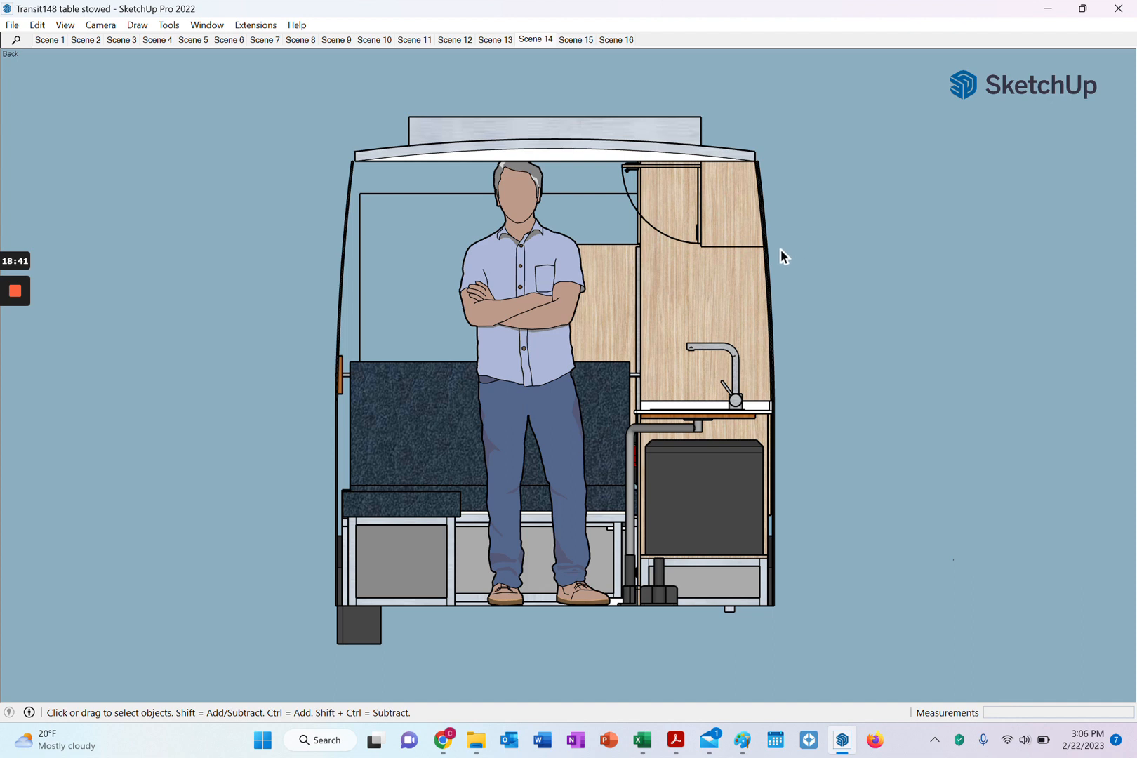
pyautogui.moveTo(739, 344)
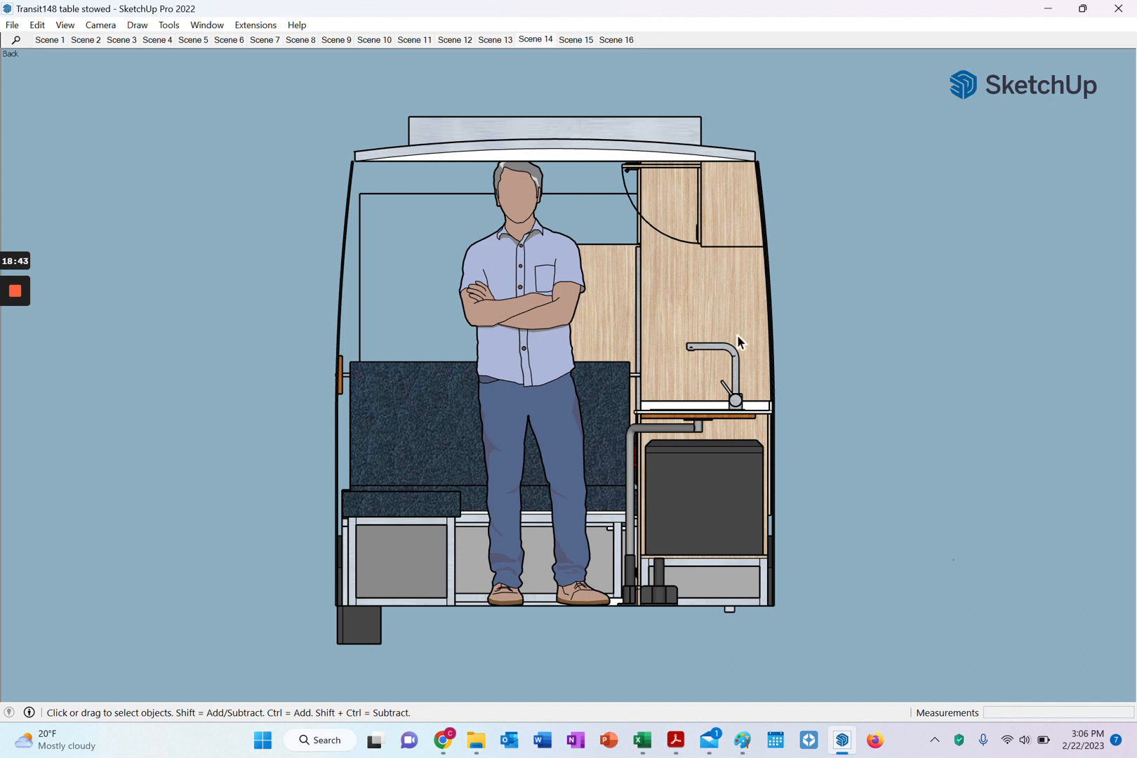
pyautogui.moveTo(828, 309)
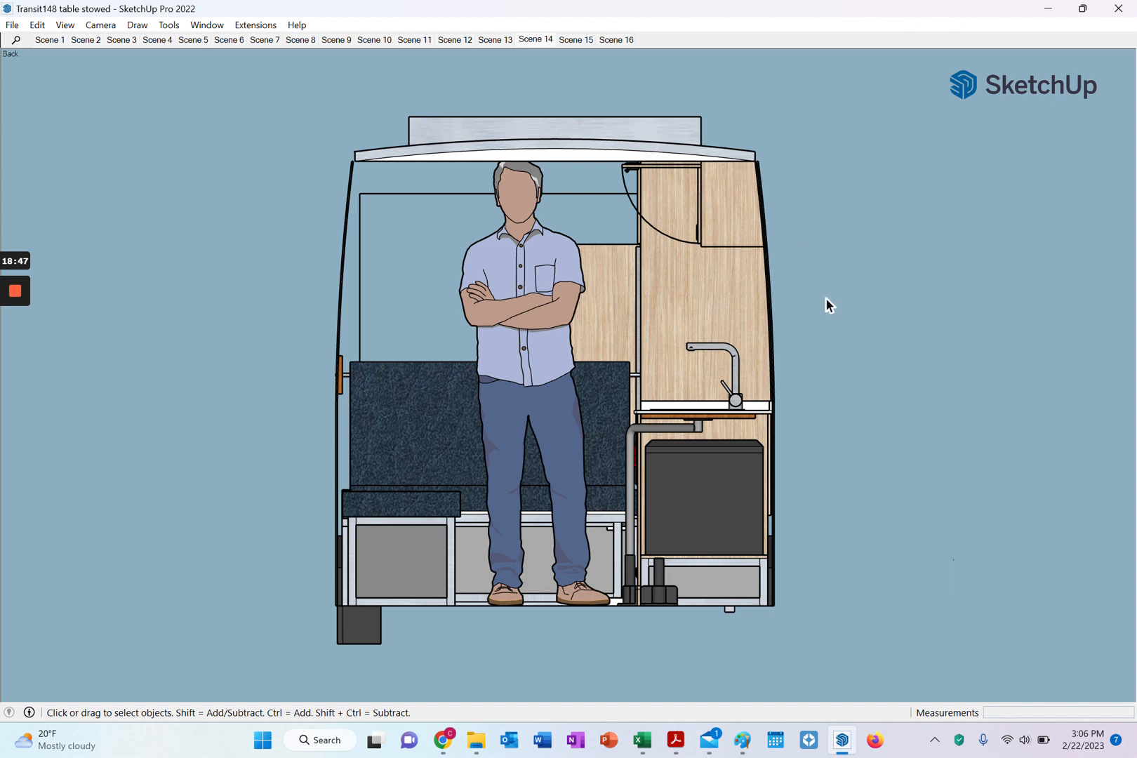
pyautogui.moveTo(566, 47)
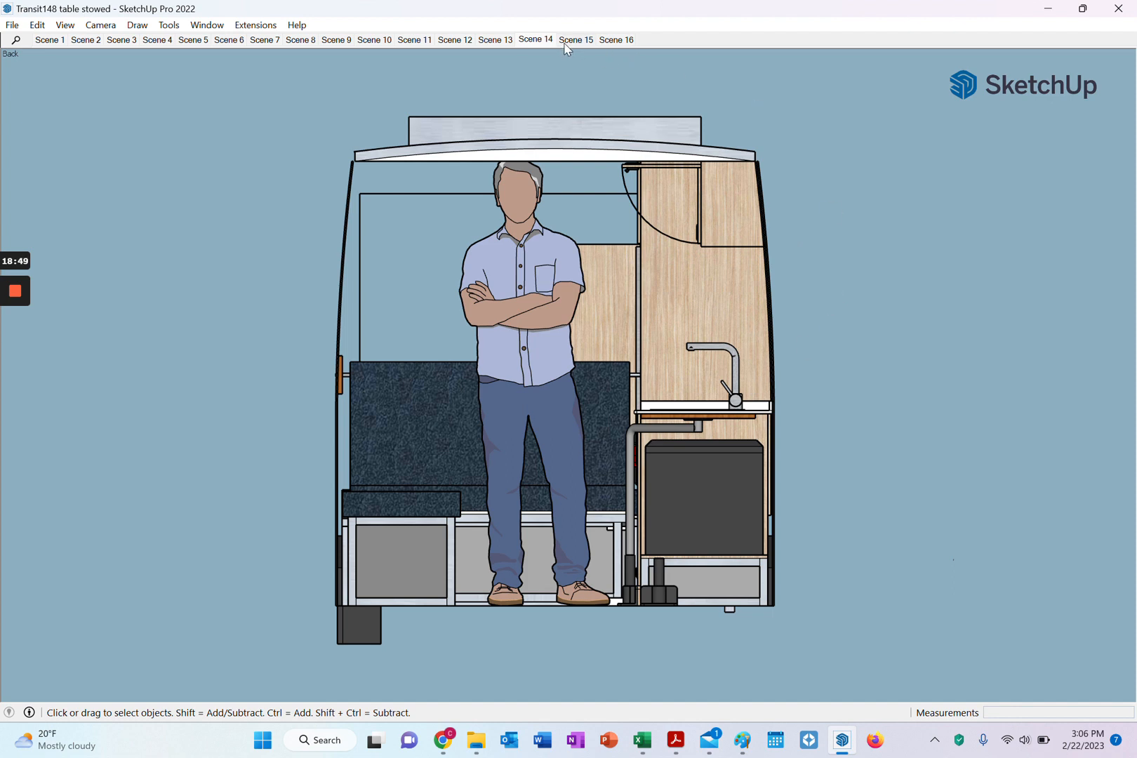
pyautogui.moveTo(567, 46)
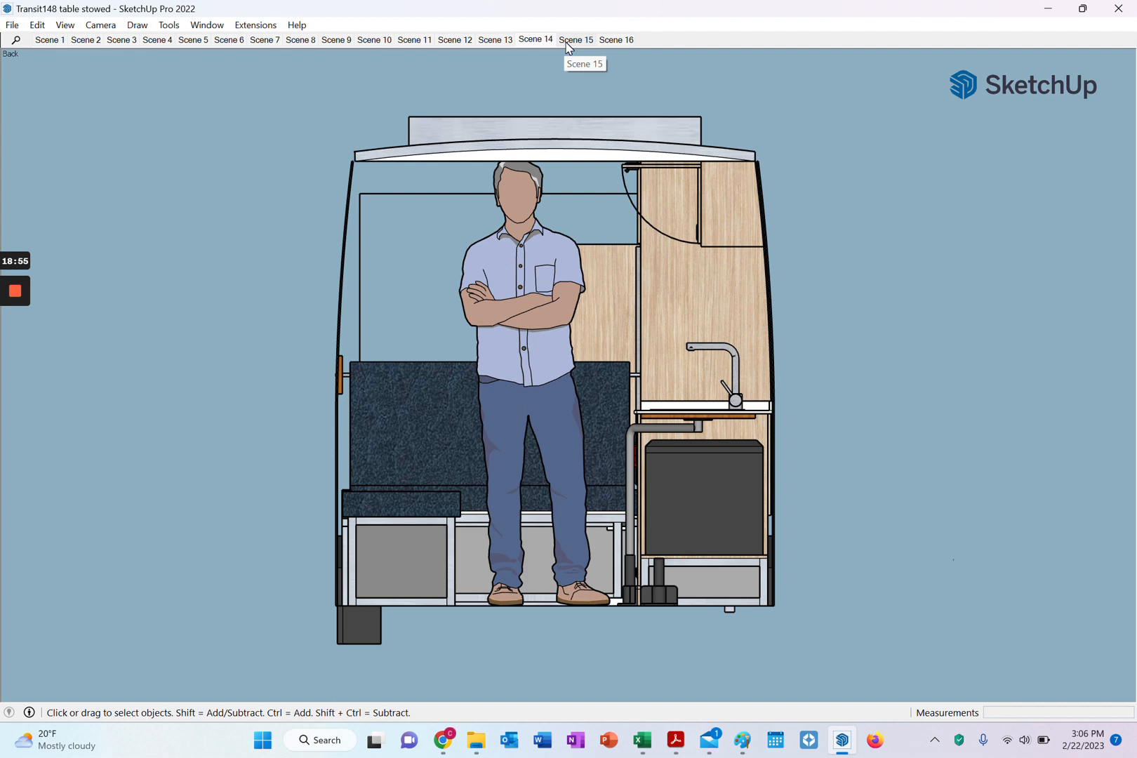
pyautogui.moveTo(697, 503)
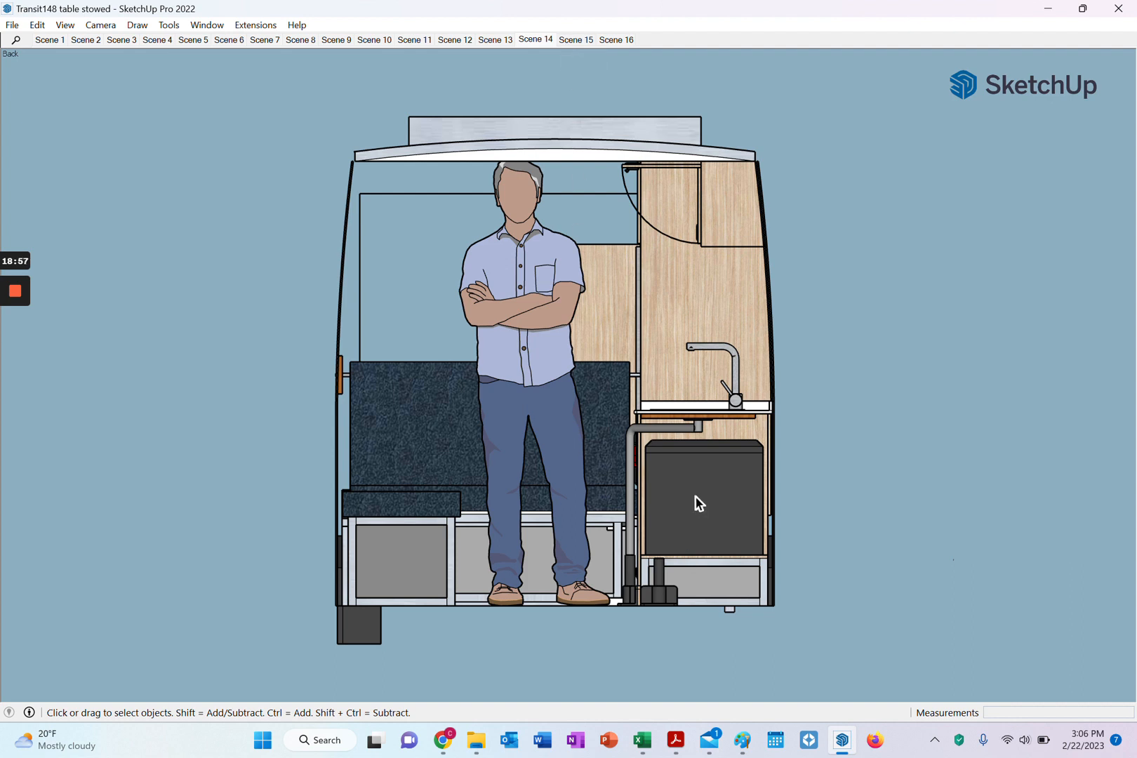
pyautogui.moveTo(672, 462)
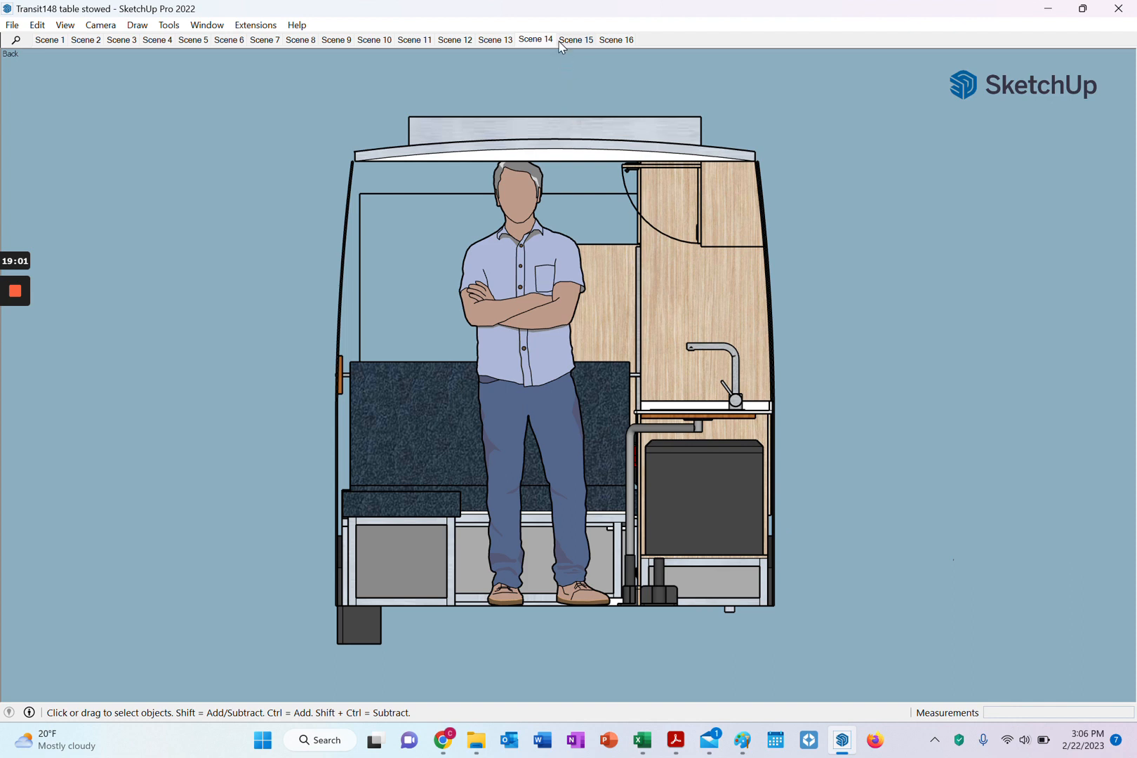
pyautogui.click(575, 39)
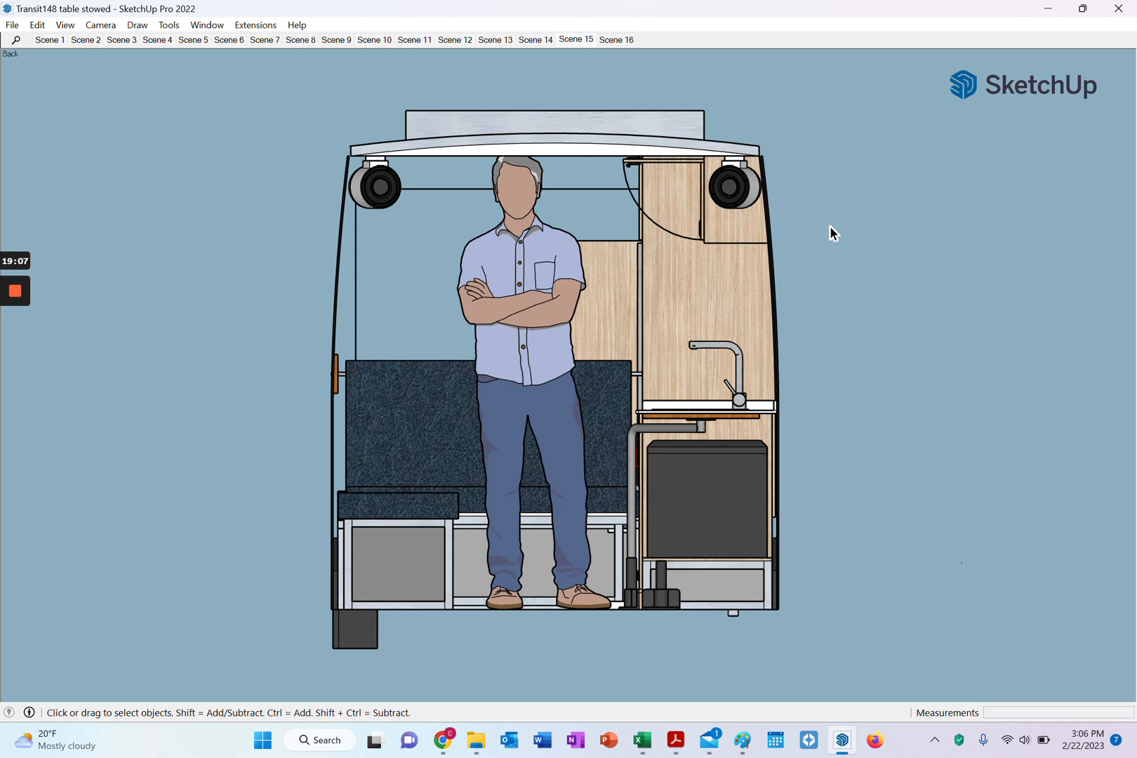
pyautogui.moveTo(831, 236)
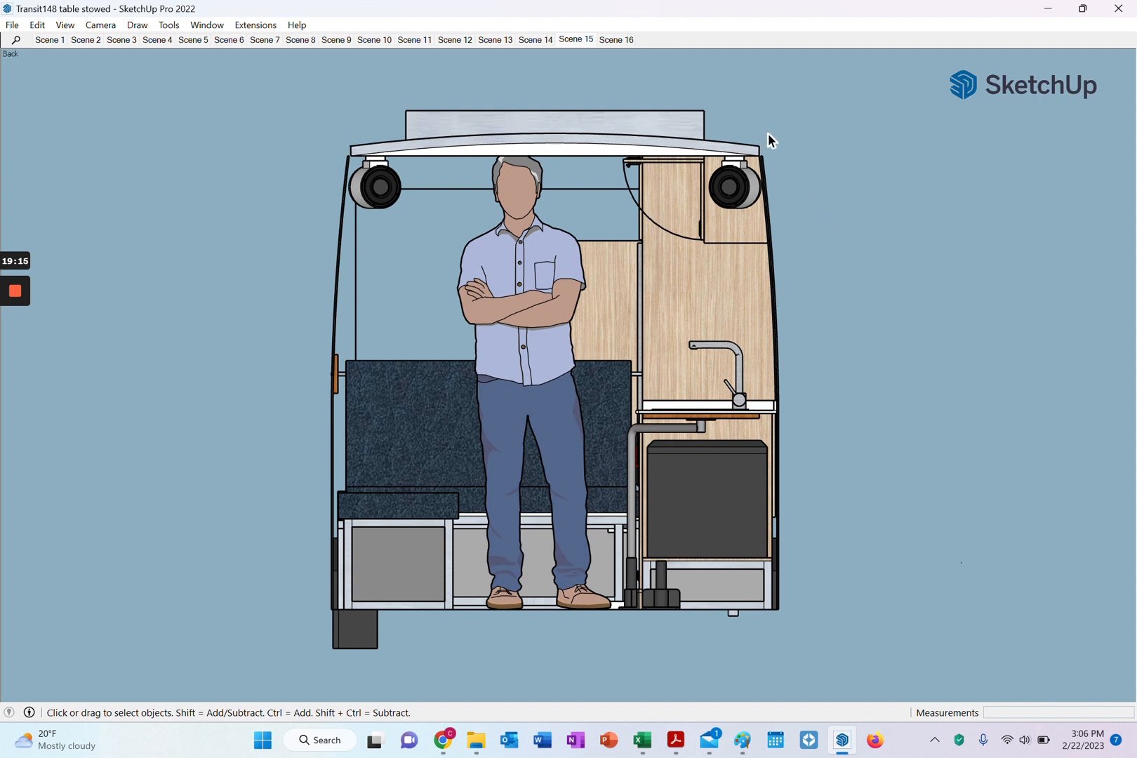
pyautogui.moveTo(777, 145)
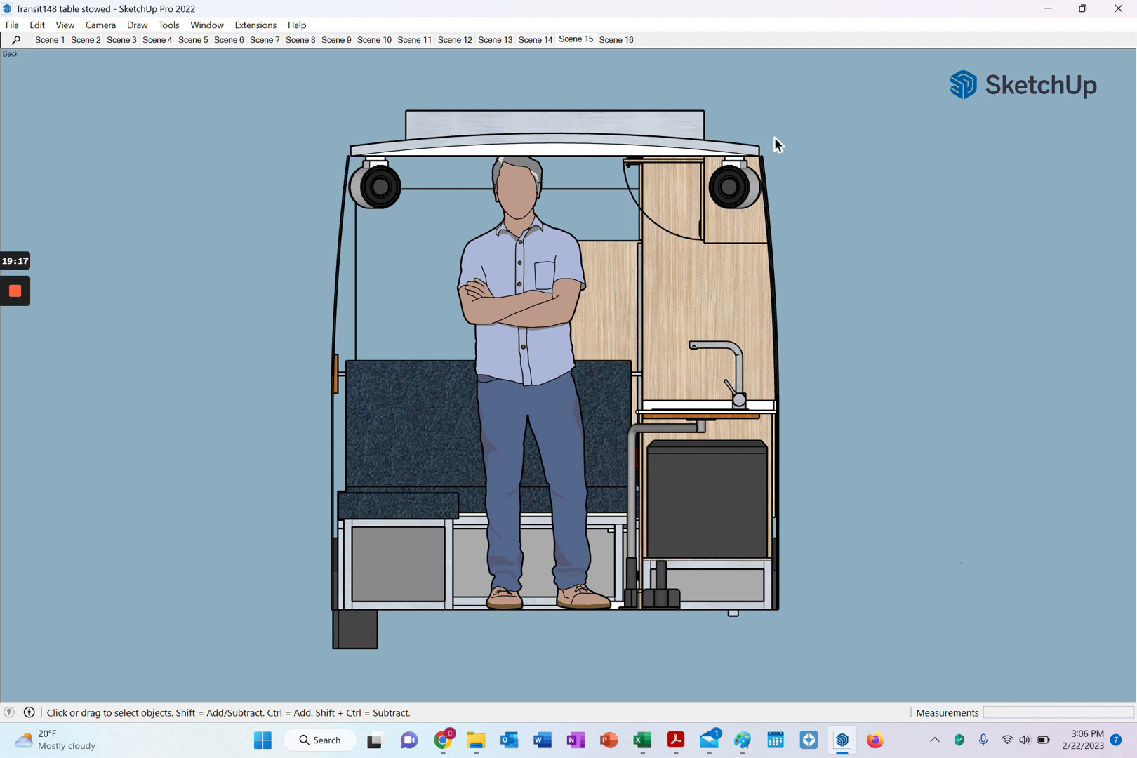
pyautogui.moveTo(774, 237)
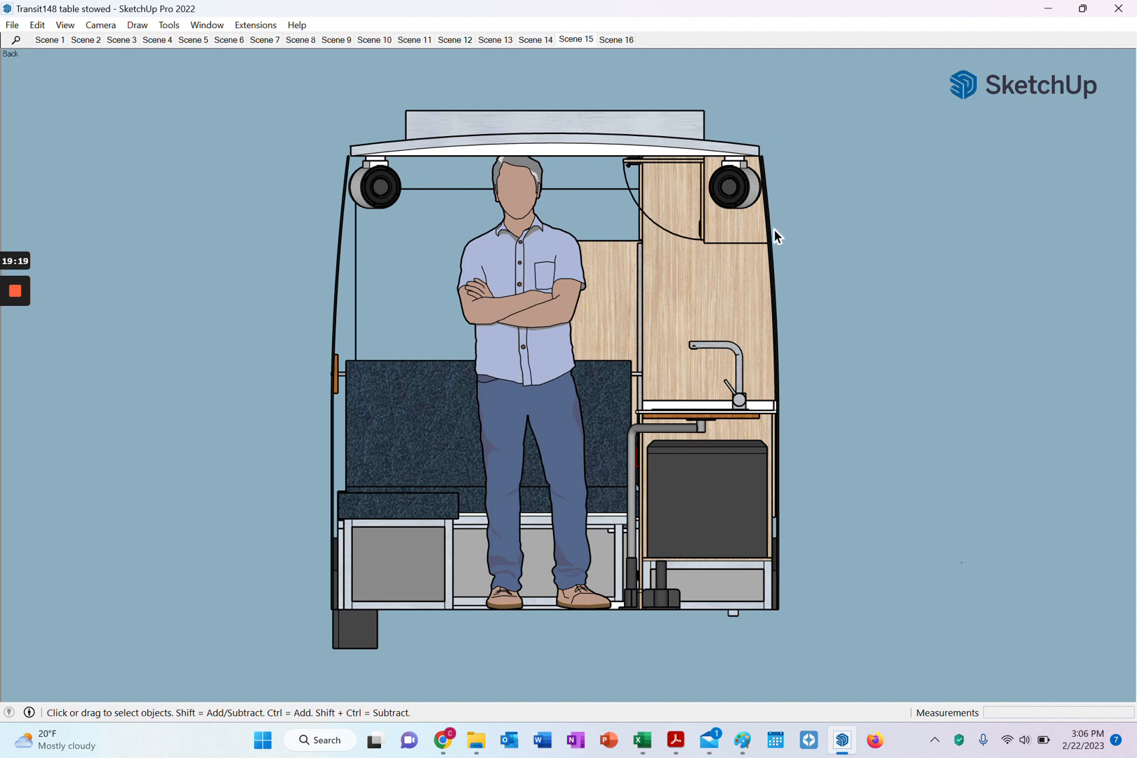
pyautogui.moveTo(790, 219)
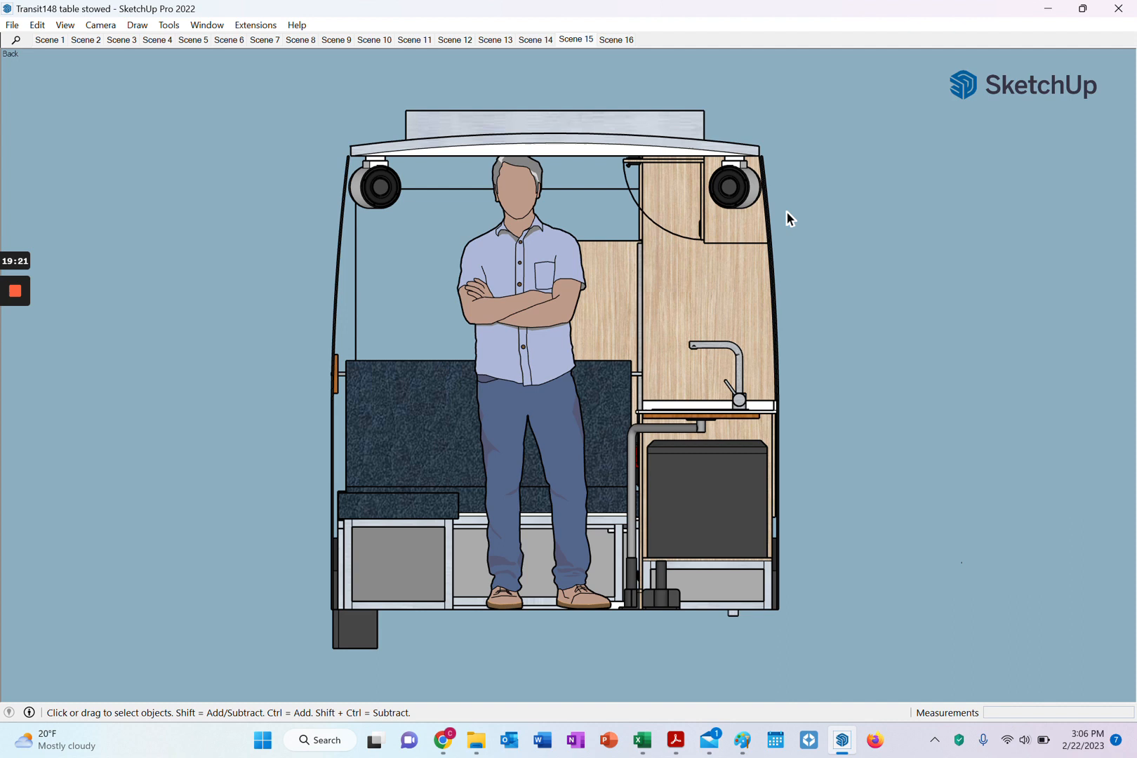
pyautogui.moveTo(794, 217)
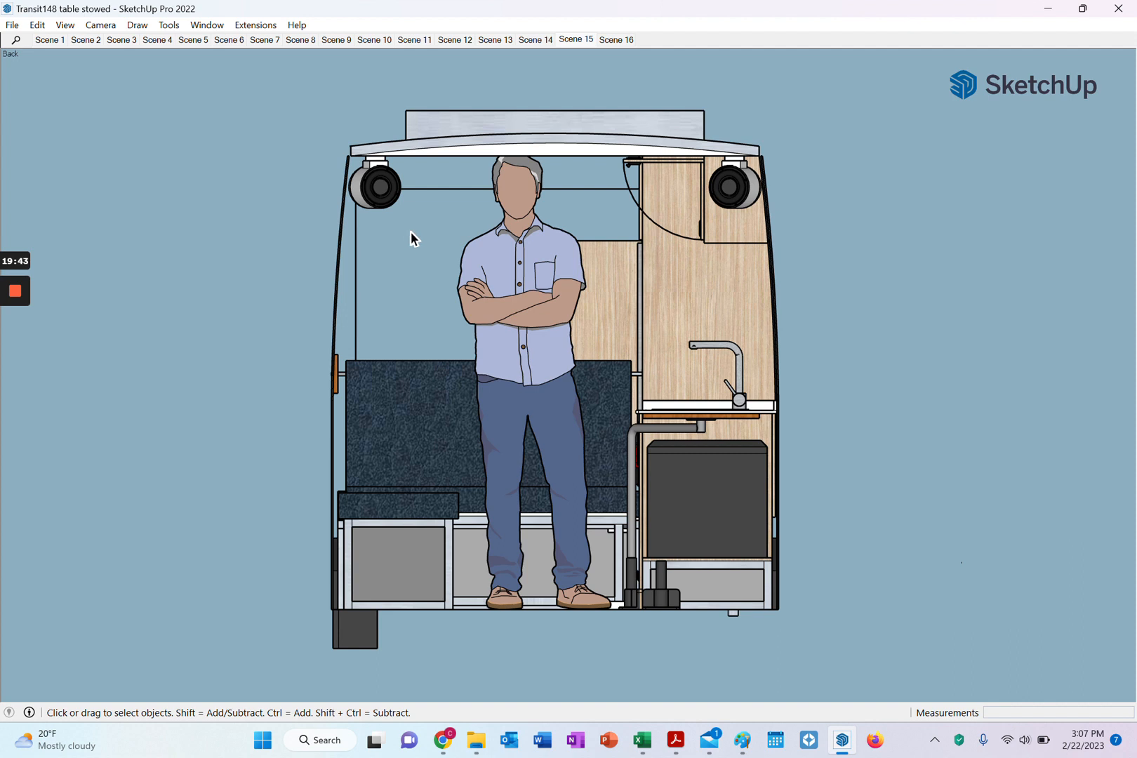
pyautogui.moveTo(418, 237)
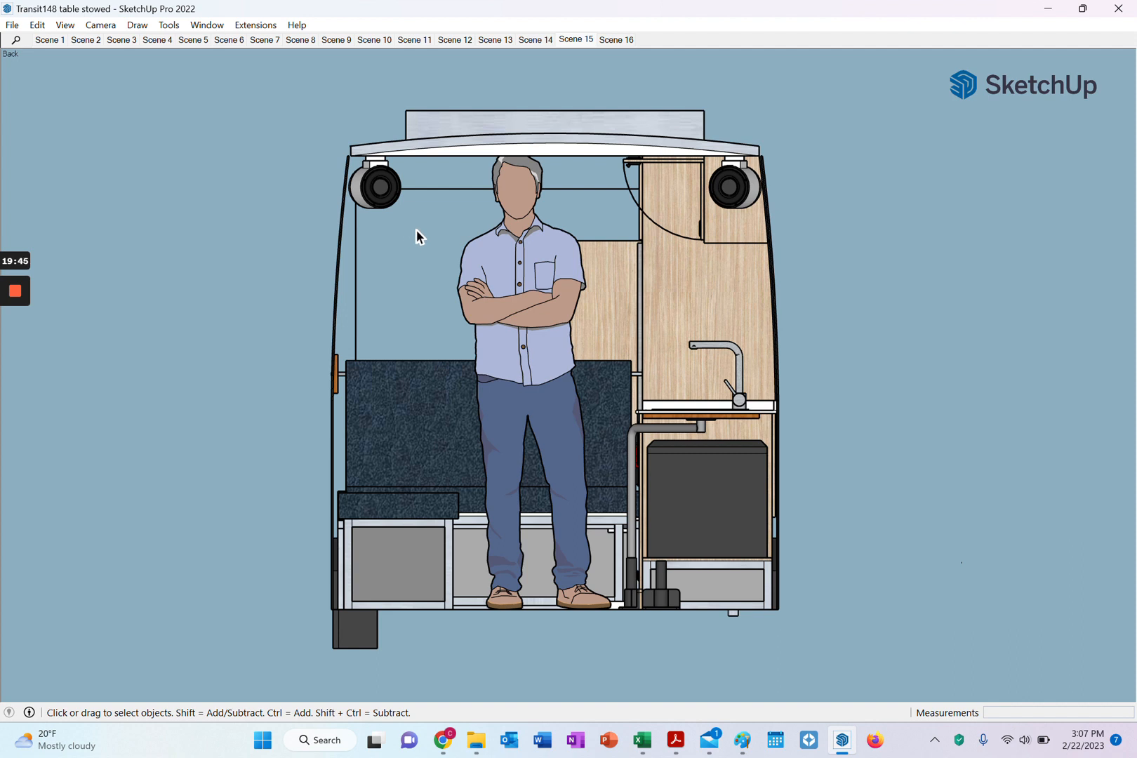
pyautogui.moveTo(402, 254)
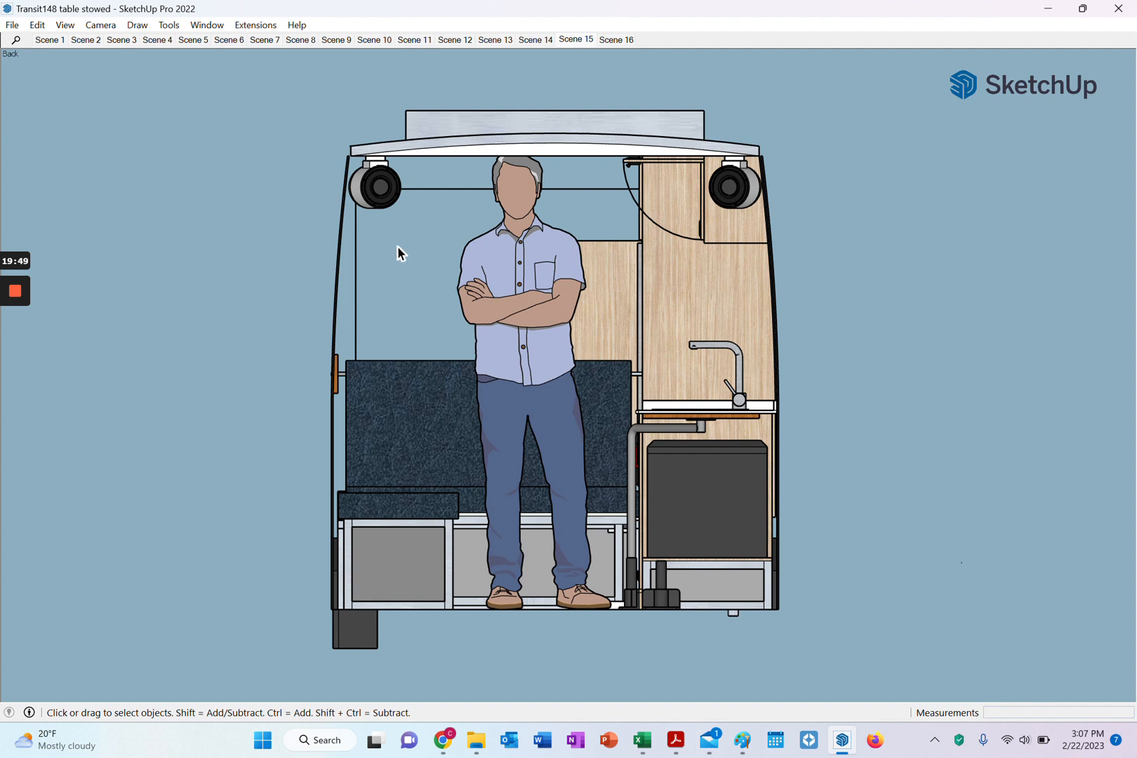
pyautogui.moveTo(427, 220)
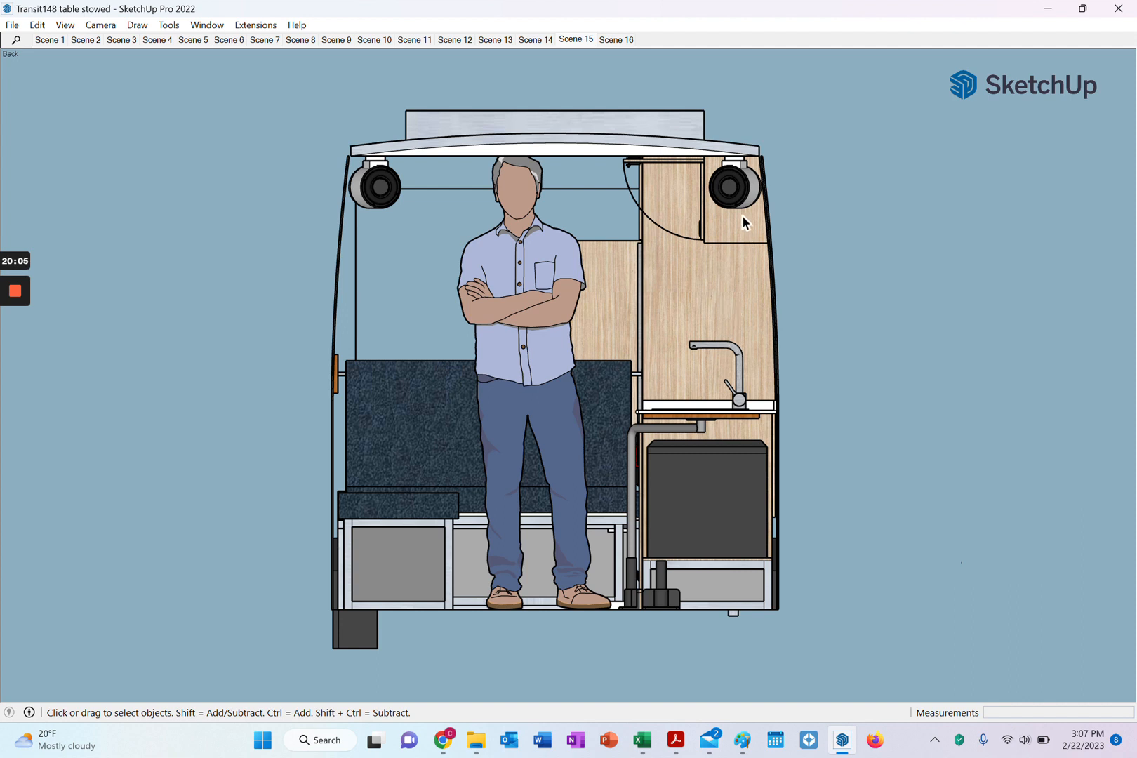
pyautogui.moveTo(749, 233)
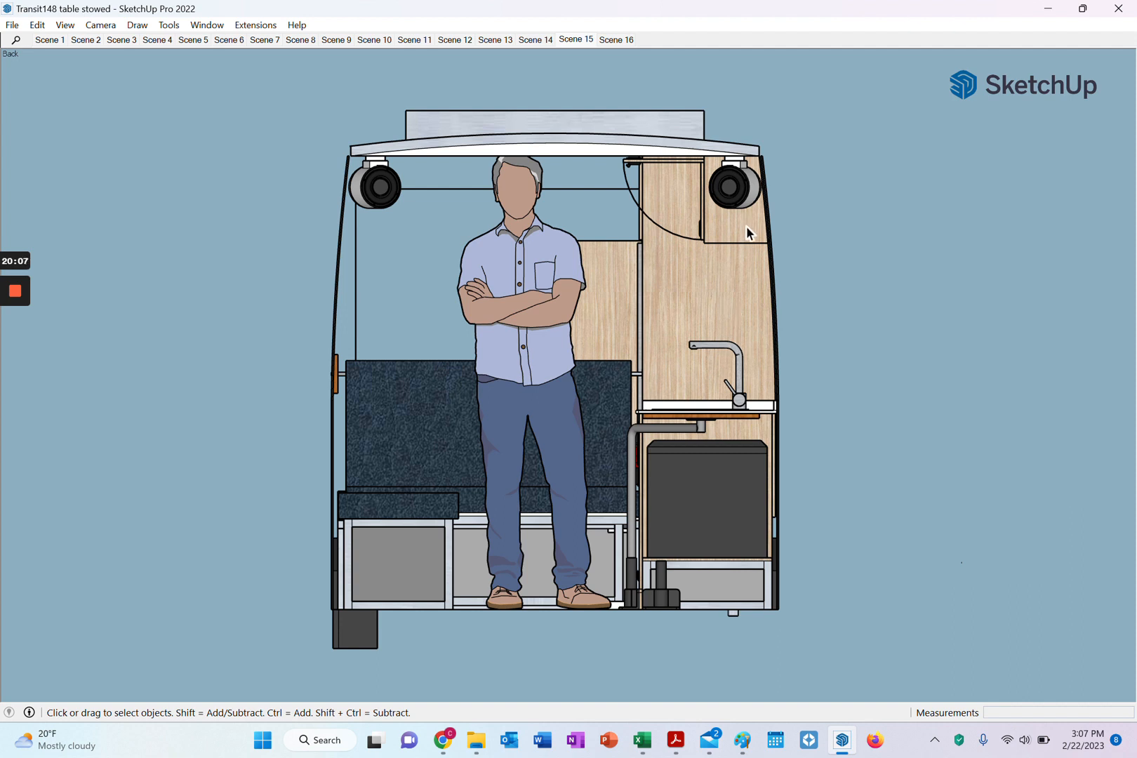
pyautogui.moveTo(747, 254)
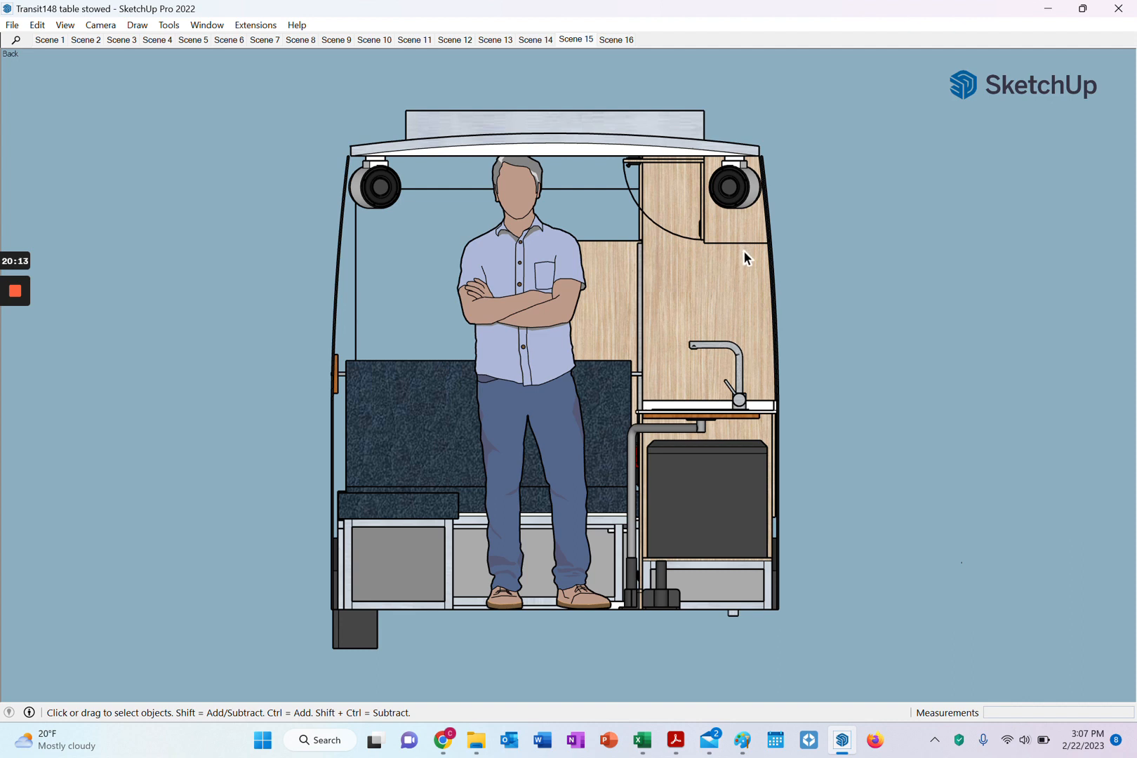
pyautogui.moveTo(740, 273)
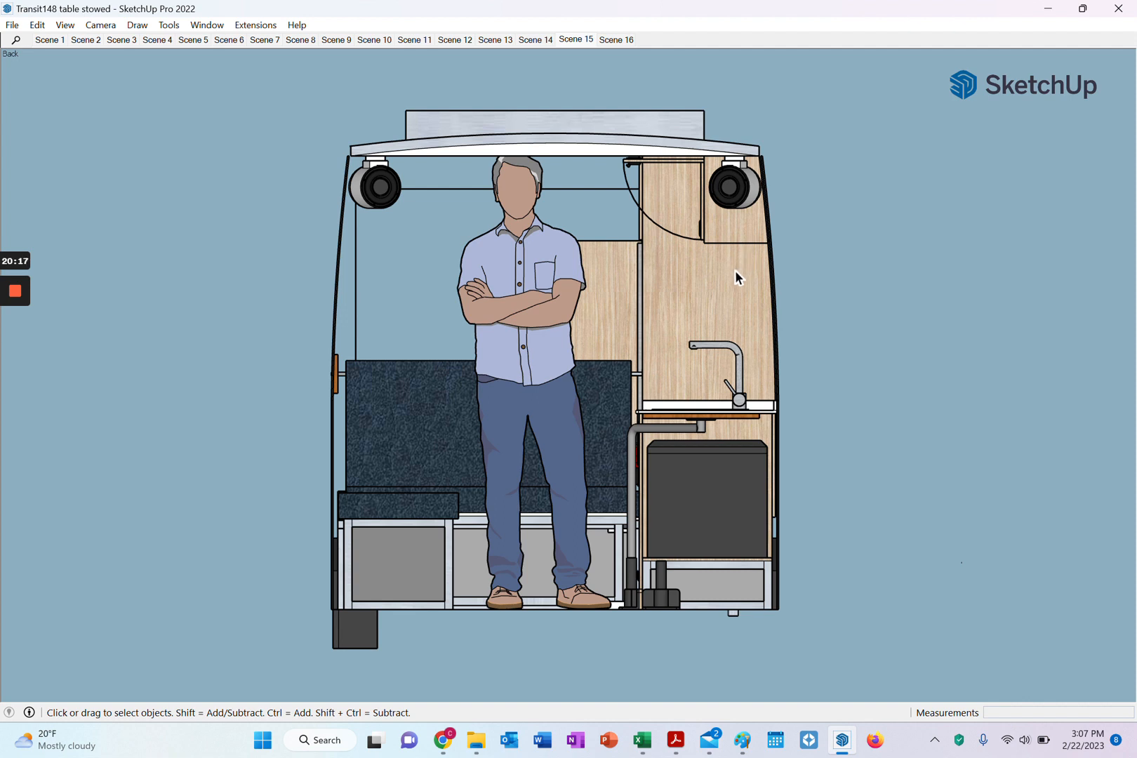
pyautogui.moveTo(734, 282)
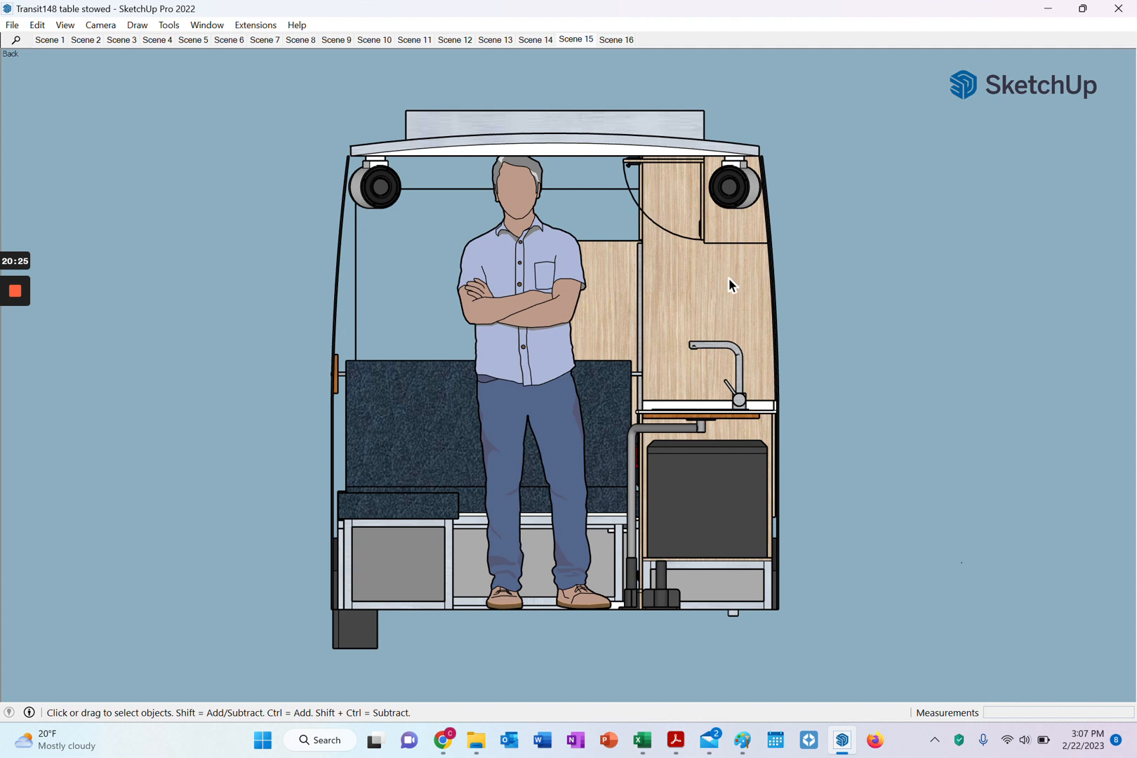
pyautogui.moveTo(735, 285)
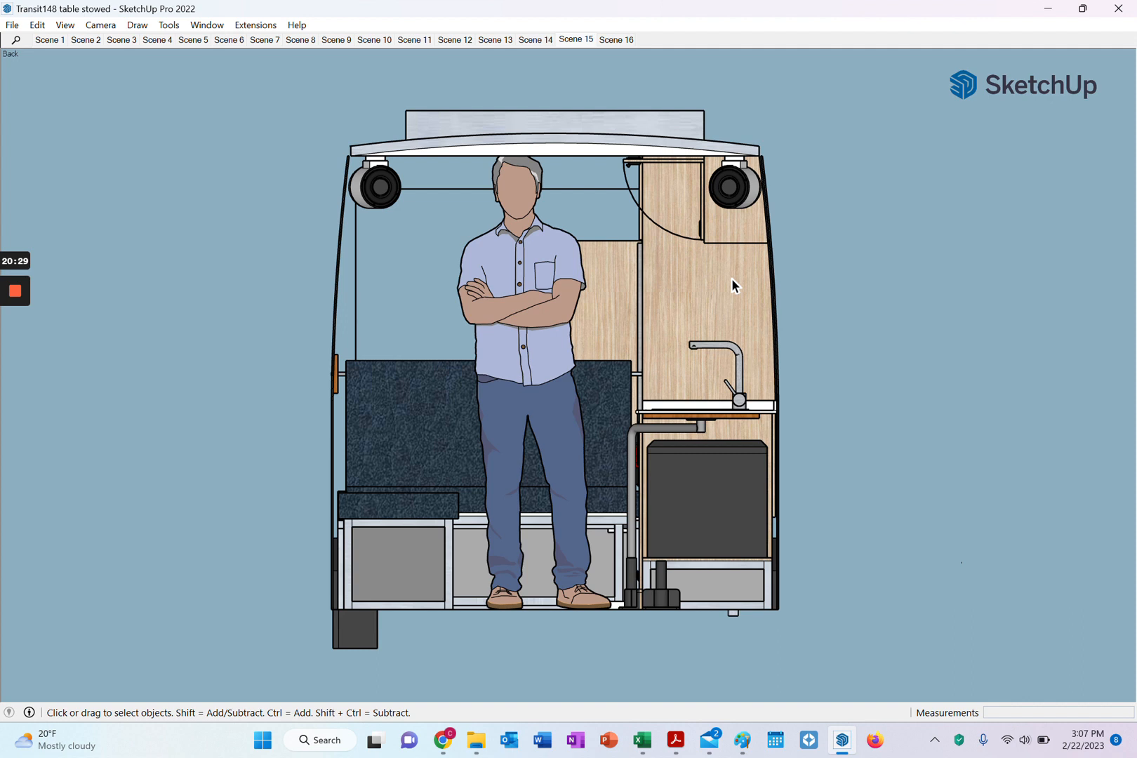
pyautogui.moveTo(733, 238)
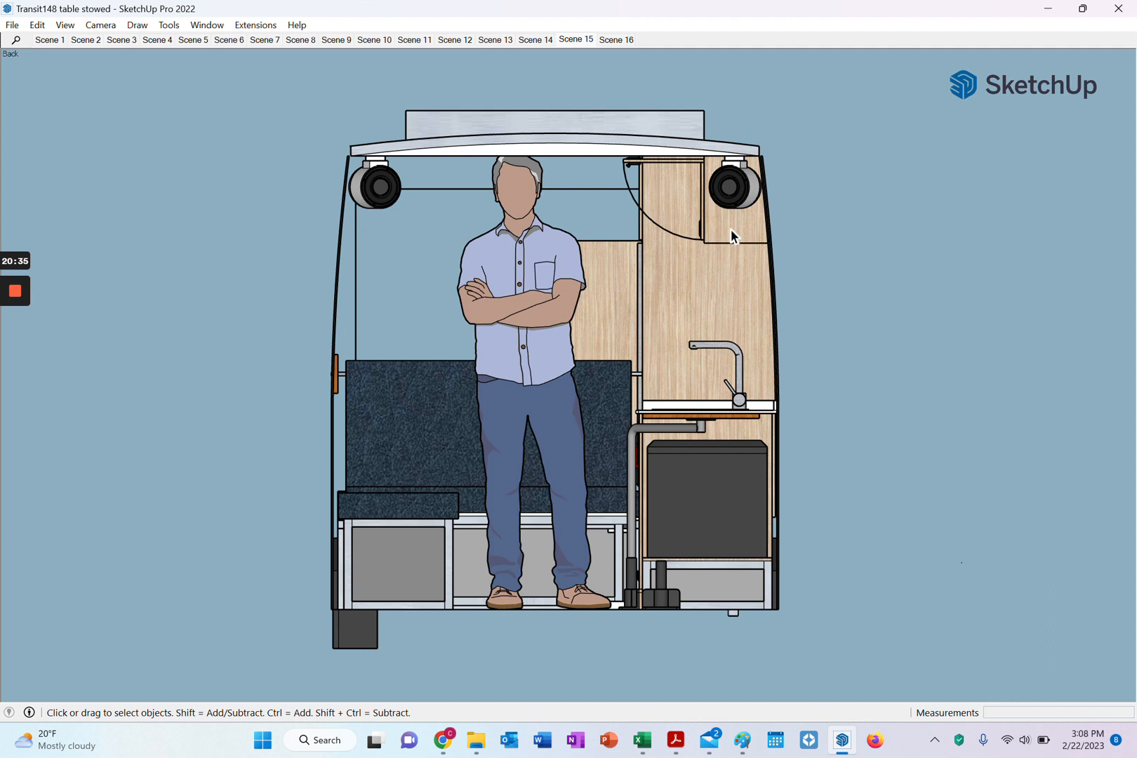
pyautogui.moveTo(740, 219)
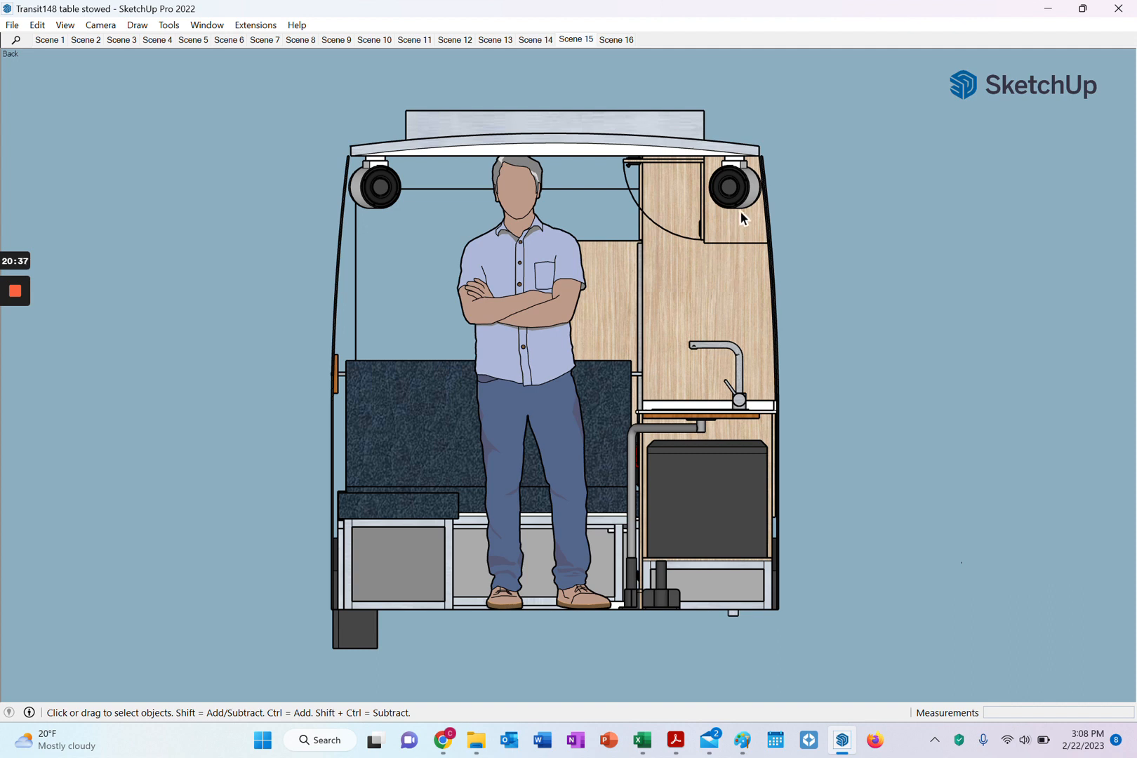
pyautogui.moveTo(870, 465)
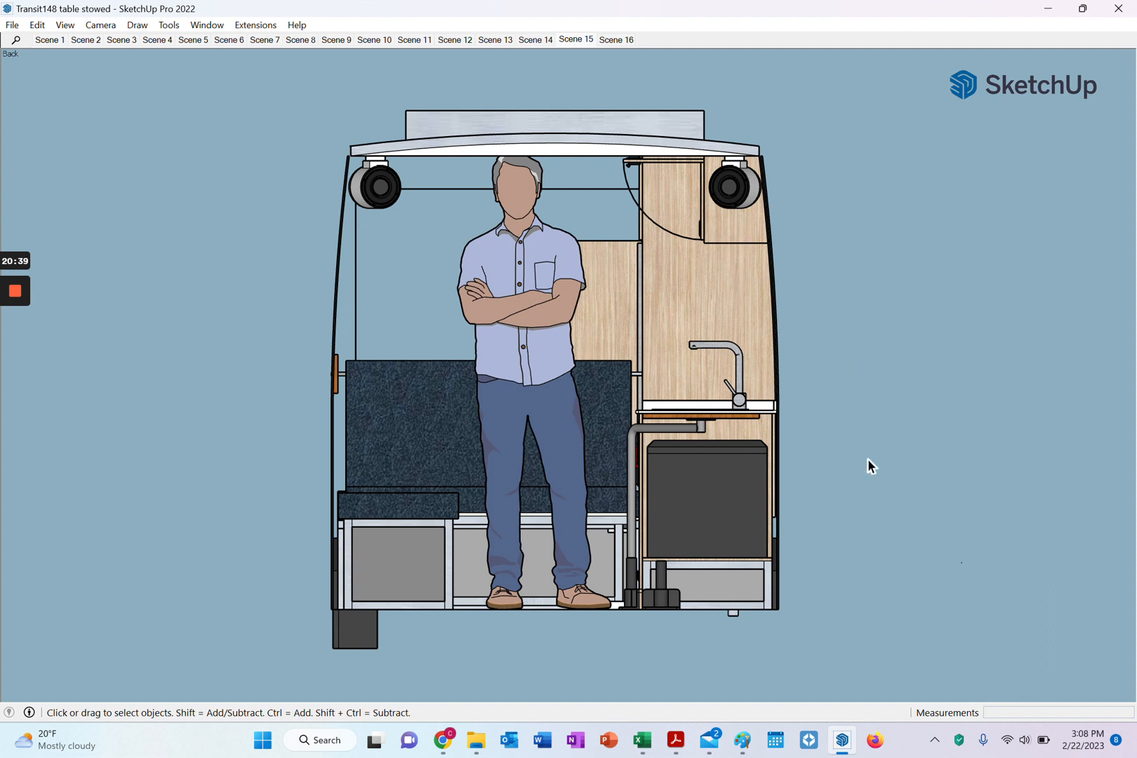
pyautogui.moveTo(860, 442)
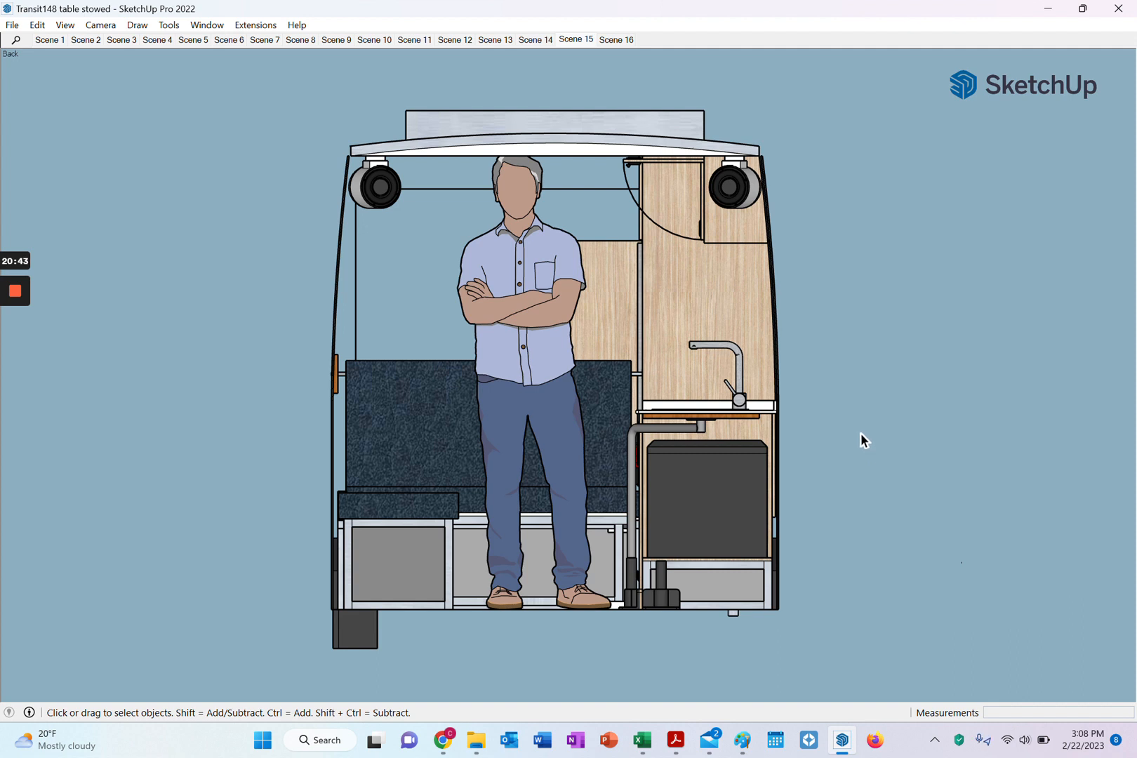
pyautogui.moveTo(880, 378)
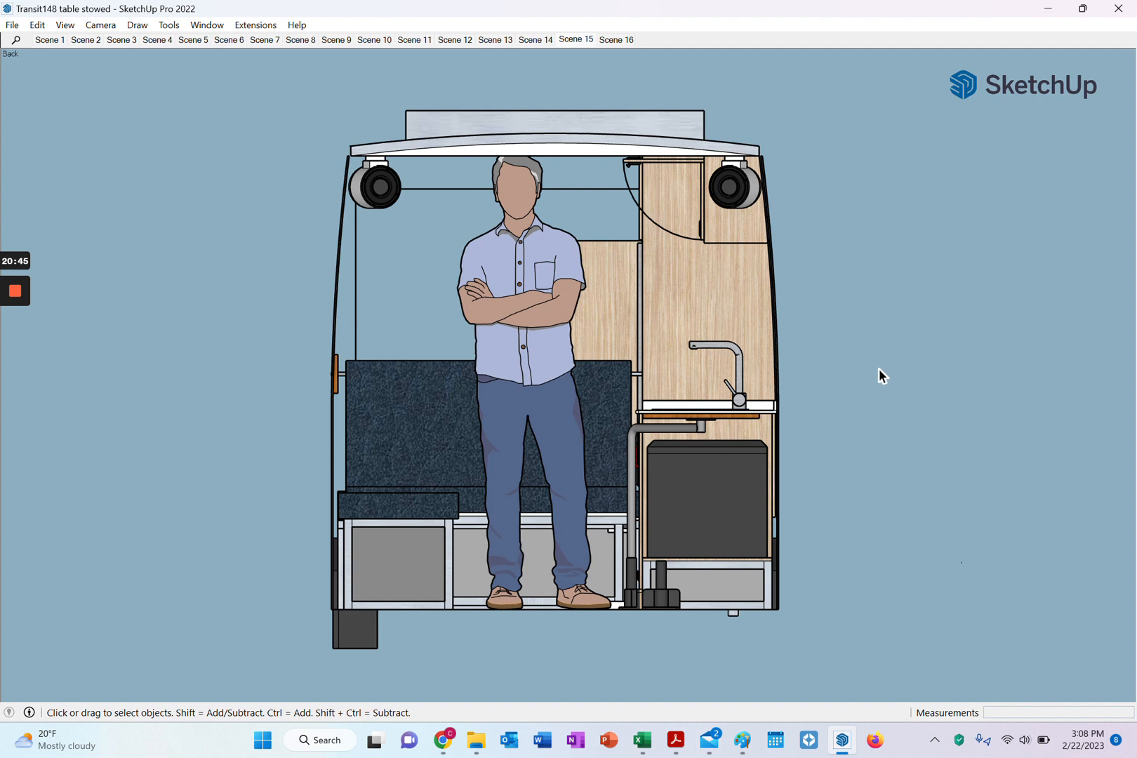
pyautogui.moveTo(865, 351)
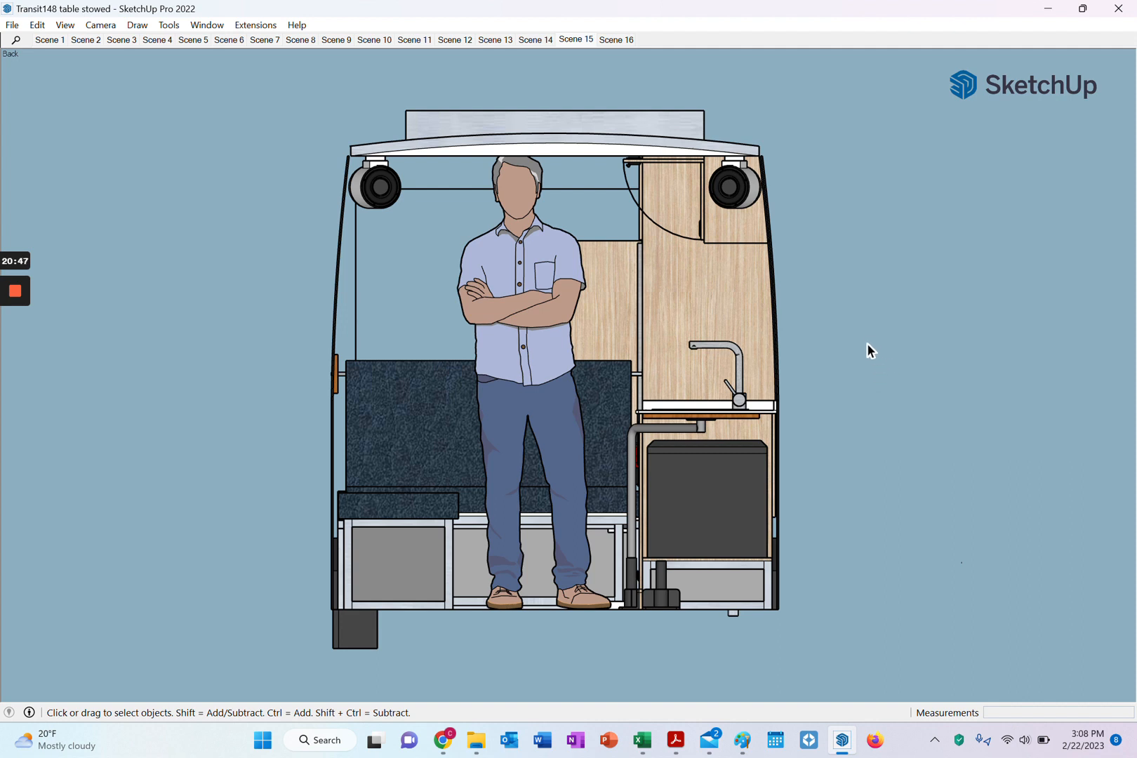
pyautogui.moveTo(864, 341)
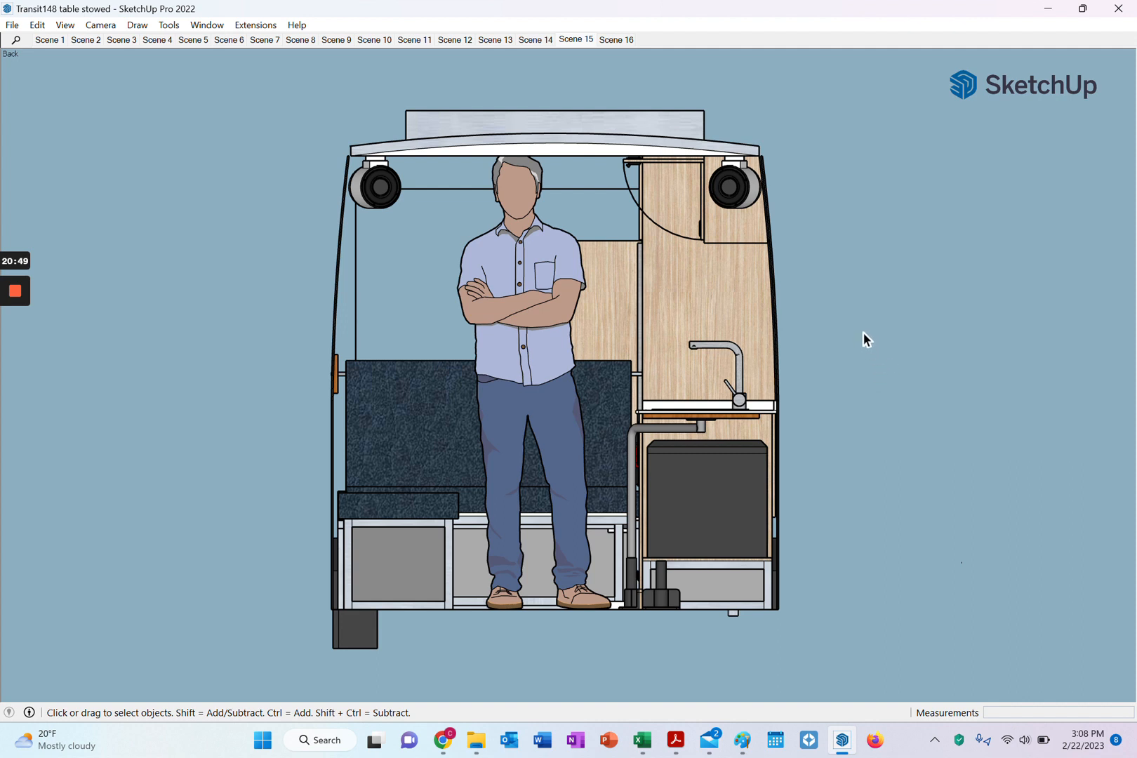
pyautogui.moveTo(856, 350)
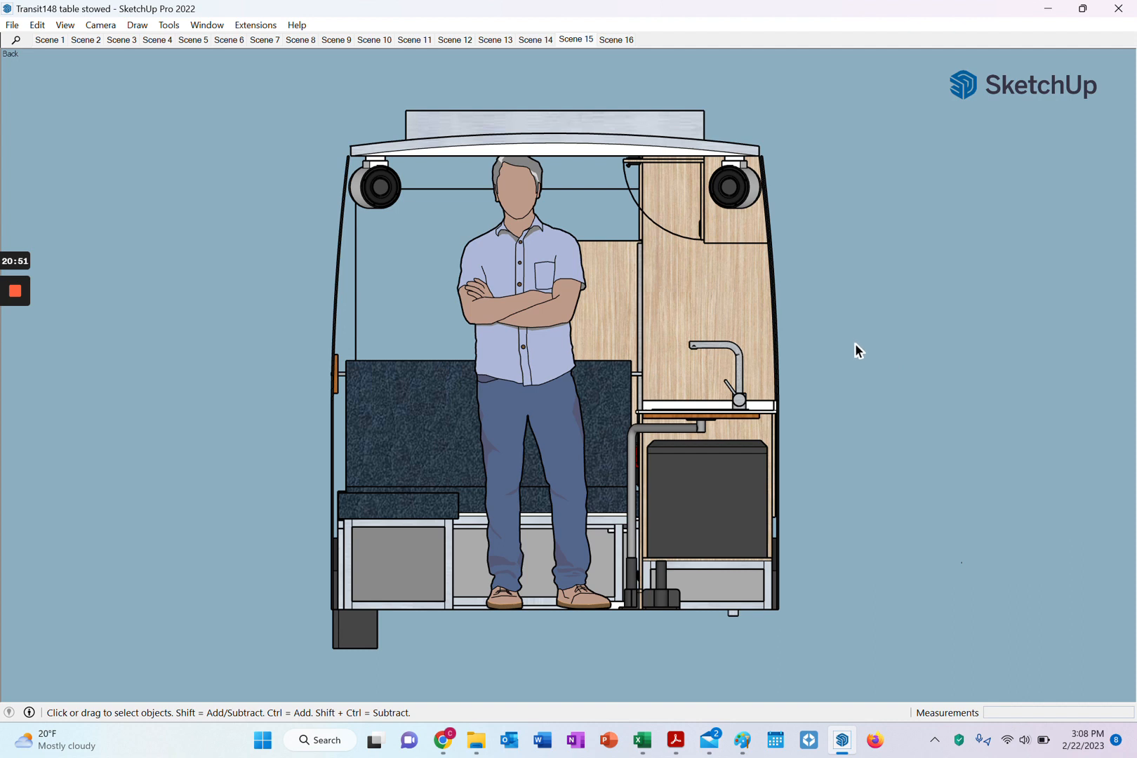
pyautogui.moveTo(837, 355)
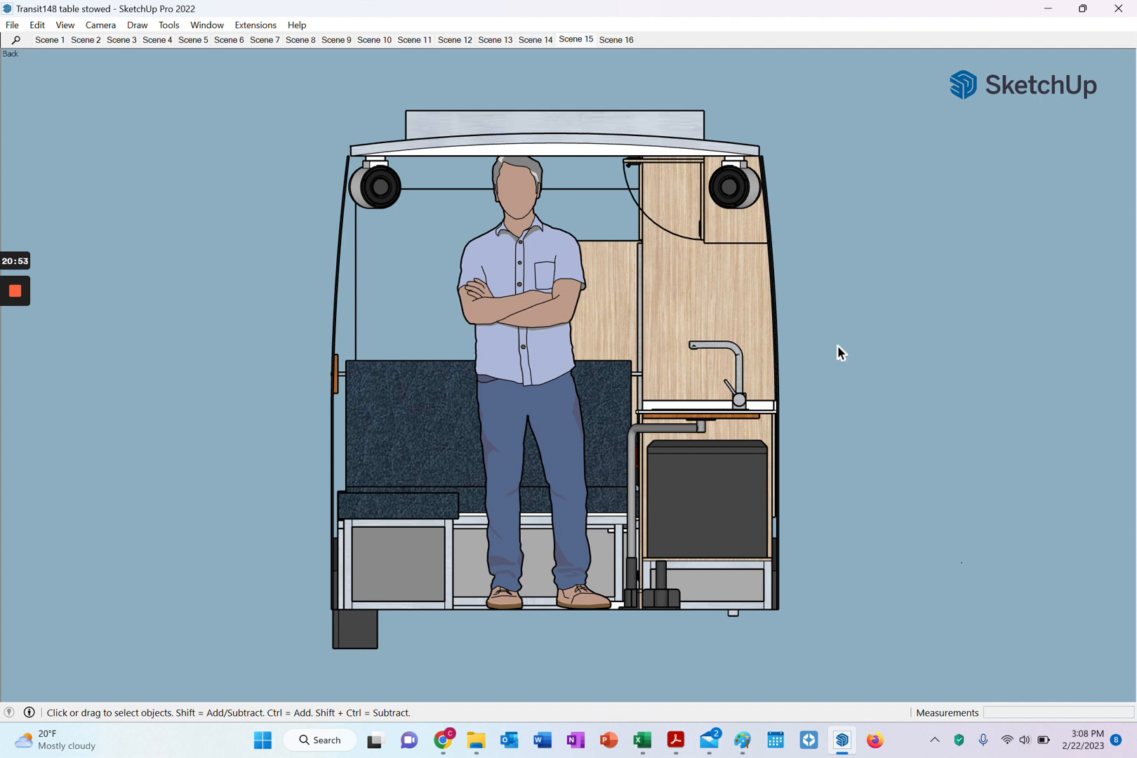
pyautogui.moveTo(806, 352)
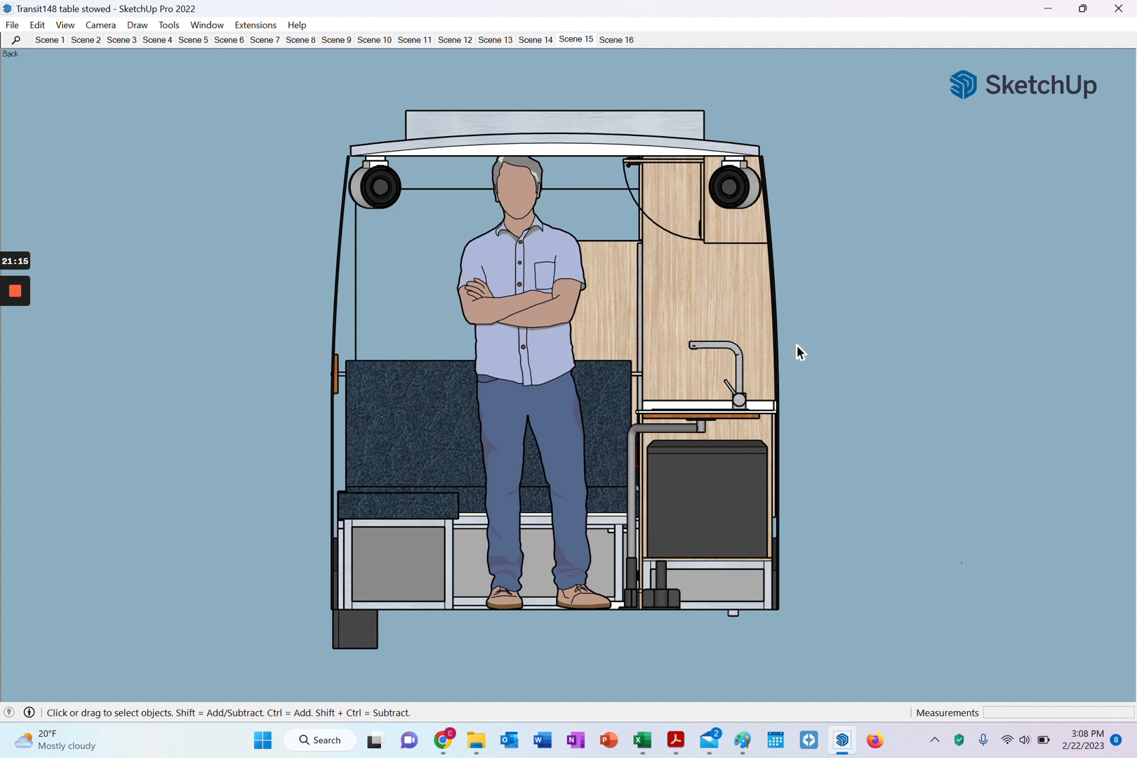
pyautogui.moveTo(793, 353)
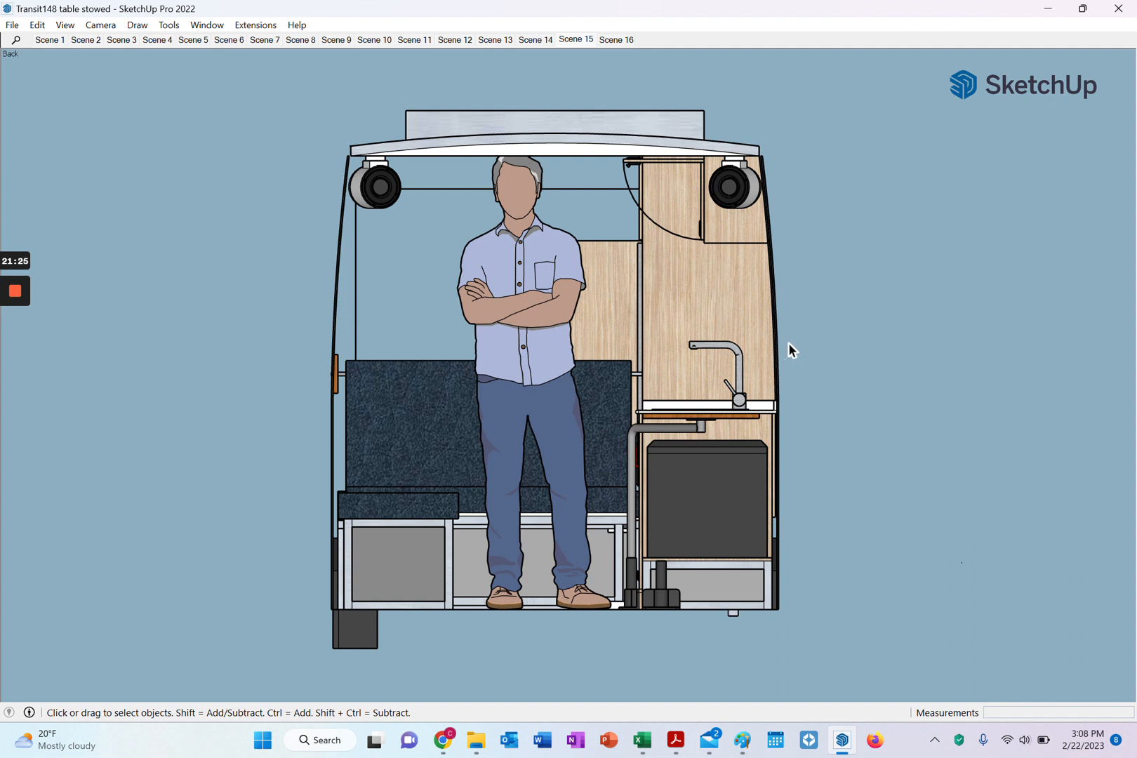
pyautogui.moveTo(808, 198)
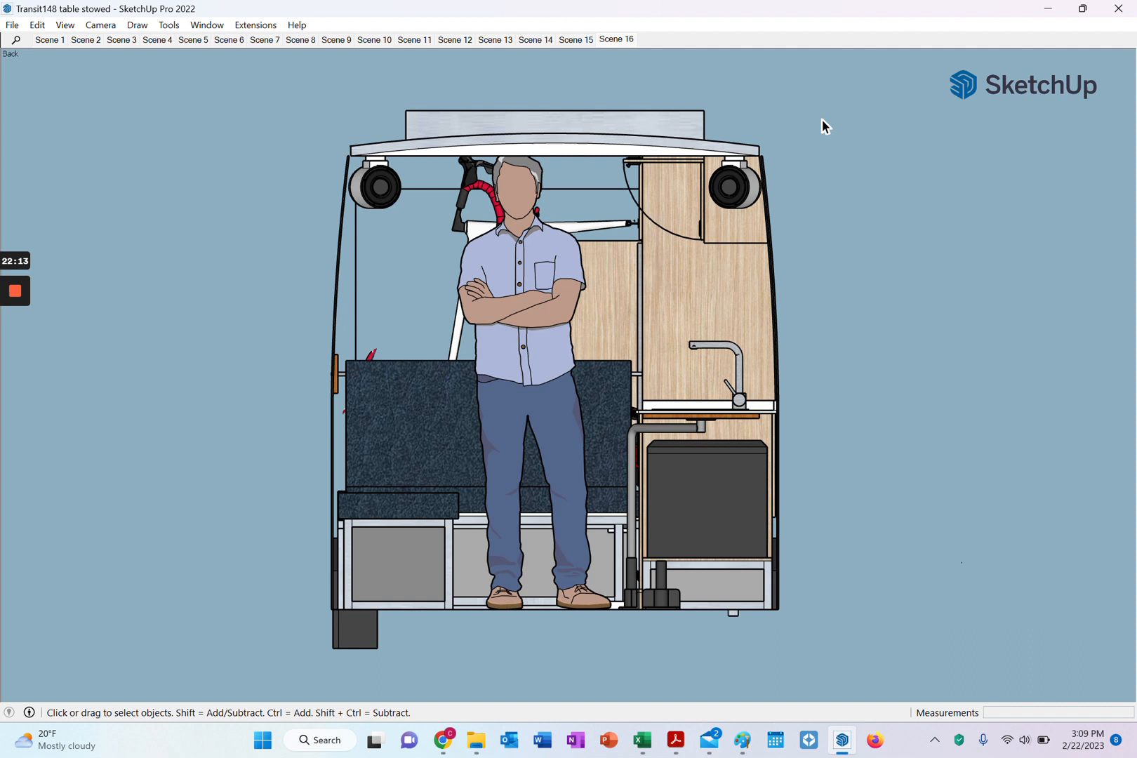
pyautogui.moveTo(706, 222)
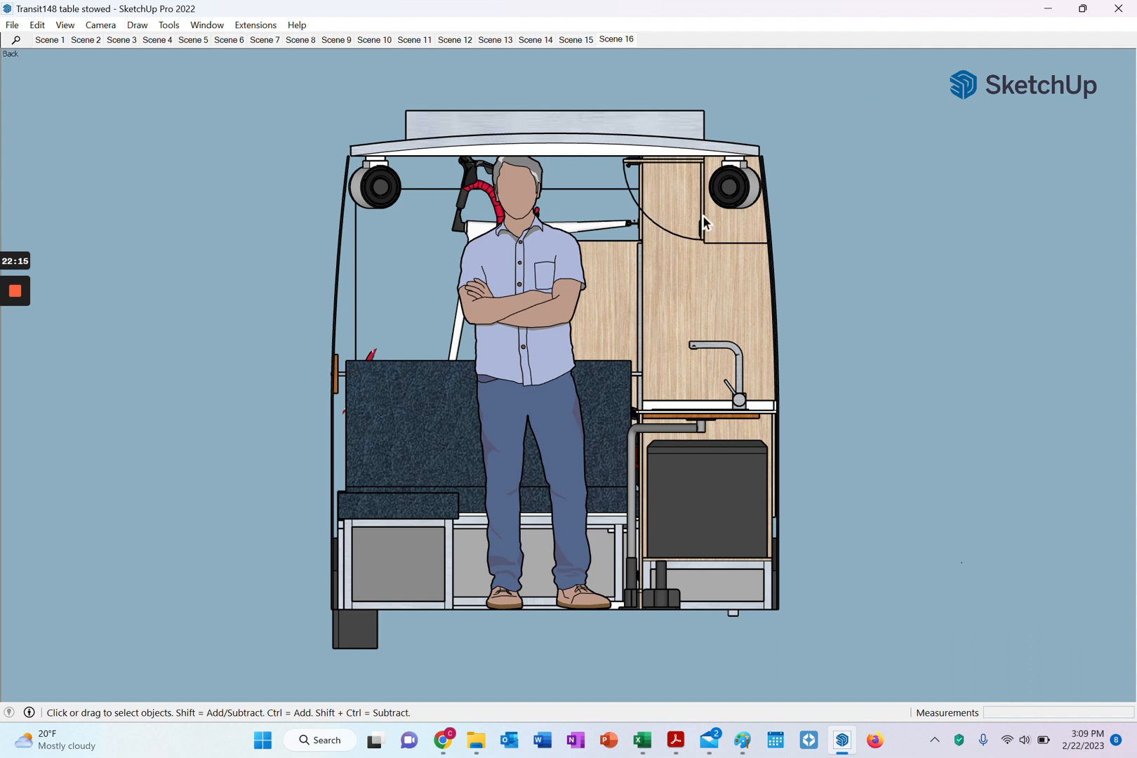
pyautogui.moveTo(653, 267)
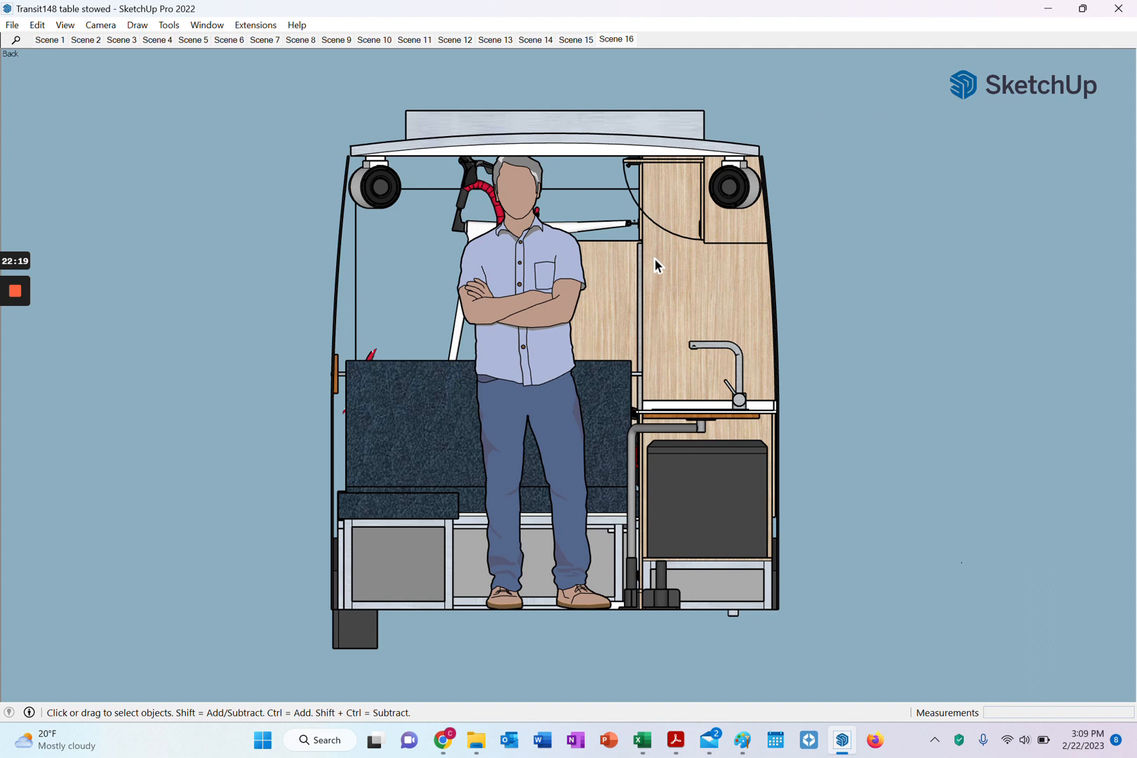
pyautogui.moveTo(653, 255)
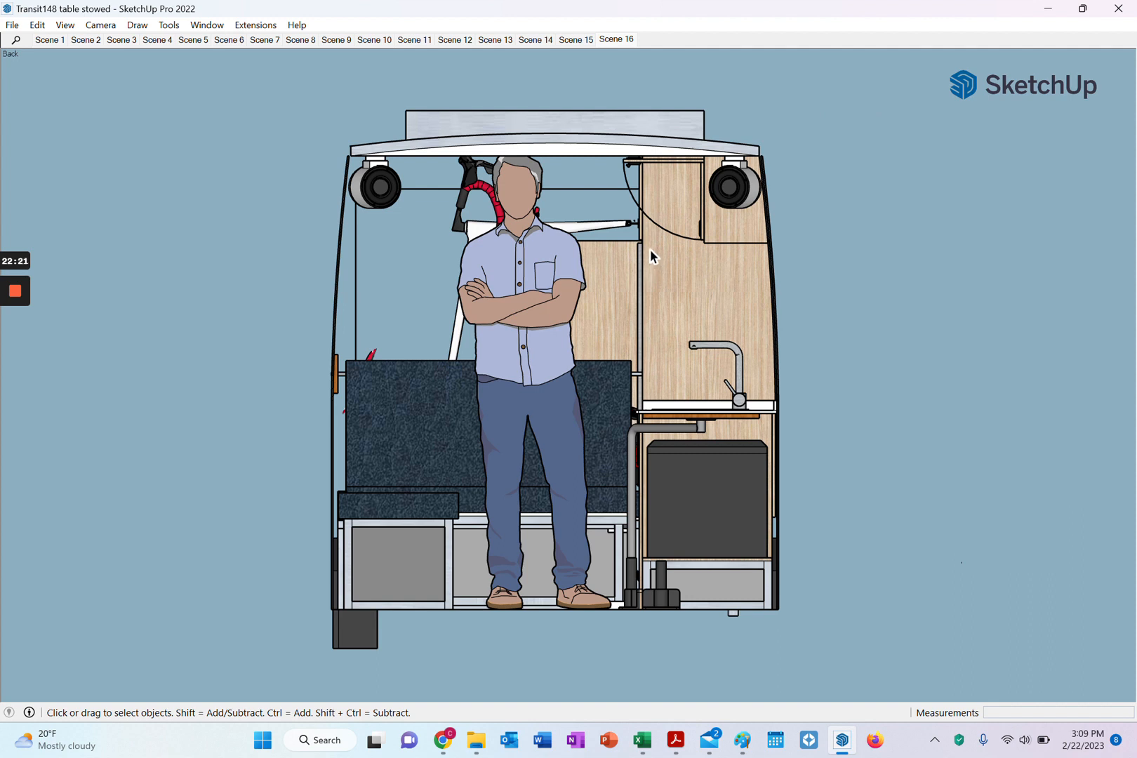
pyautogui.moveTo(601, 455)
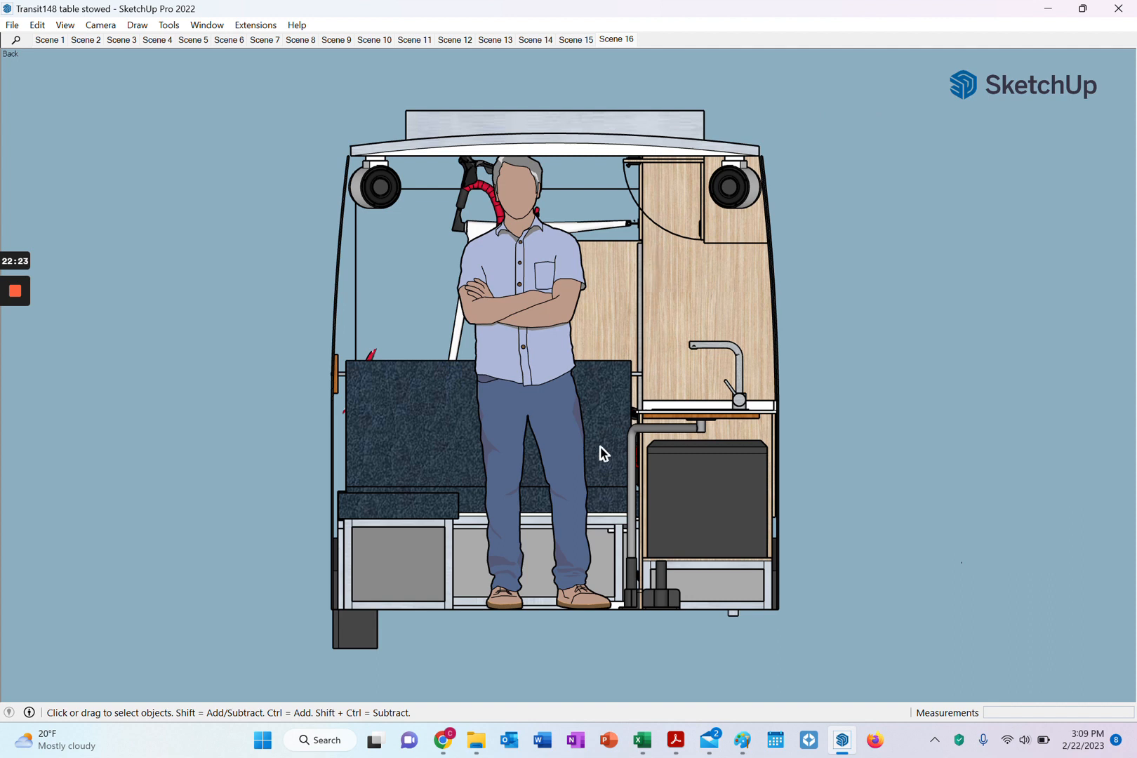
pyautogui.moveTo(608, 389)
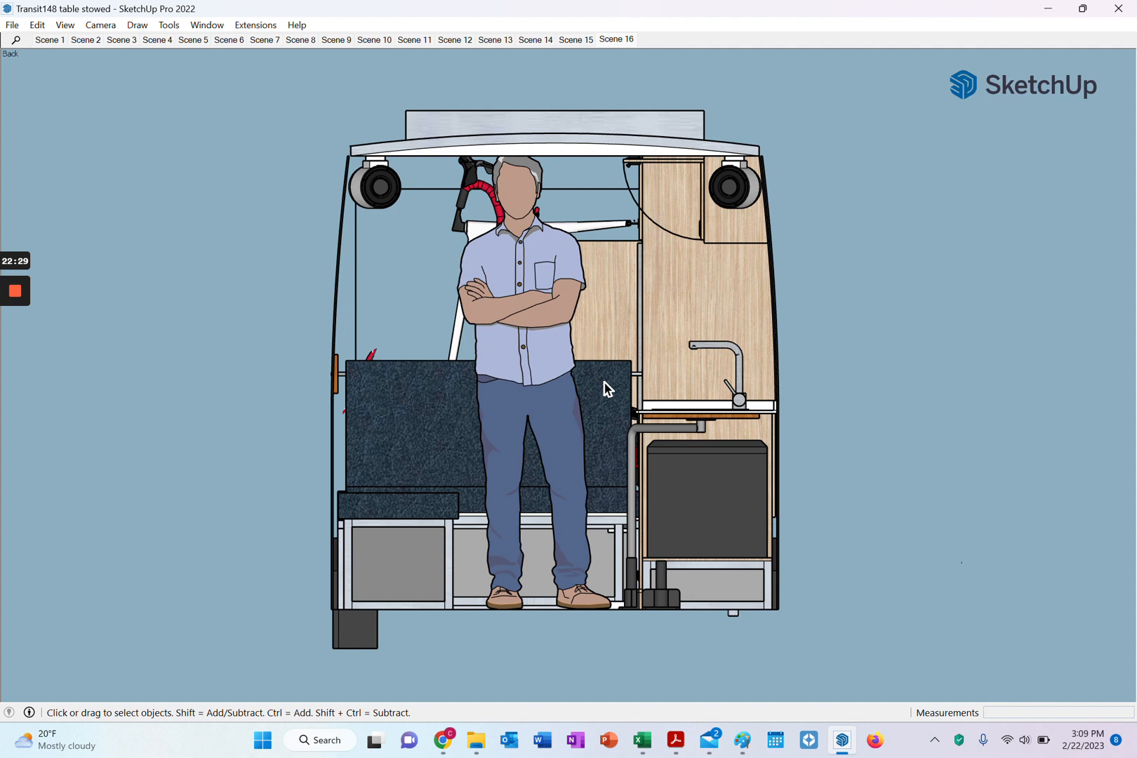
pyautogui.moveTo(655, 56)
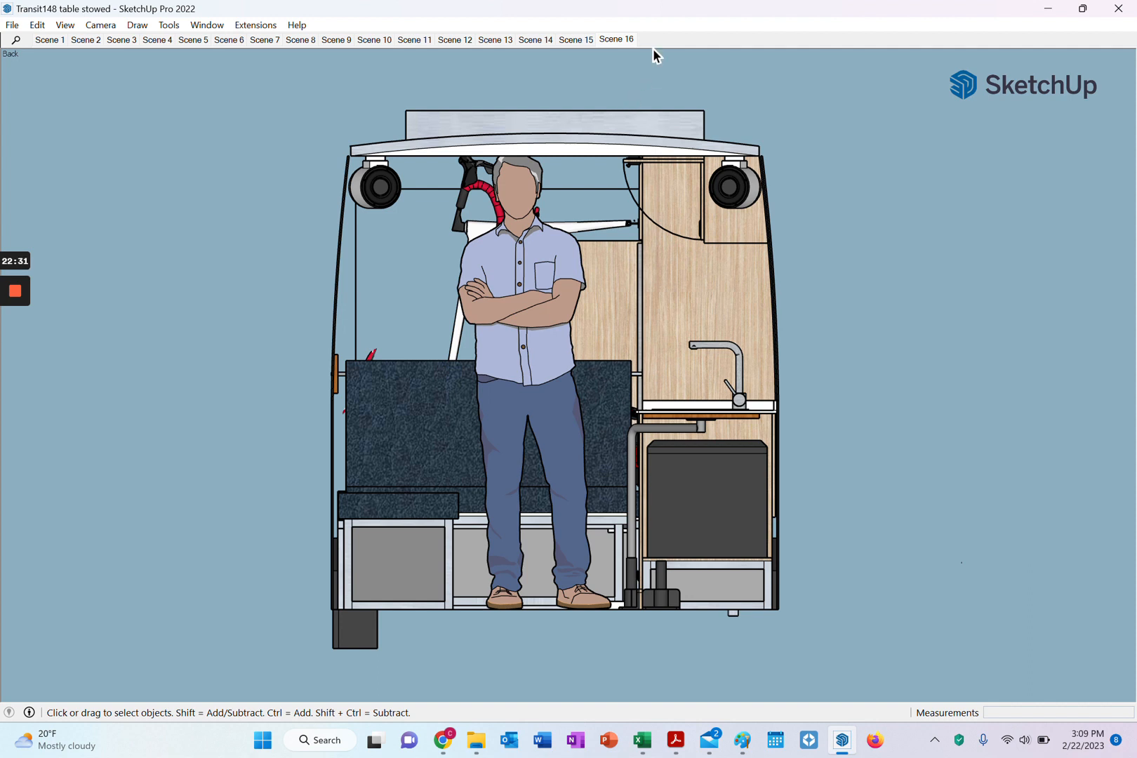